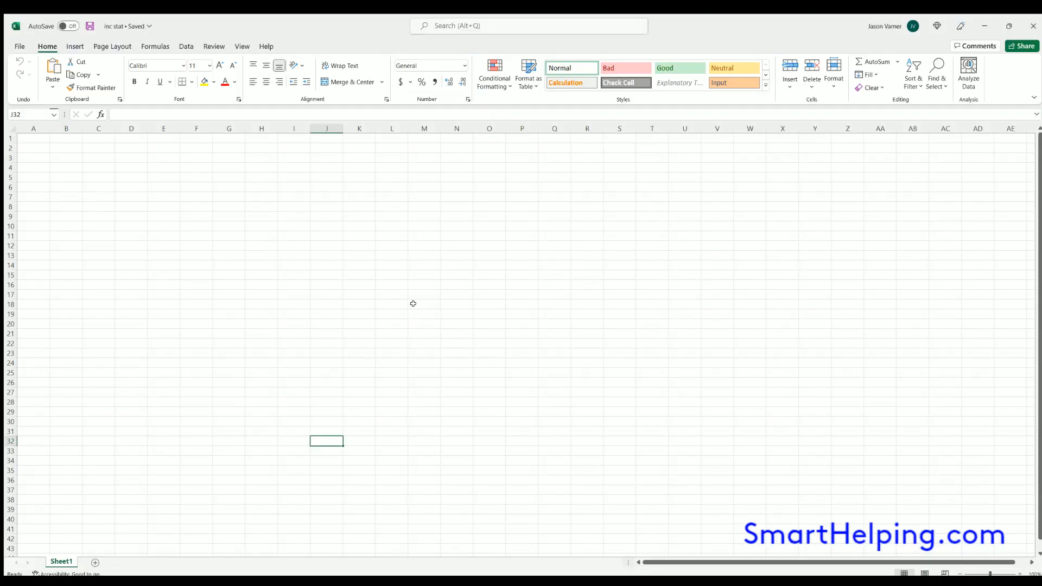
{"action": "mouse_move", "coordinate": [383, 314]}
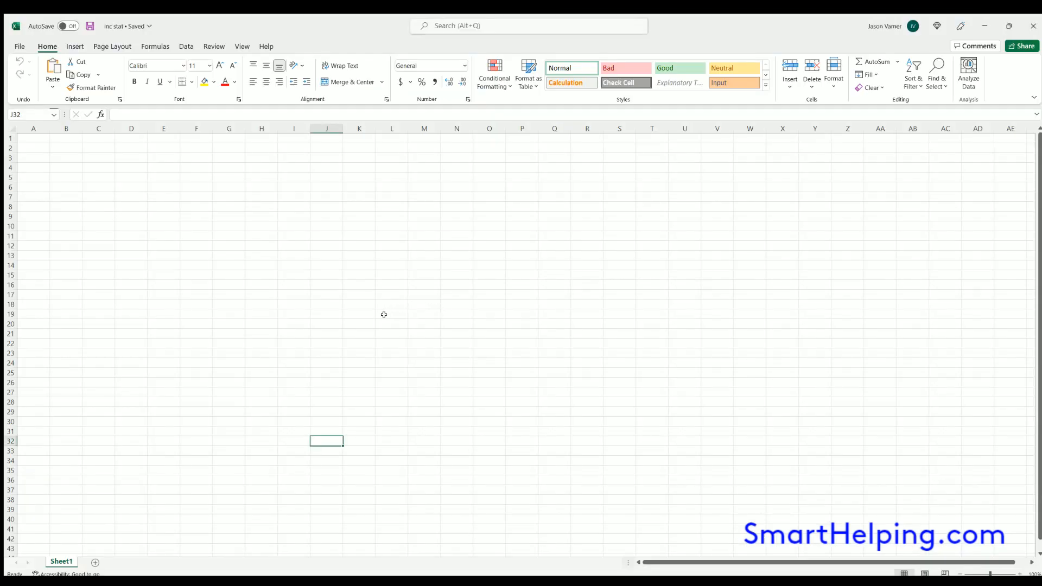
{"action": "mouse_move", "coordinate": [335, 310]}
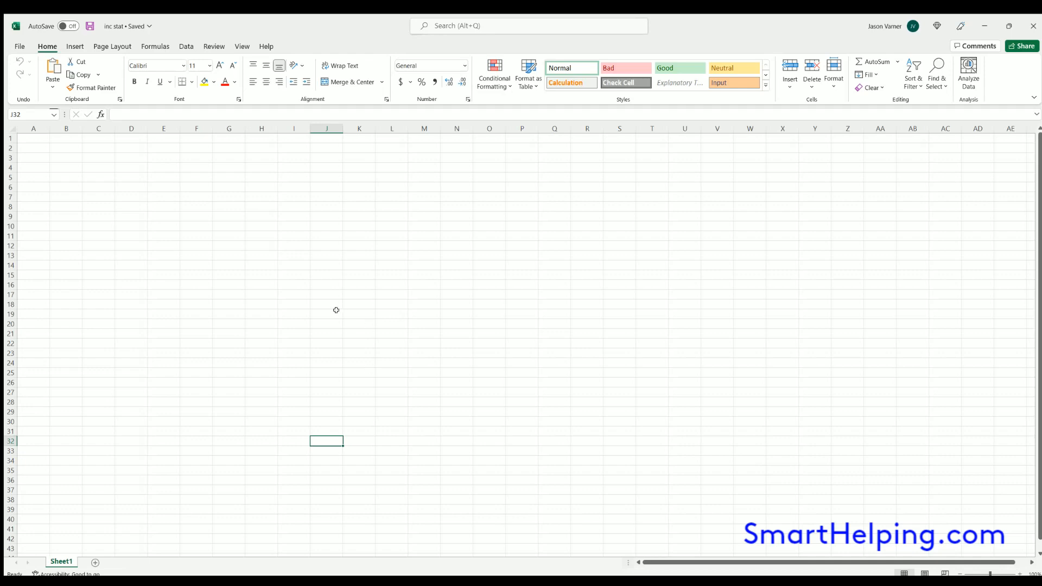
{"action": "mouse_move", "coordinate": [75, 154]}
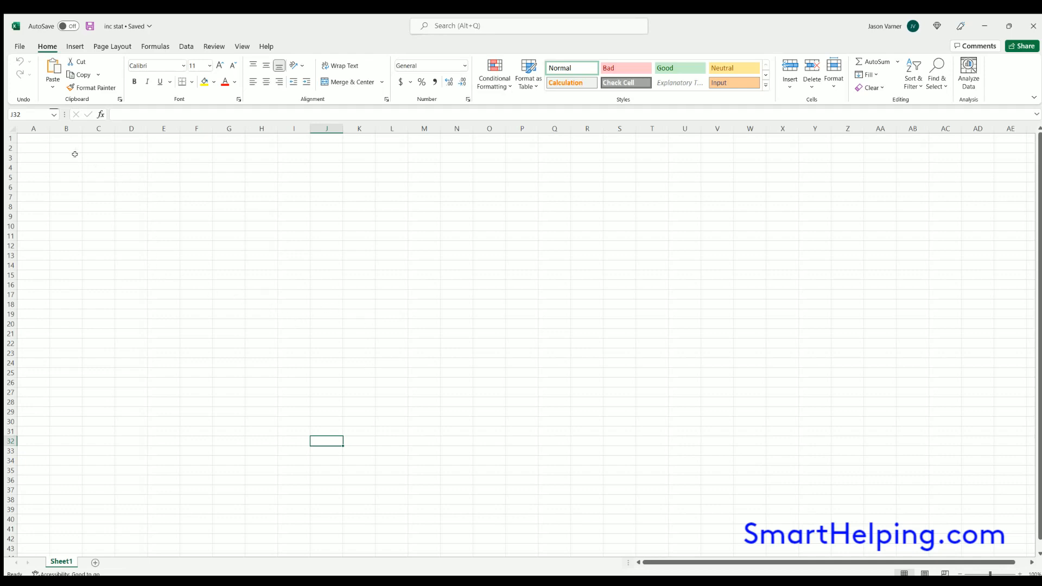
Select cell B2 in the blank sheet before switching to the browser
{"action": "left_click", "coordinate": [262, 353]}
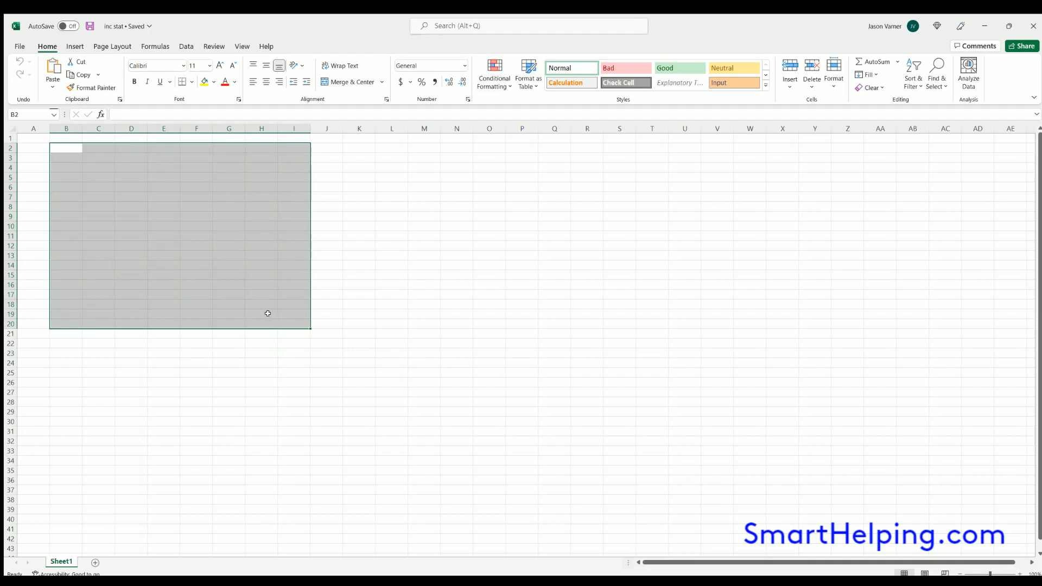
{"action": "mouse_move", "coordinate": [257, 307]}
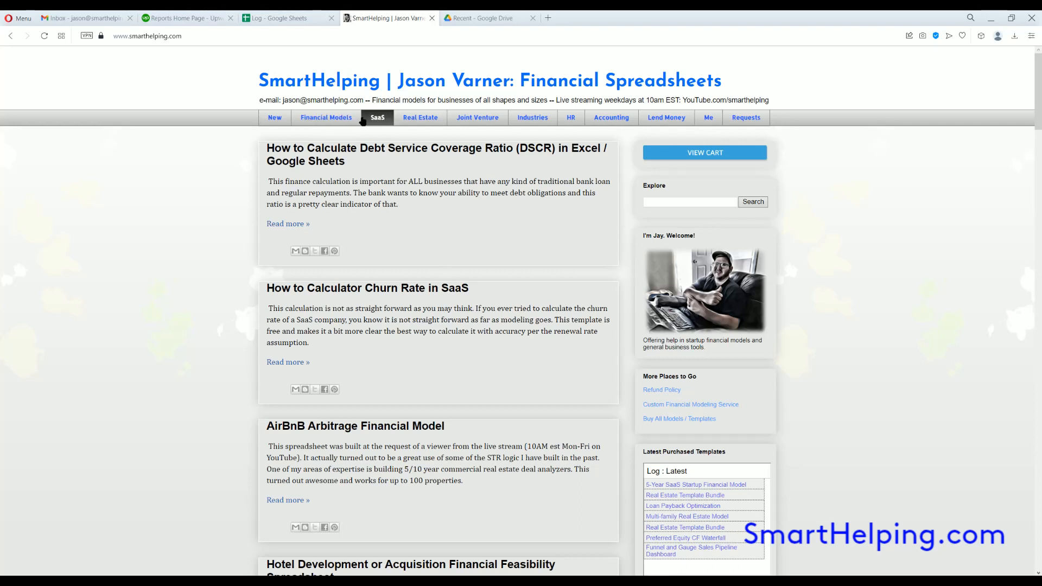
Browse the Financial Models catalogue, scrolling through the bundle and SaaS template lists
{"action": "left_click", "coordinate": [326, 117]}
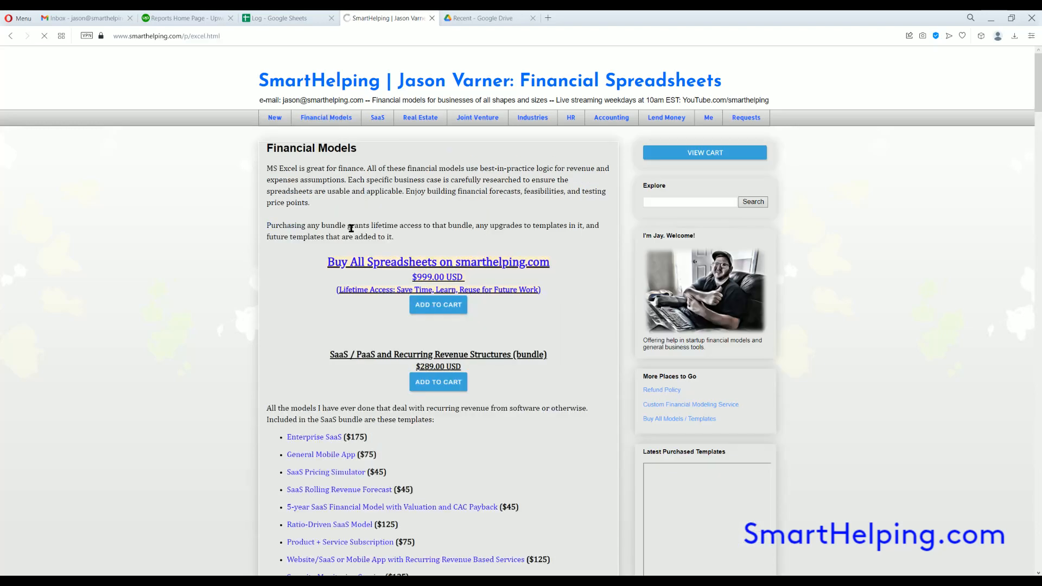
{"action": "scroll", "scroll_direction": "down", "scroll_amount": 3}
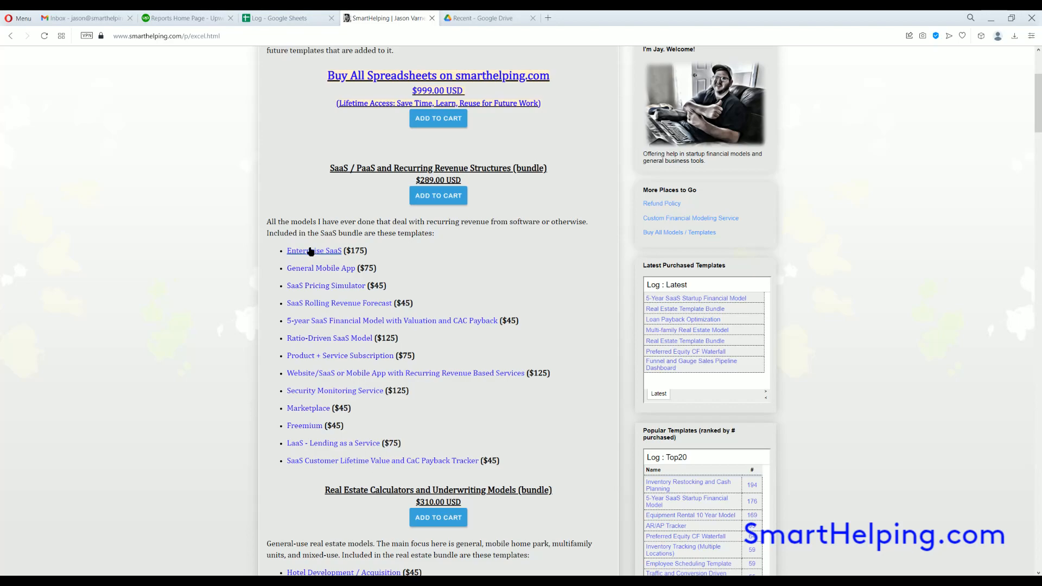
{"action": "scroll", "scroll_direction": "down", "scroll_amount": 3}
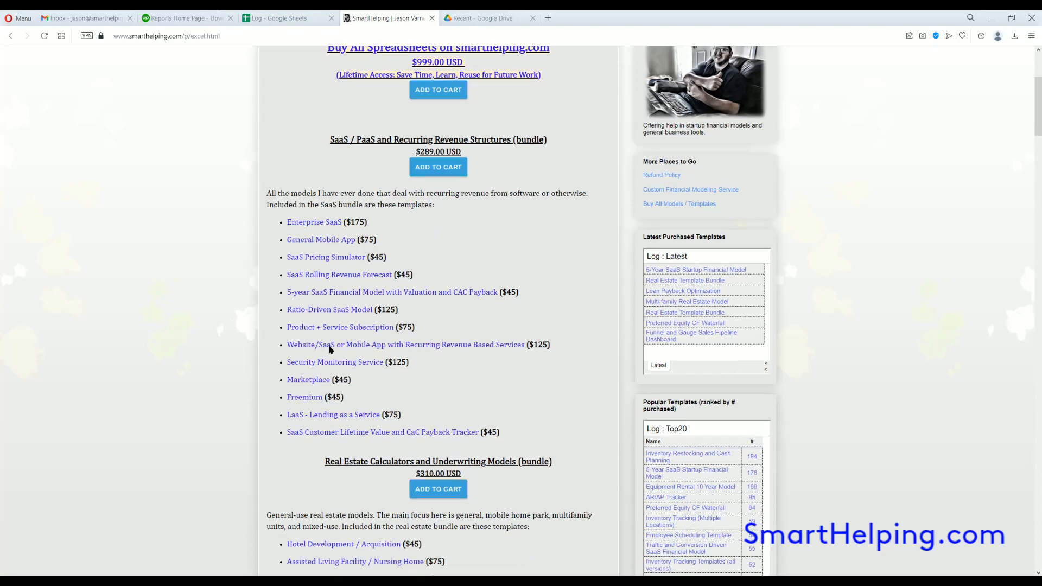
{"action": "scroll", "scroll_direction": "down", "scroll_amount": 3}
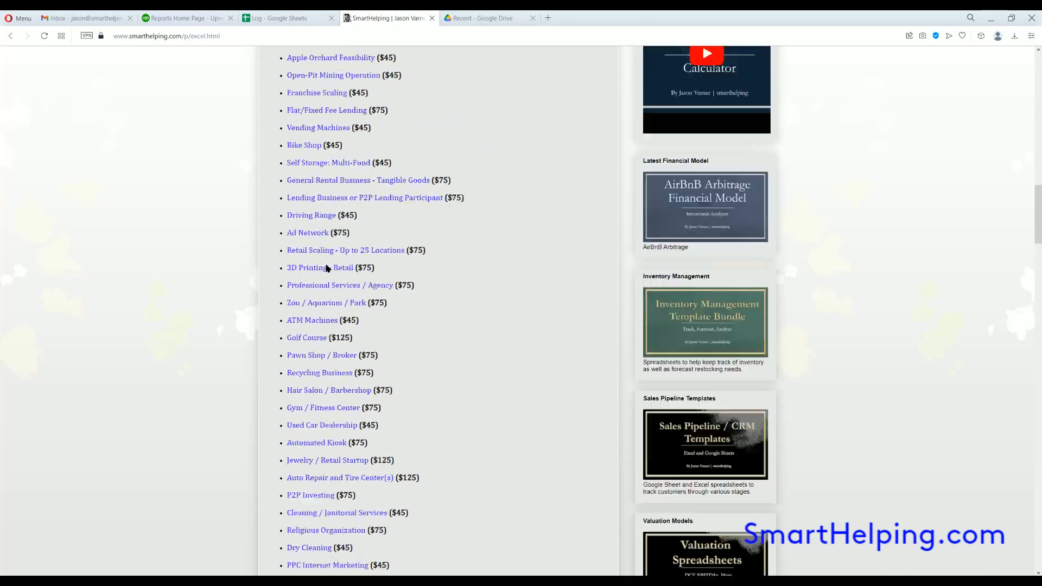
{"action": "scroll", "scroll_direction": "up", "scroll_amount": 3}
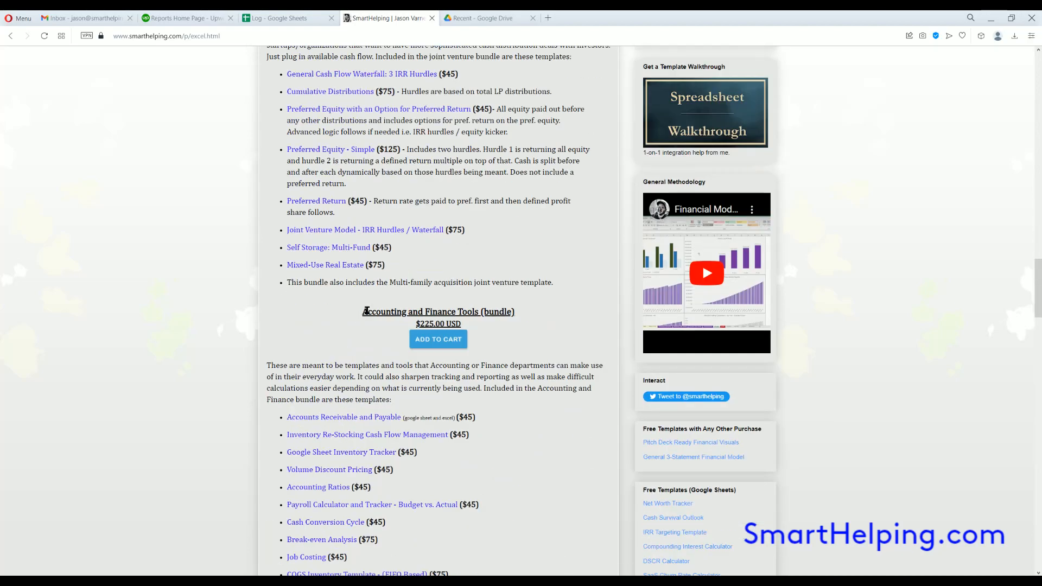
{"action": "scroll", "scroll_direction": "down", "scroll_amount": 3}
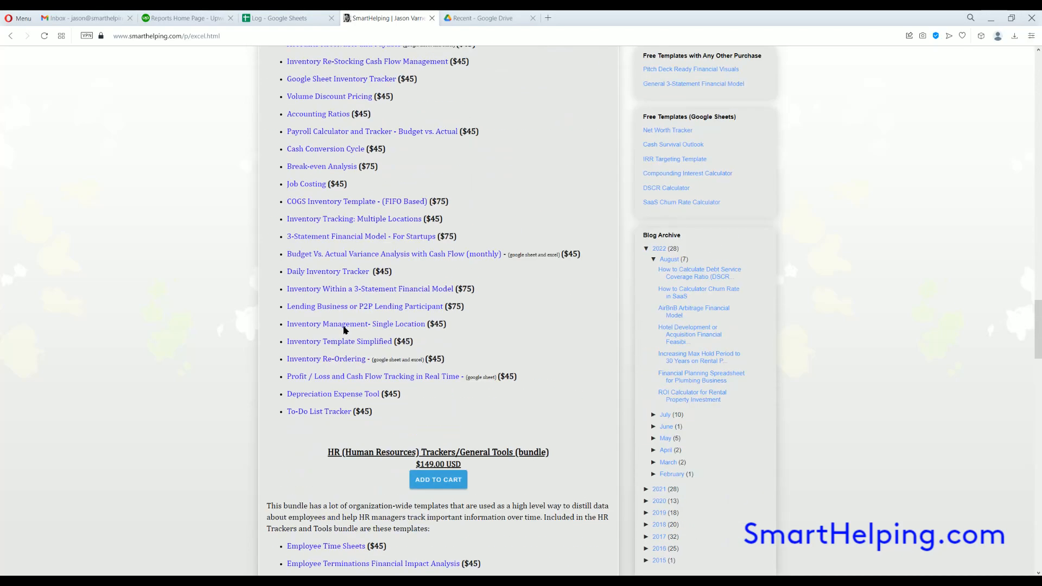
{"action": "scroll", "scroll_direction": "up", "scroll_amount": 3}
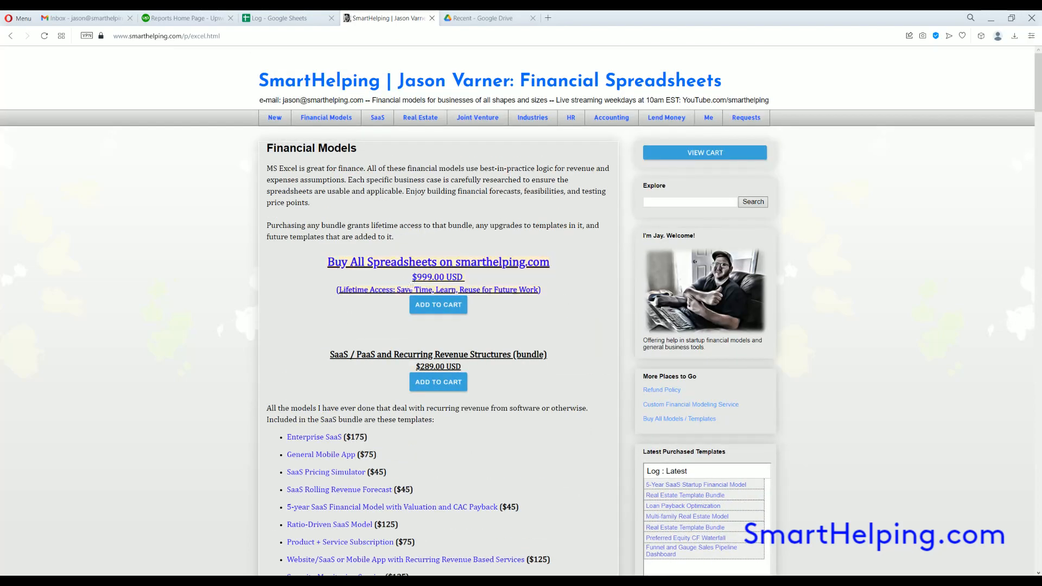
{"action": "scroll", "scroll_direction": "down", "scroll_amount": 3}
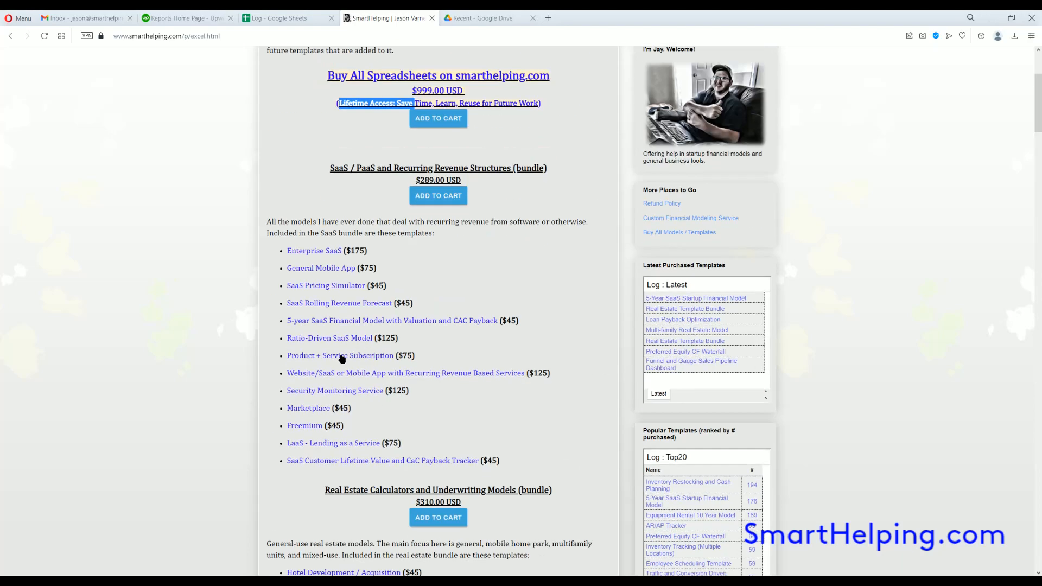
{"action": "scroll", "scroll_direction": "up", "scroll_amount": 3}
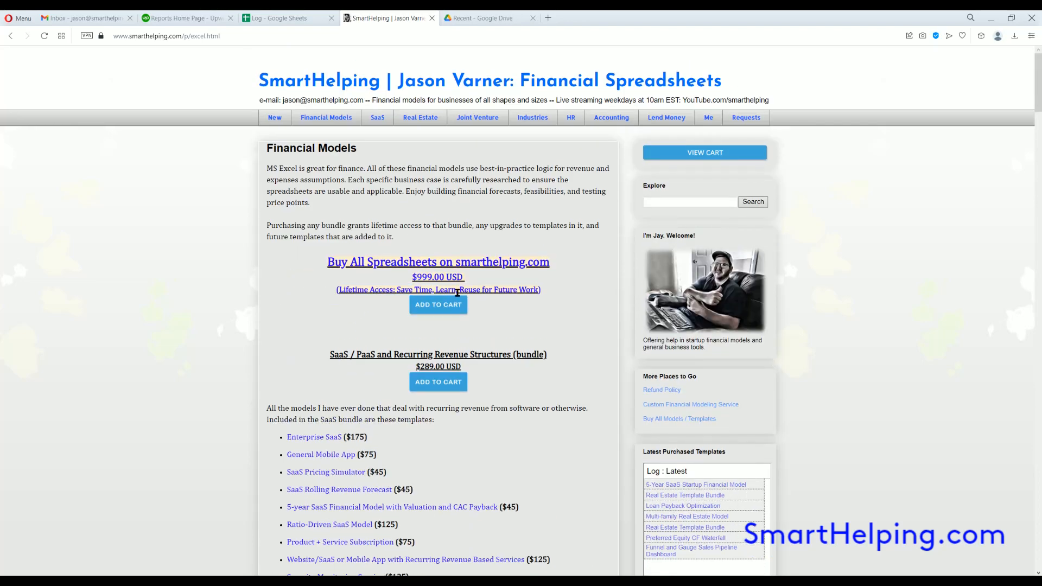
{"action": "mouse_move", "coordinate": [419, 449]}
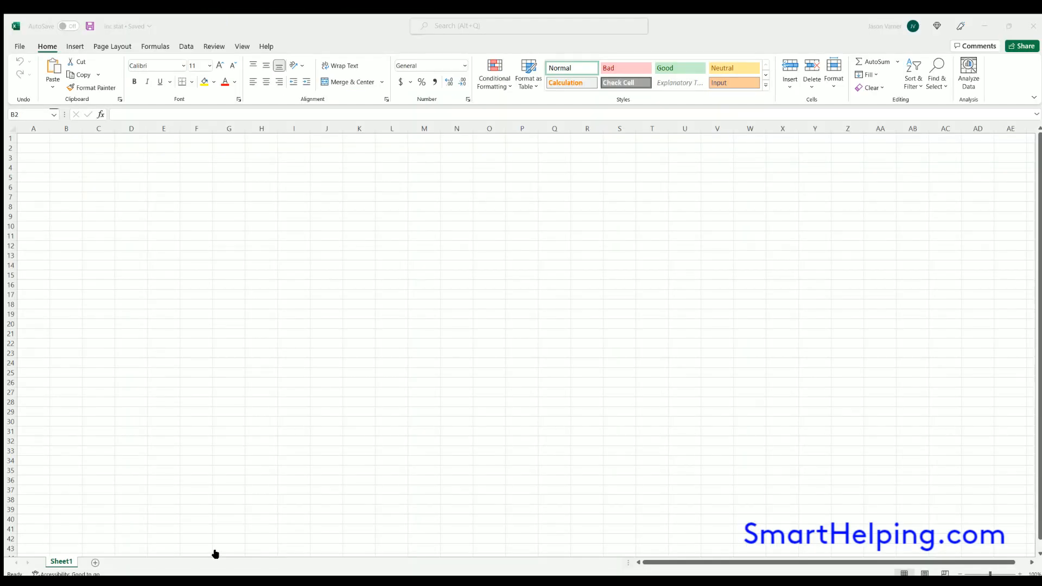
Enter 'Income Statement' in B2 and 'Company Name' in B3
{"action": "left_click", "coordinate": [163, 196]}
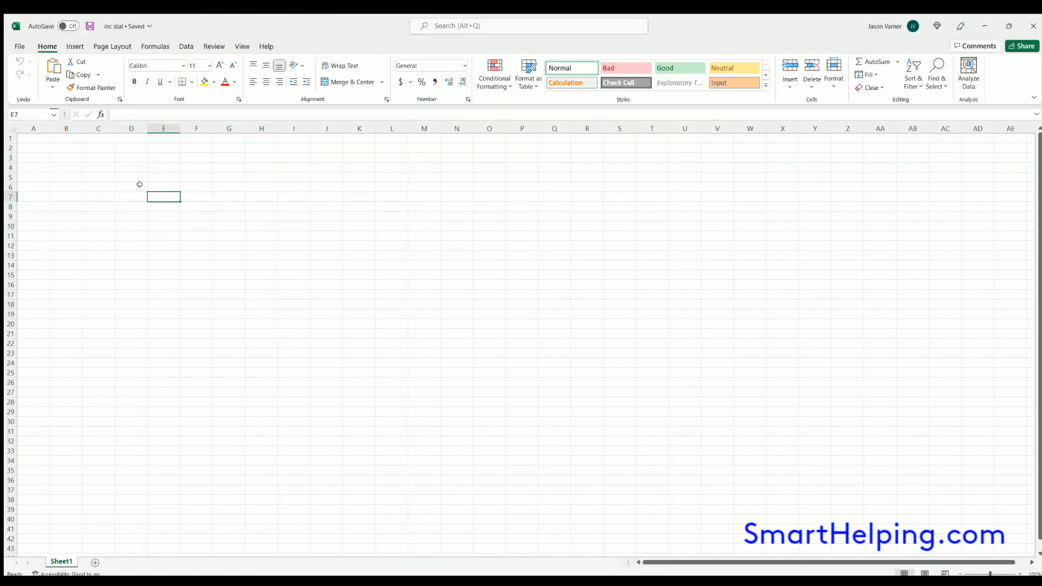
{"action": "mouse_move", "coordinate": [64, 152]}
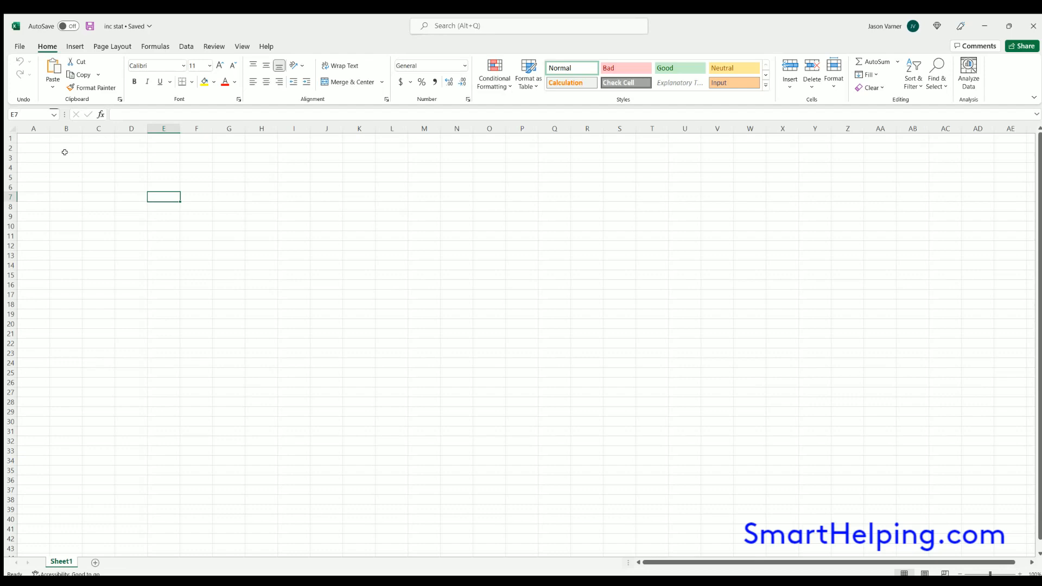
{"action": "left_click", "coordinate": [67, 148]}
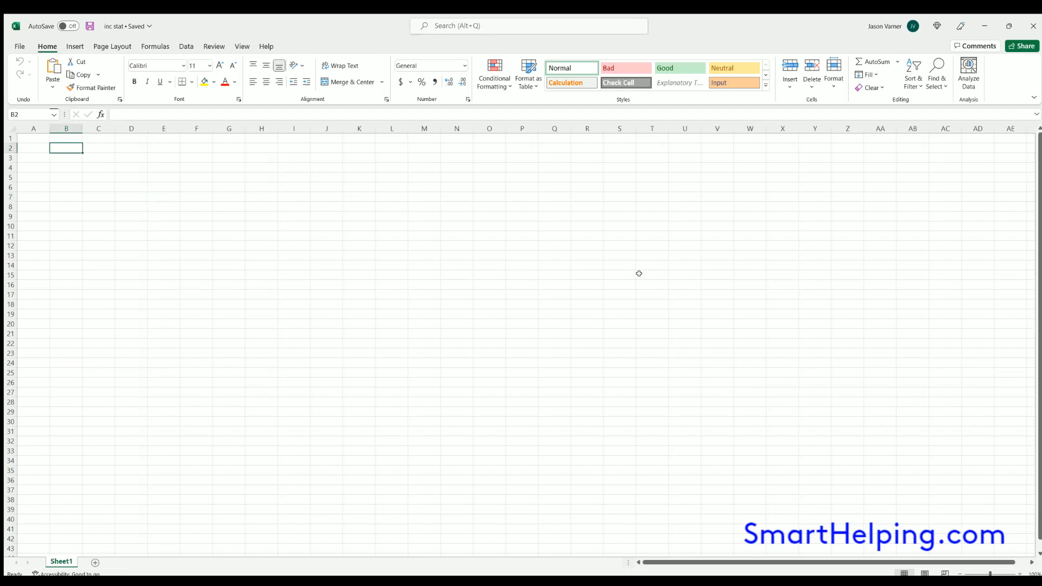
{"action": "mouse_move", "coordinate": [632, 274]}
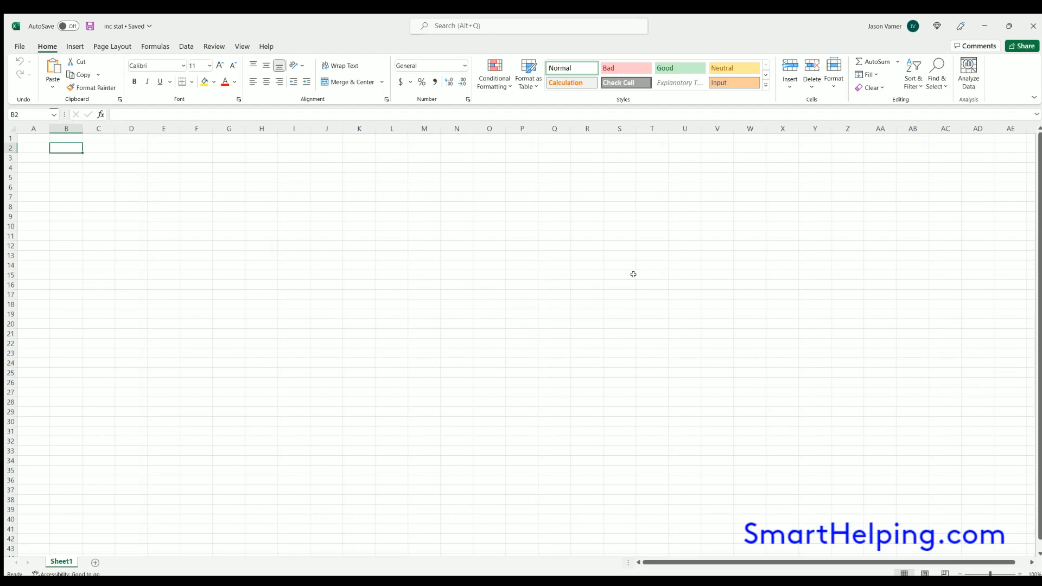
{"action": "type", "text": "Income Statement"}
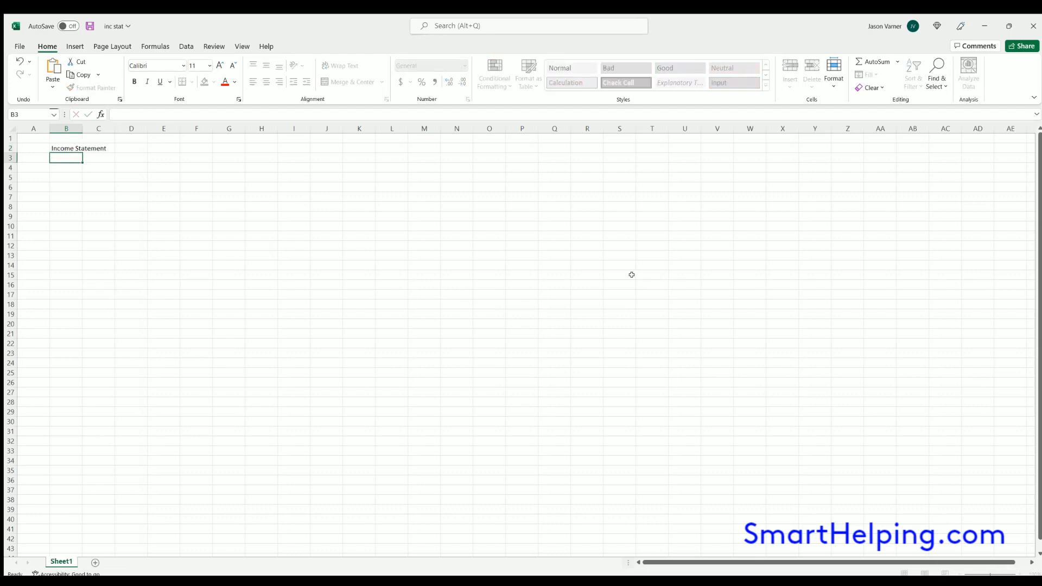
{"action": "left_click", "coordinate": [66, 149]}
{"action": "type", "text": "C"}
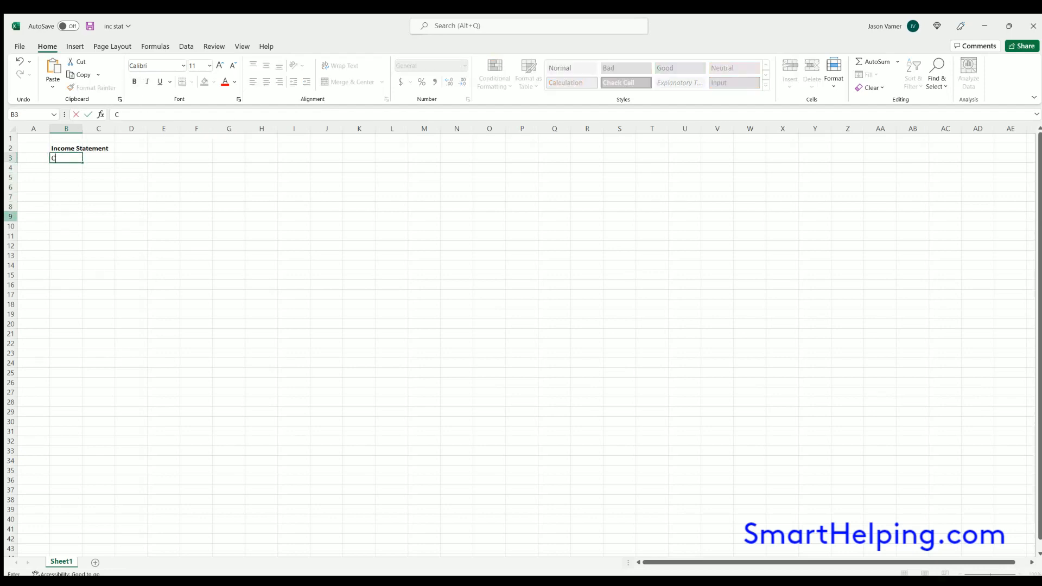
{"action": "type", "text": "ompany Name"}
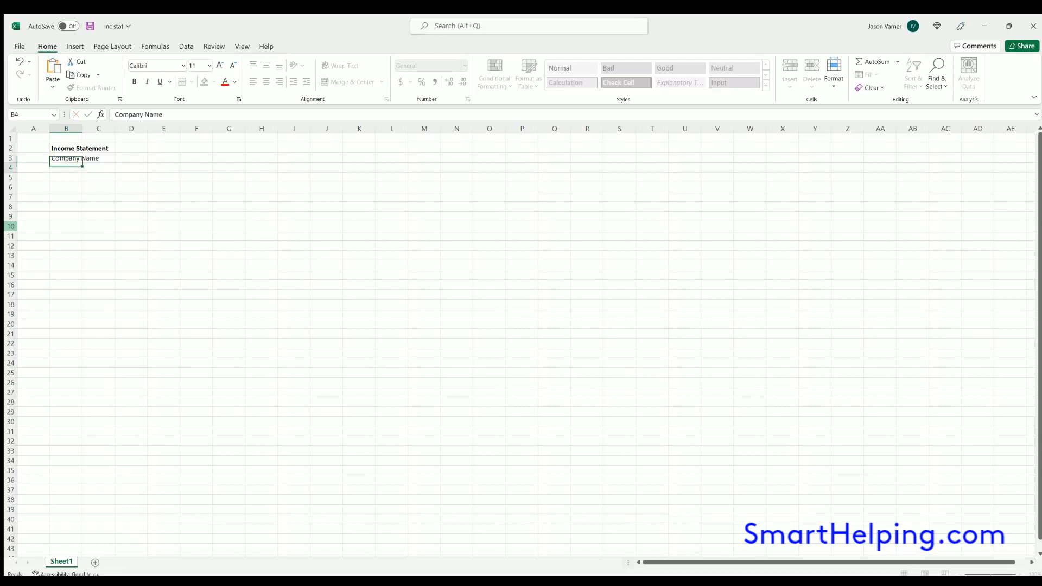
Enter a 'For Period Ending' line in B4, trimming the trailing month and day
{"action": "type", "text": "Fore Perio"}
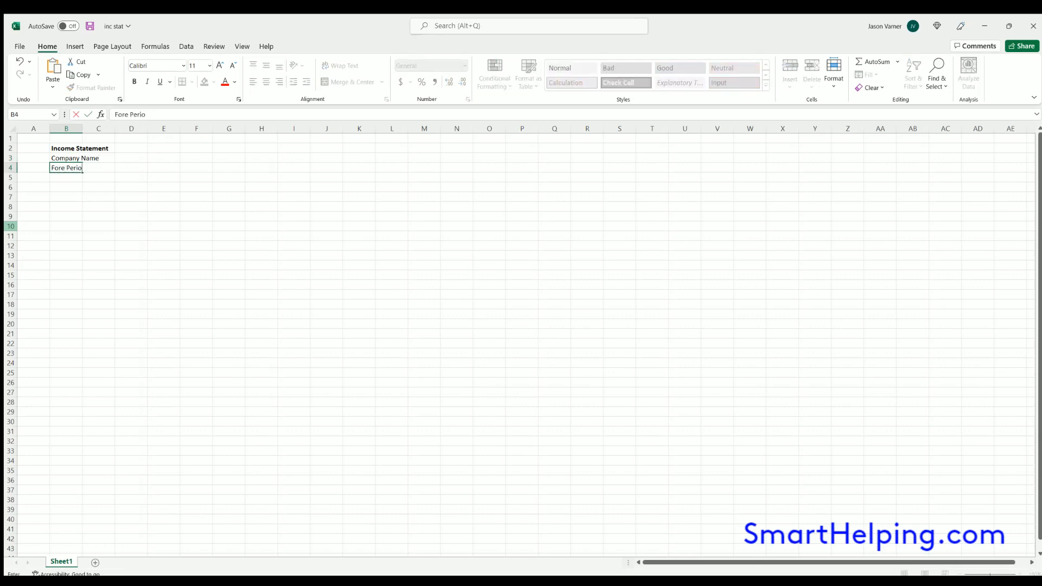
{"action": "type", "text": "d endin"}
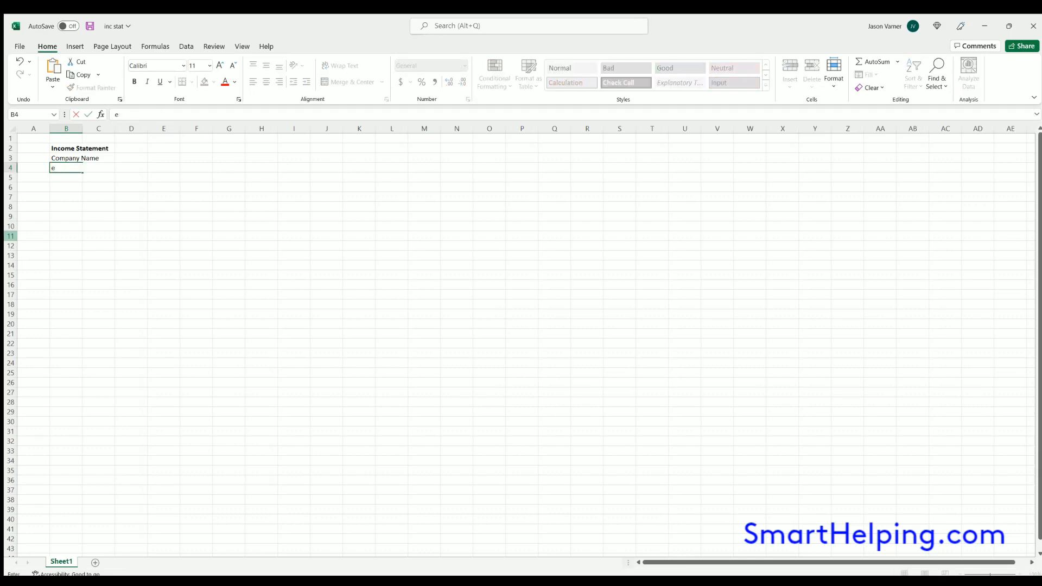
{"action": "type", "text": "For Period"}
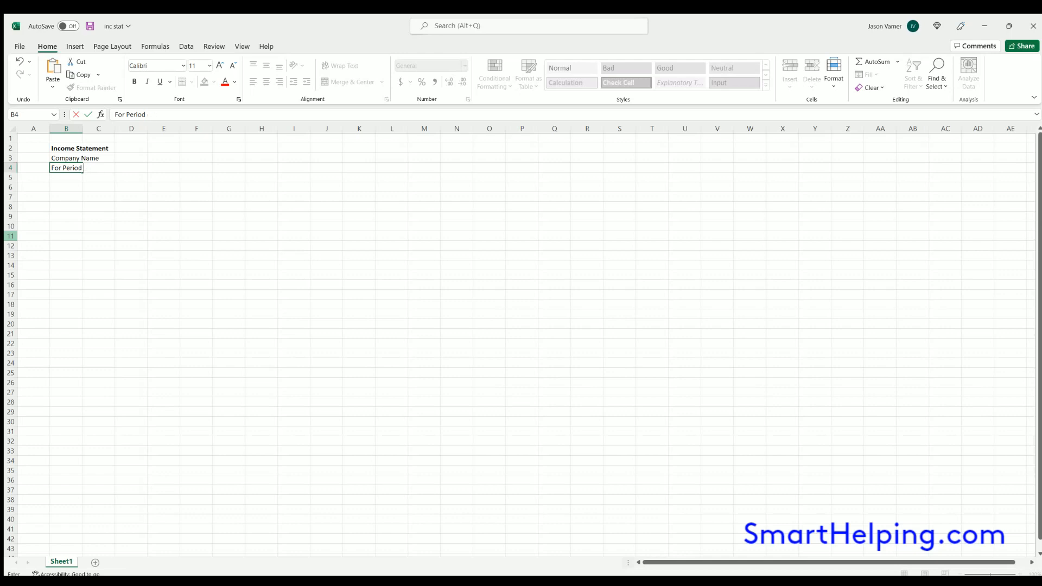
{"action": "type", "text": "Ending"}
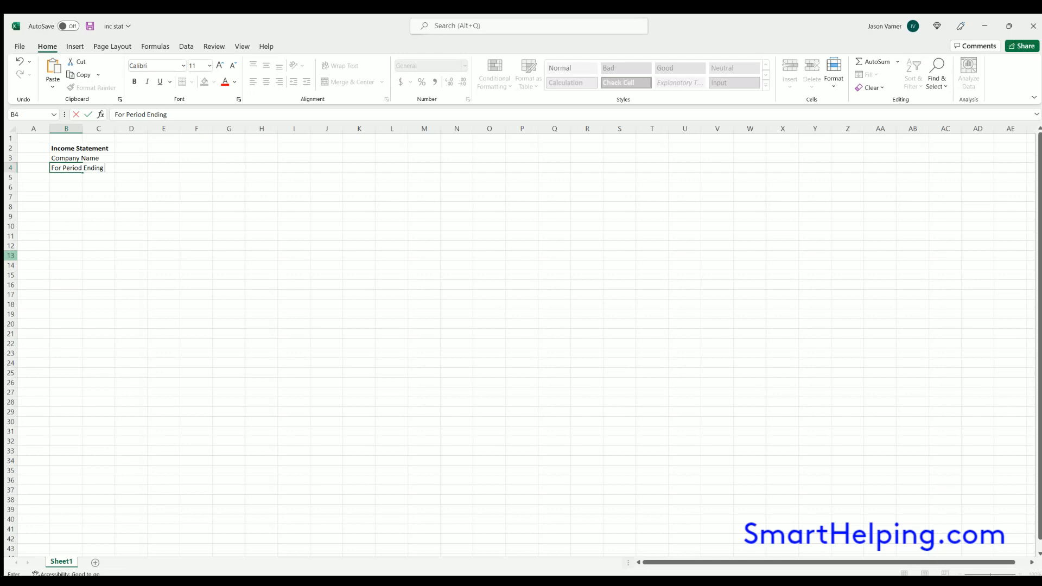
{"action": "type", "text": "jan"}
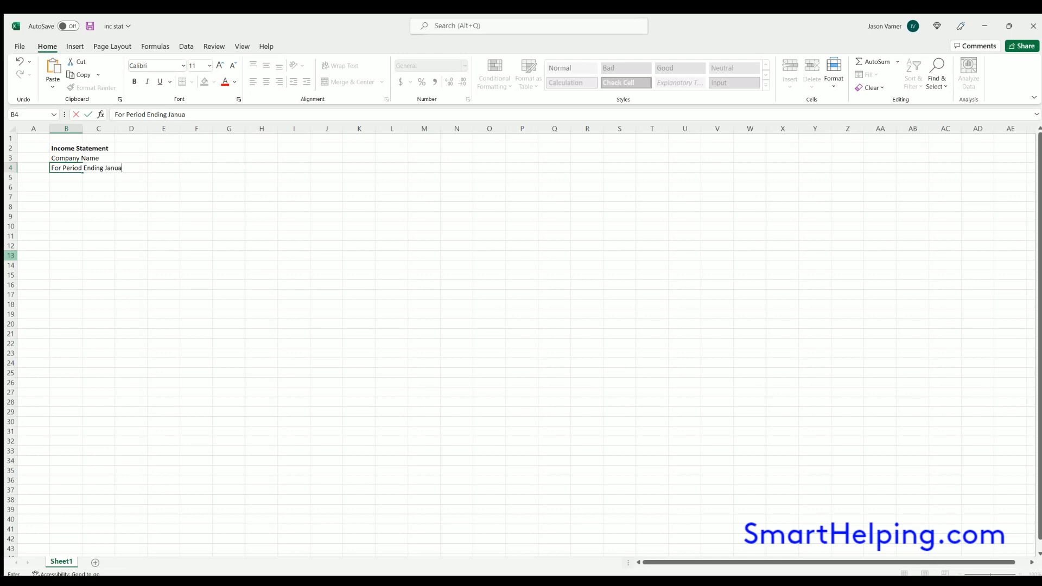
{"action": "type", "text": "ry"}
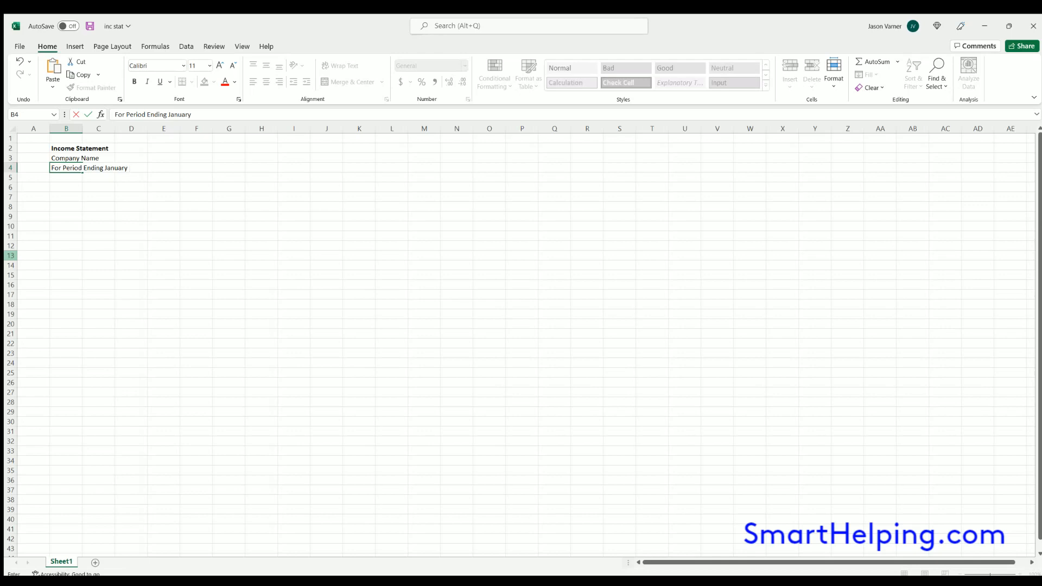
{"action": "type", "text": "31"}
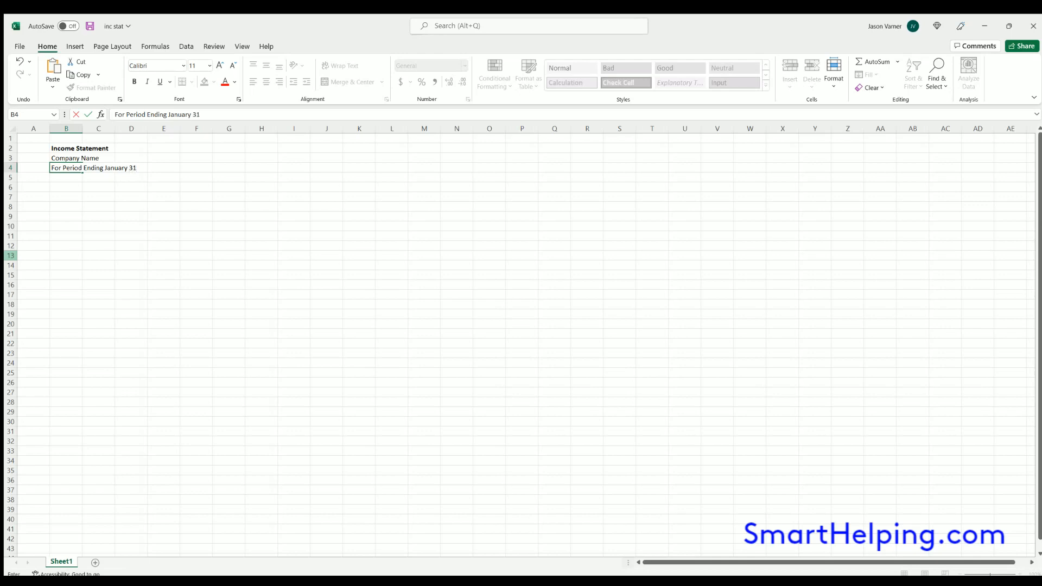
{"action": "key", "text": "Backspace"}
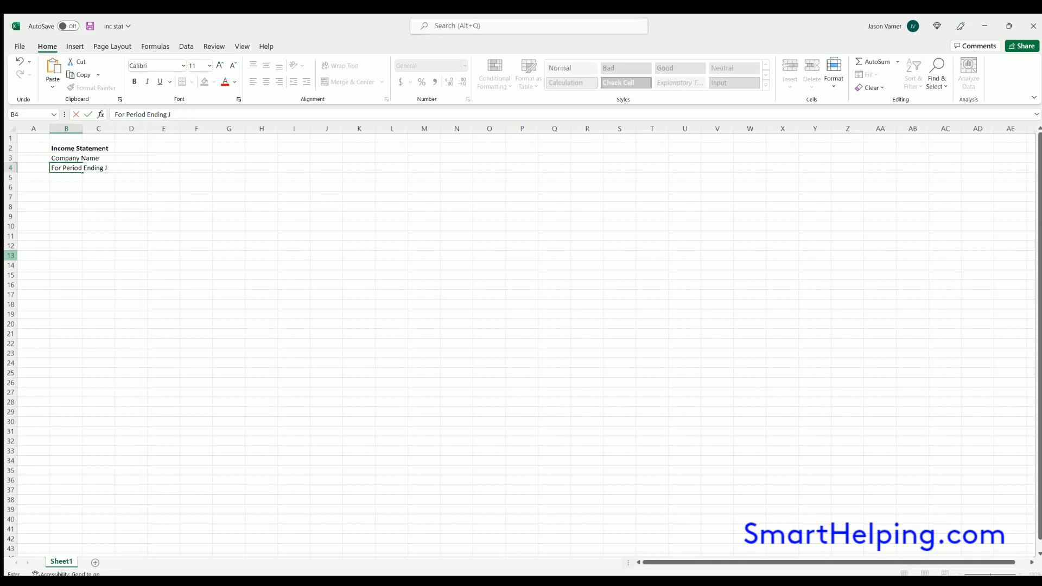
{"action": "key", "text": "Backspace"}
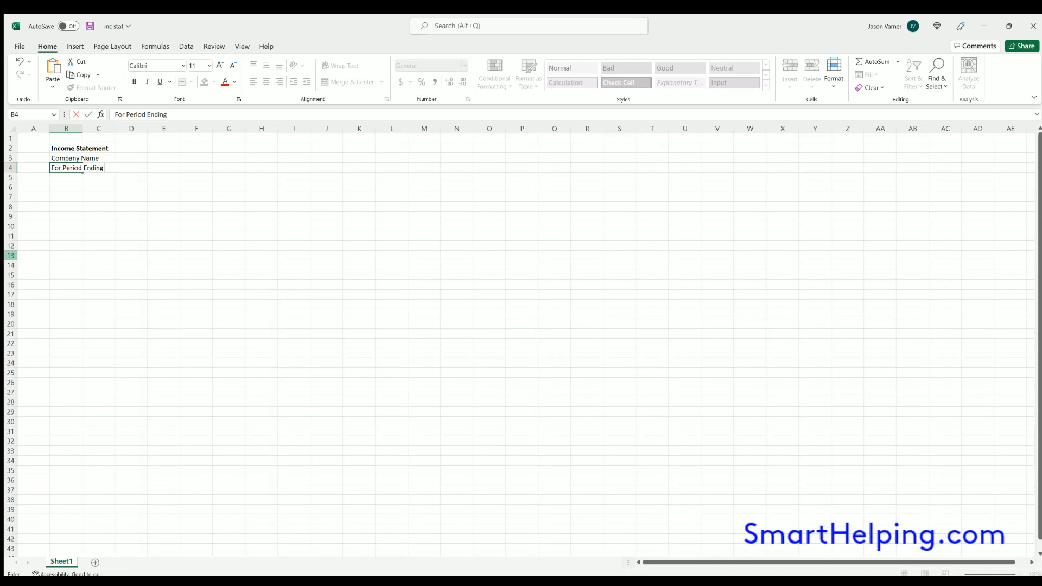
{"action": "mouse_move", "coordinate": [1026, 365]}
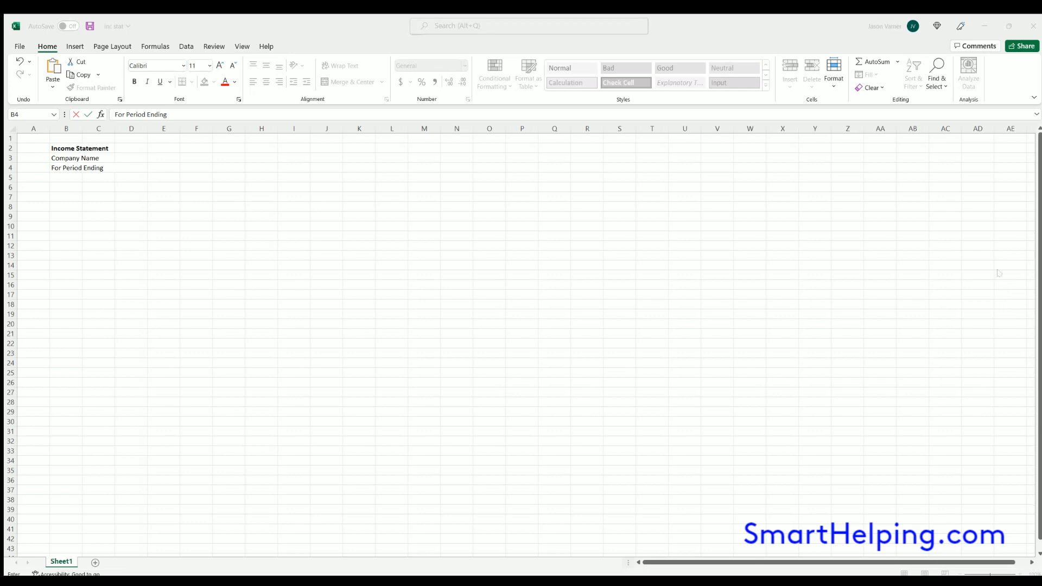
{"action": "mouse_move", "coordinate": [999, 274]}
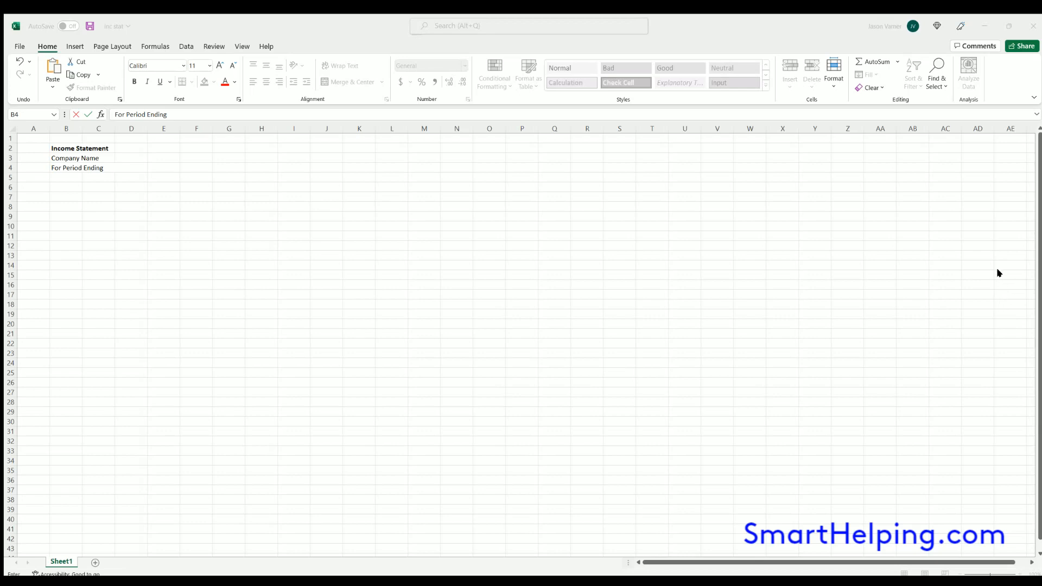
Edit the period line to read 'For Period Ending Jan. 31, 2022'
{"action": "double_click", "coordinate": [77, 167]}
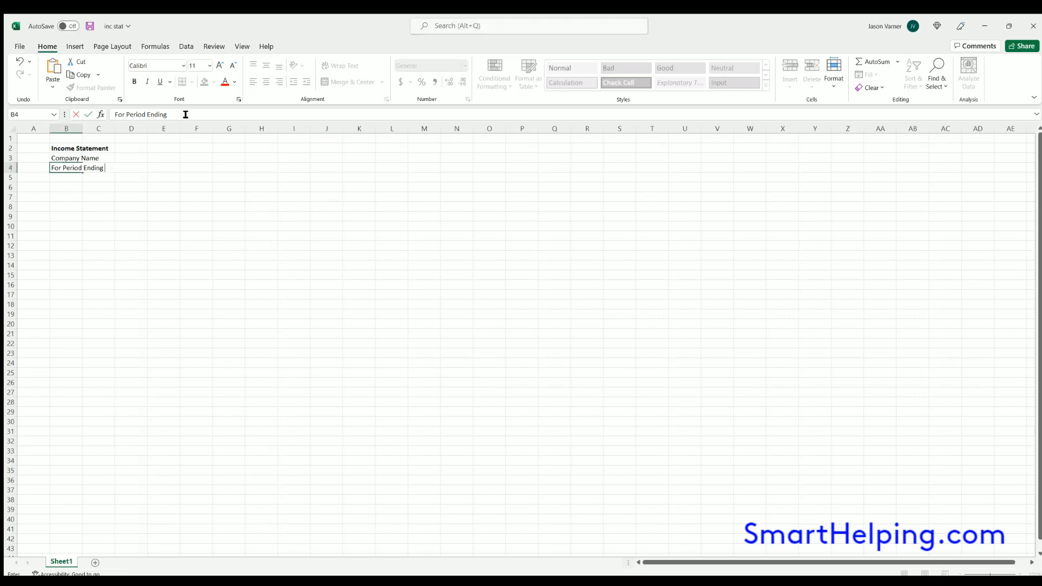
{"action": "type", "text": "Jan"}
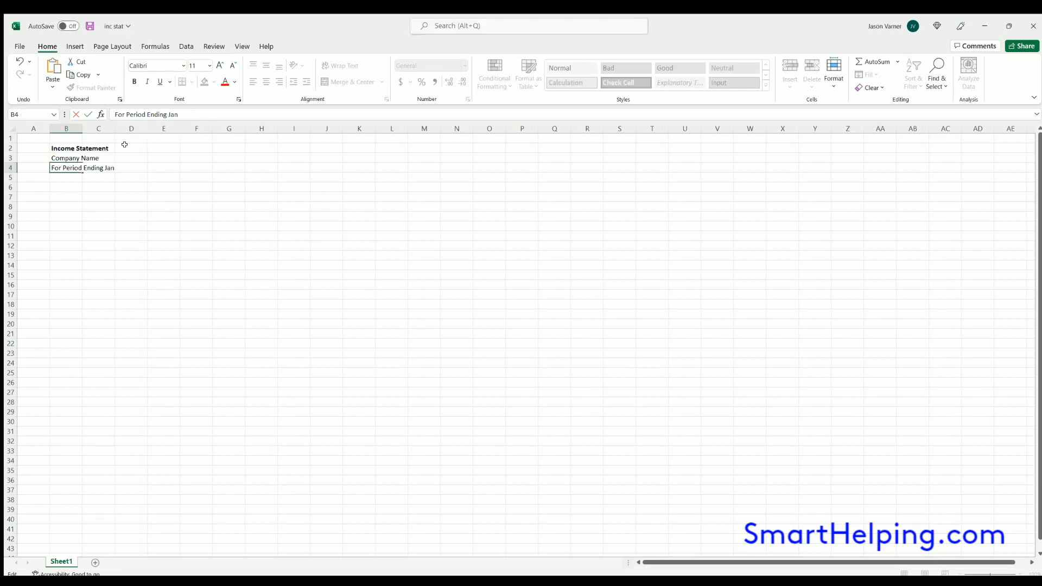
{"action": "type", "text": ". 31, 2022"}
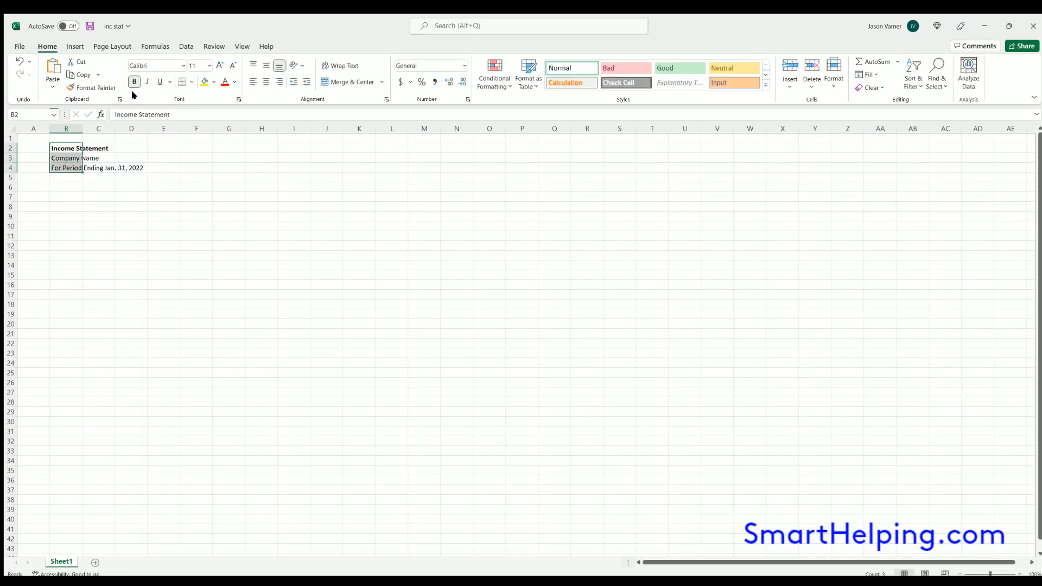
Make heading lines B2:B4 bold and widen column B to fit the labels
{"action": "left_click", "coordinate": [134, 81]}
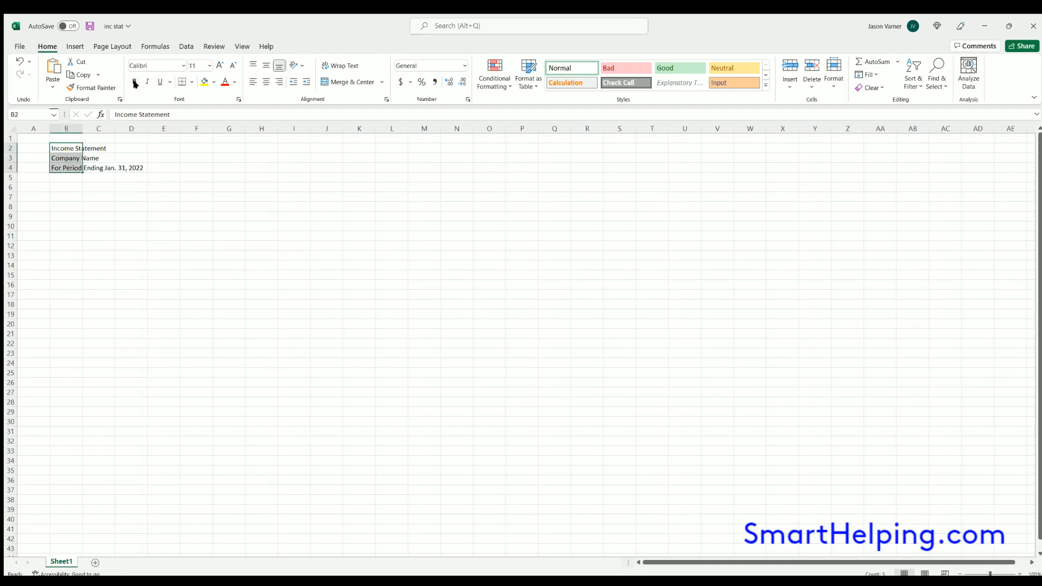
{"action": "left_click", "coordinate": [133, 81]}
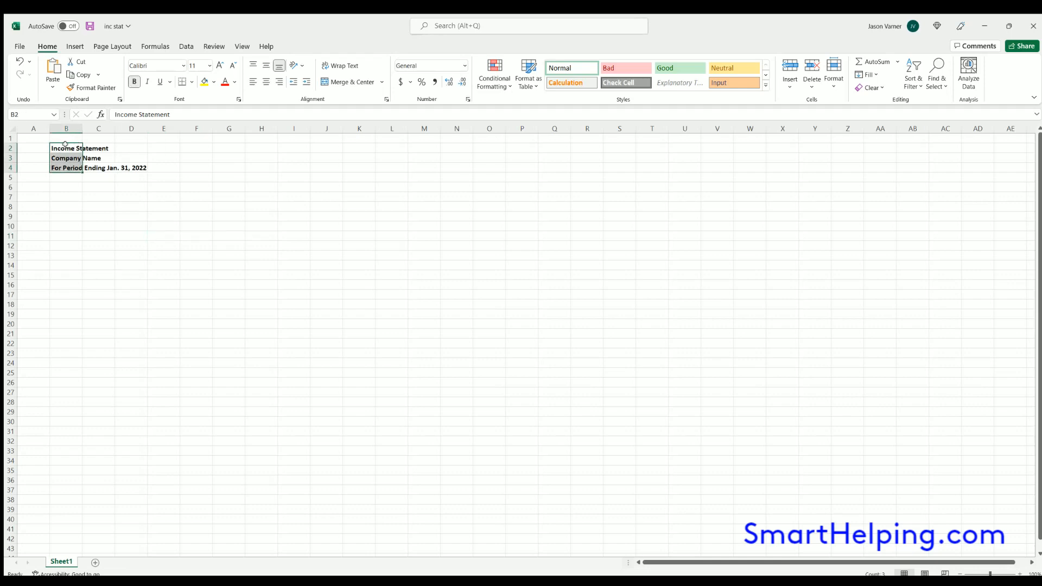
{"action": "left_click", "coordinate": [602, 245]}
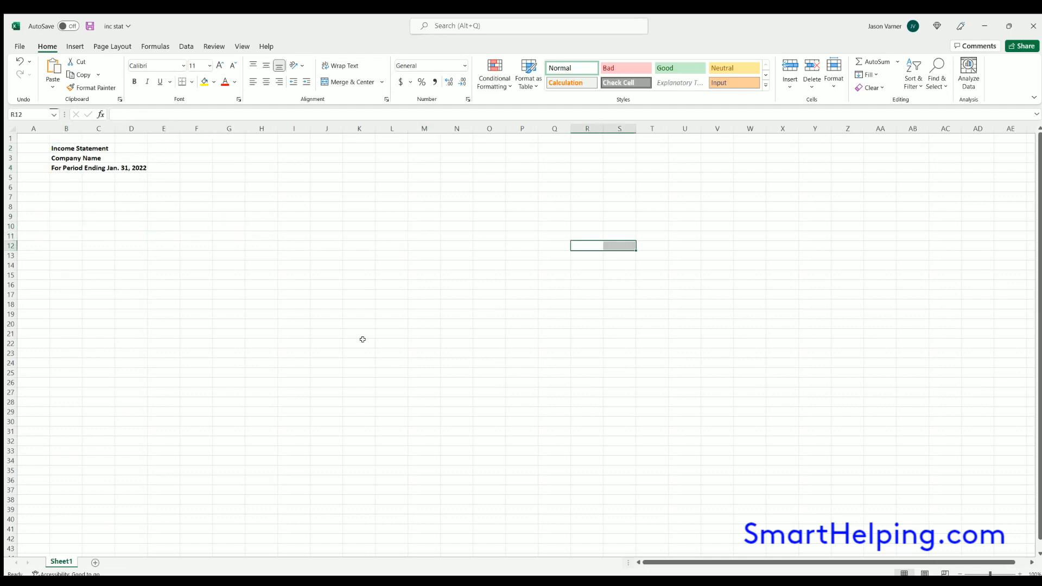
{"action": "left_click_drag", "start_coordinate": [66, 147], "coordinate": [67, 167]}
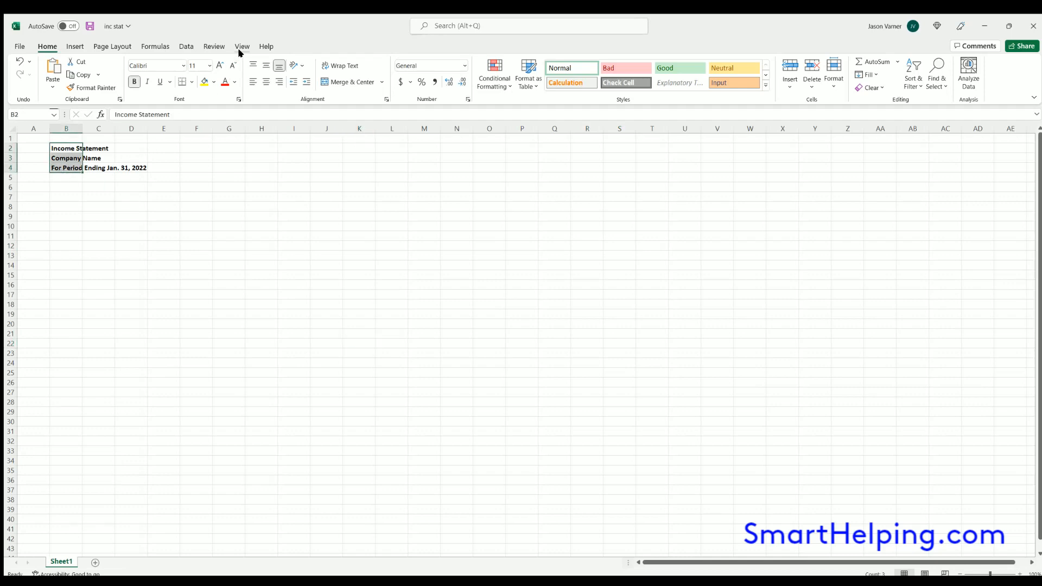
{"action": "left_click_drag", "start_coordinate": [66, 148], "coordinate": [66, 167]}
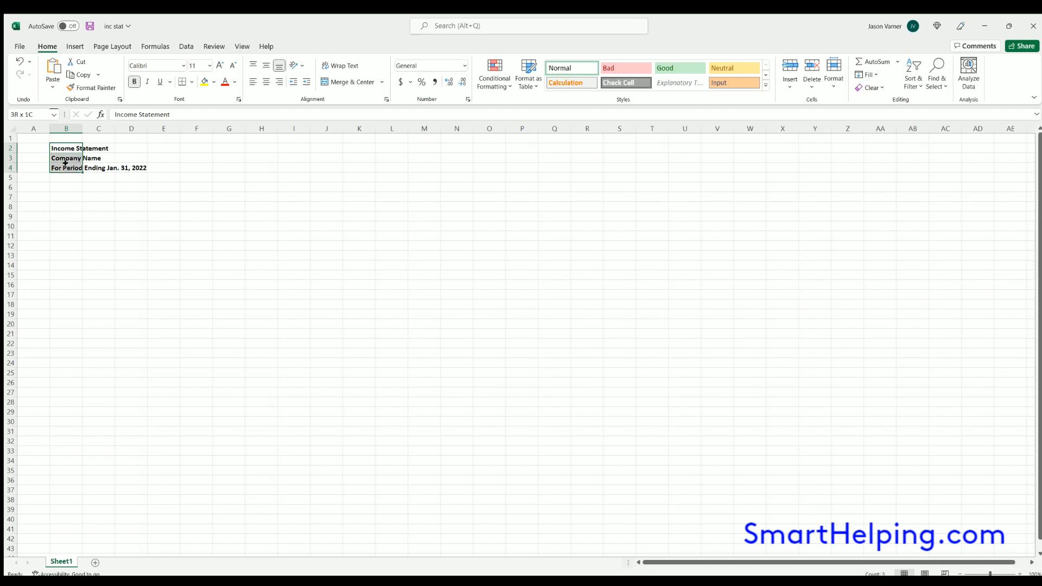
{"action": "left_click", "coordinate": [229, 186]}
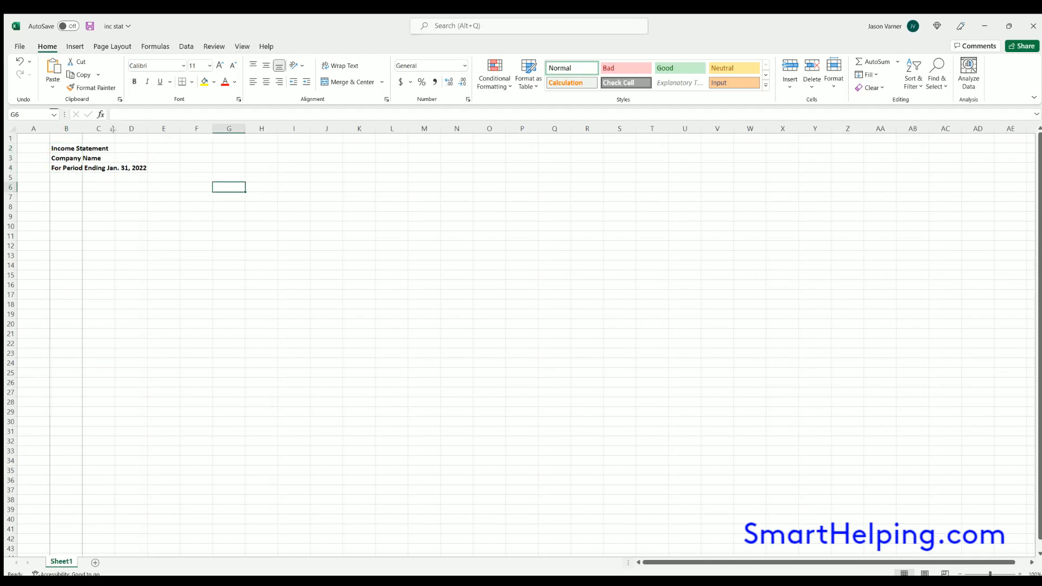
{"action": "left_click", "coordinate": [113, 255]}
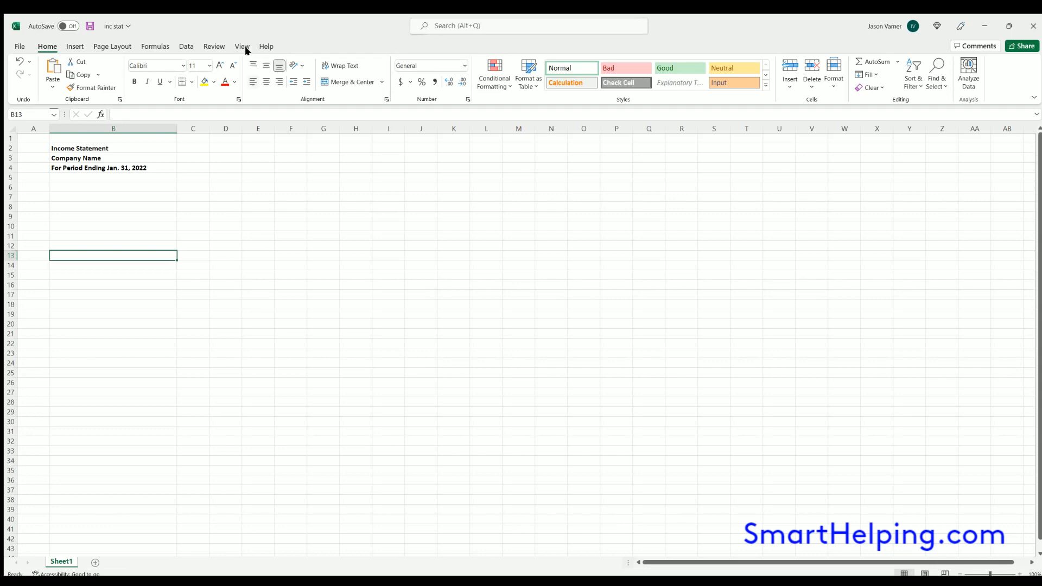
Hide gridlines, add a bold 'Revenue' label in B6 and narrow column B back down
{"action": "left_click", "coordinate": [242, 46]}
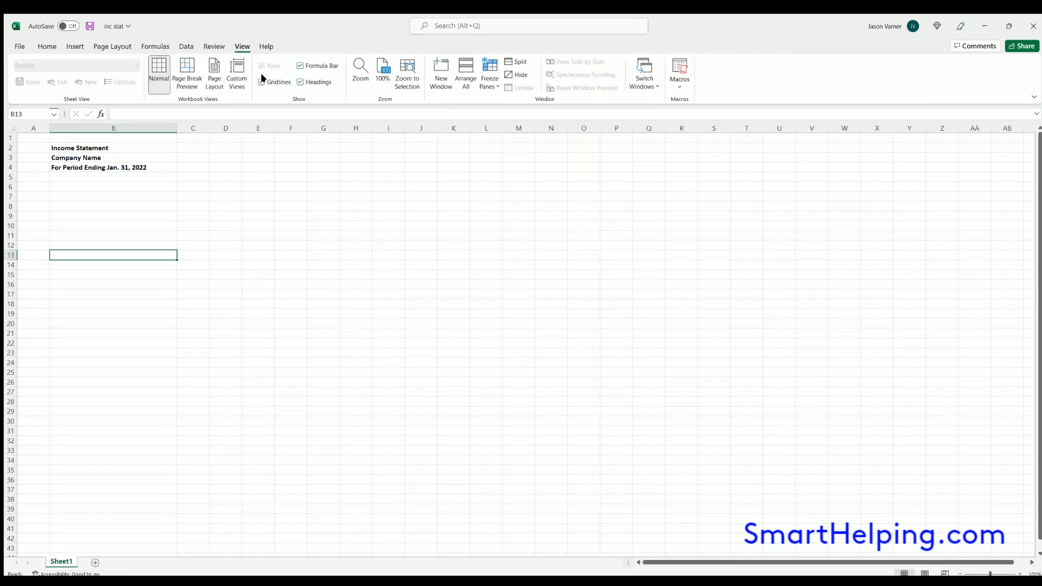
{"action": "left_click", "coordinate": [113, 177]}
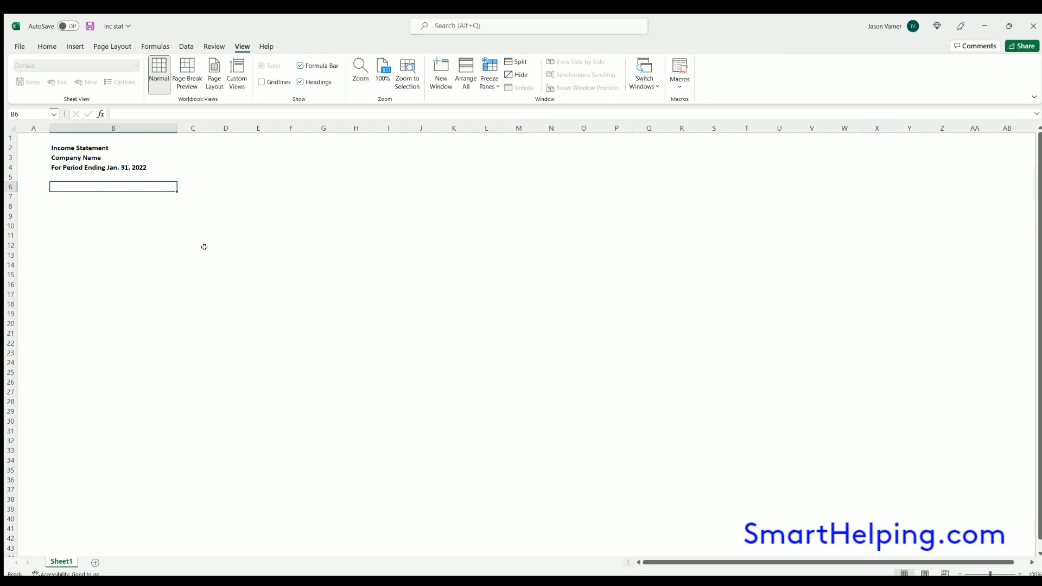
{"action": "mouse_move", "coordinate": [199, 249]}
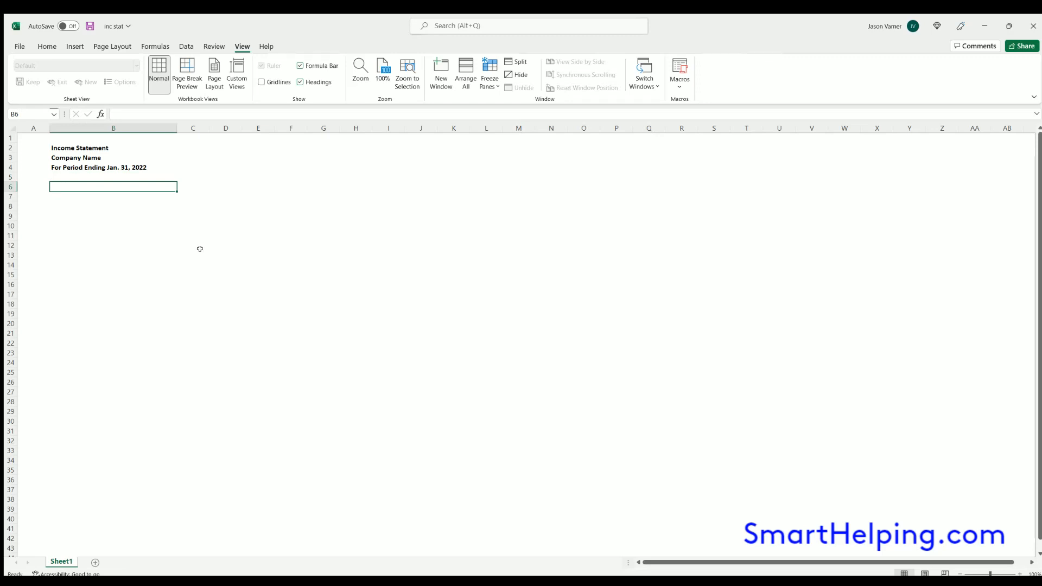
{"action": "type", "text": "Revenue"}
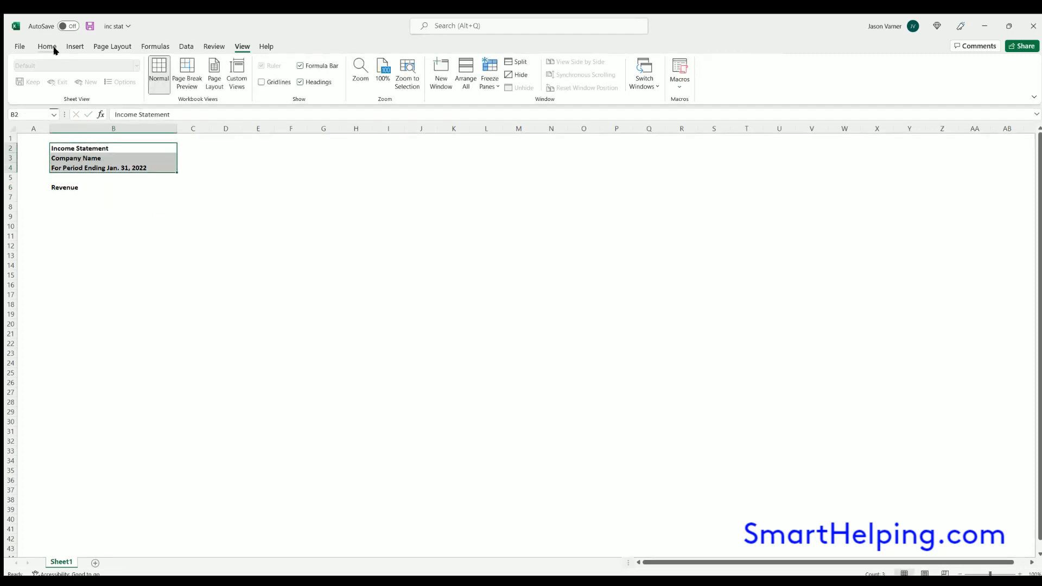
{"action": "left_click", "coordinate": [46, 46]}
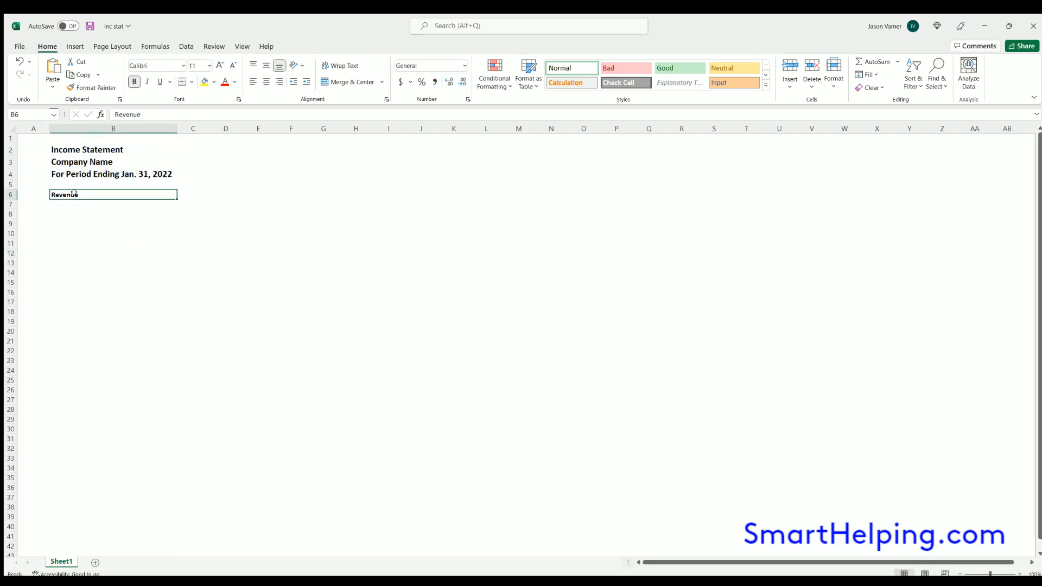
{"action": "key", "text": "Return"}
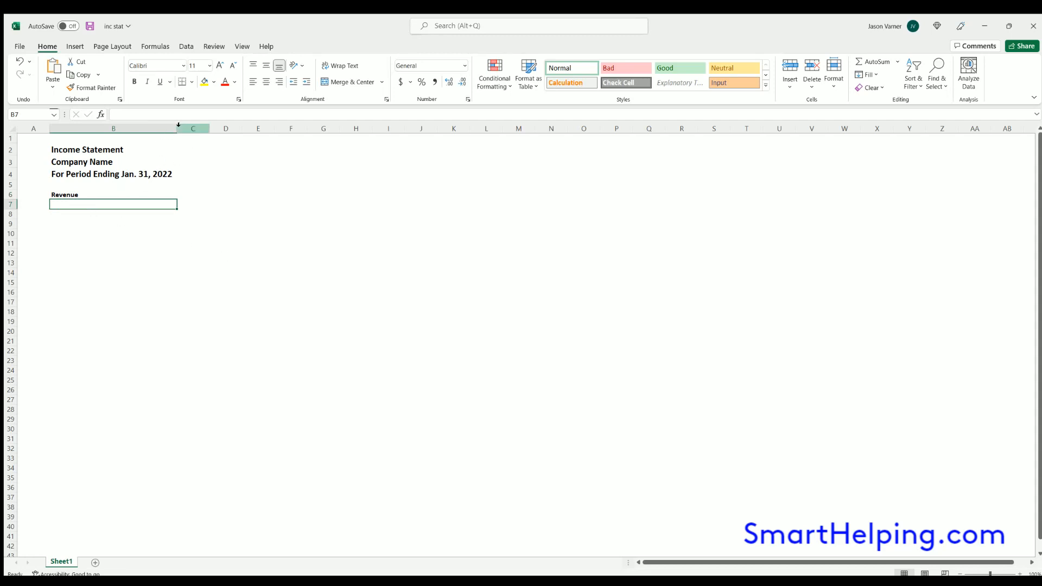
{"action": "left_click_drag", "start_coordinate": [177, 128], "coordinate": [101, 128]}
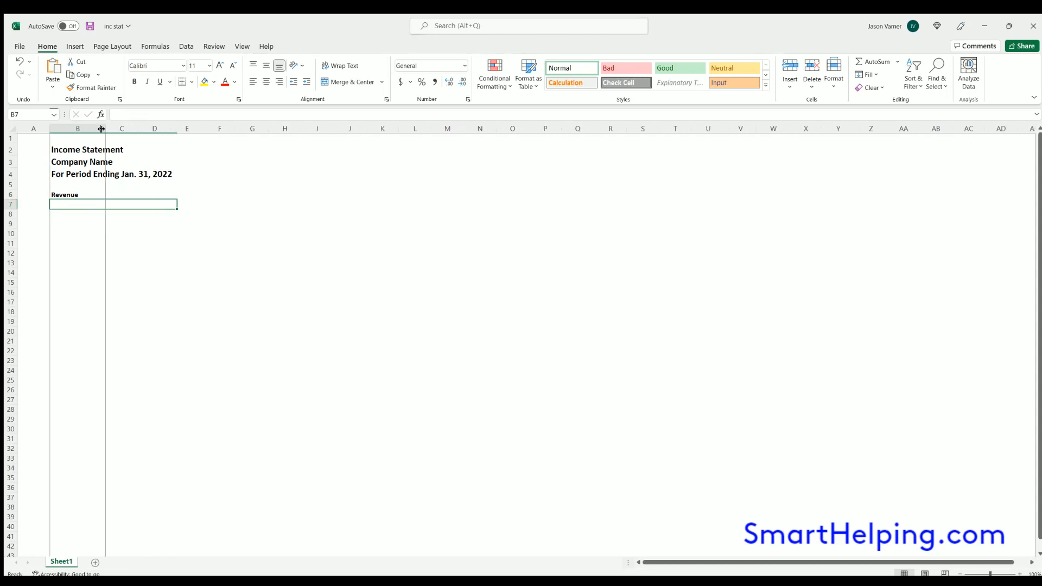
Enter 'Item 1' below Revenue at normal text size and fill Items 1-4 down to B10
{"action": "left_click", "coordinate": [121, 204]}
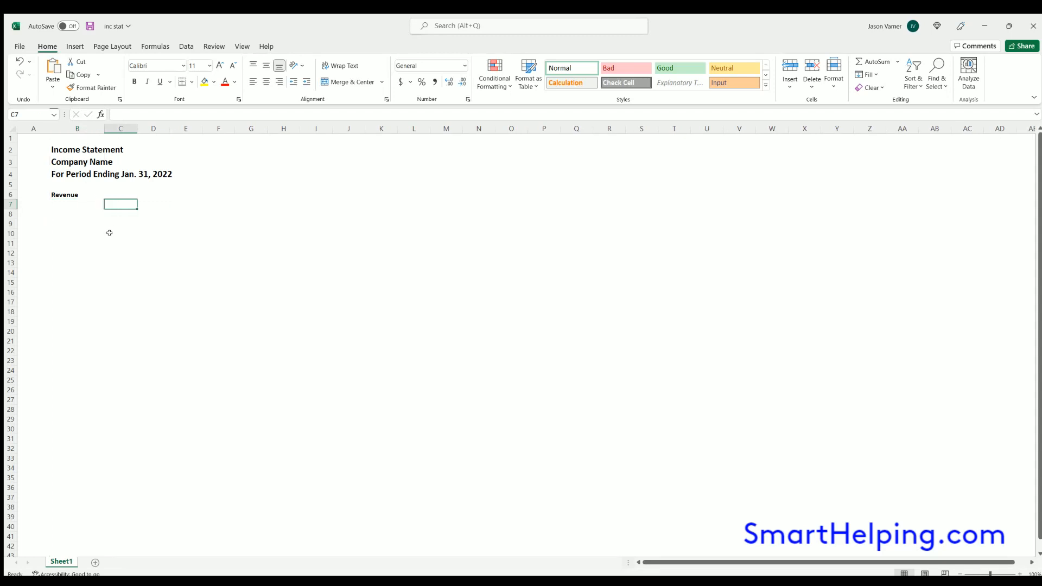
{"action": "left_click", "coordinate": [77, 204]}
{"action": "type", "text": "Item 1"}
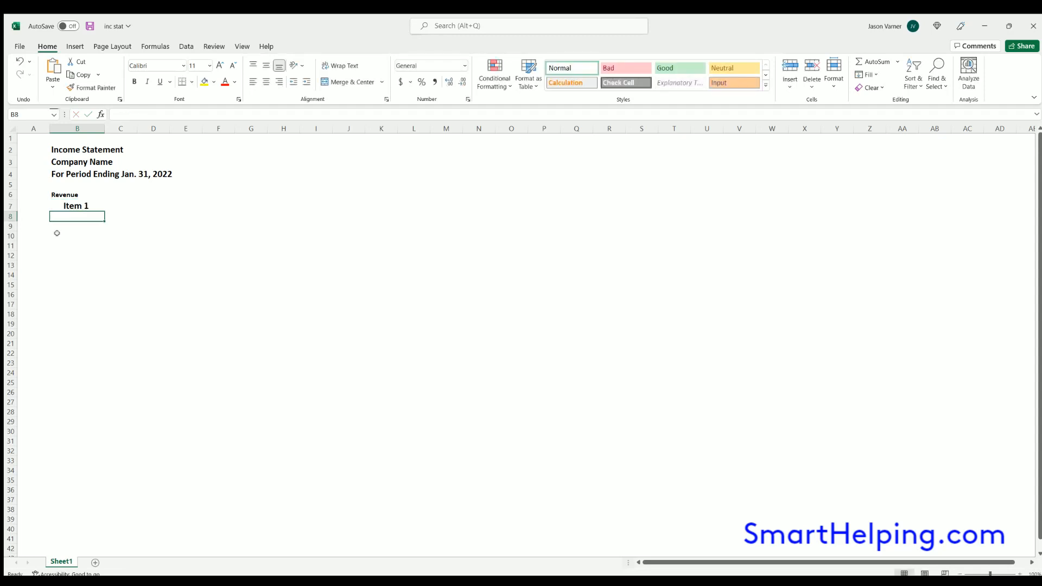
{"action": "left_click", "coordinate": [76, 205]}
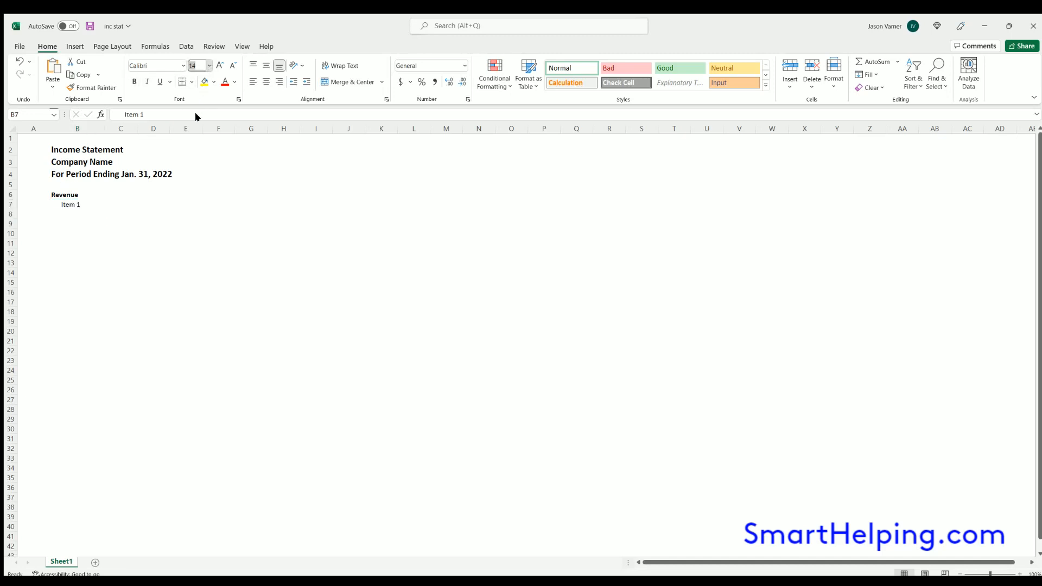
{"action": "left_click", "coordinate": [78, 204]}
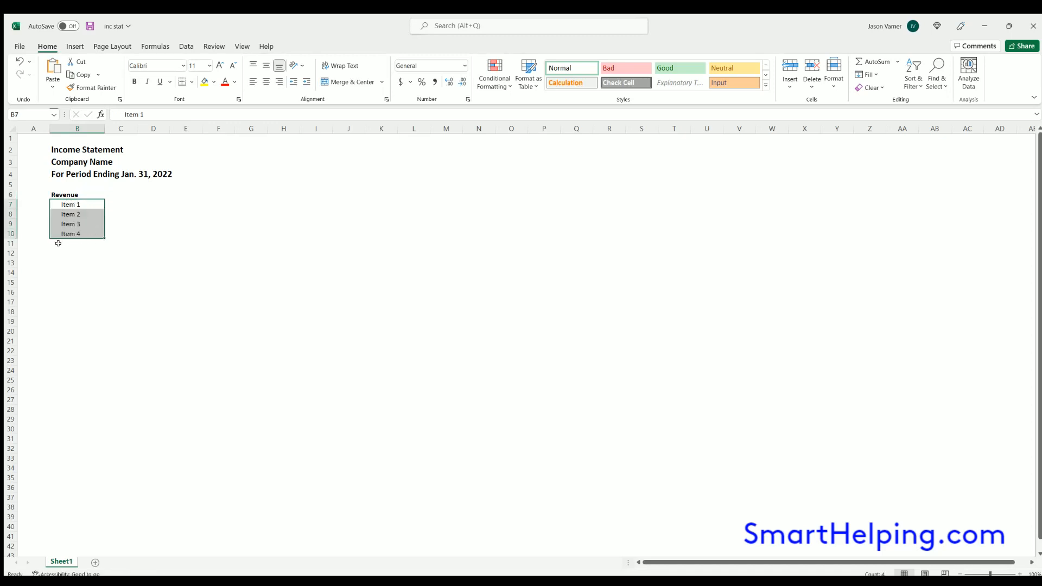
Copy the Revenue label's format to B11 and enter a bold 'Total Revenue' line
{"action": "left_click", "coordinate": [76, 194]}
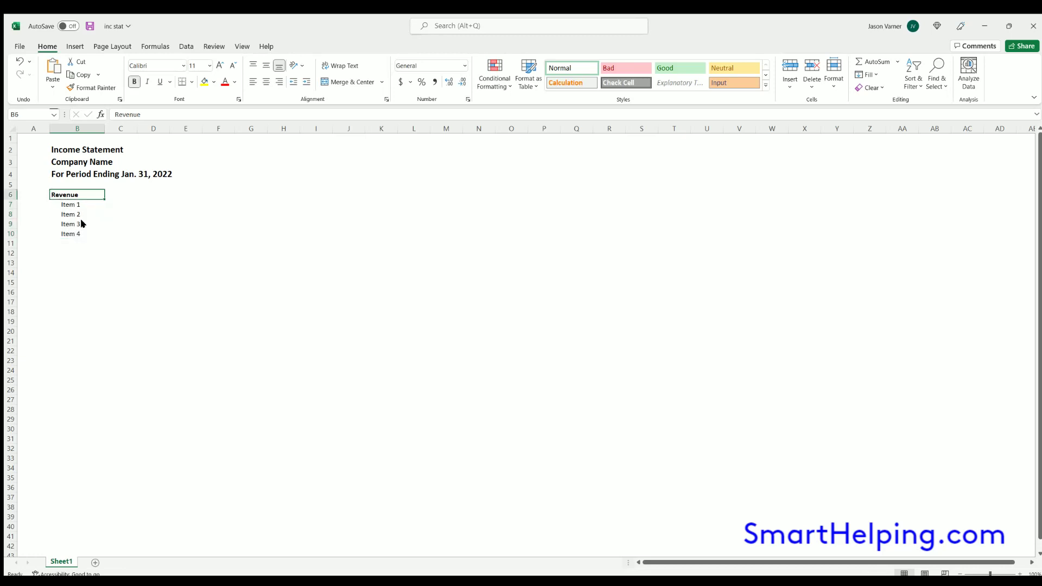
{"action": "left_click", "coordinate": [77, 242]}
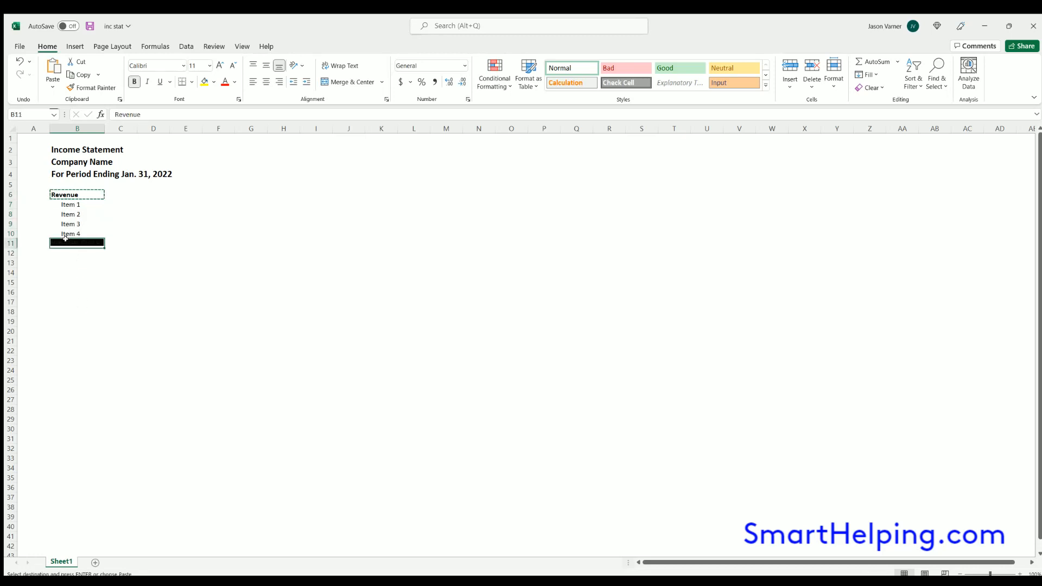
{"action": "type", "text": "Total Revenue"}
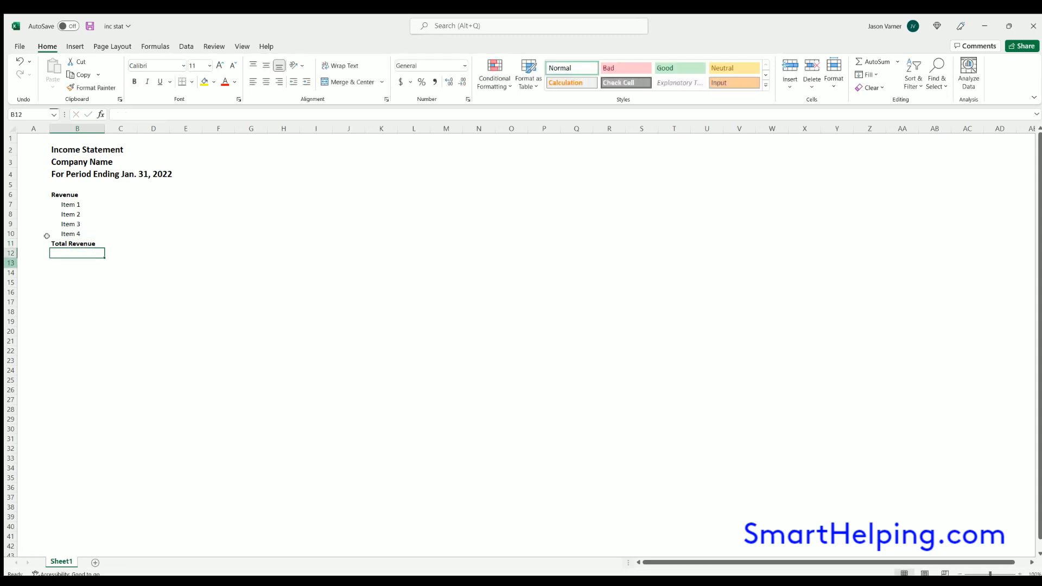
{"action": "left_click", "coordinate": [76, 243]}
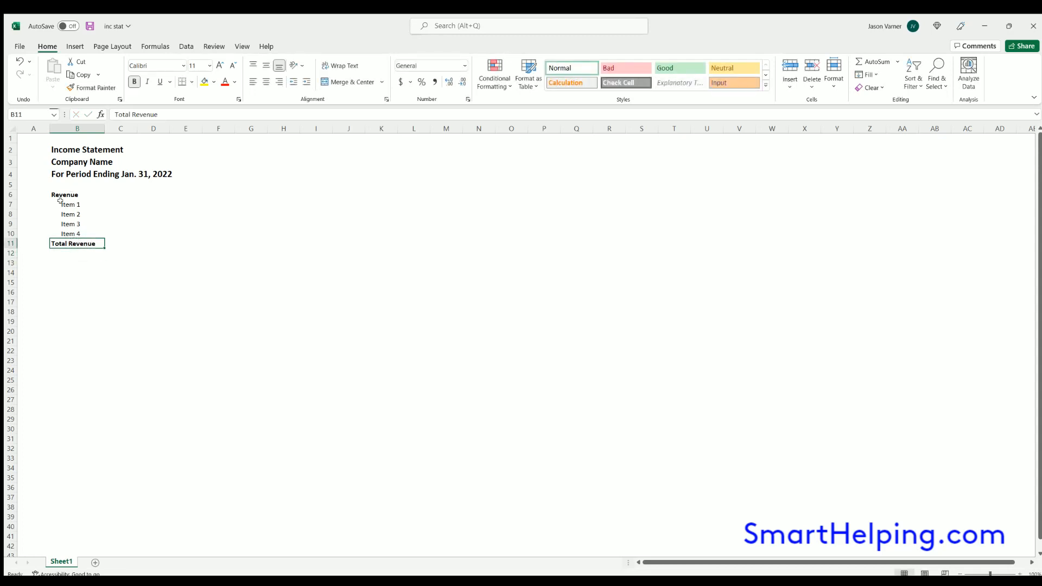
{"action": "left_click", "coordinate": [77, 195]}
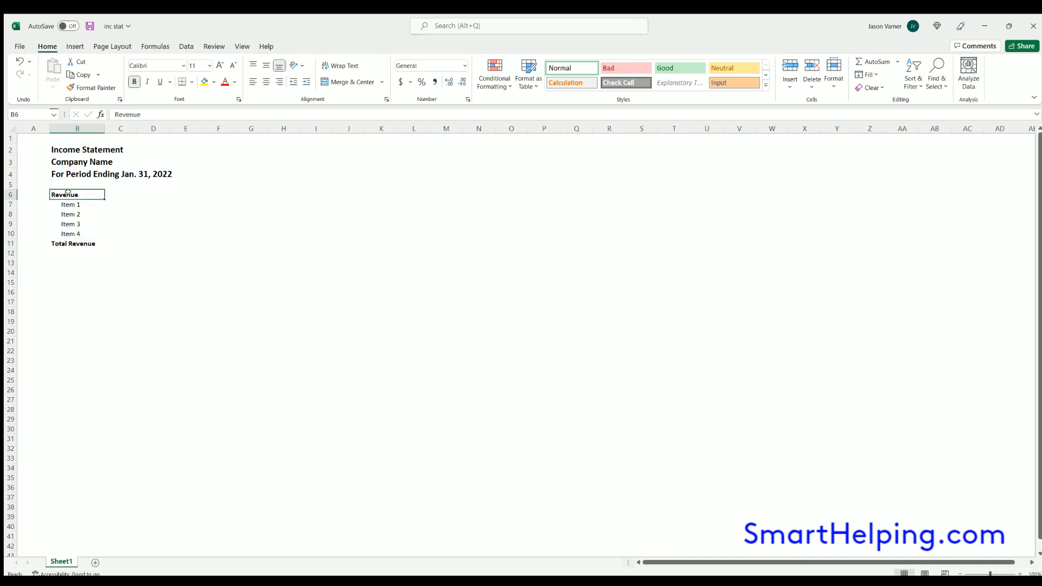
{"action": "left_click", "coordinate": [77, 273]}
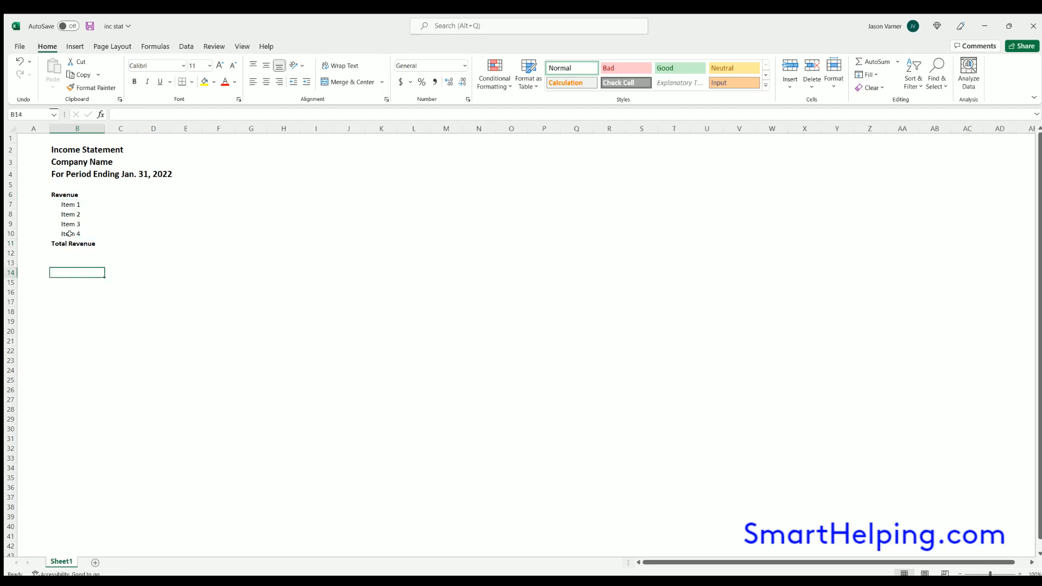
Add a top border to the Total Revenue row and enter 455, 55, 485, 485 for Items 1-4
{"action": "left_click", "coordinate": [76, 243]}
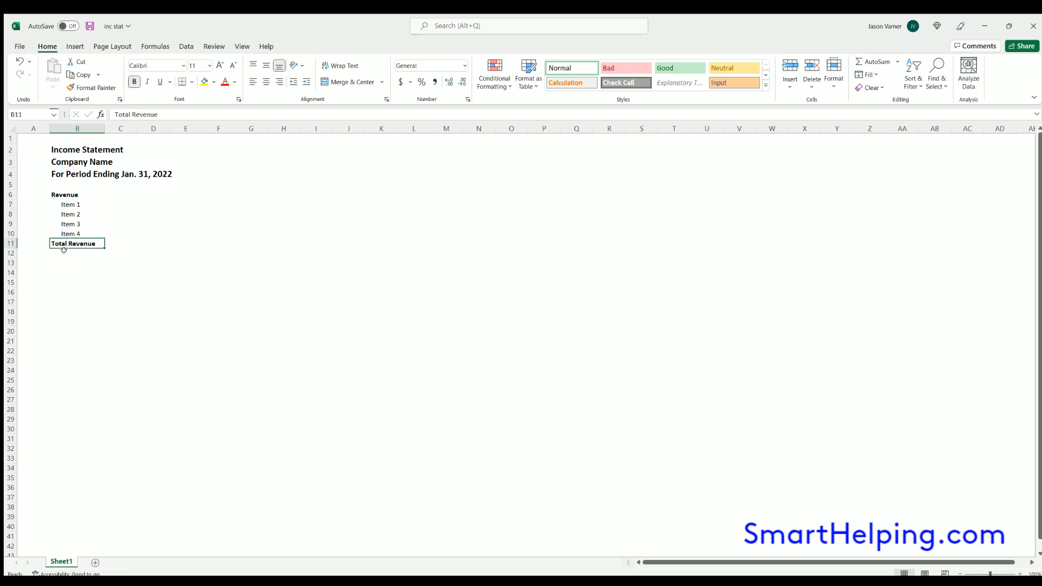
{"action": "key", "text": "enter"}
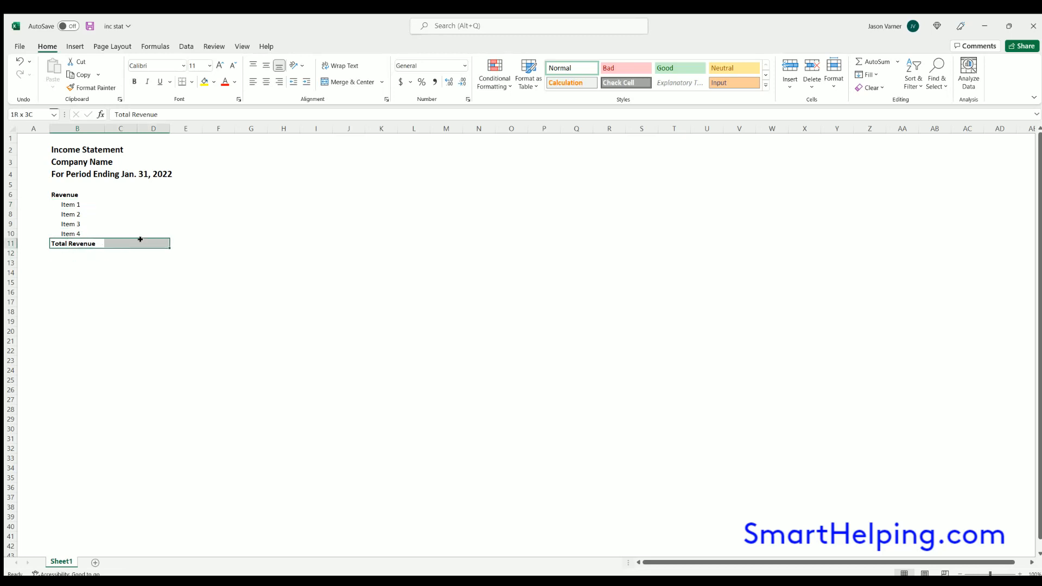
{"action": "left_click", "coordinate": [197, 204]}
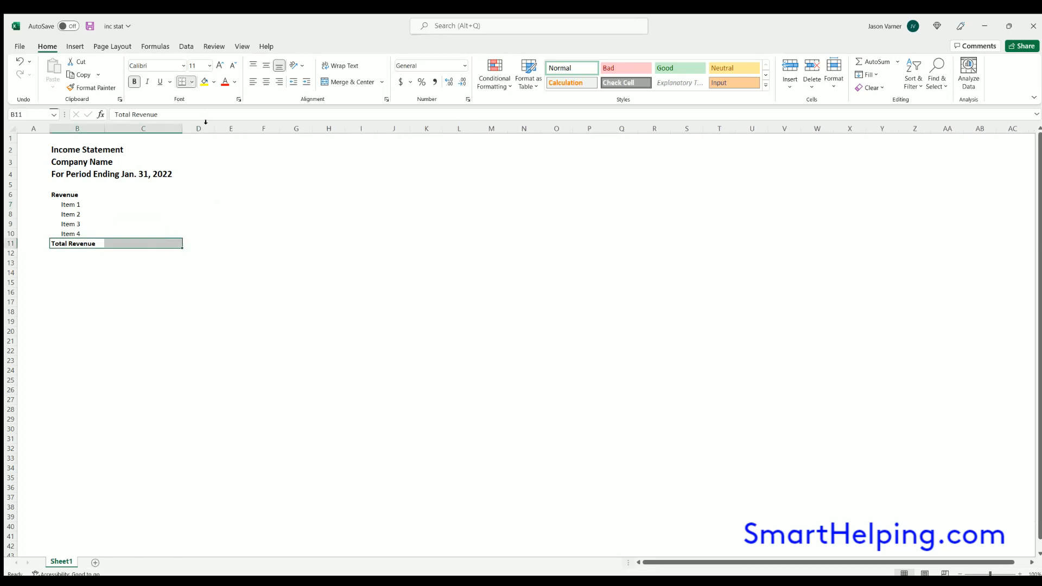
{"action": "left_click", "coordinate": [117, 204]}
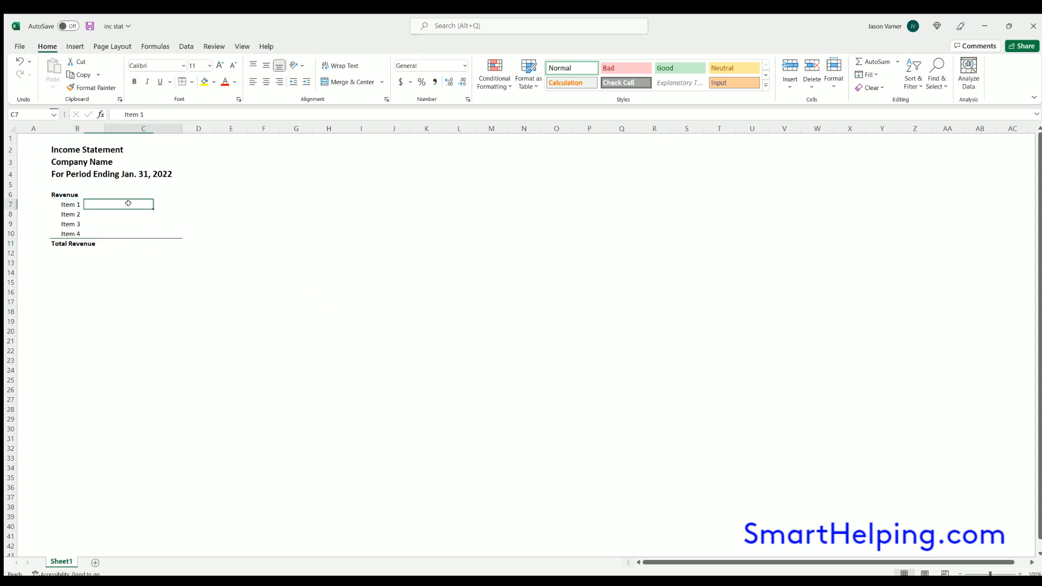
{"action": "key", "text": "Delete"}
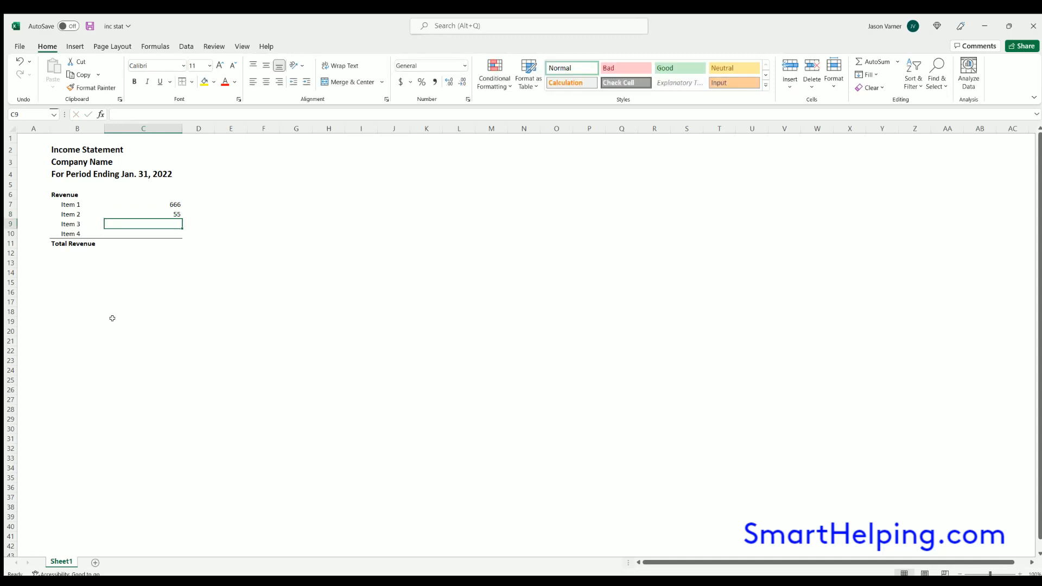
{"action": "type", "text": "485"}
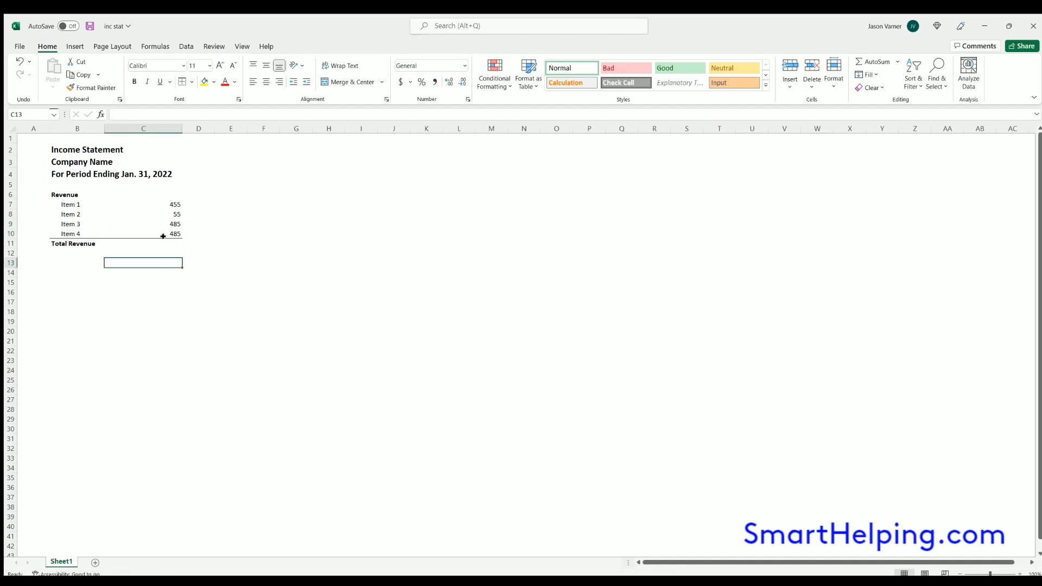
AutoSum the items to 1,480 in Total Revenue and apply comma thousands formatting
{"action": "left_click", "coordinate": [144, 243]}
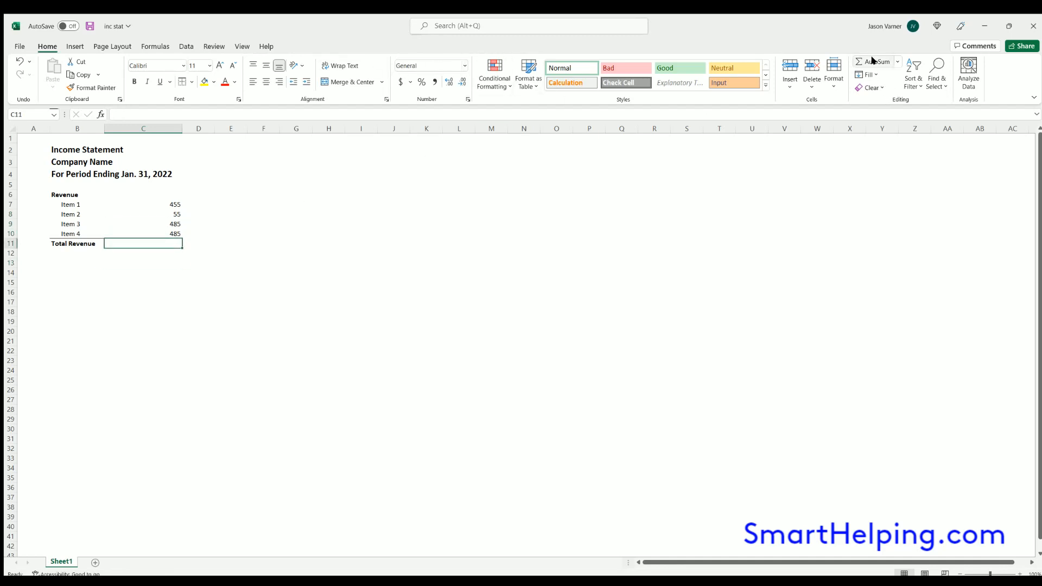
{"action": "key", "text": "Return"}
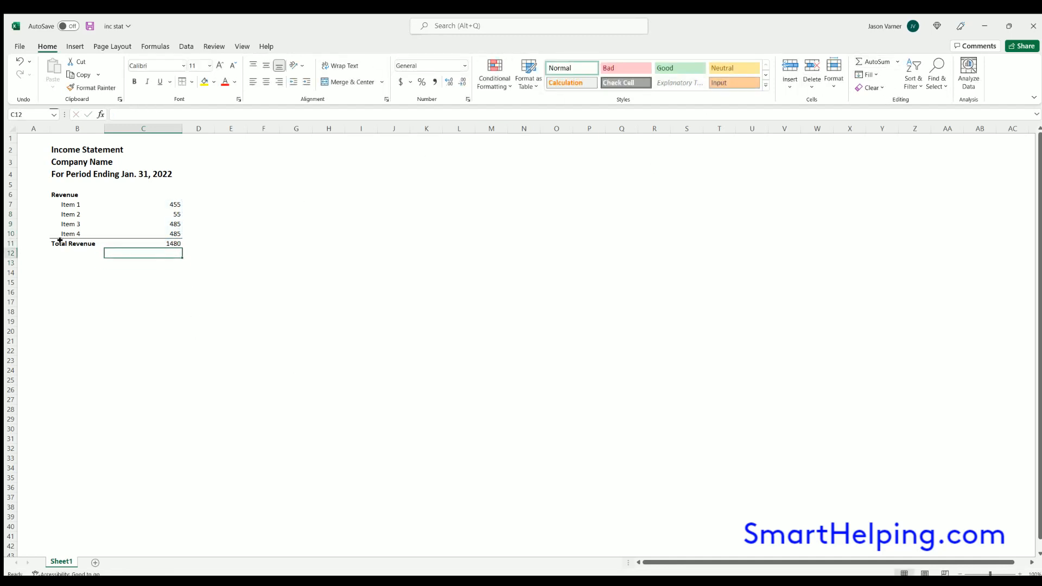
{"action": "left_click", "coordinate": [76, 243]}
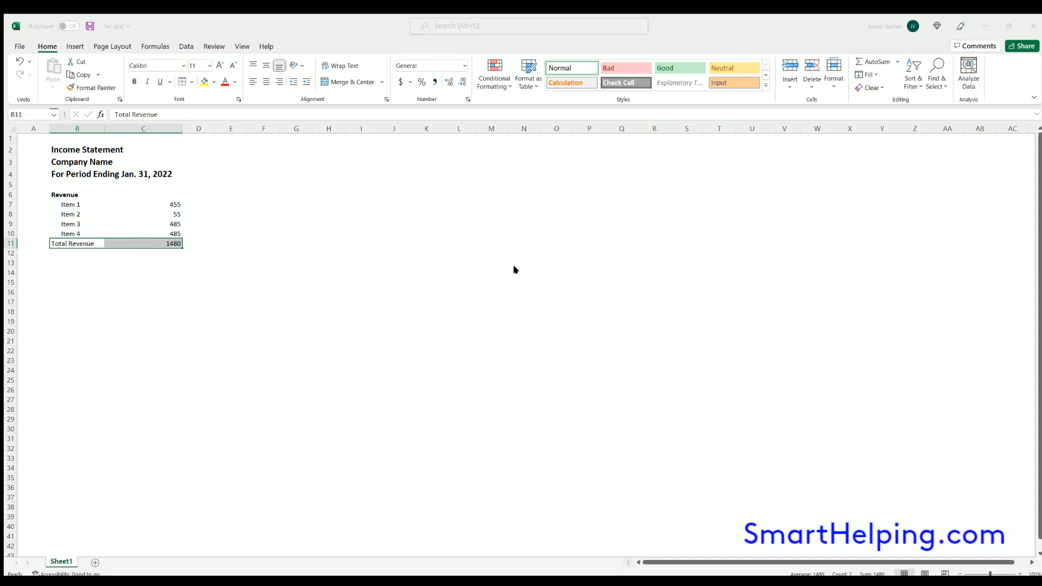
{"action": "mouse_move", "coordinate": [594, 332]}
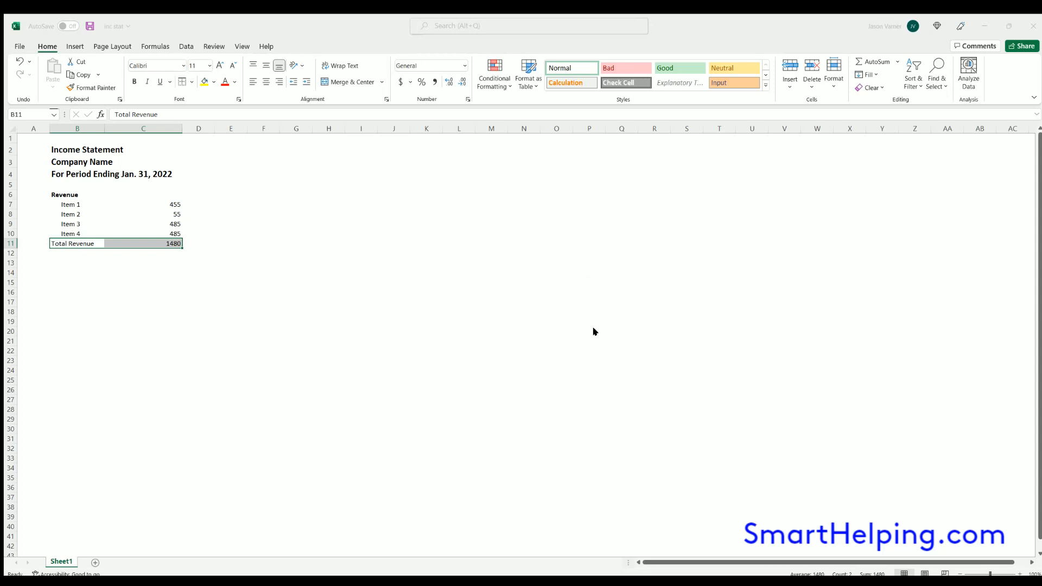
{"action": "left_click", "coordinate": [434, 81]}
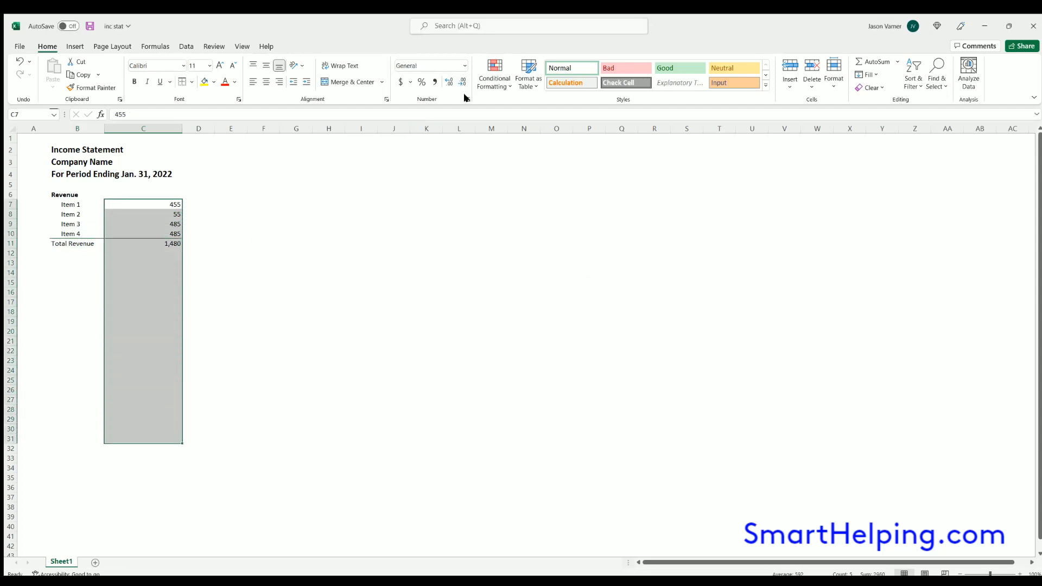
{"action": "mouse_move", "coordinate": [583, 275]}
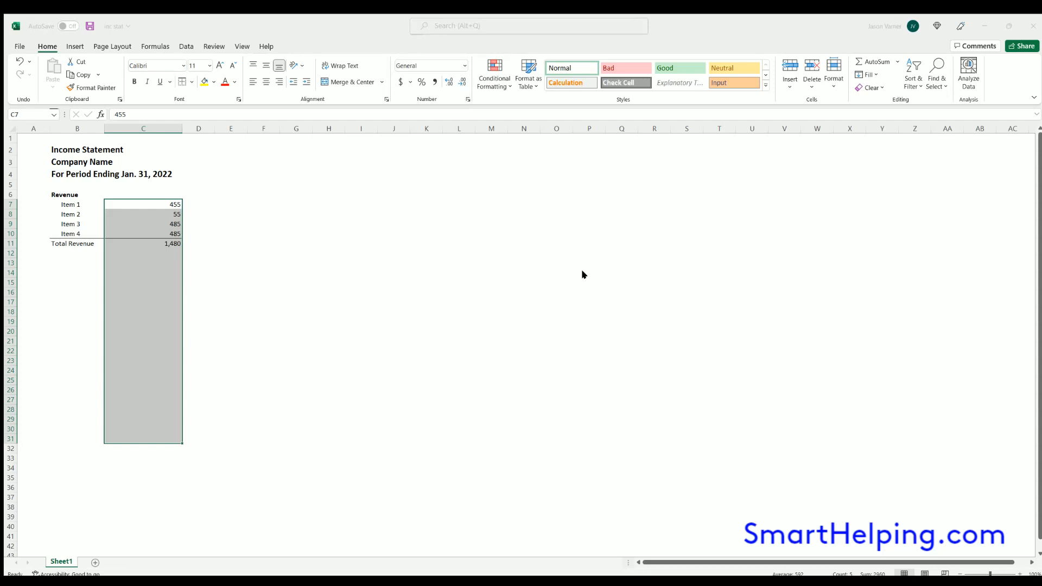
{"action": "mouse_move", "coordinate": [629, 426]}
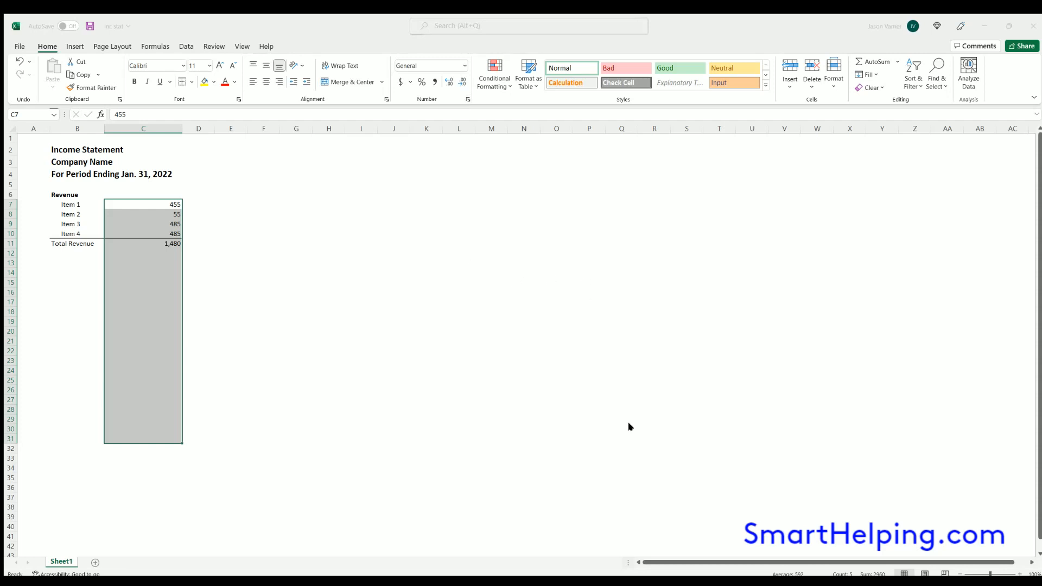
Move the revenue block down two rows and enter 'Values in USD' in B6
{"action": "left_click", "coordinate": [77, 195]}
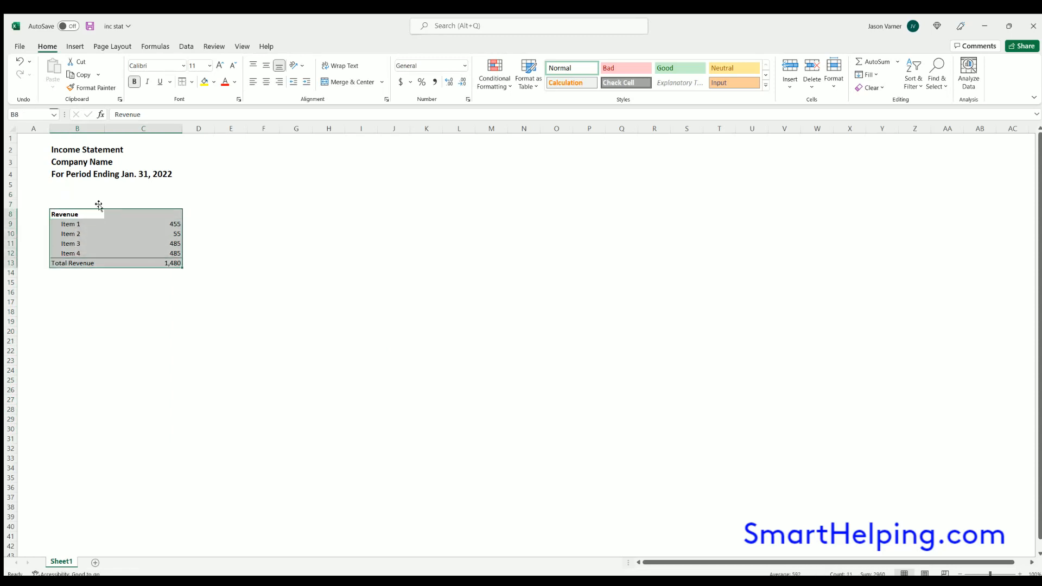
{"action": "left_click", "coordinate": [77, 194]}
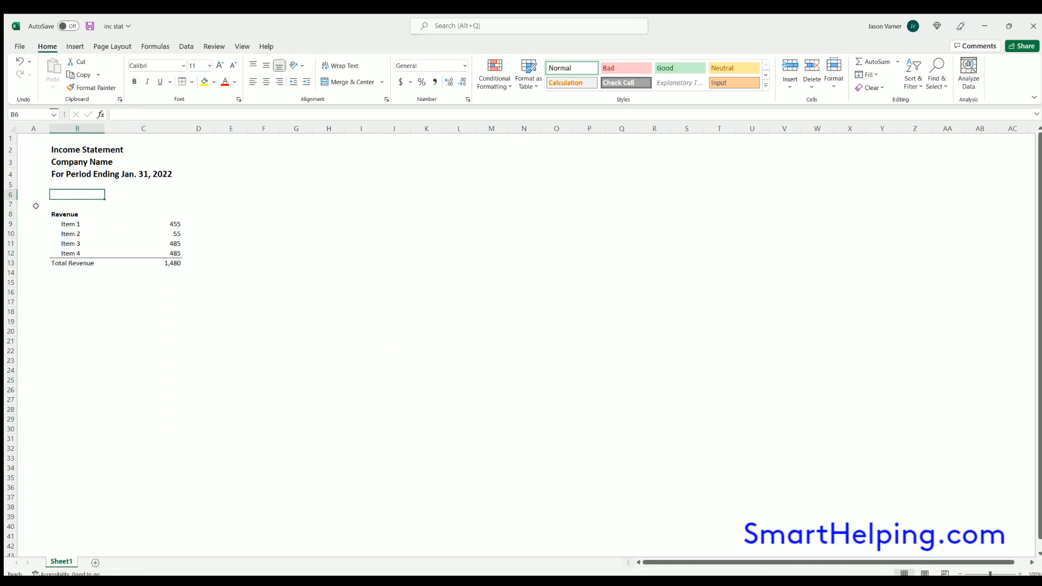
{"action": "type", "text": "Values in USD"}
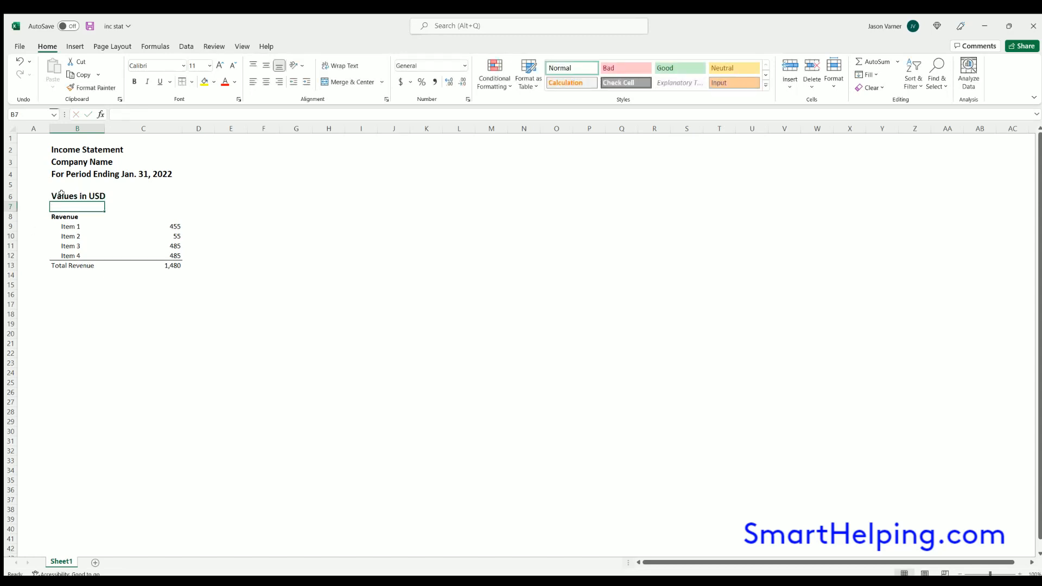
{"action": "left_click", "coordinate": [78, 195]}
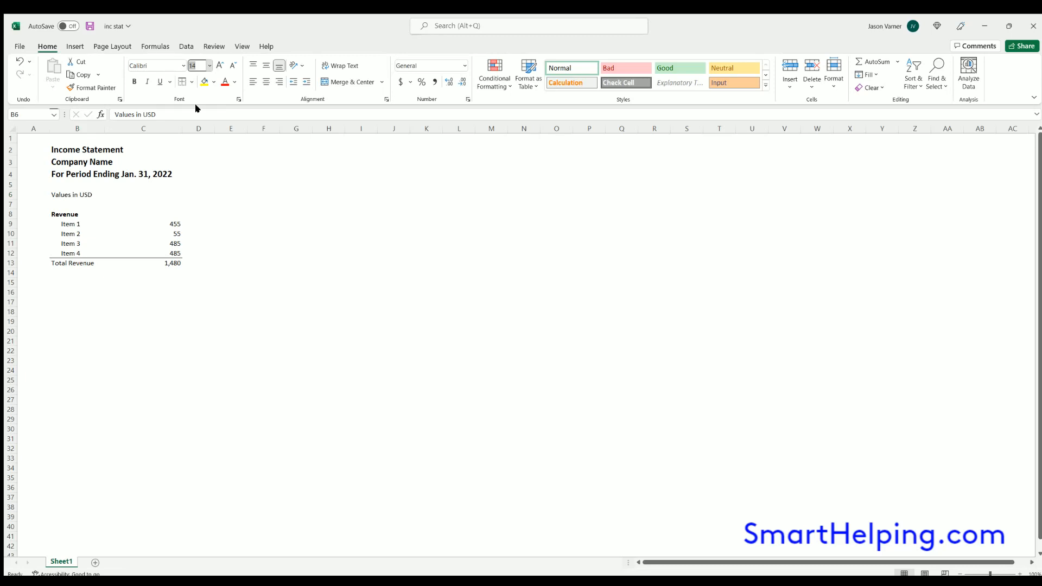
Format the 'Values in USD' note as size 11, underlined and italic
{"action": "left_click", "coordinate": [77, 350]}
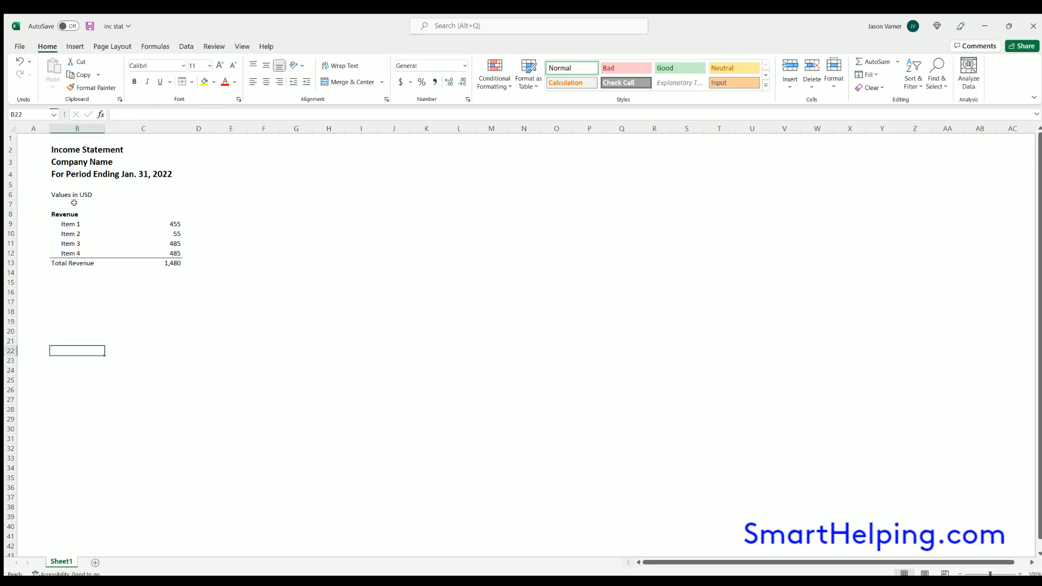
{"action": "left_click", "coordinate": [295, 253]}
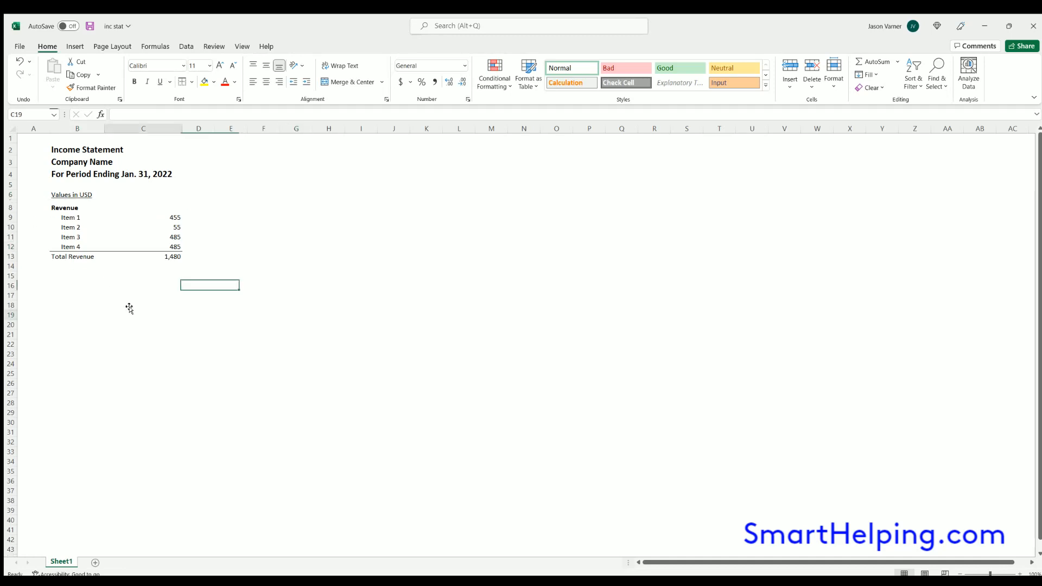
{"action": "left_click", "coordinate": [235, 220]}
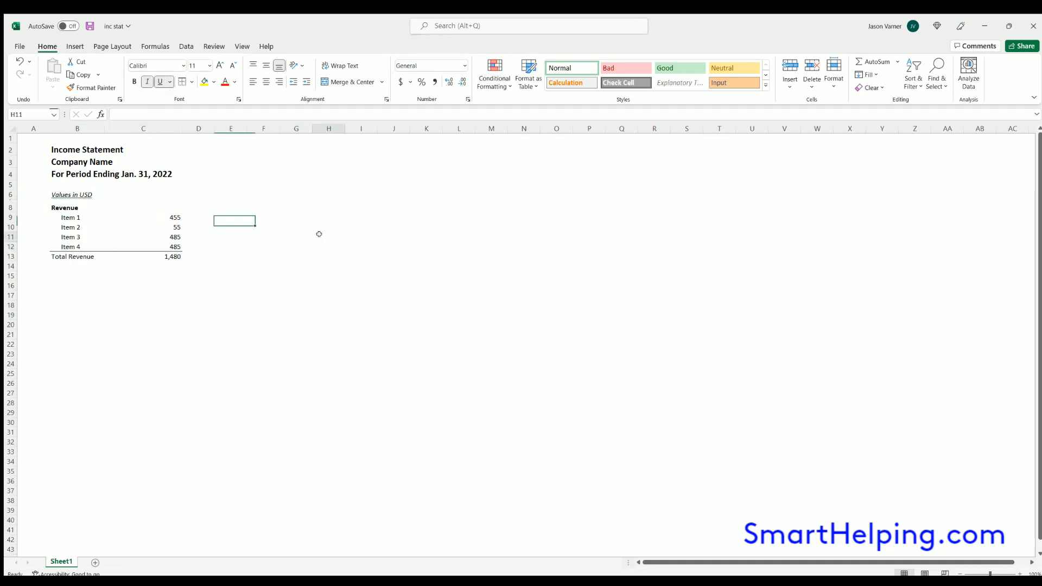
{"action": "left_click", "coordinate": [72, 195]}
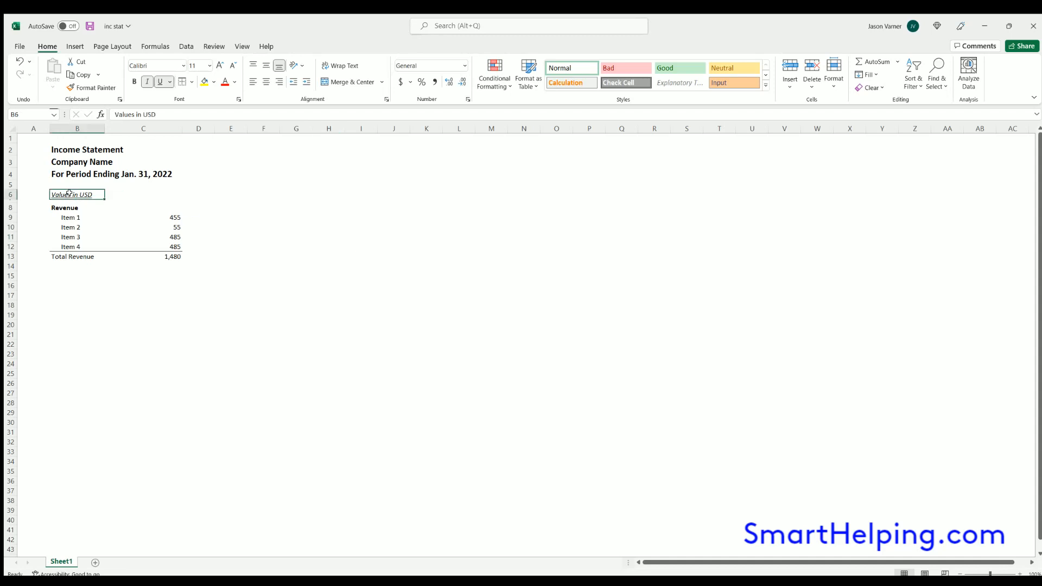
{"action": "left_click", "coordinate": [144, 194]}
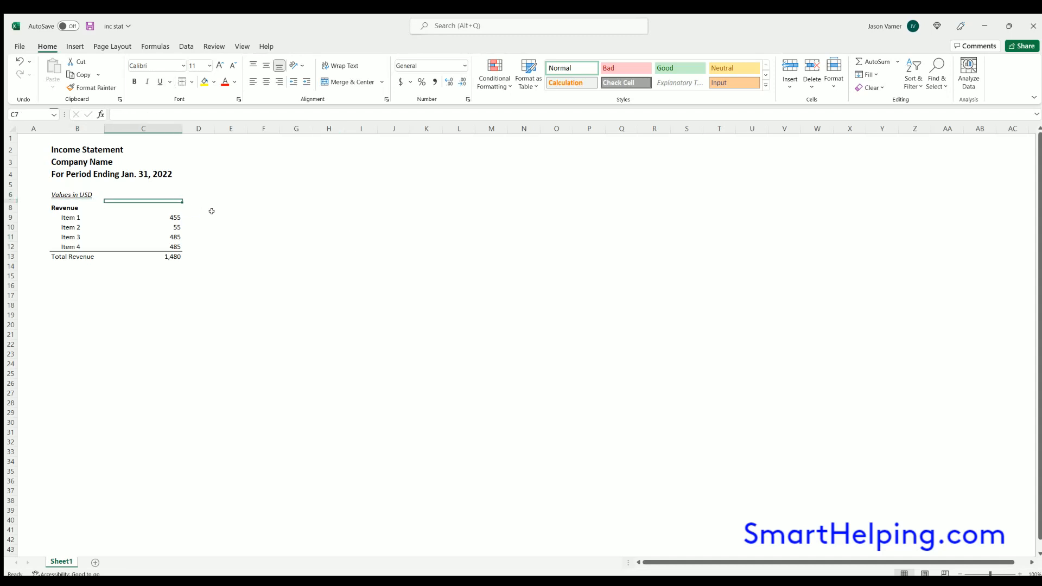
Head the amounts column with 31-Jan-22 and make the Total Revenue row bold
{"action": "left_click", "coordinate": [143, 207]}
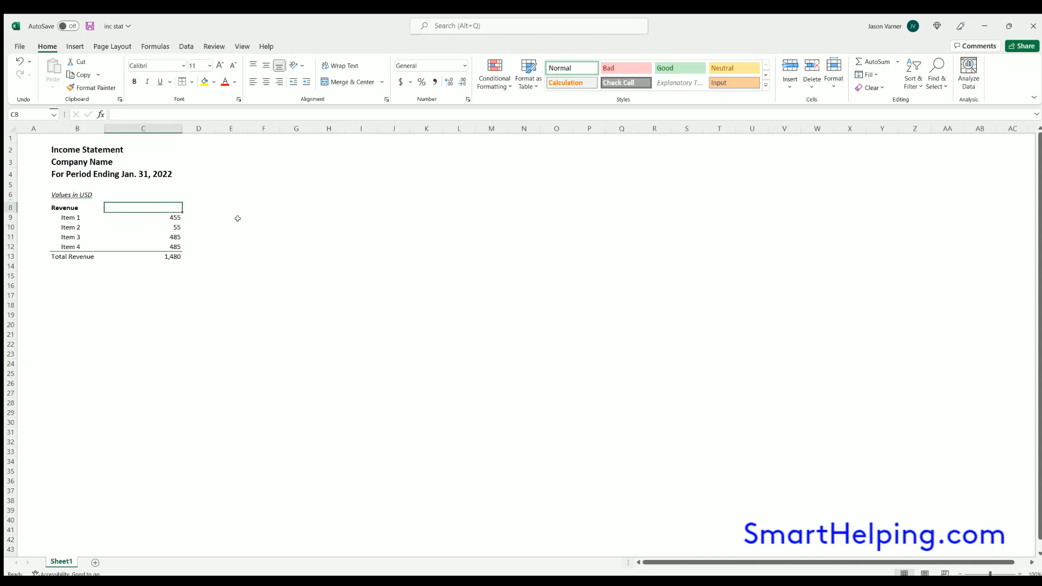
{"action": "mouse_move", "coordinate": [171, 227]}
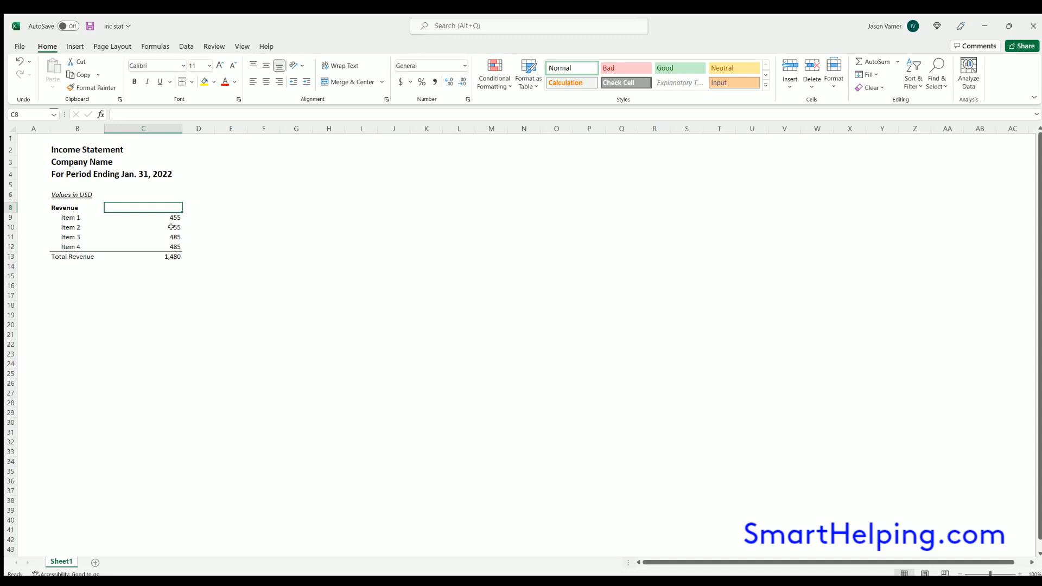
{"action": "type", "text": "January"}
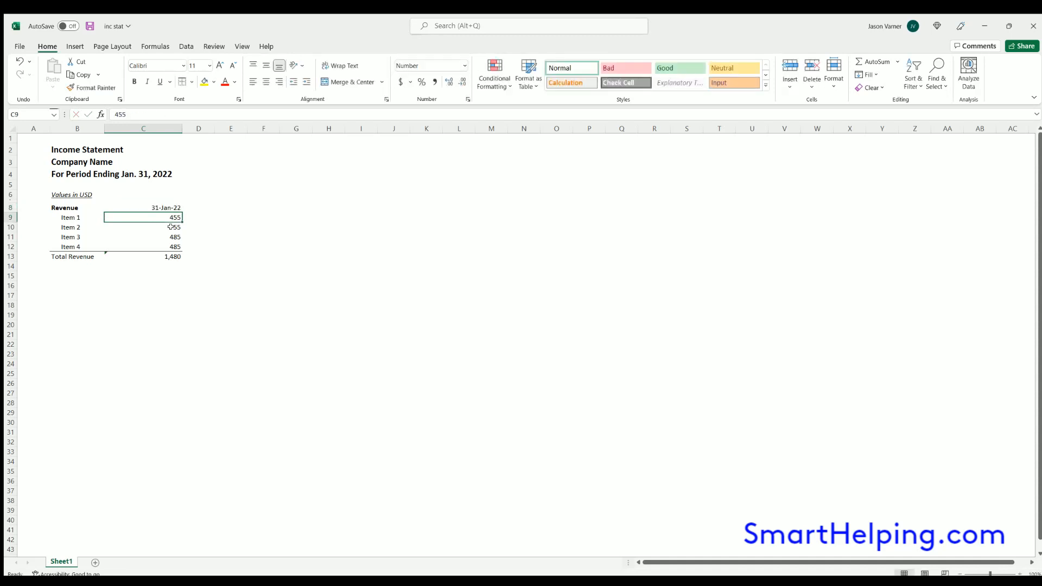
{"action": "left_click", "coordinate": [230, 246]}
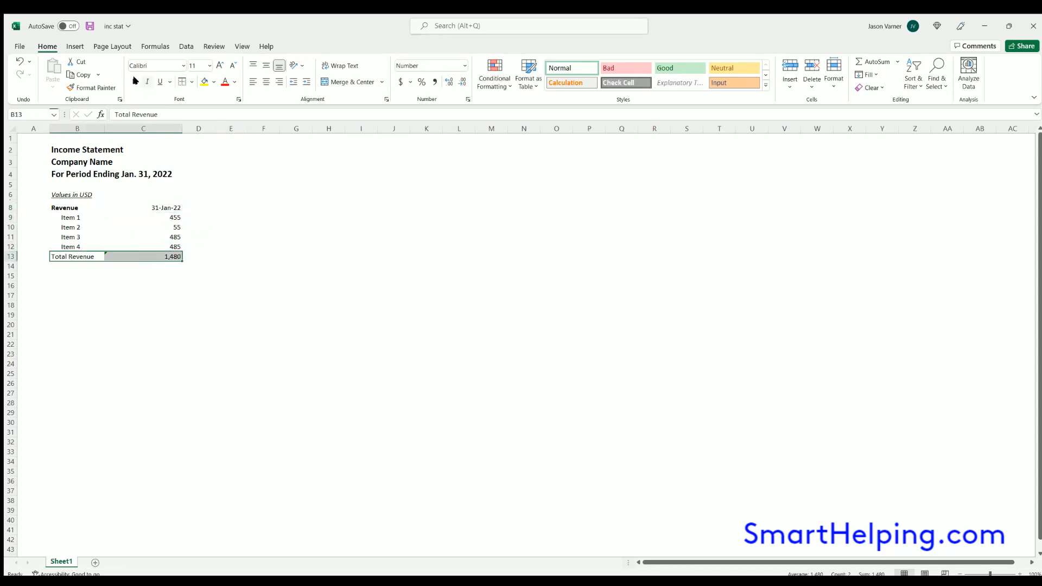
{"action": "left_click", "coordinate": [263, 227]}
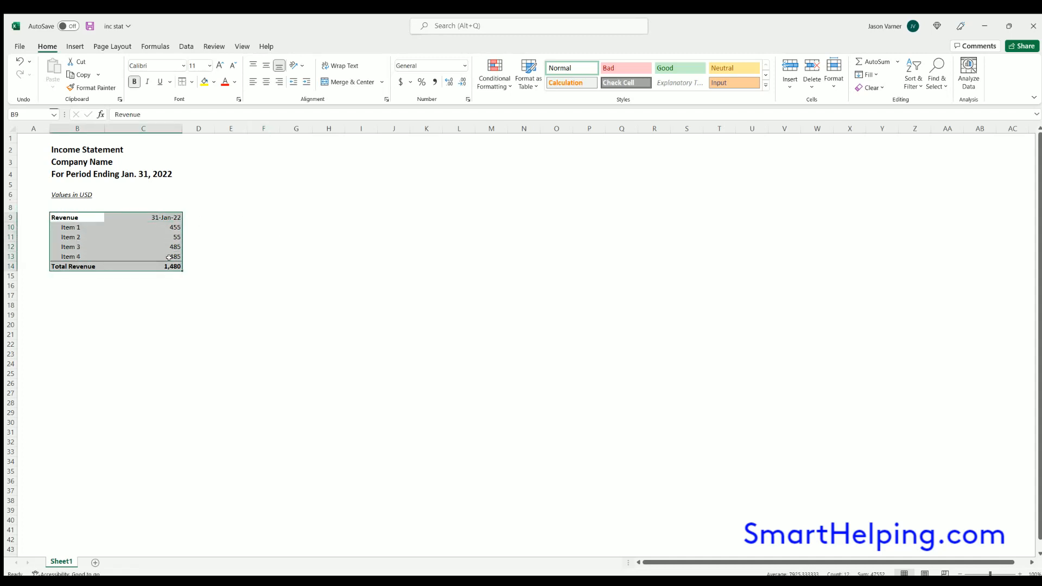
Add an 'Other Revenue Items' section heading below Total Revenue
{"action": "left_click", "coordinate": [77, 276]}
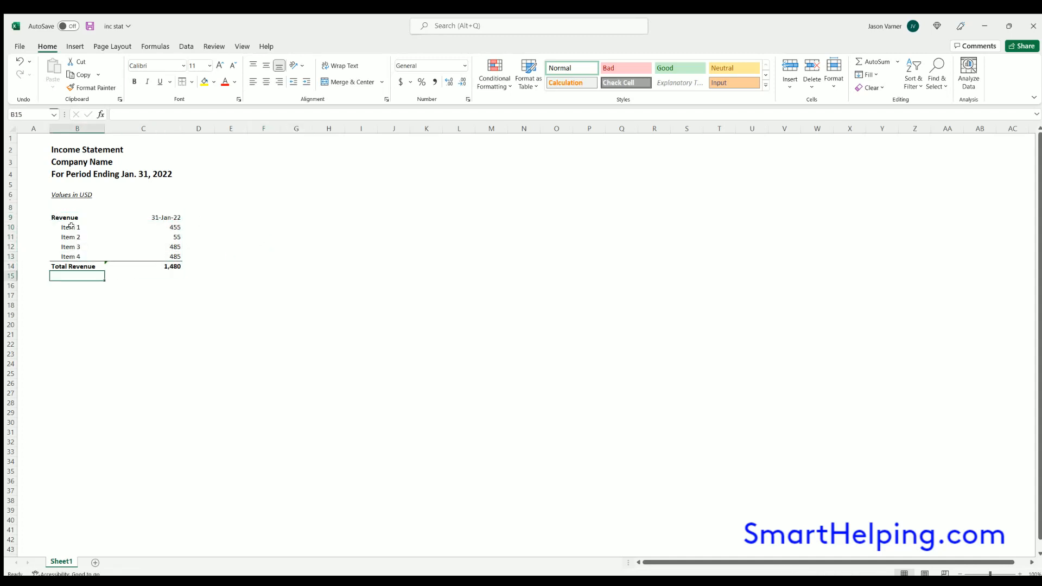
{"action": "mouse_move", "coordinate": [120, 292]}
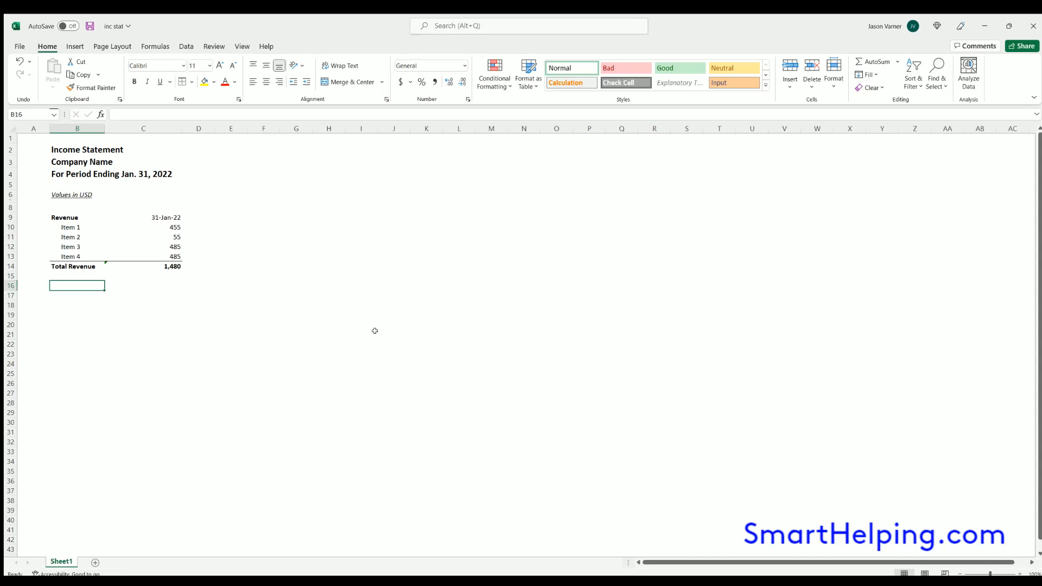
{"action": "type", "text": "Other"}
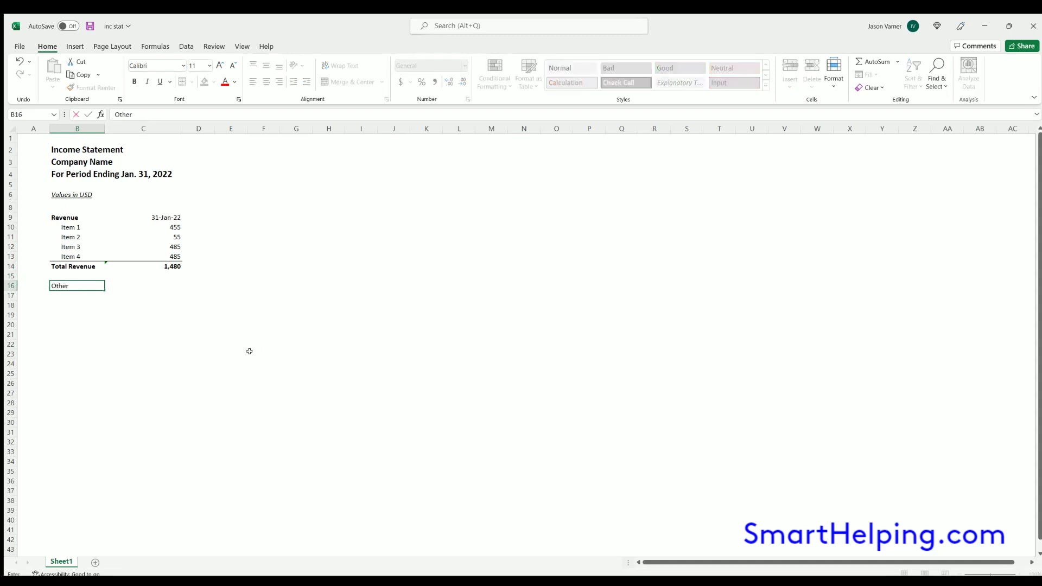
{"action": "type", "text": "Re"}
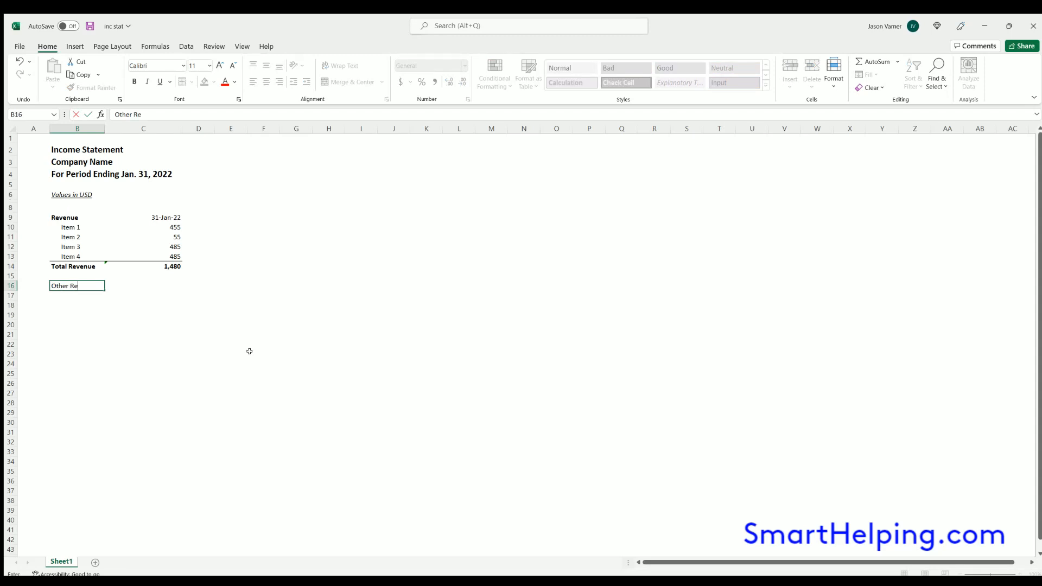
{"action": "type", "text": "venue Items"}
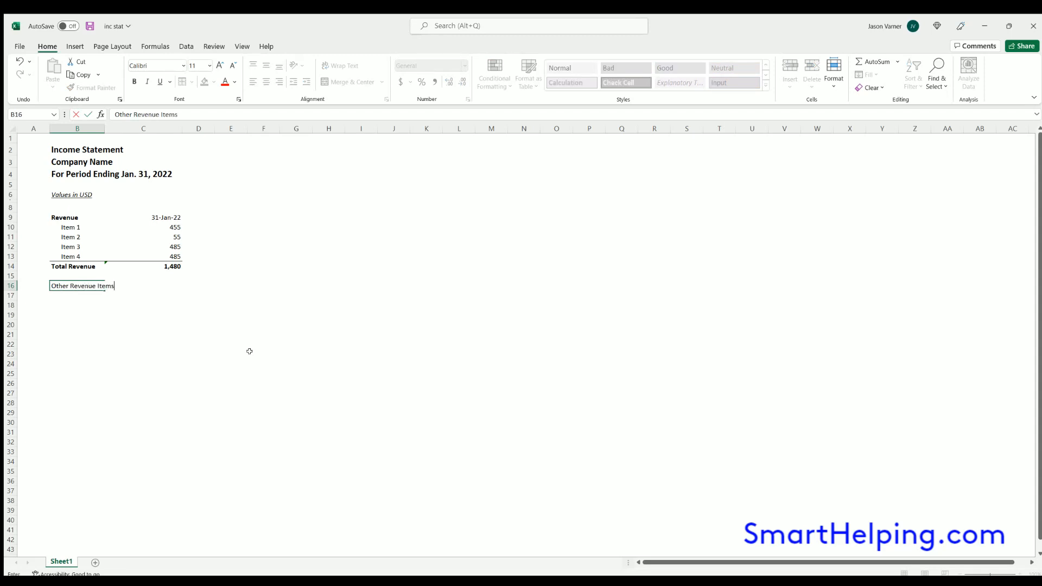
{"action": "left_click_drag", "start_coordinate": [76, 226], "coordinate": [76, 238]}
{"action": "type", "text": "Refunds"}
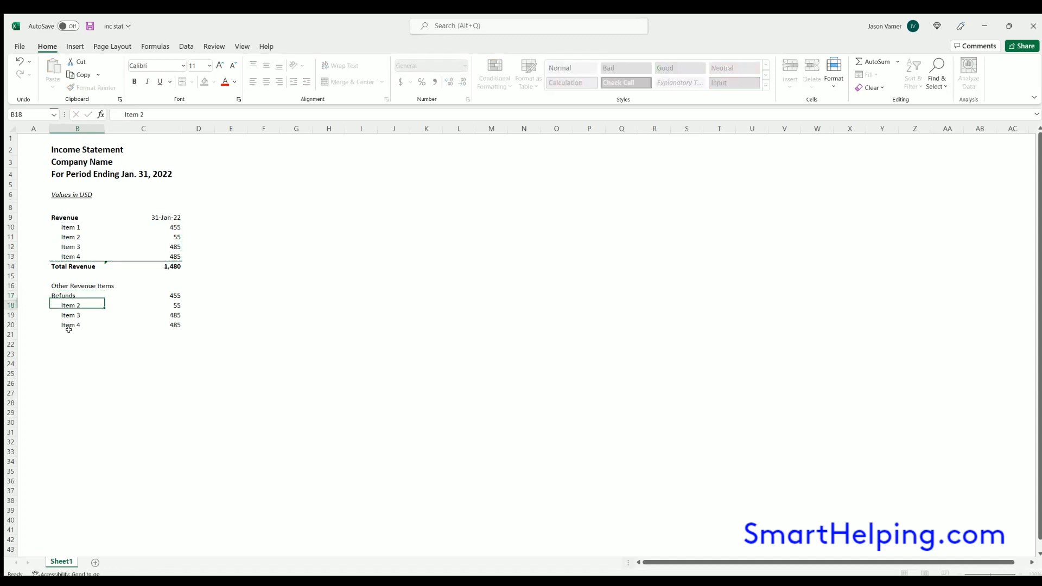
Rename the placeholder lines to 'Loss to Lease' and 'Other Items'
{"action": "type", "text": "Loss"}
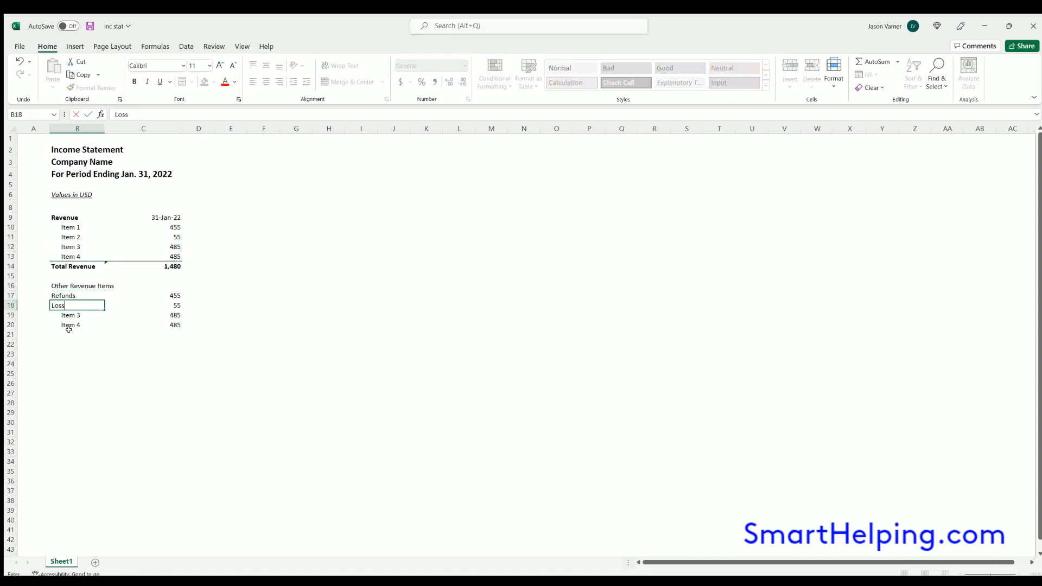
{"action": "type", "text": "to Lease"}
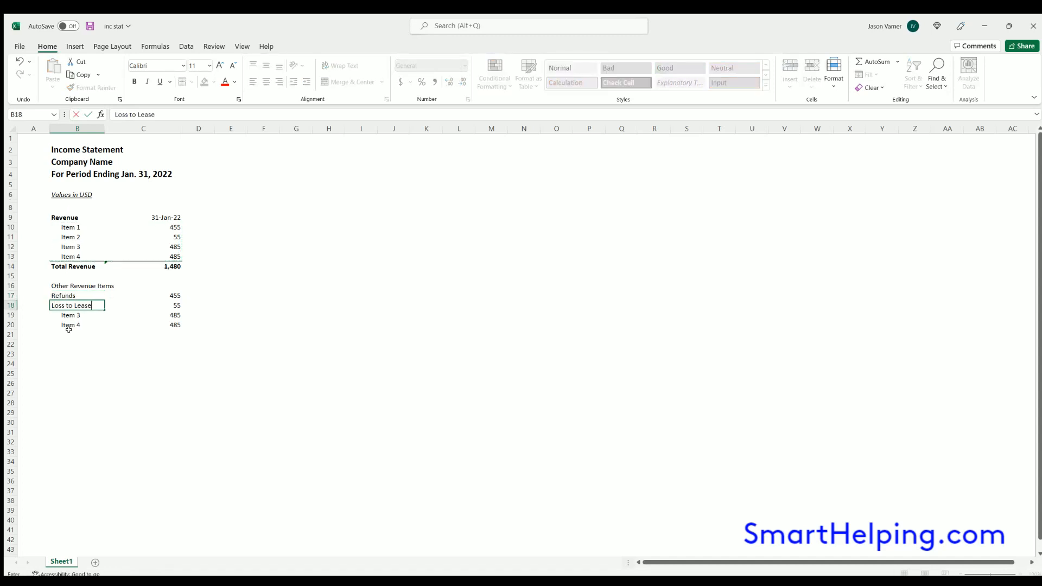
{"action": "key", "text": "Return"}
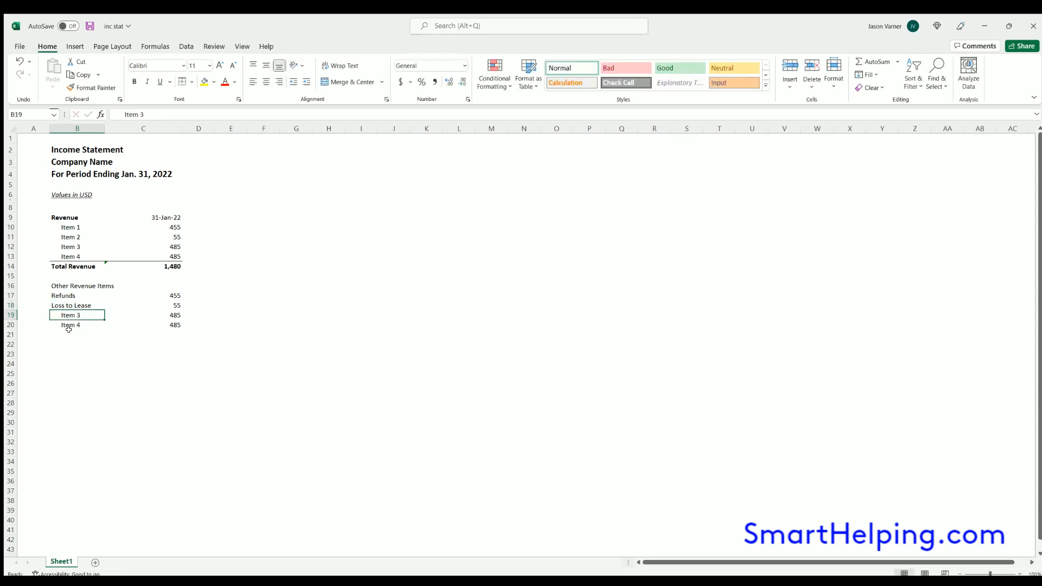
{"action": "type", "text": "Other i"}
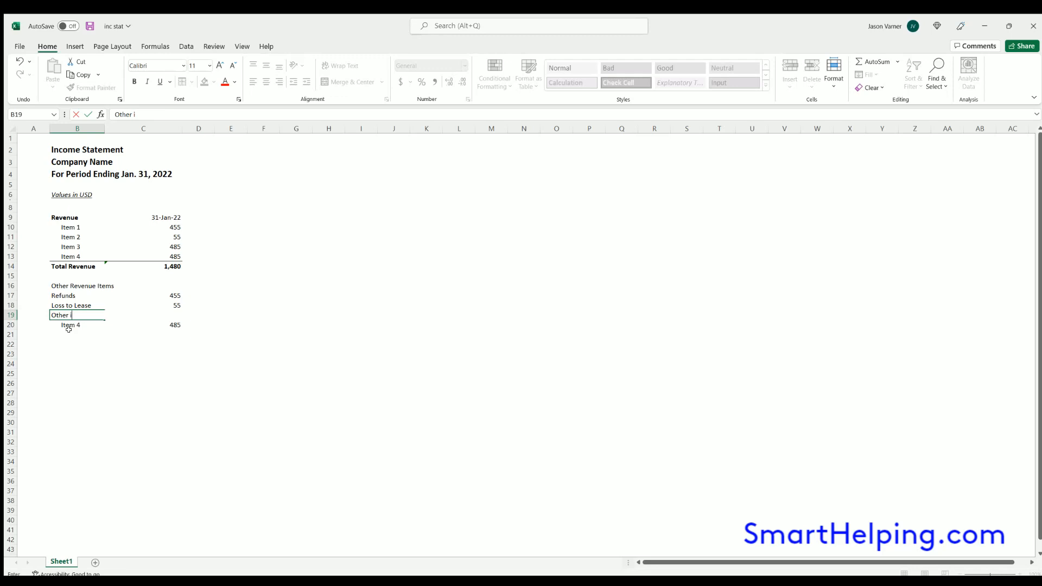
{"action": "type", "text": "tems"}
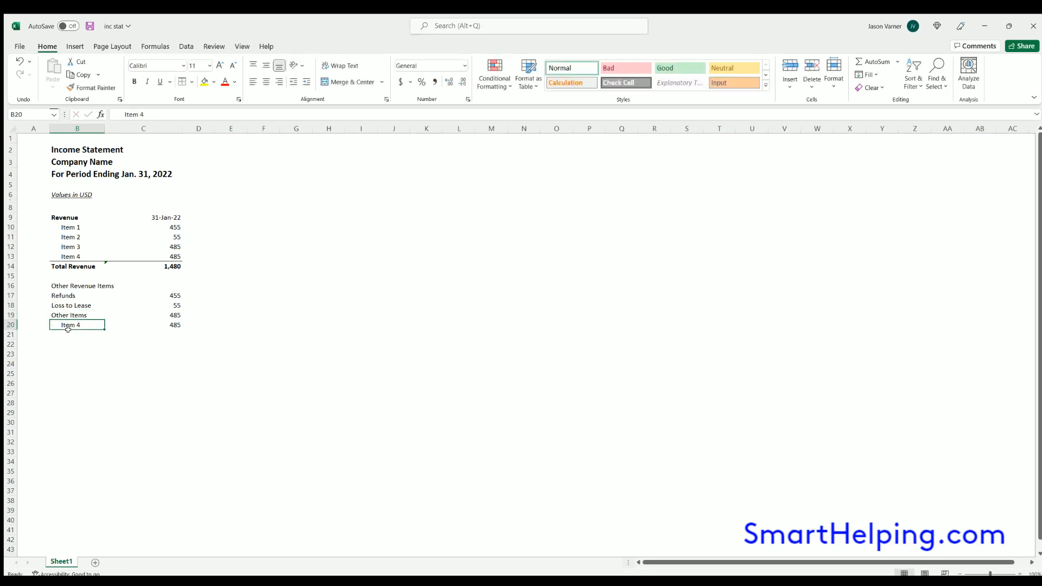
Make Refunds -555 and show the amount column negatives in parentheses via Accounting format
{"action": "left_click", "coordinate": [143, 295]}
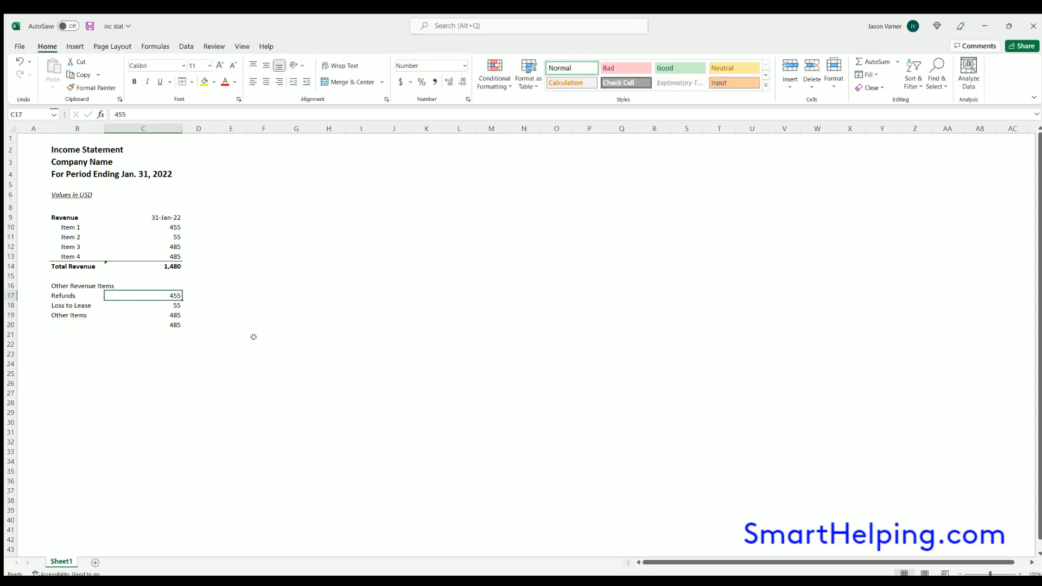
{"action": "mouse_move", "coordinate": [498, 490]}
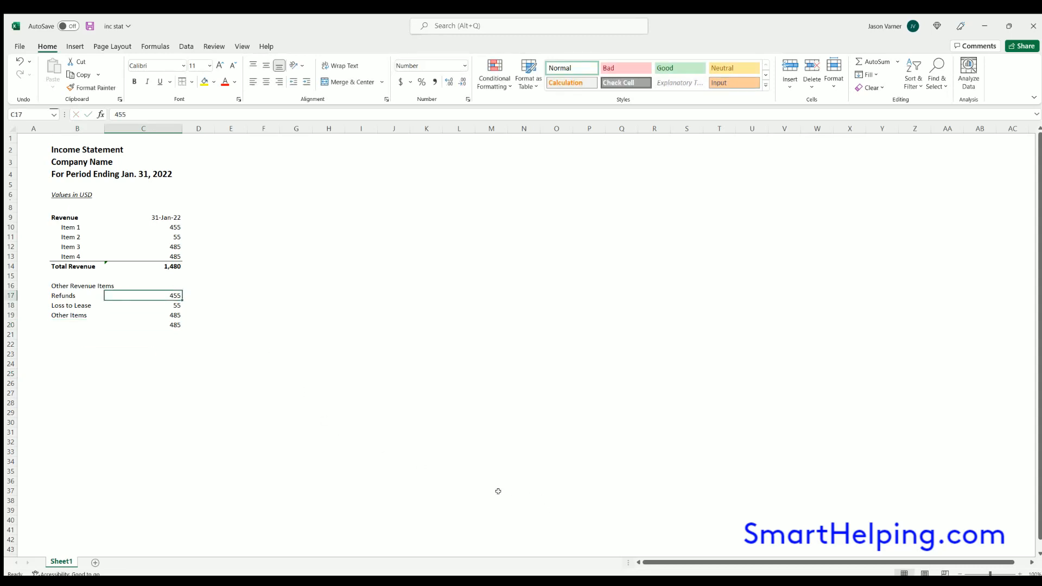
{"action": "type", "text": "-555"}
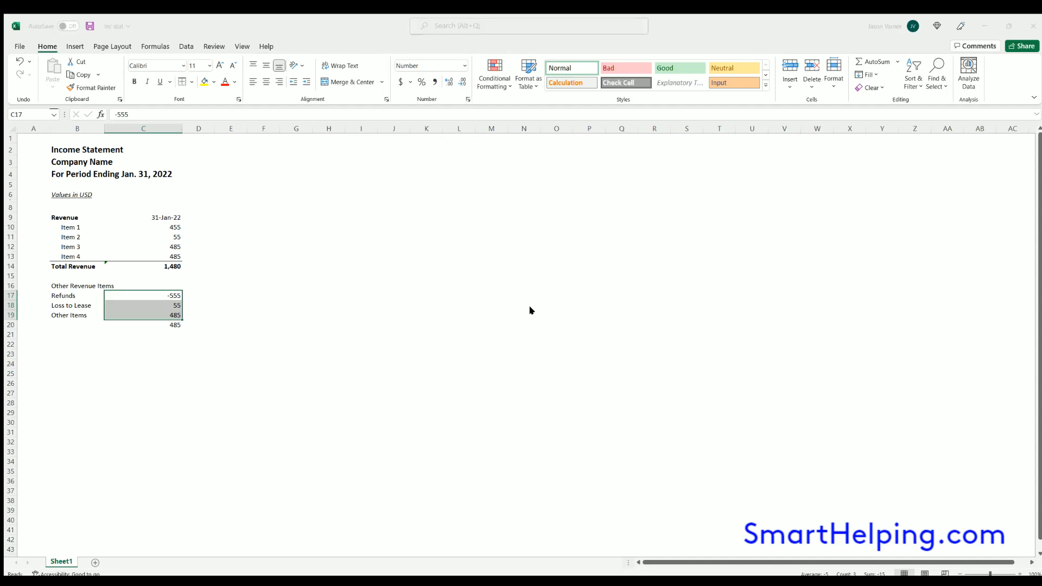
{"action": "mouse_move", "coordinate": [610, 433]}
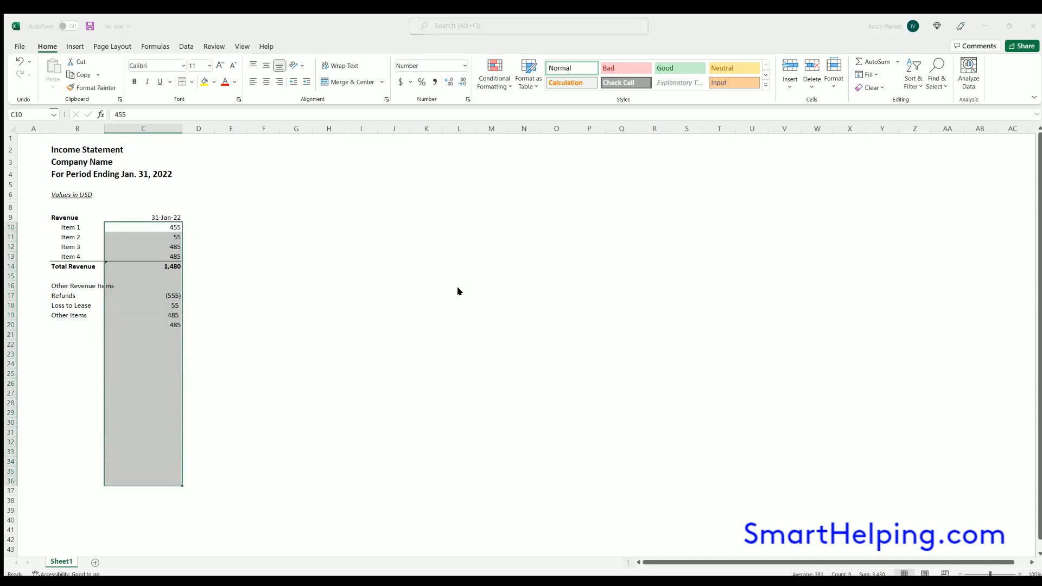
{"action": "mouse_move", "coordinate": [686, 314]}
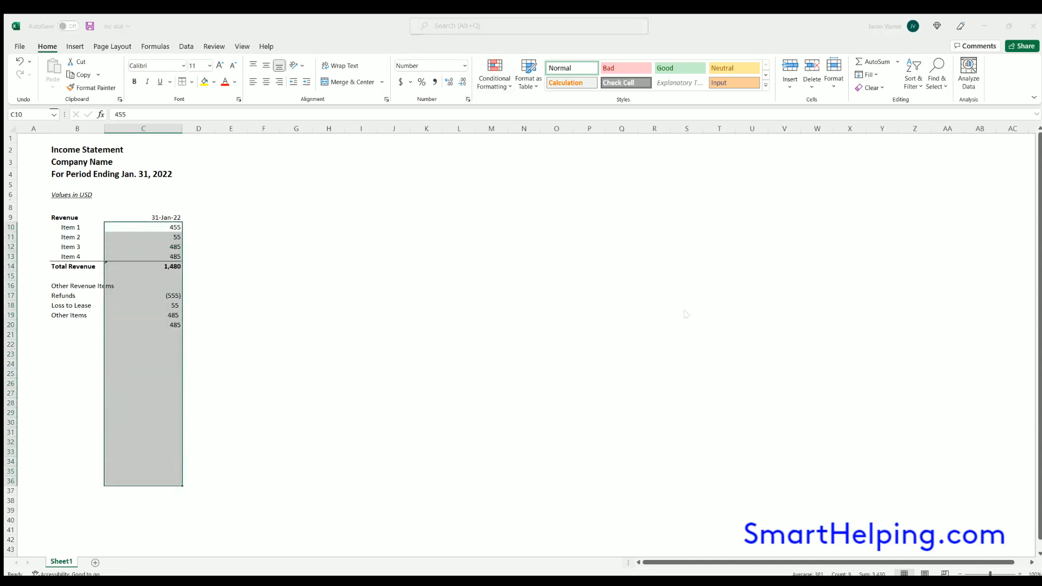
{"action": "mouse_move", "coordinate": [594, 351]}
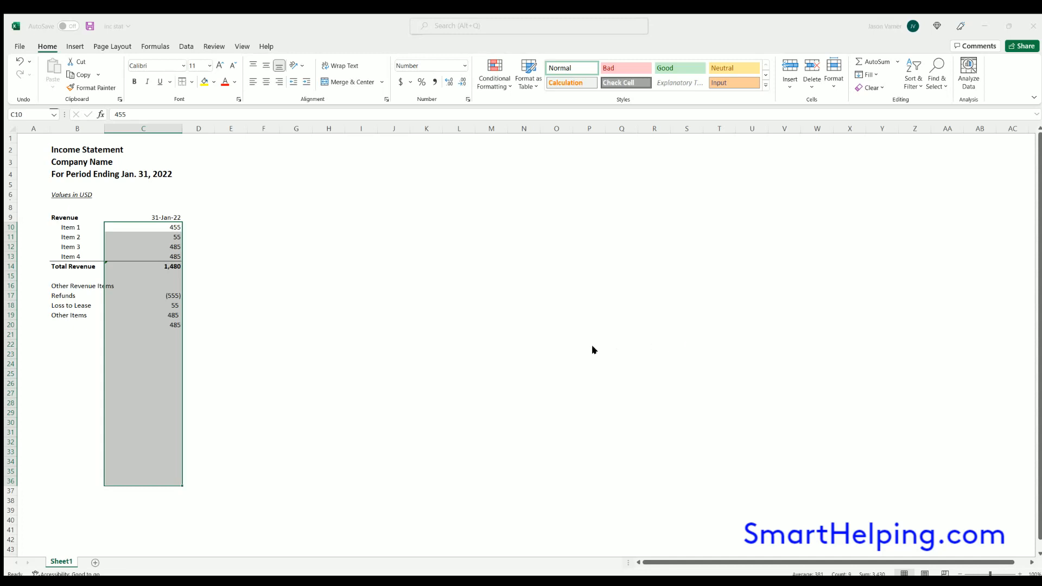
{"action": "mouse_move", "coordinate": [547, 267]}
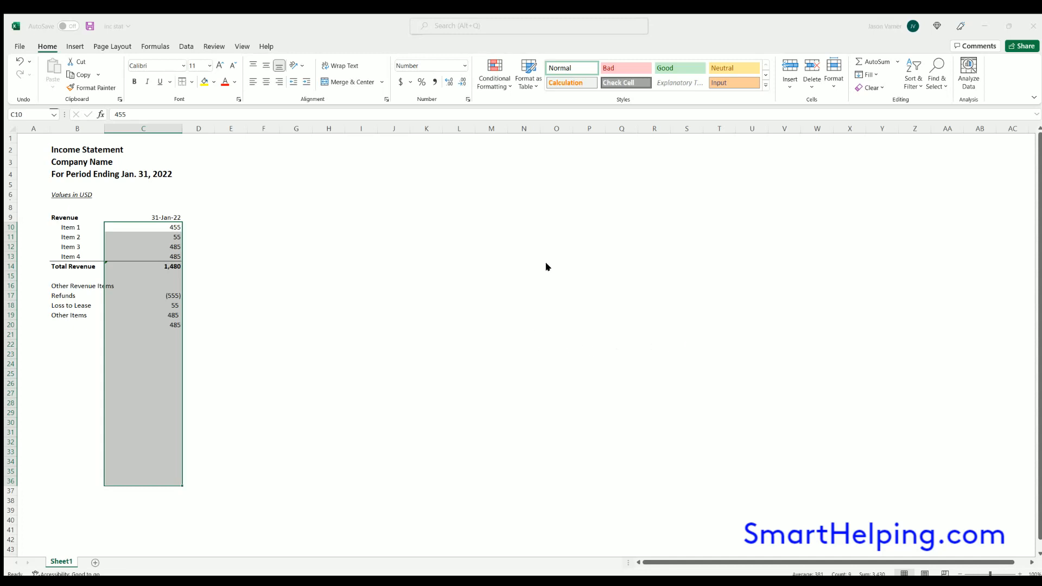
{"action": "mouse_move", "coordinate": [625, 380]}
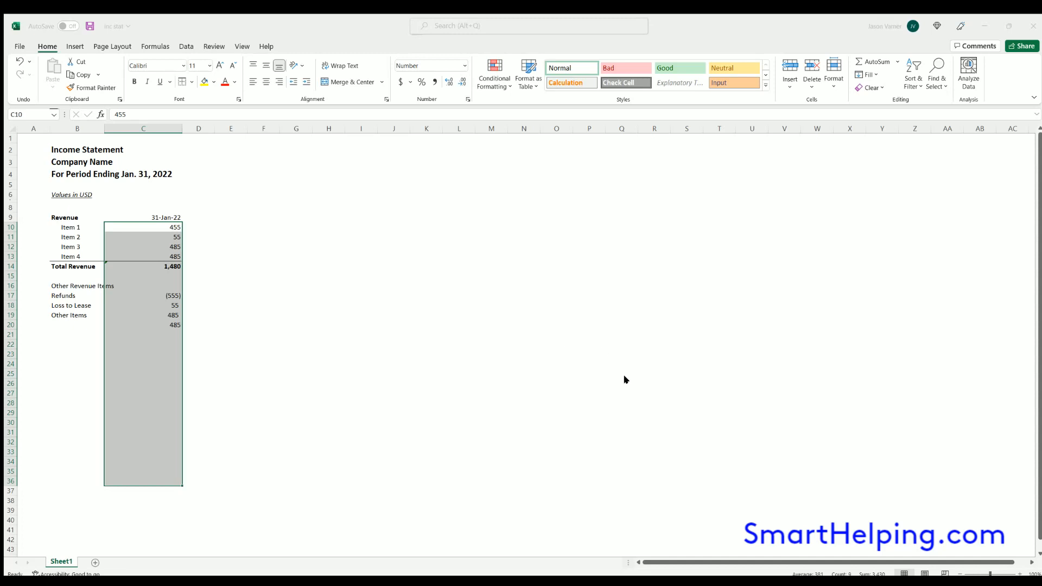
{"action": "left_click", "coordinate": [400, 82]}
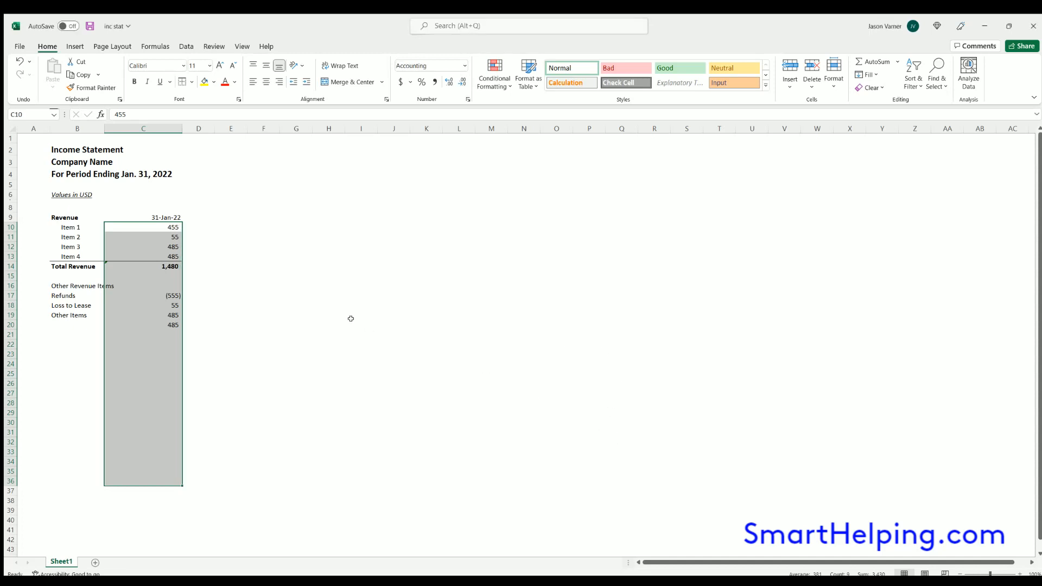
Re-enter Loss to Lease as (544) and Other Items as (333)
{"action": "left_click", "coordinate": [143, 314]}
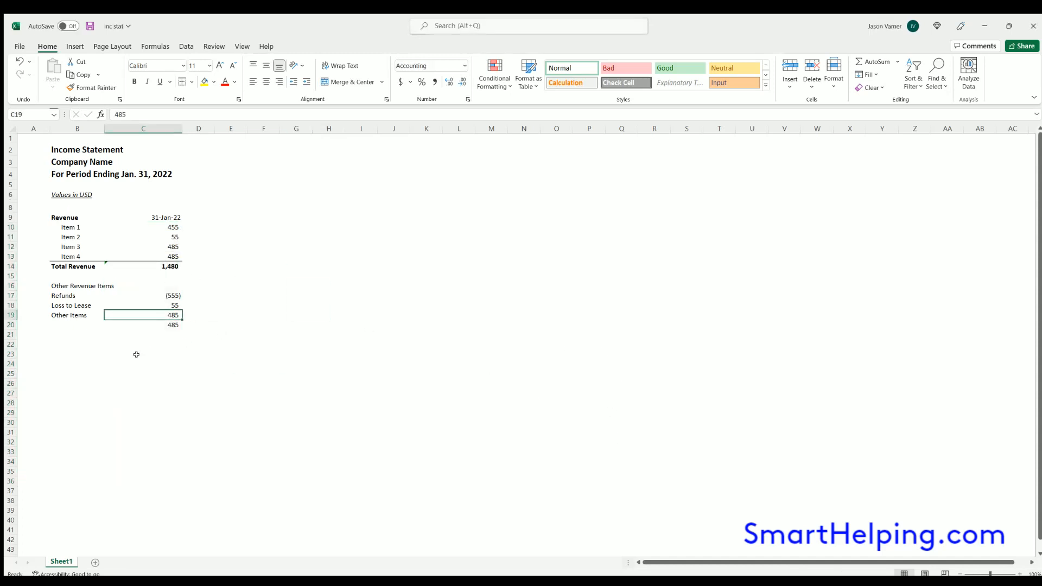
{"action": "type", "text": "55"}
{"action": "type", "text": "-333"}
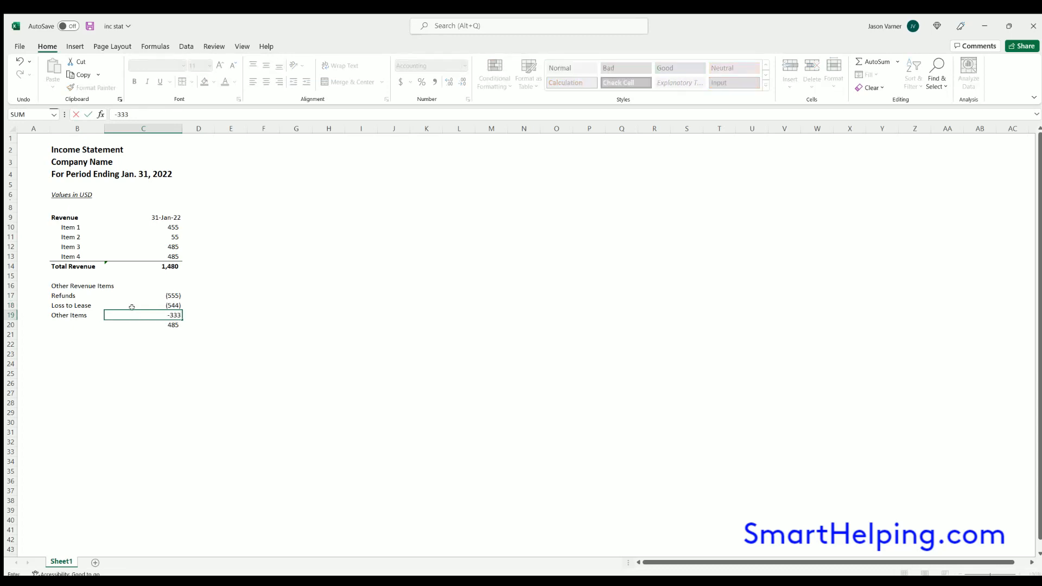
Bold the Other Revenue Items heading and indent the Refunds label
{"action": "left_click", "coordinate": [77, 286]}
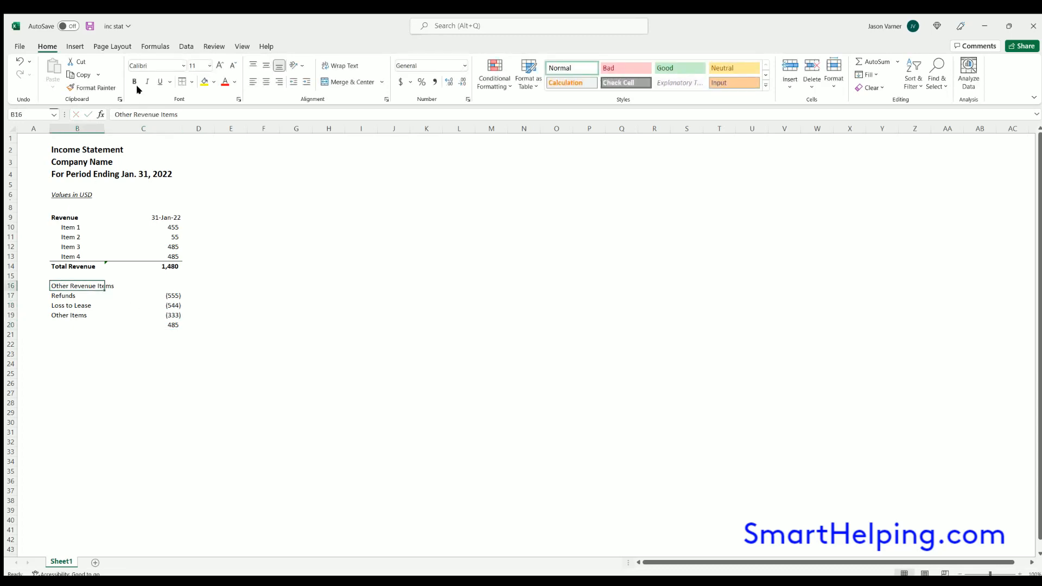
{"action": "left_click", "coordinate": [134, 82]}
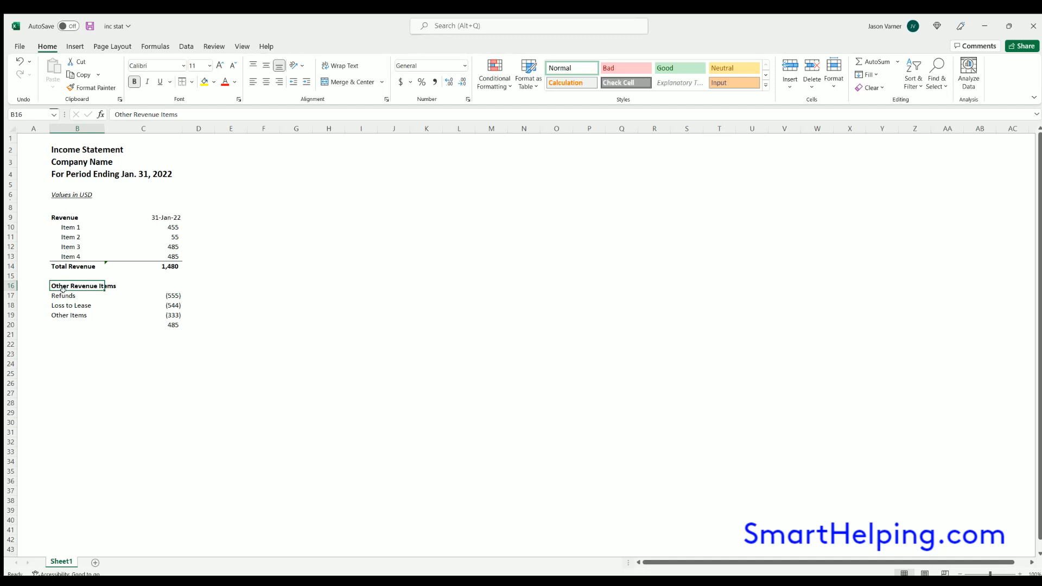
{"action": "left_click", "coordinate": [76, 295]}
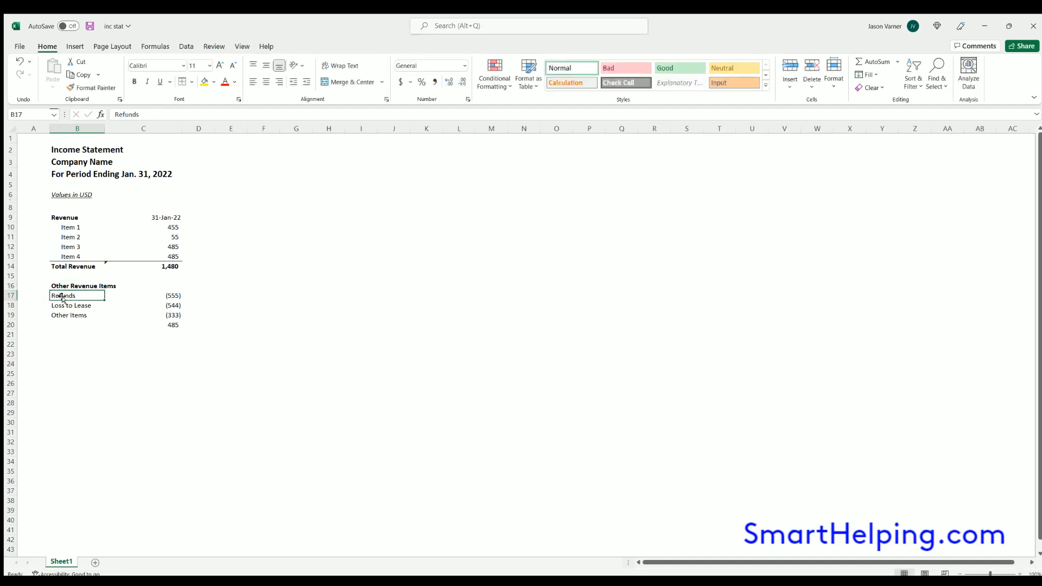
{"action": "double_click", "coordinate": [63, 295]}
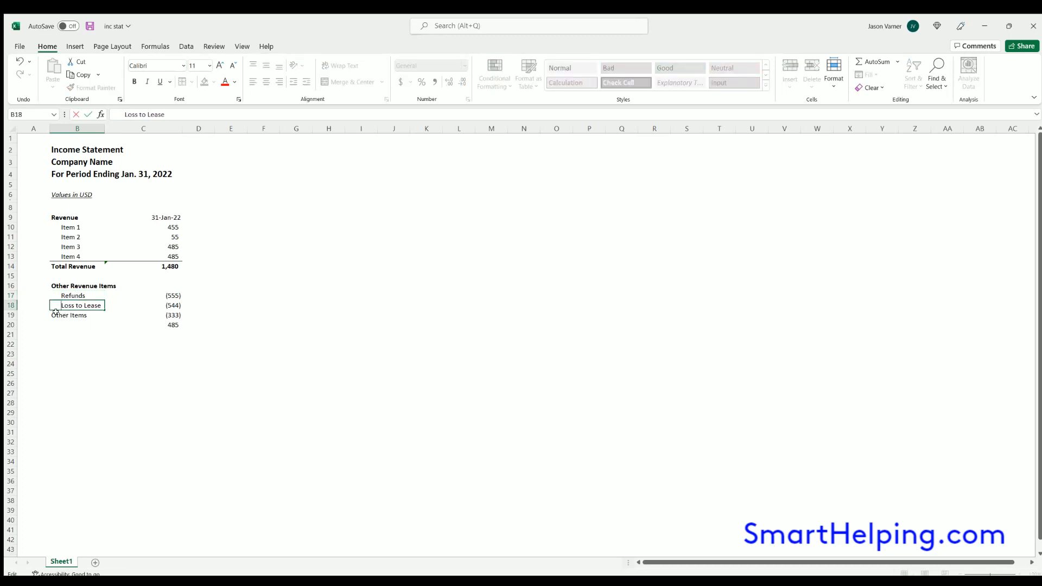
Indent the Other Items and Loss to Lease labels and clear the row-20 label cell
{"action": "left_click", "coordinate": [77, 315]}
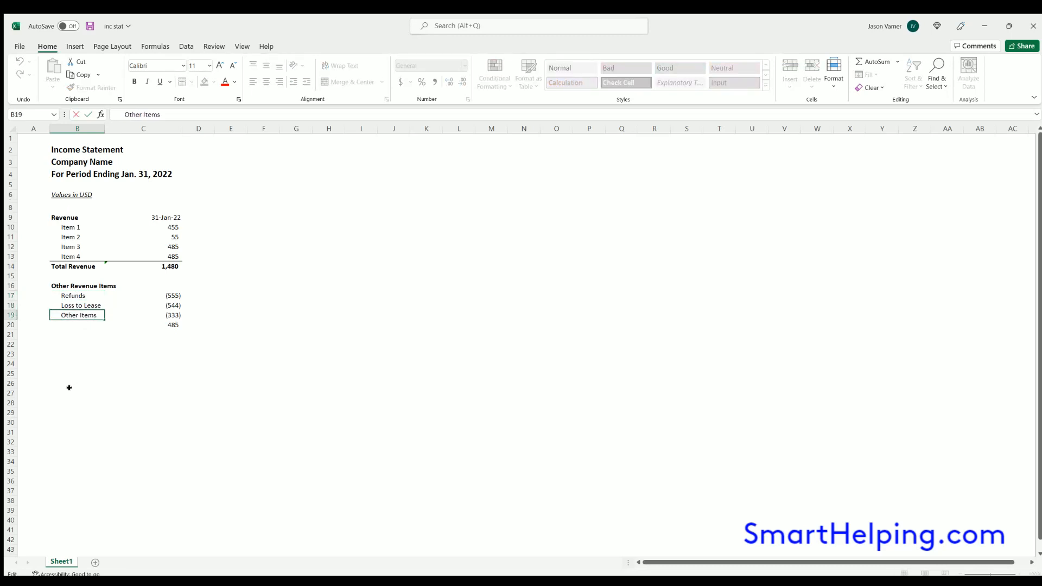
{"action": "left_click", "coordinate": [77, 325]}
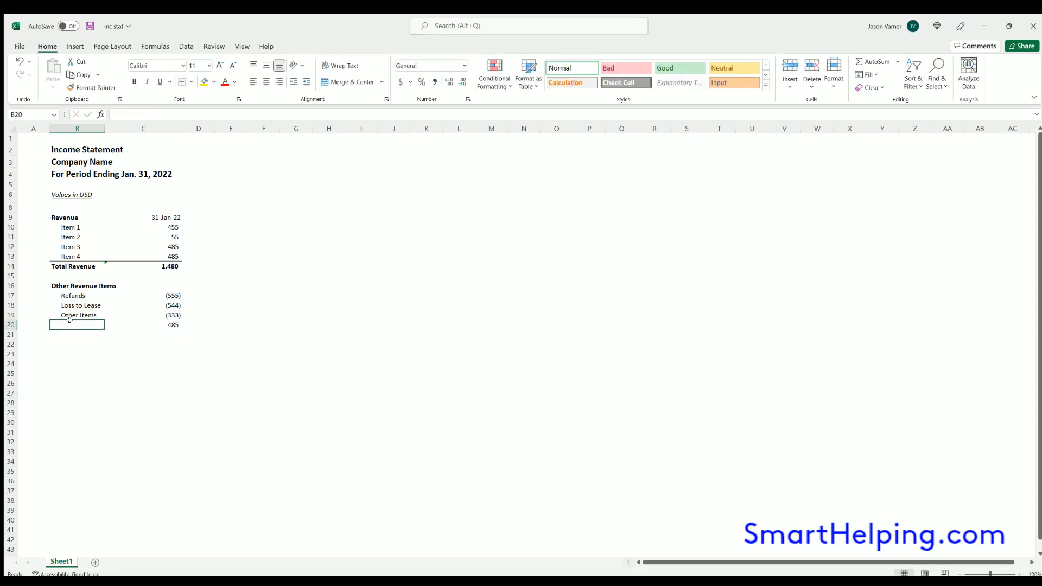
{"action": "left_click", "coordinate": [76, 285]}
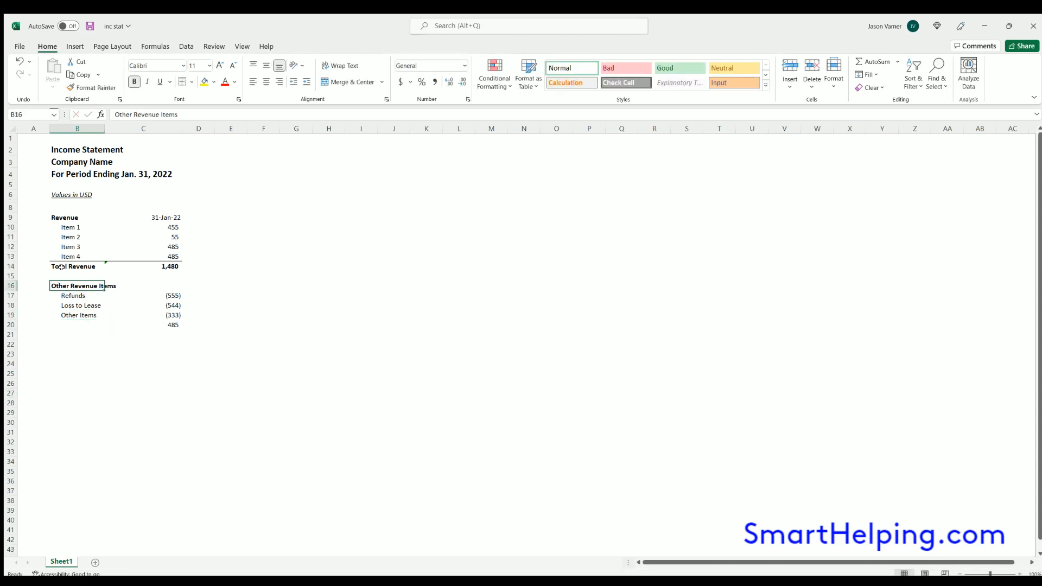
{"action": "mouse_move", "coordinate": [116, 369]}
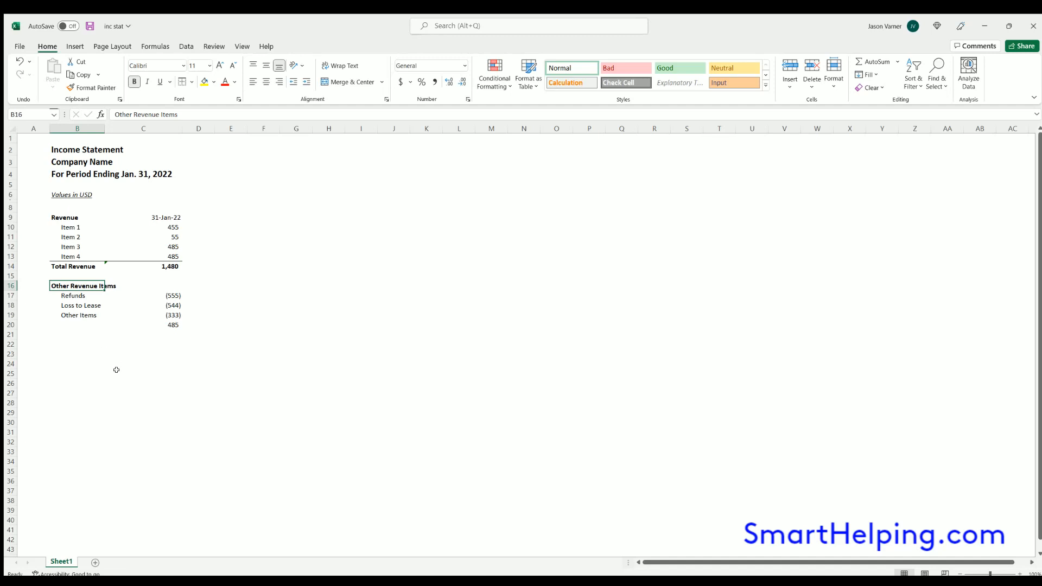
{"action": "mouse_move", "coordinate": [60, 320]}
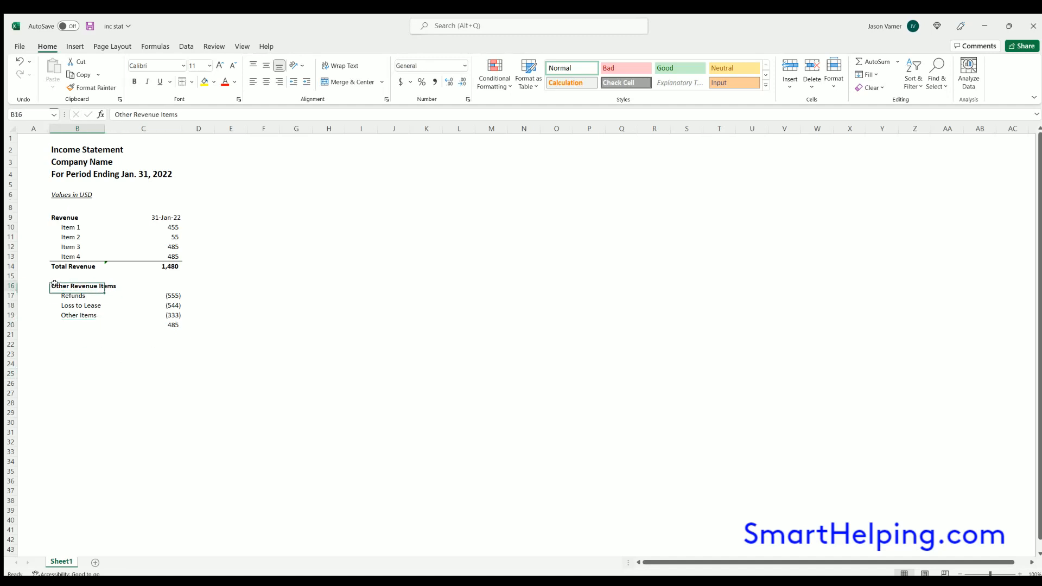
{"action": "left_click", "coordinate": [135, 81]}
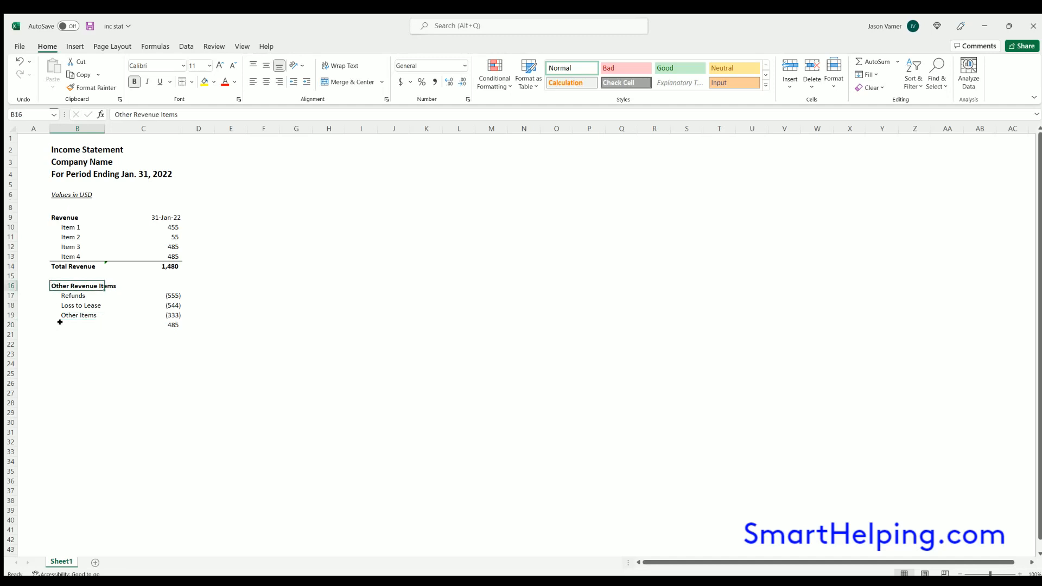
{"action": "left_click", "coordinate": [76, 305]}
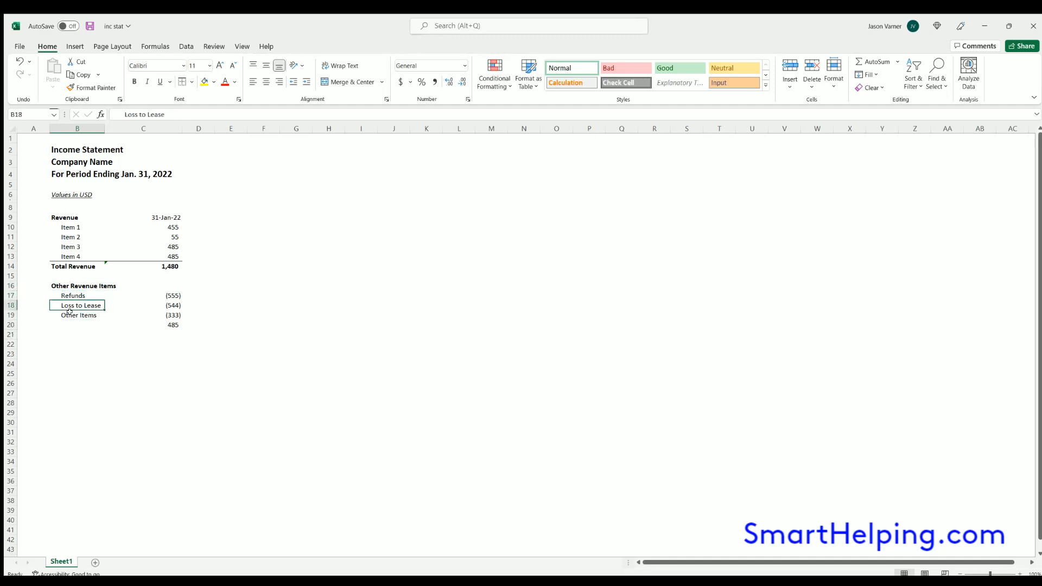
Copy the Total Revenue row to row 20 as Total Other Items and set Refunds to (25), totalling (902)
{"action": "left_click", "coordinate": [77, 266]}
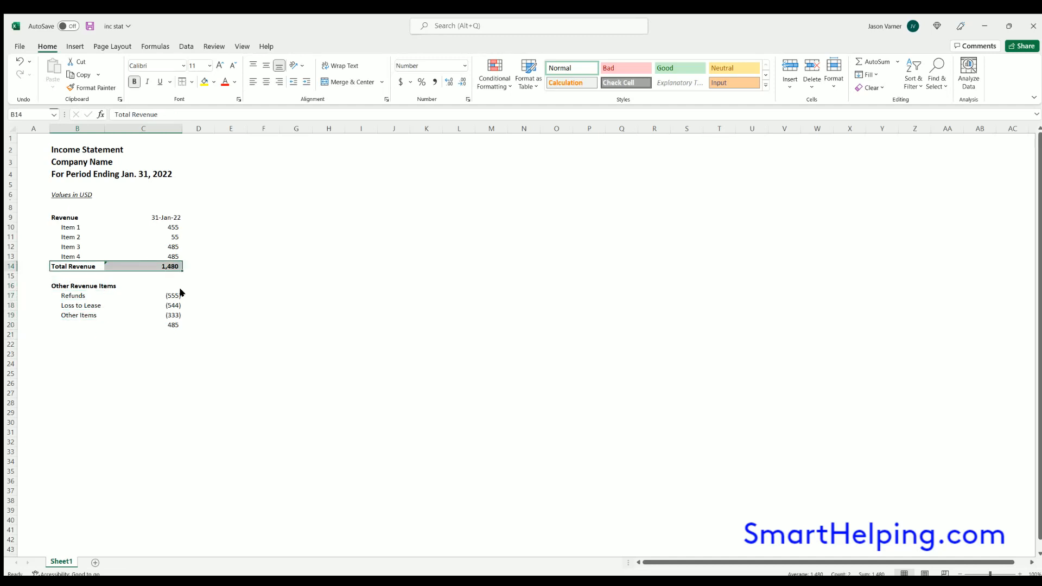
{"action": "left_click", "coordinate": [77, 325]}
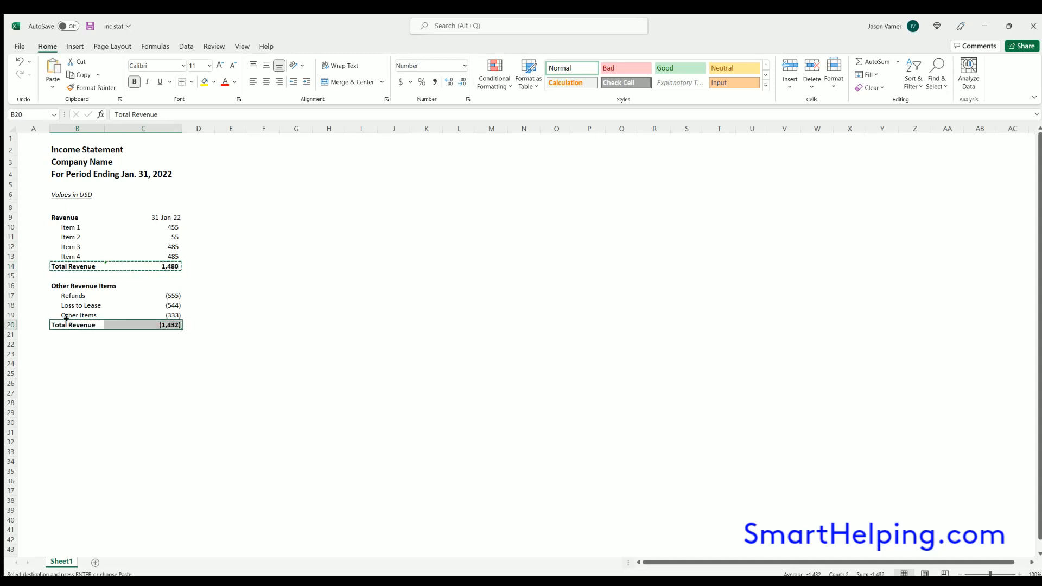
{"action": "type", "text": "to"}
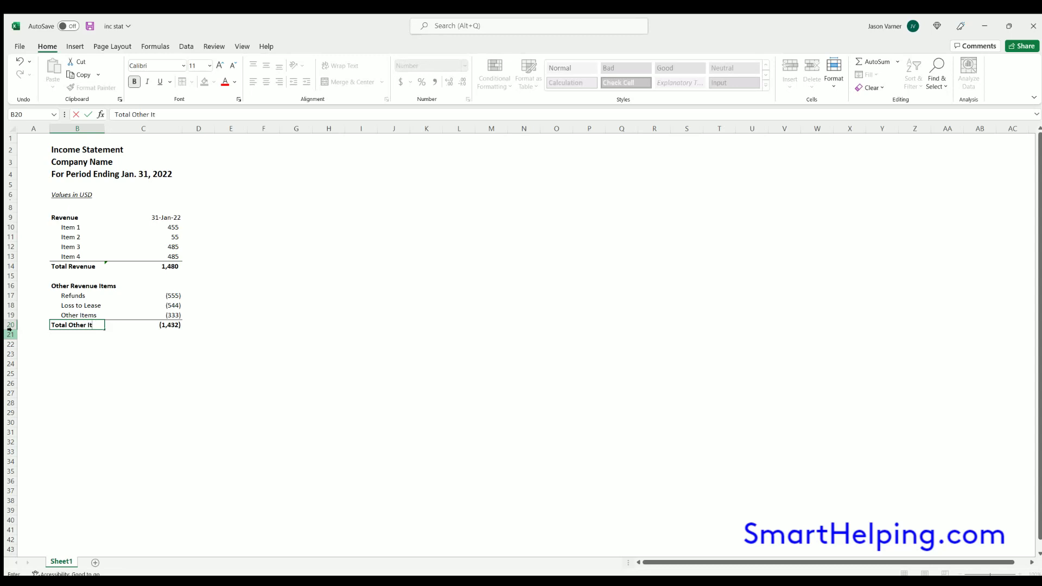
{"action": "key", "text": "Return"}
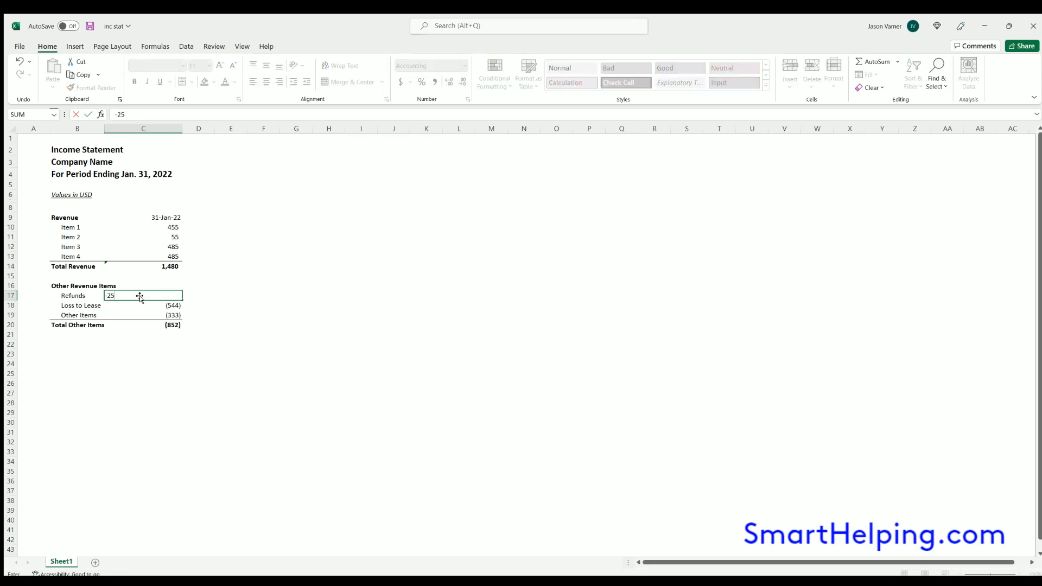
{"action": "key", "text": "Return"}
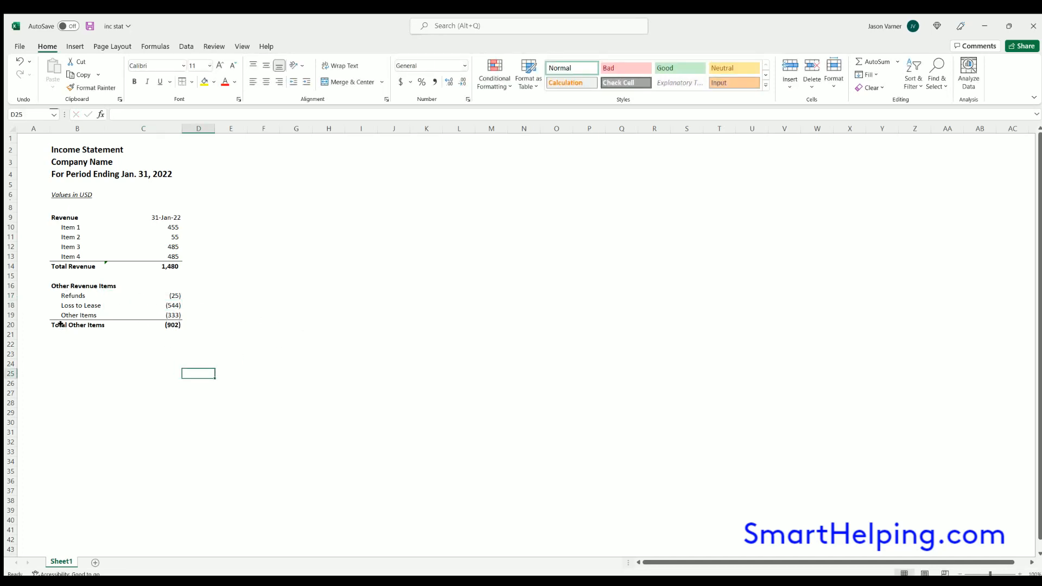
Add a bold Net Revenue row with top and bottom borders summing Total Revenue and Total Other Items to 578
{"action": "left_click", "coordinate": [76, 344]}
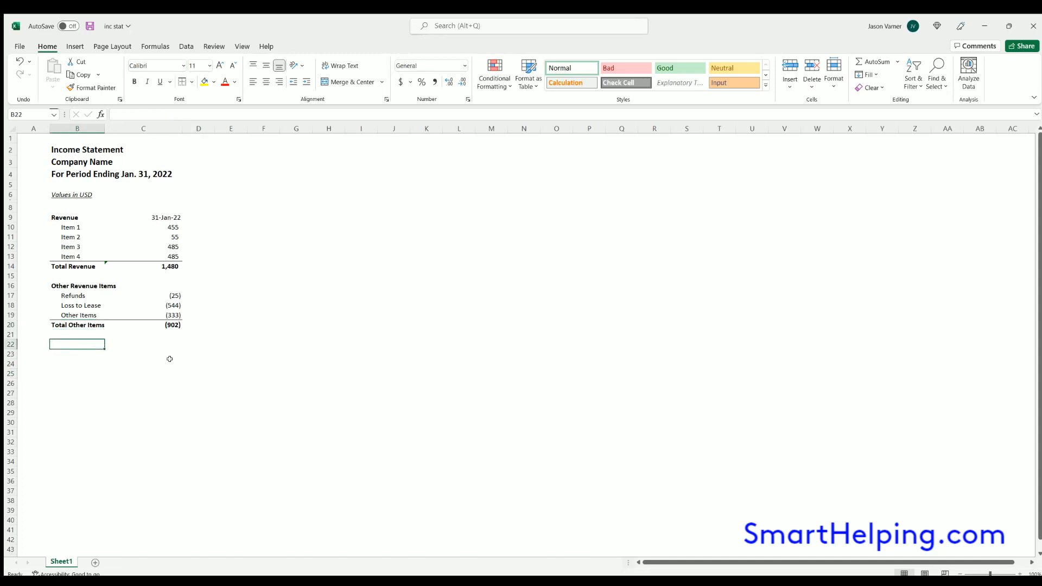
{"action": "mouse_move", "coordinate": [520, 447]}
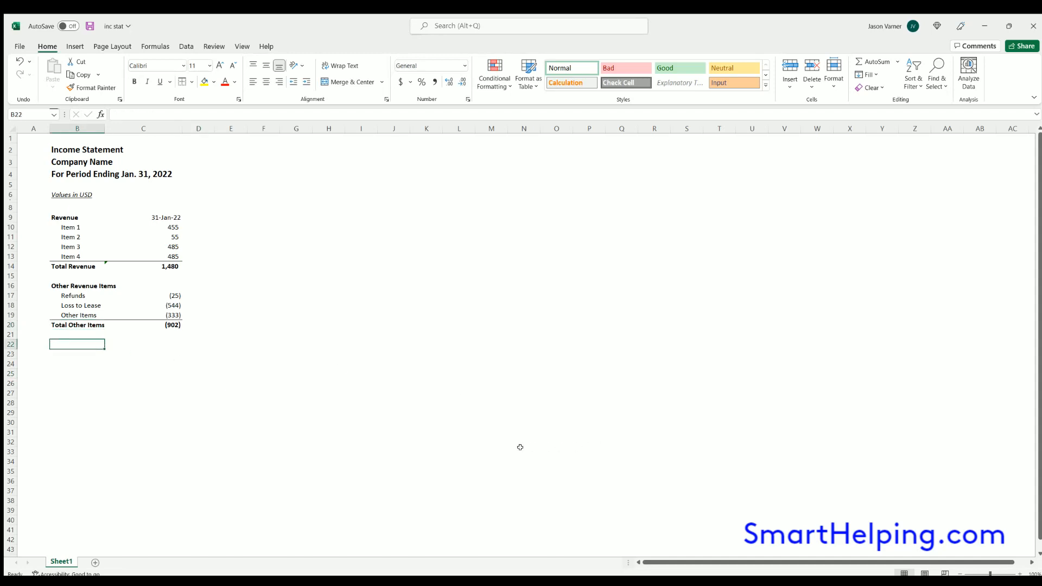
{"action": "mouse_move", "coordinate": [364, 457]}
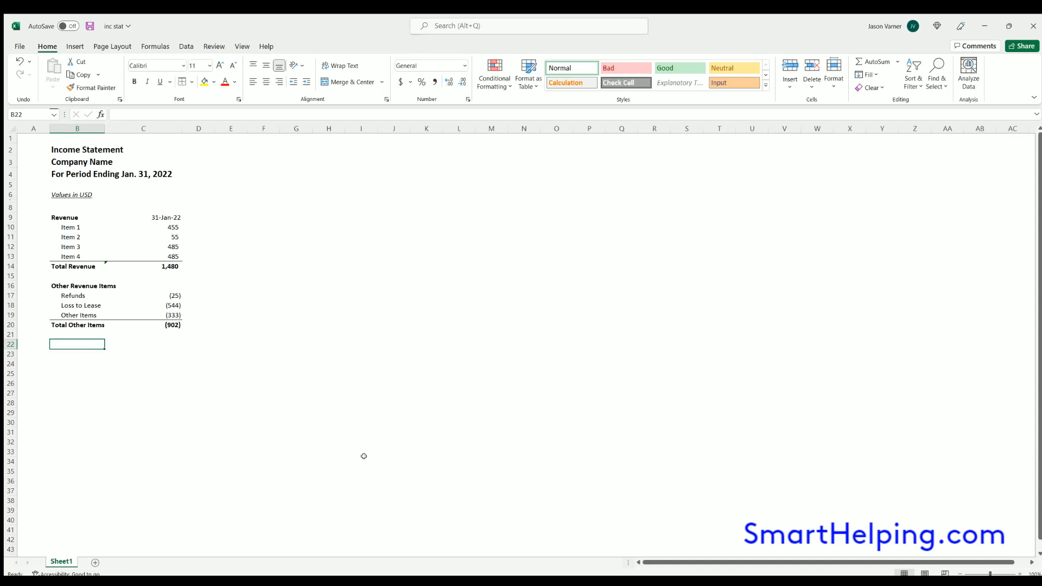
{"action": "type", "text": "Net Revenue"}
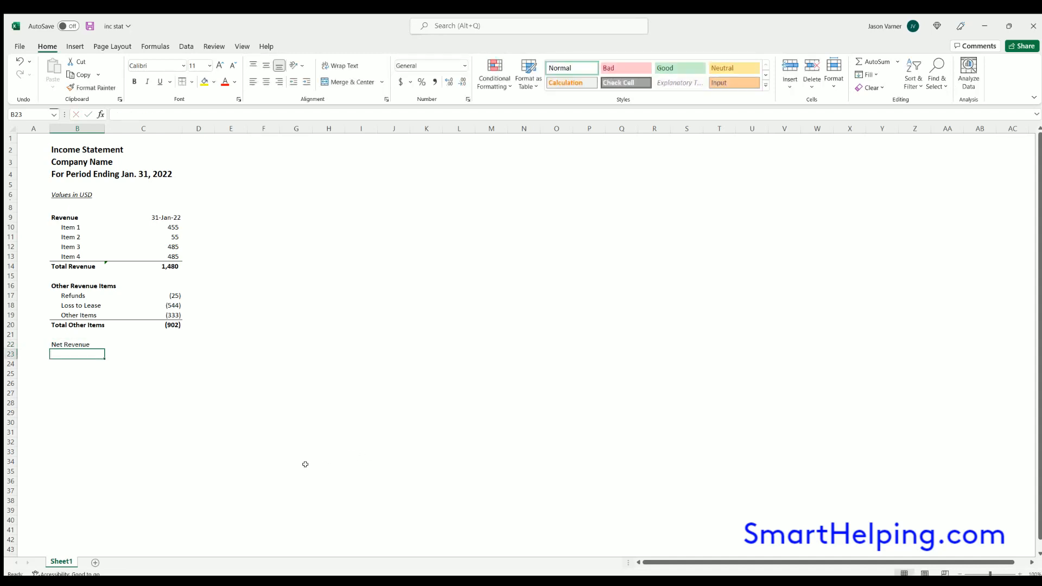
{"action": "left_click", "coordinate": [77, 344]}
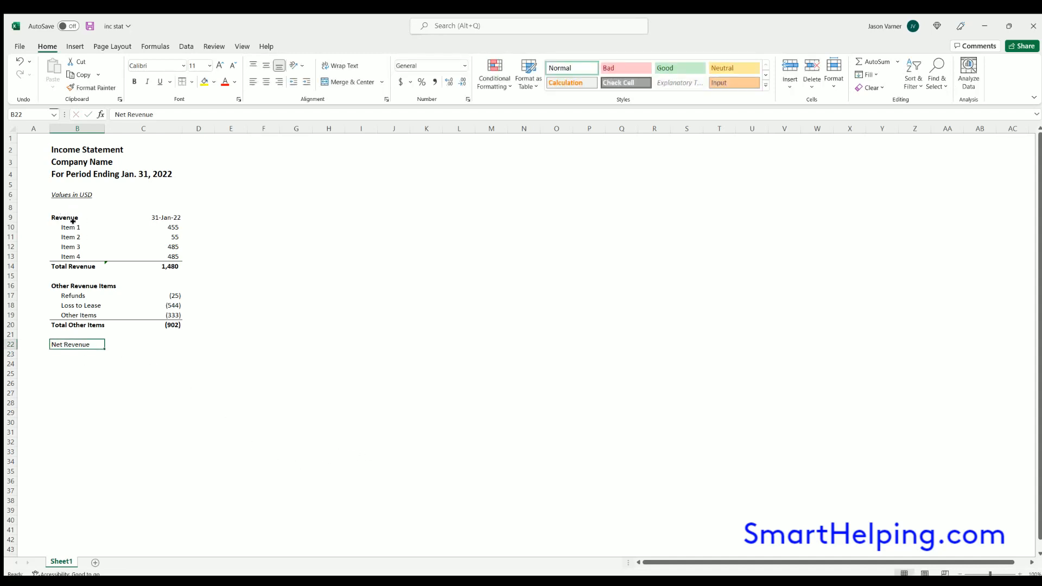
{"action": "double_click", "coordinate": [76, 344]}
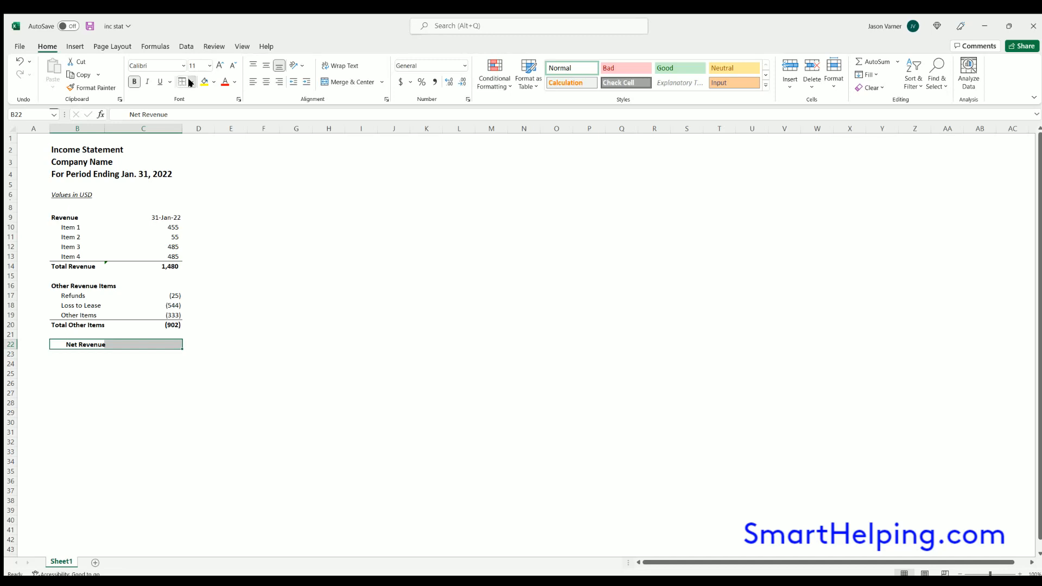
{"action": "left_click", "coordinate": [295, 324]}
{"action": "type", "text": "="}
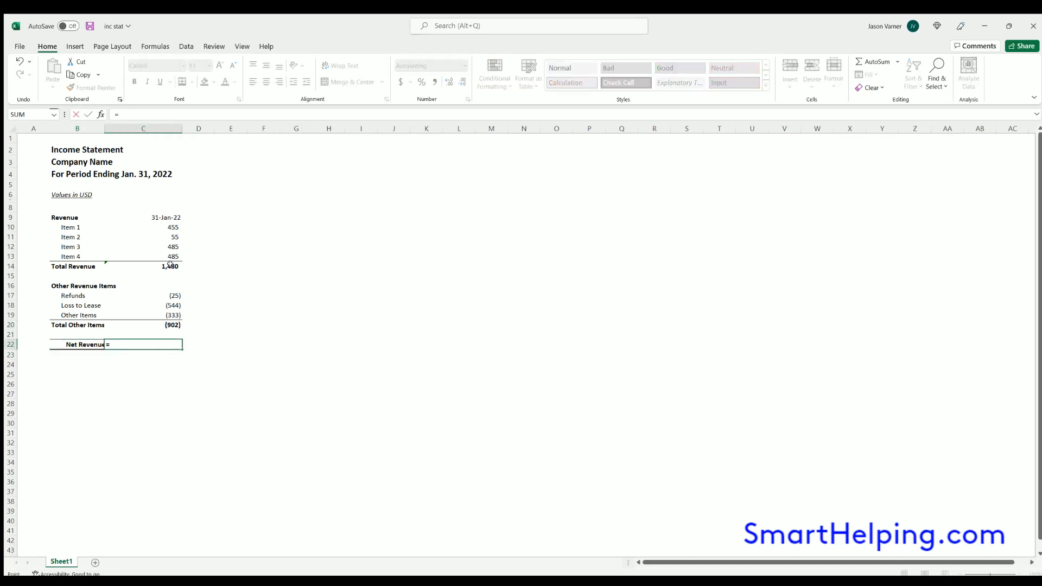
{"action": "key", "text": "Return"}
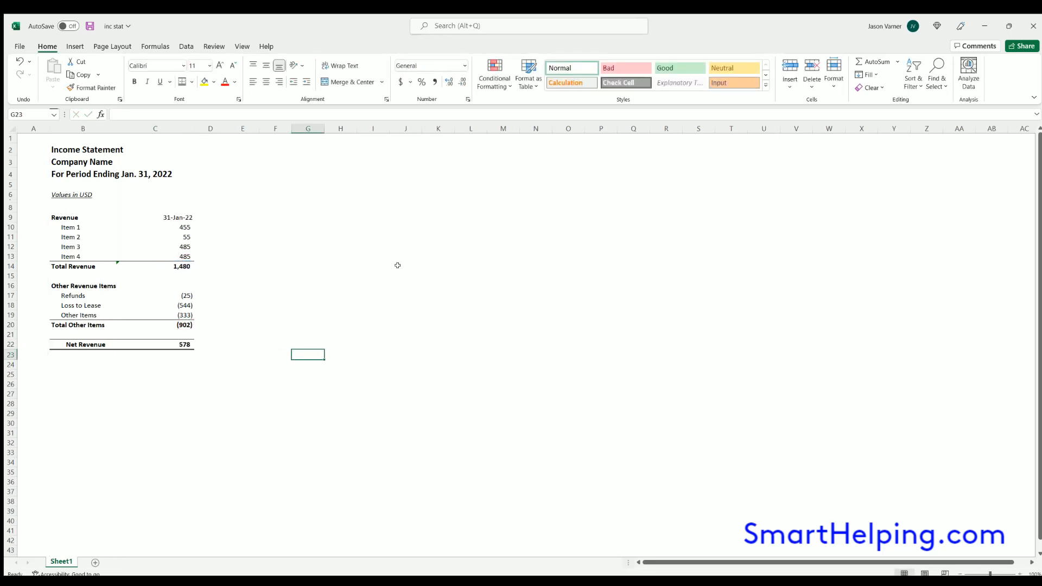
Centre the three heading lines above the statement
{"action": "left_click", "coordinate": [155, 344]}
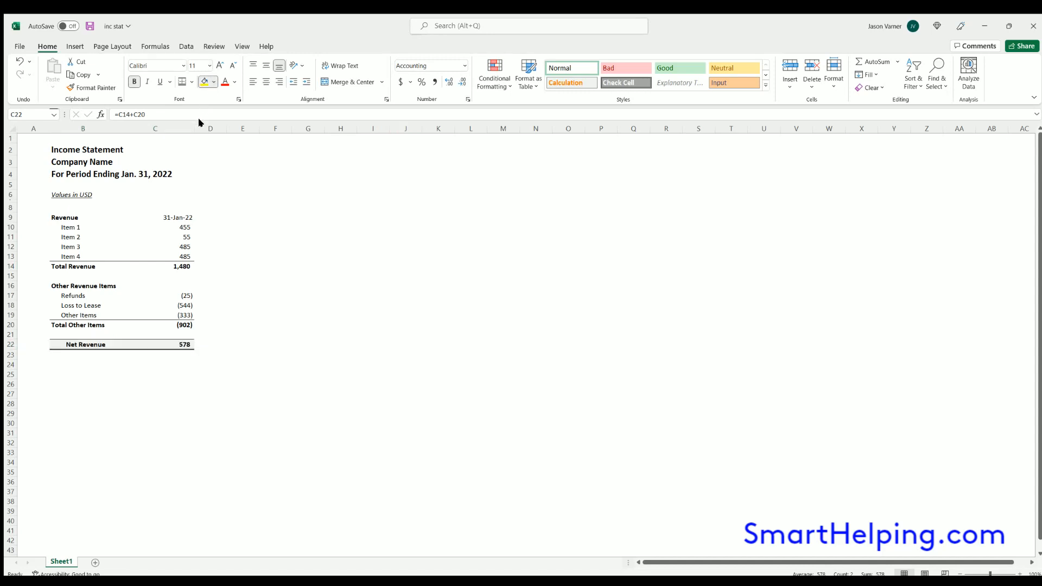
{"action": "left_click", "coordinate": [405, 227]}
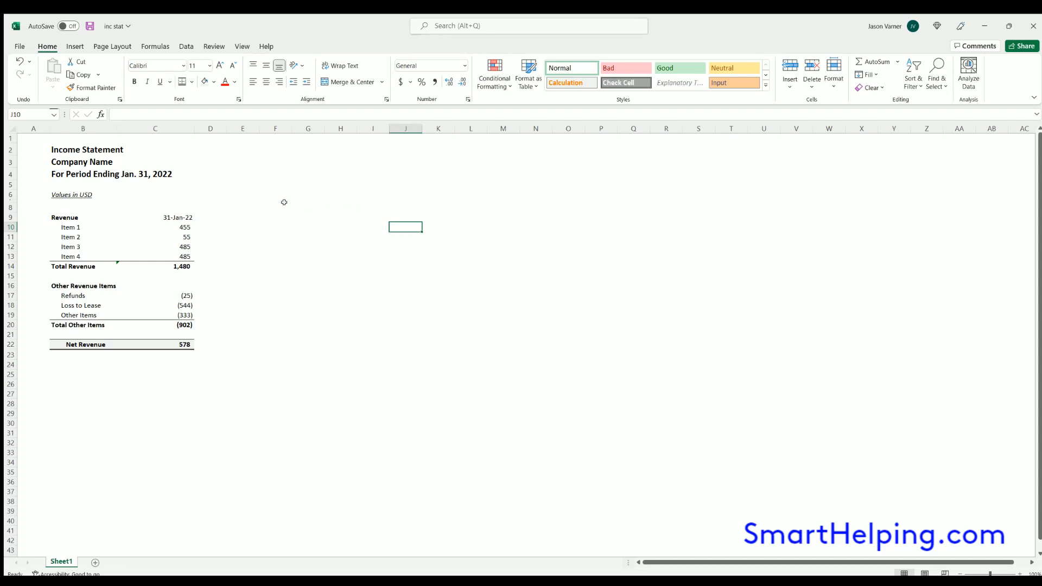
{"action": "left_click", "coordinate": [86, 149]}
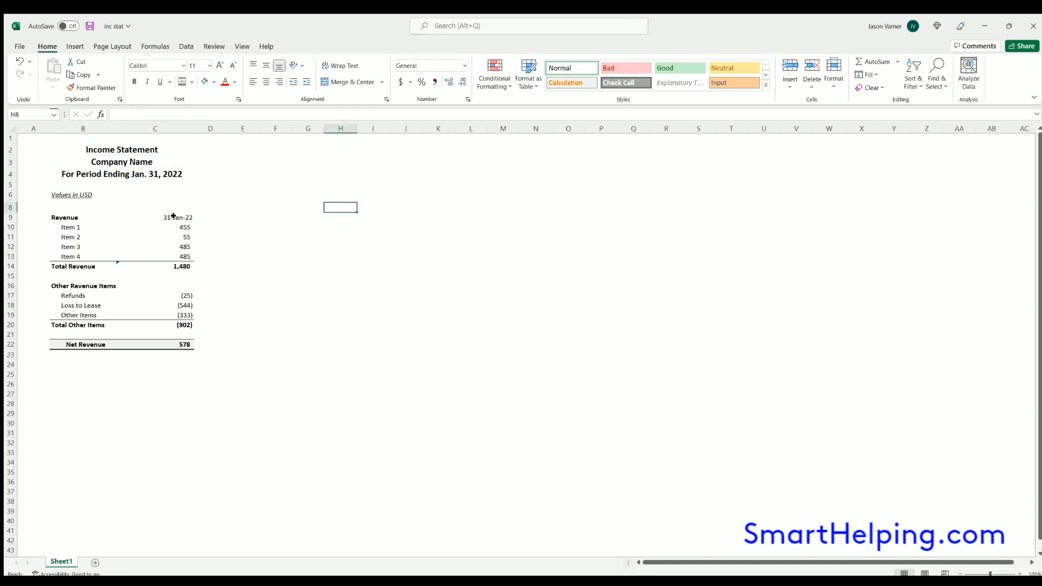
Place the 31-Jan-22 date beside the Values in USD note on the row directly above Revenue
{"action": "left_click", "coordinate": [155, 217]}
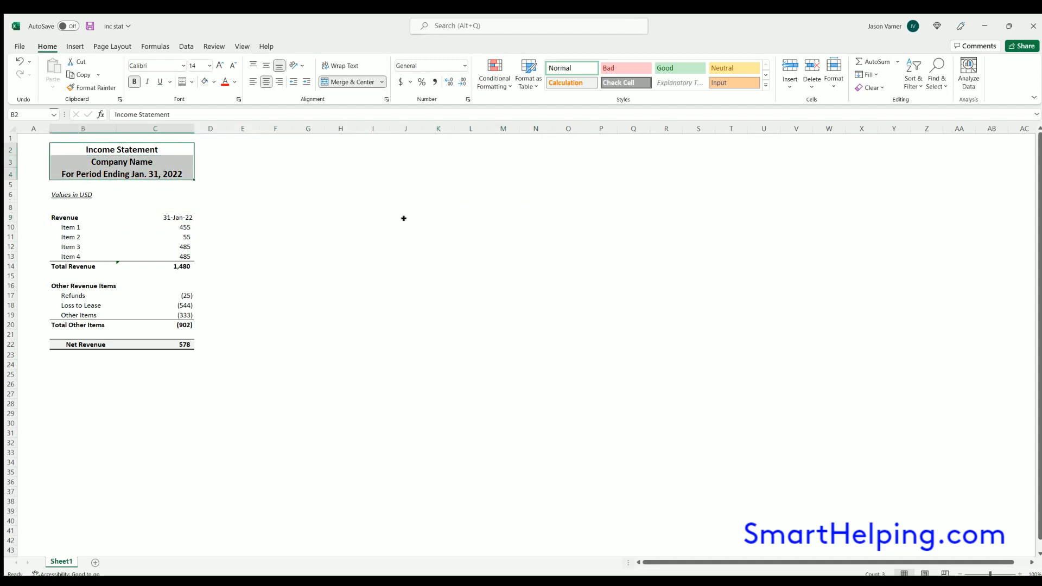
{"action": "left_click_drag", "start_coordinate": [79, 149], "coordinate": [163, 174]}
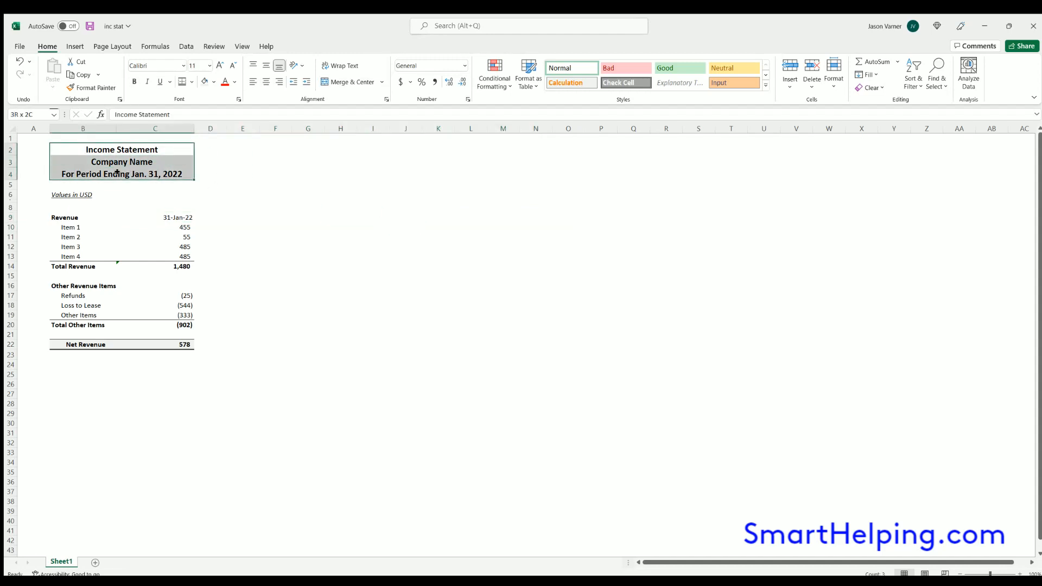
{"action": "left_click", "coordinate": [340, 247]}
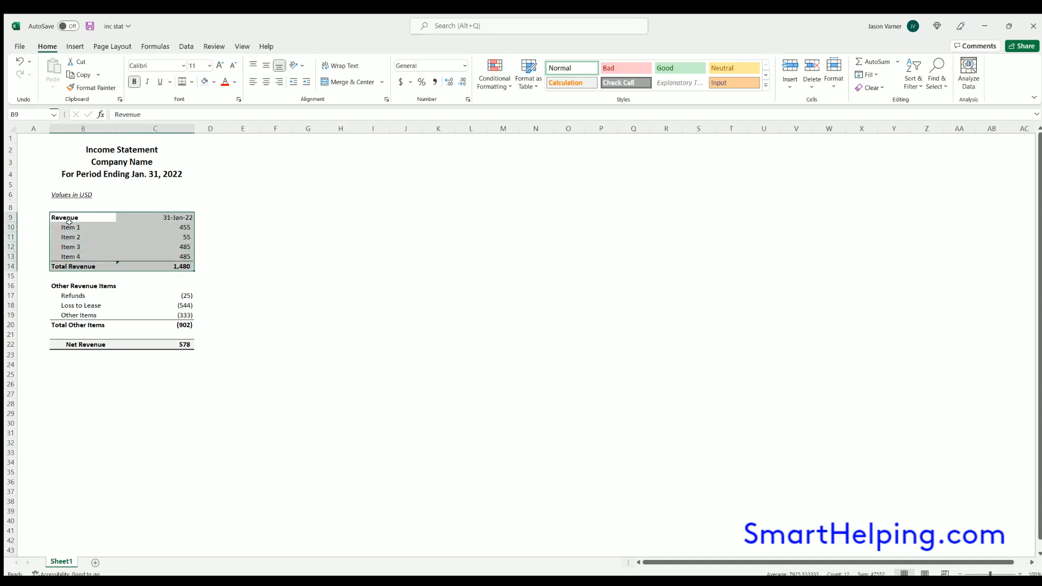
{"action": "left_click", "coordinate": [156, 217]}
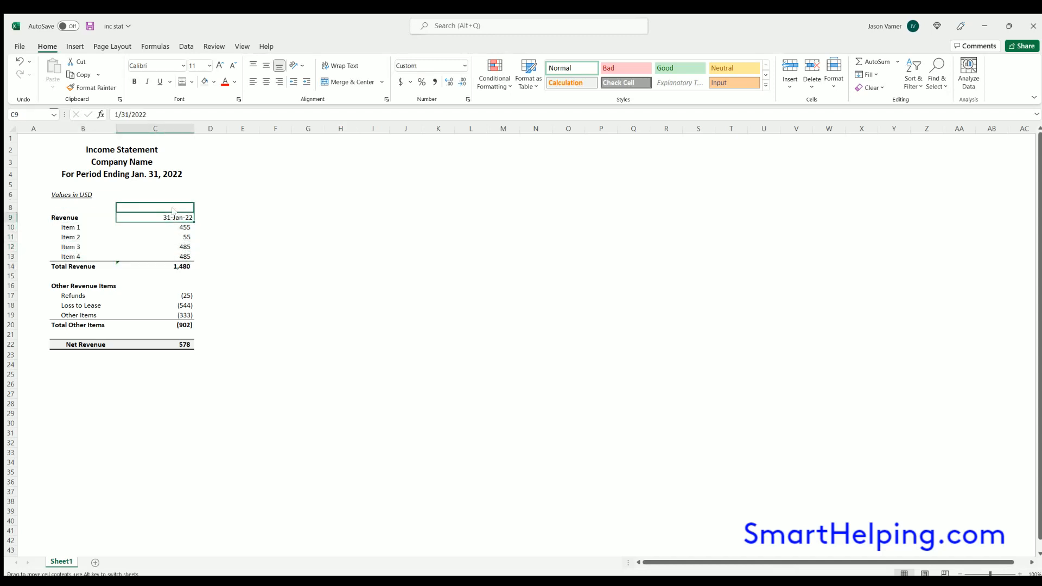
{"action": "left_click", "coordinate": [82, 194]}
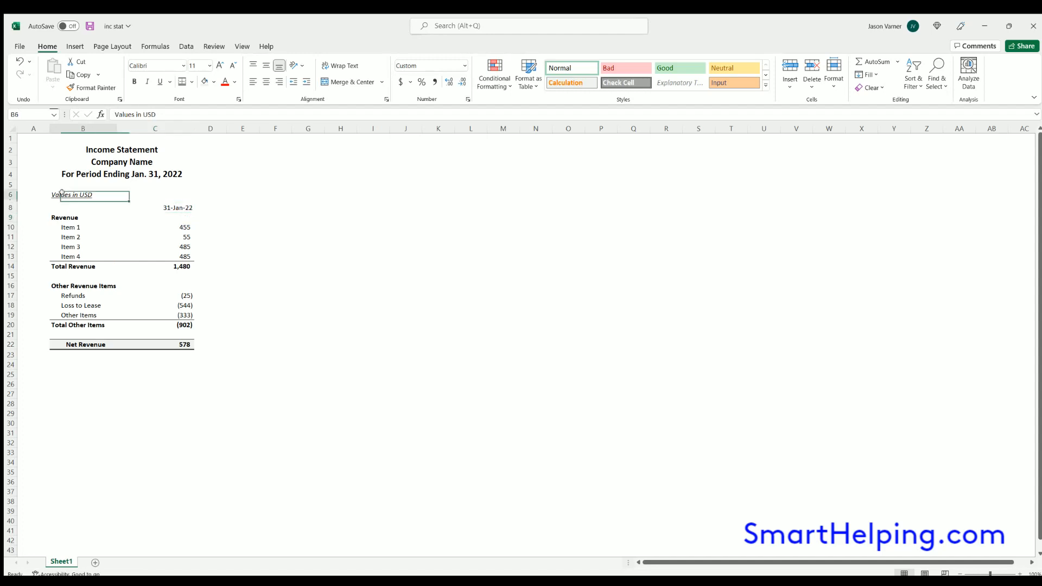
{"action": "left_click", "coordinate": [307, 227]}
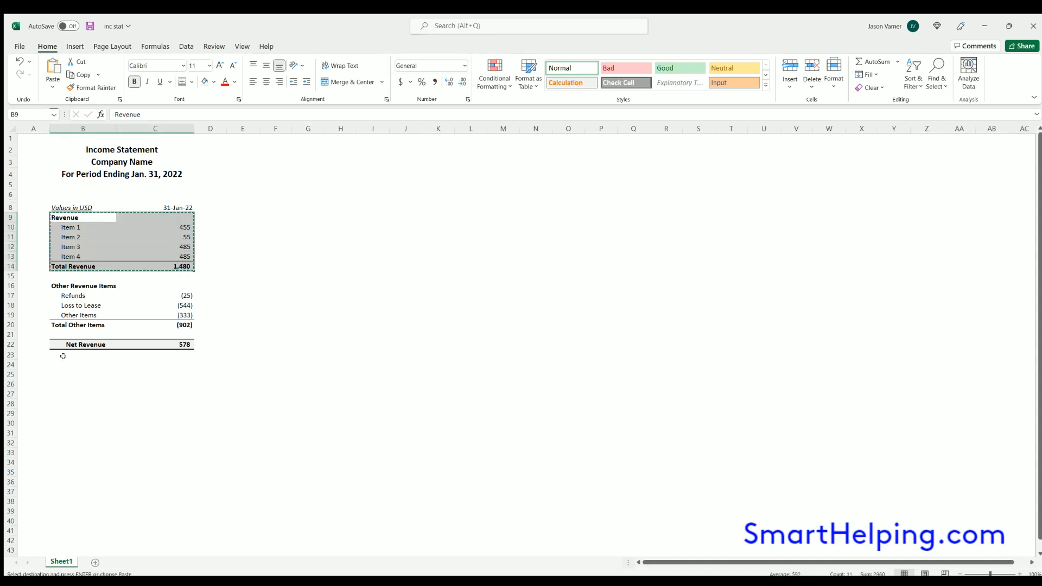
Paste the Revenue block below Net Revenue as an Expenses section with items at 5 and a Total Expenses line
{"action": "left_click", "coordinate": [83, 364]}
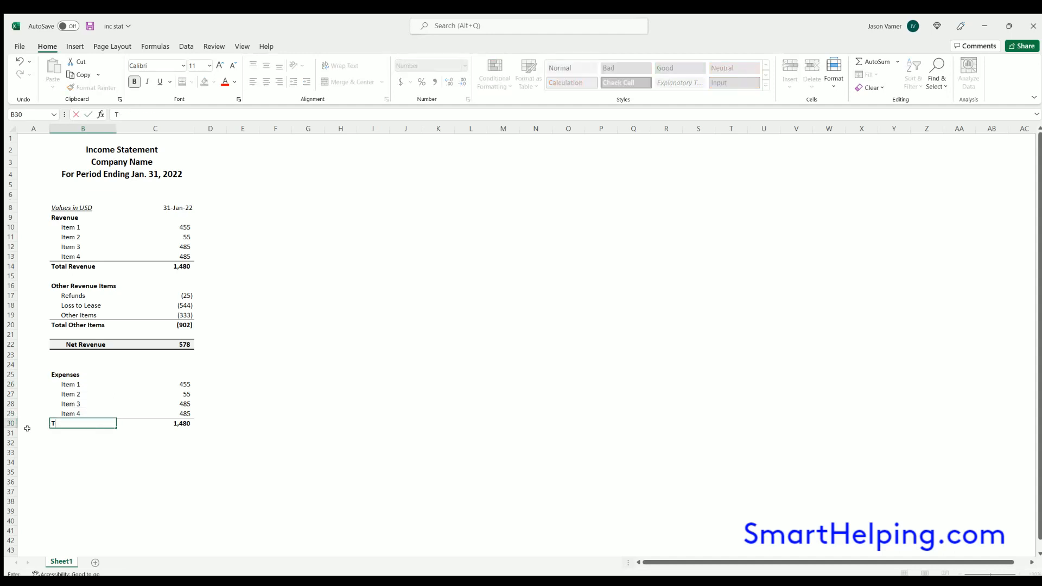
{"action": "type", "text": "Total Expenses"}
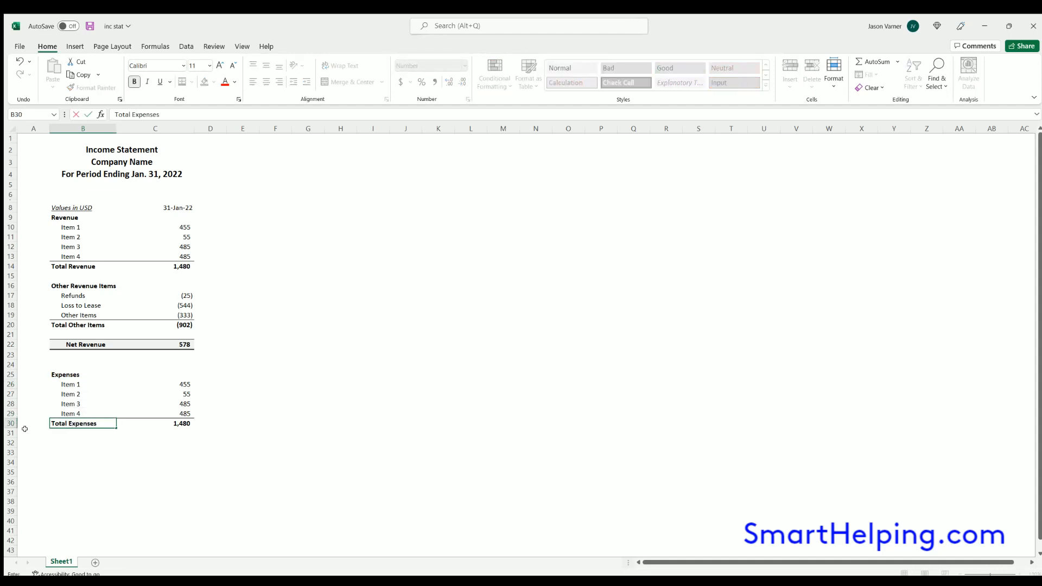
{"action": "left_click", "coordinate": [82, 375]}
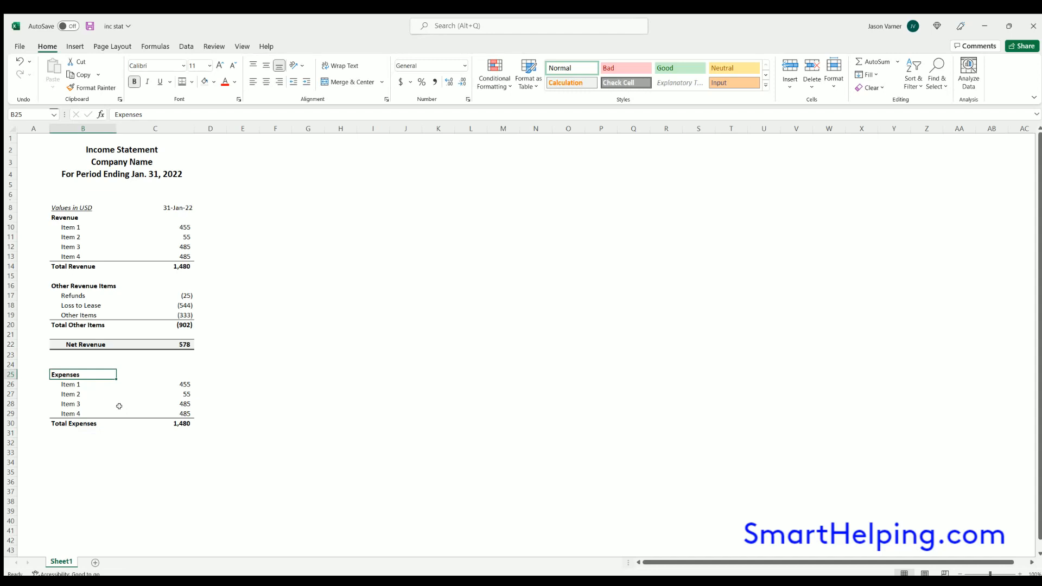
{"action": "left_click", "coordinate": [340, 384]}
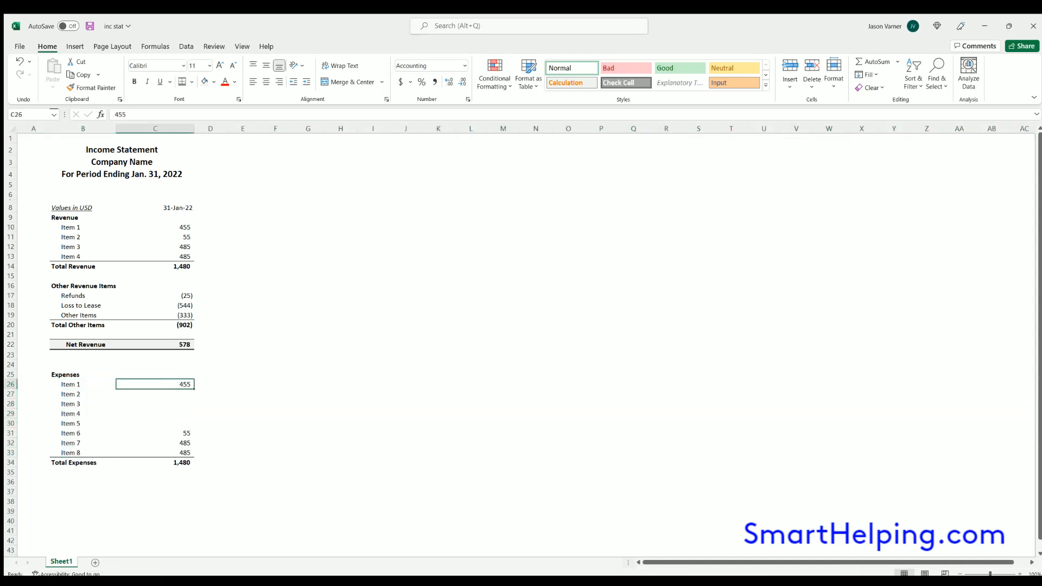
{"action": "key", "text": "Delete"}
{"action": "type", "text": "5"}
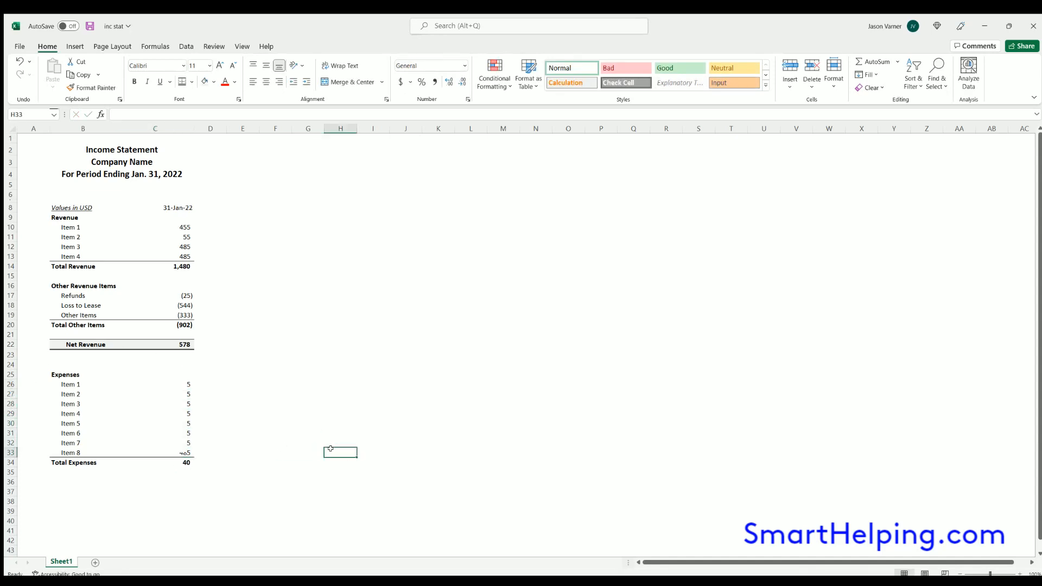
Extend the section to Item 1 through Item 11 totalling 40 and widen the labels column
{"action": "left_click", "coordinate": [83, 463]}
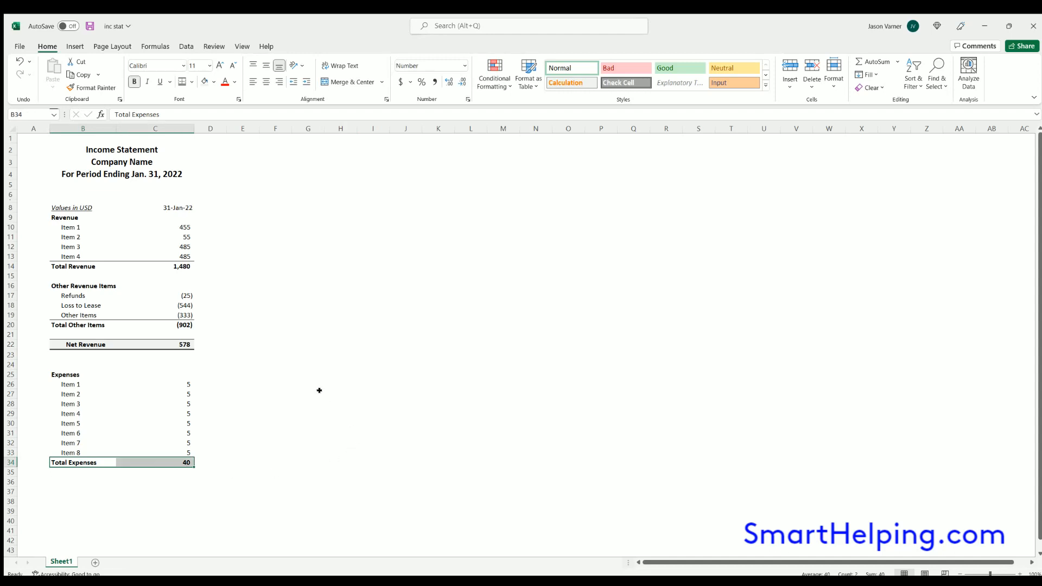
{"action": "left_click", "coordinate": [307, 394]}
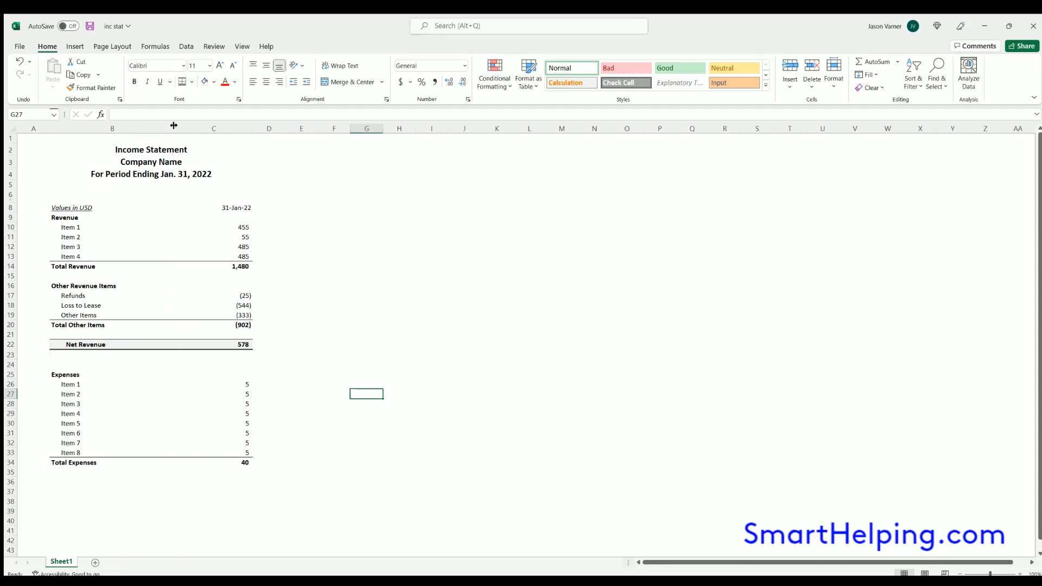
{"action": "left_click", "coordinate": [366, 256]}
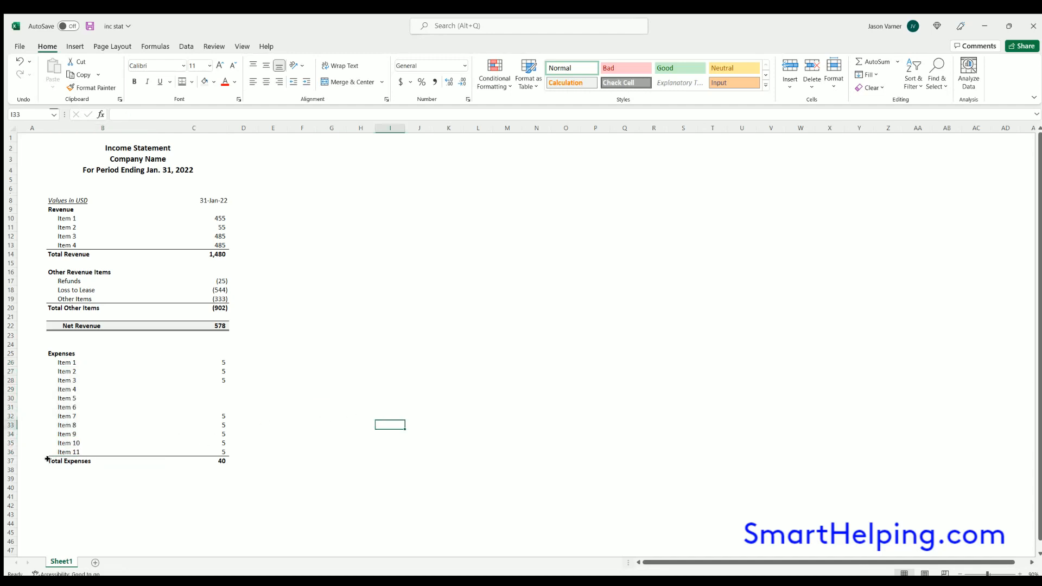
{"action": "left_click", "coordinate": [69, 462]}
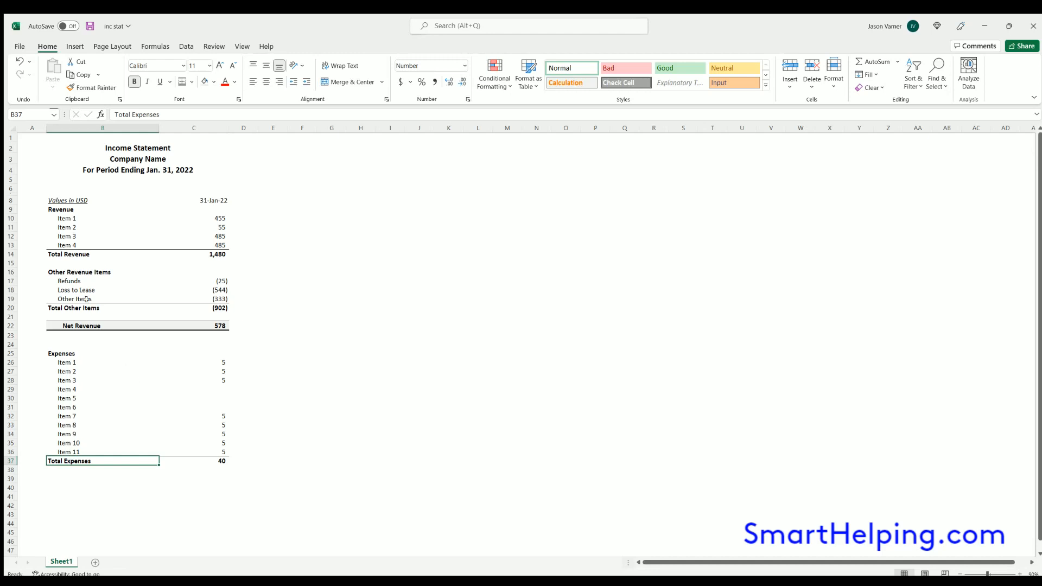
Copy the bordered Net Revenue total-row format onto row 37 and relabel it Total Expenses
{"action": "left_click", "coordinate": [102, 290]}
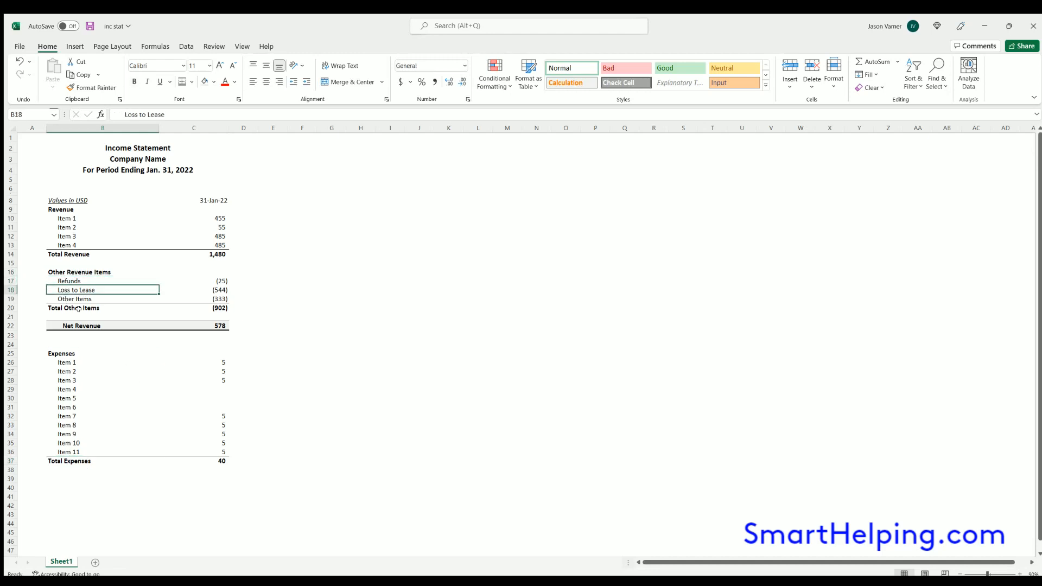
{"action": "left_click", "coordinate": [390, 388]}
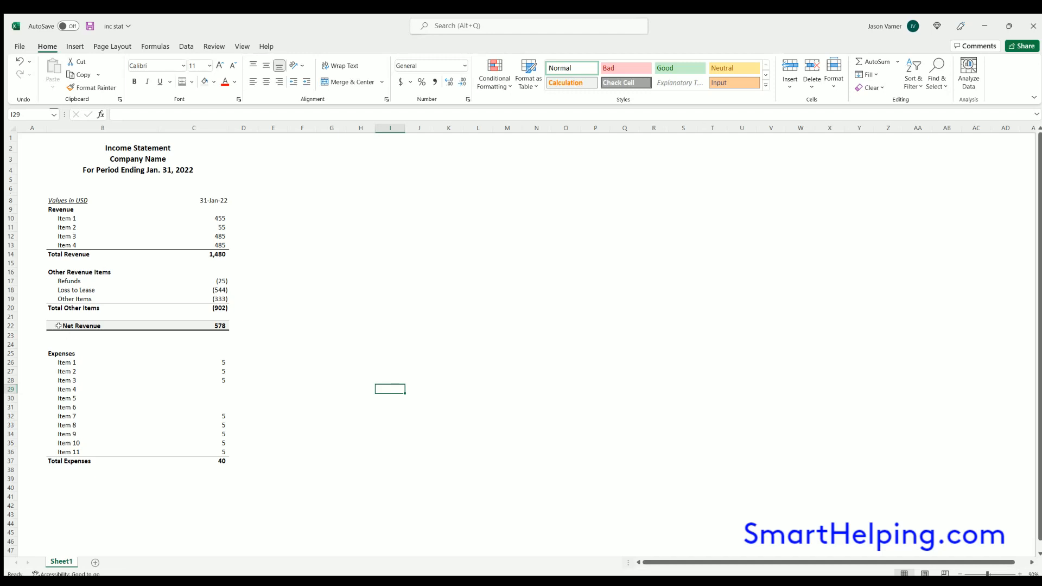
{"action": "left_click", "coordinate": [102, 326]}
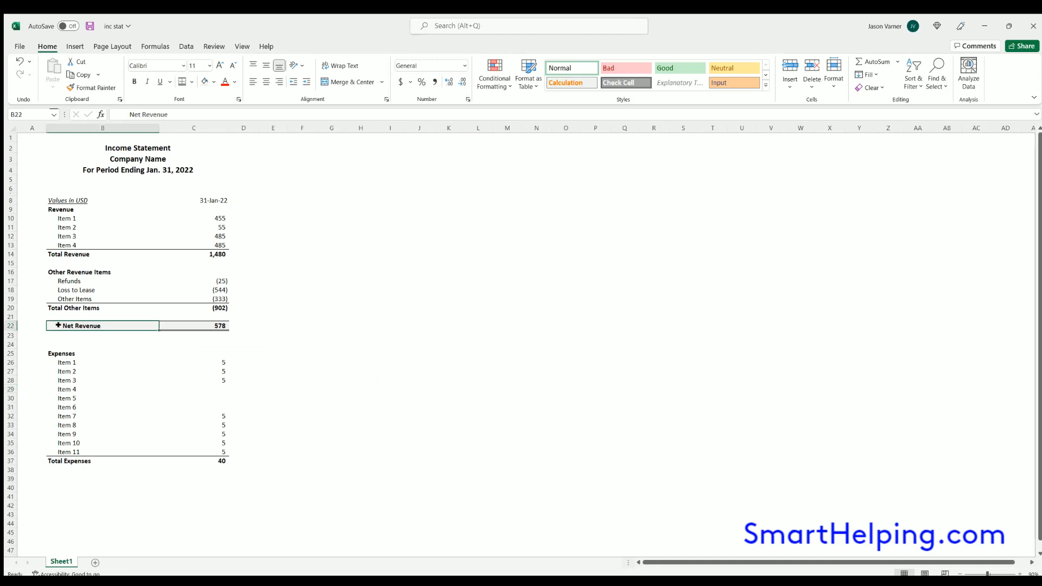
{"action": "left_click", "coordinate": [193, 326]}
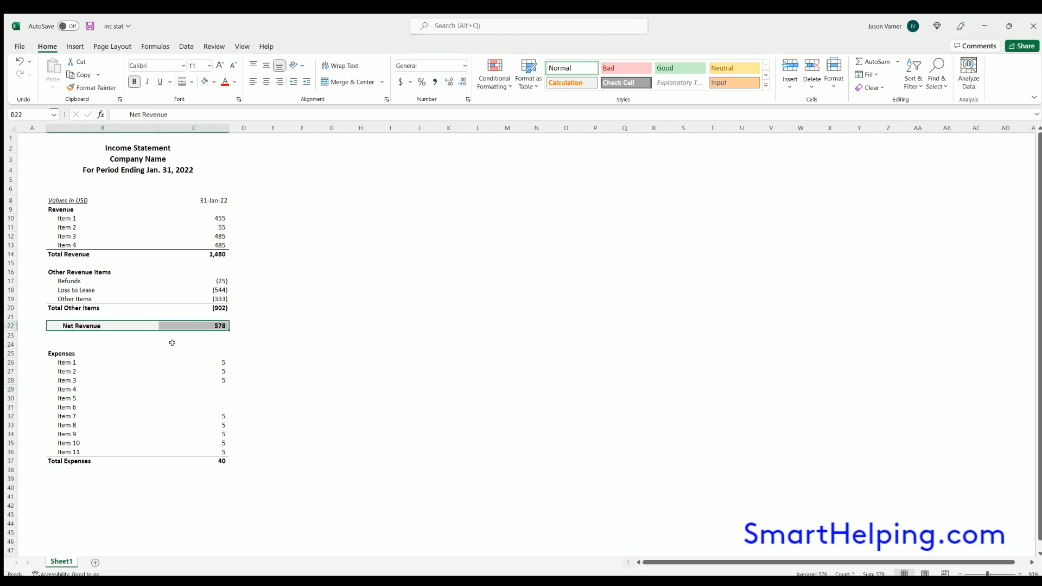
{"action": "left_click", "coordinate": [102, 460]}
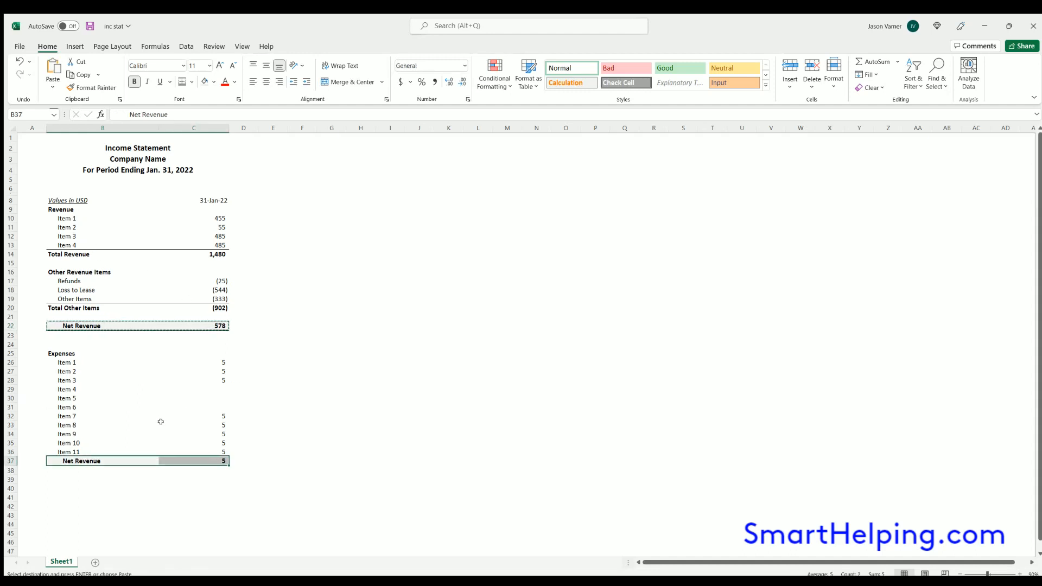
{"action": "type", "text": "To"}
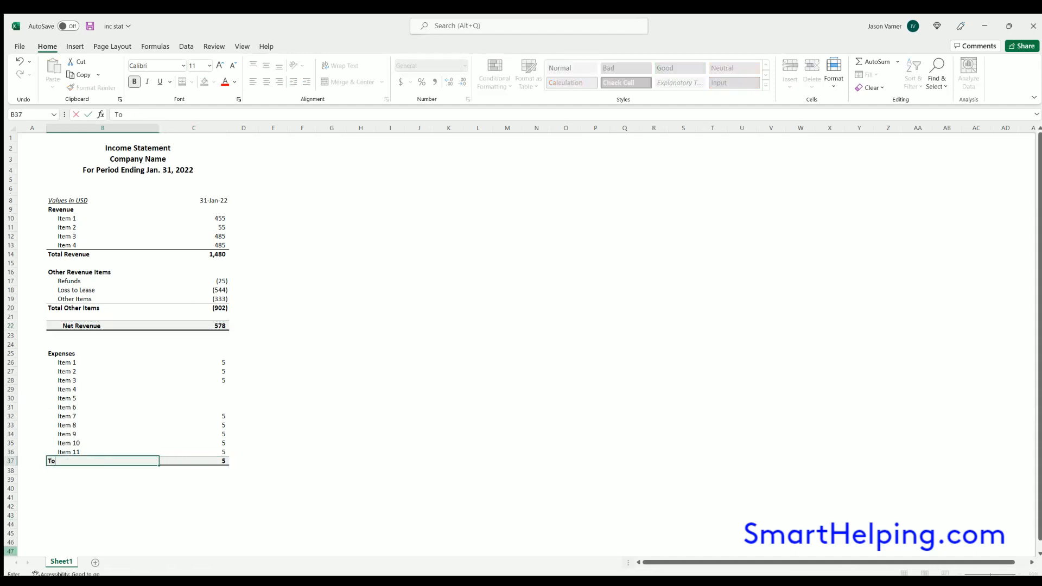
{"action": "key", "text": "Return"}
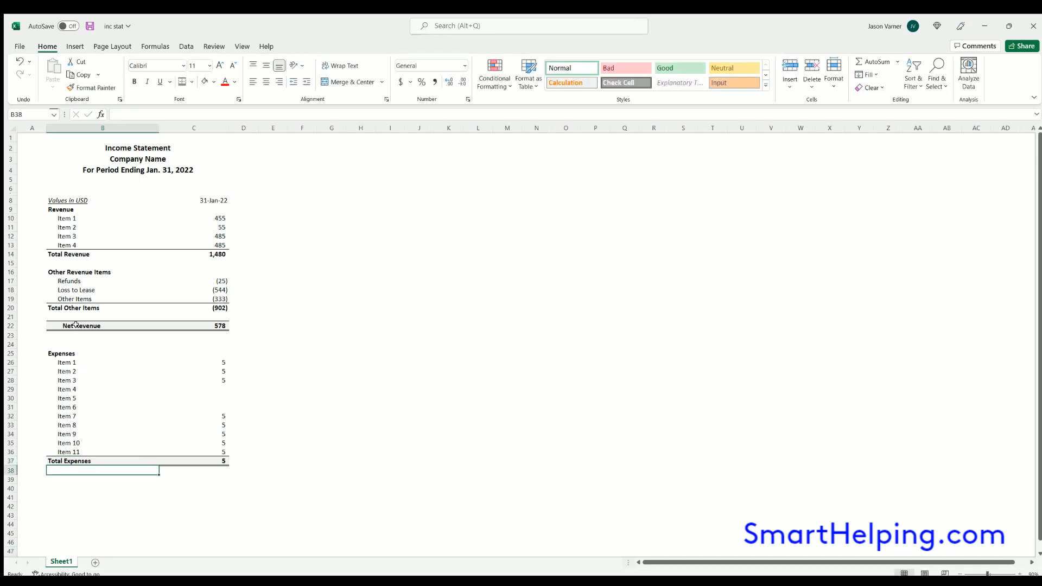
Fill the remaining expense items with 5 so Total Expenses reads 55
{"action": "left_click", "coordinate": [102, 460]}
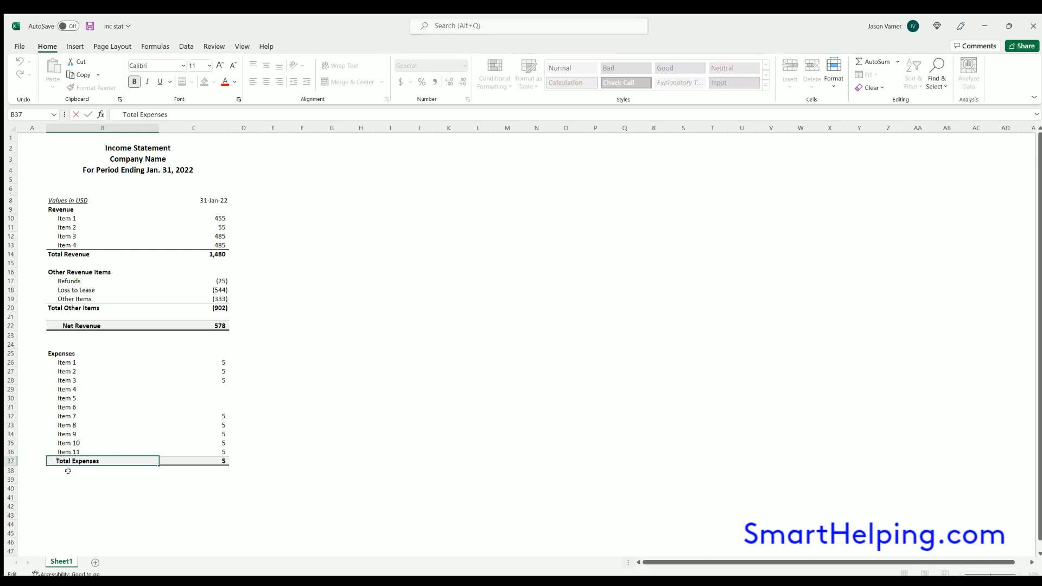
{"action": "left_click", "coordinate": [102, 497]}
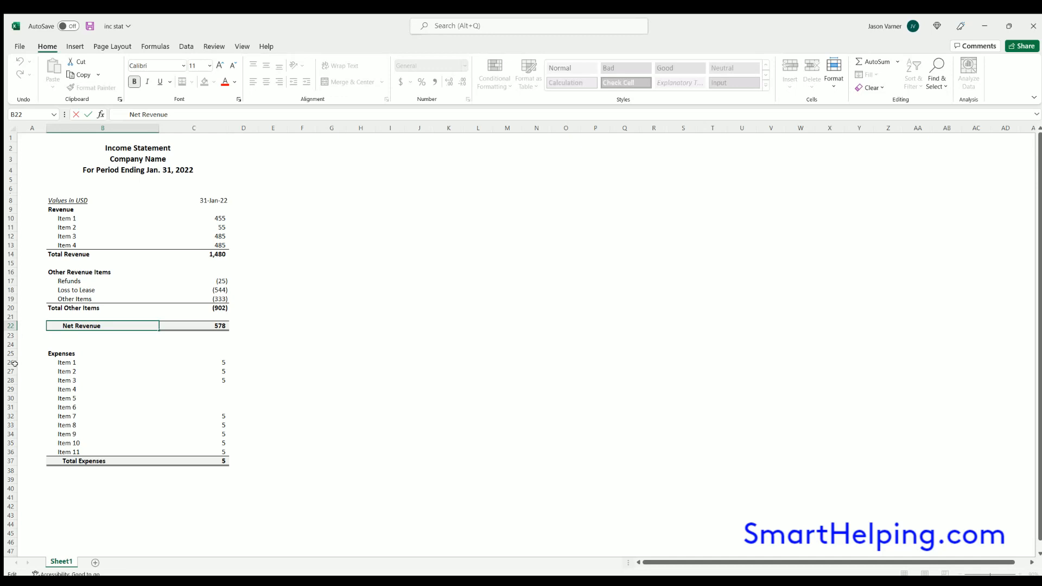
{"action": "left_click", "coordinate": [194, 460]}
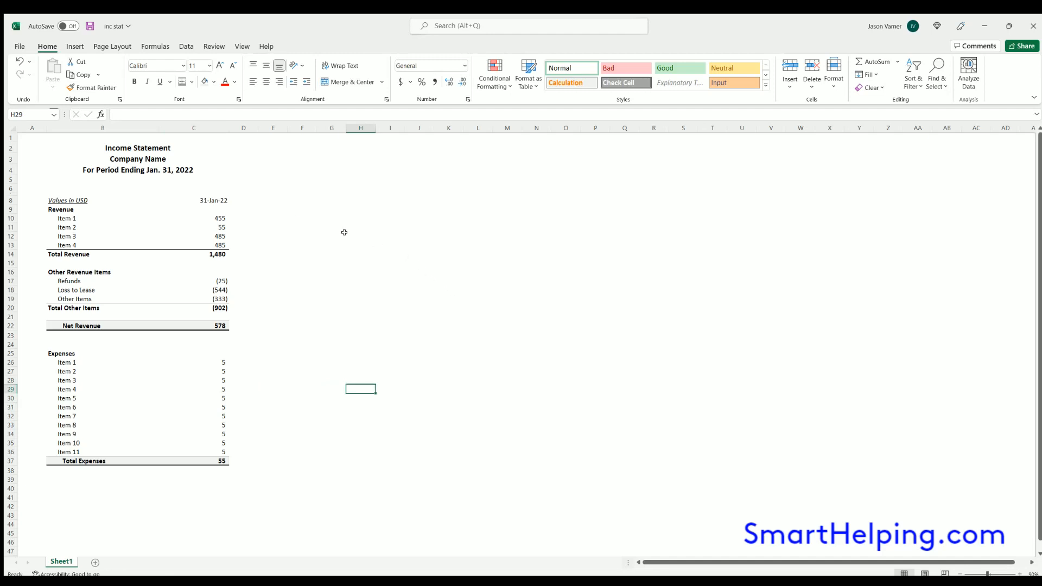
Fill the 31-Jan-22 column of figures right through column N and widen the twelve period columns
{"action": "left_click", "coordinate": [102, 209]}
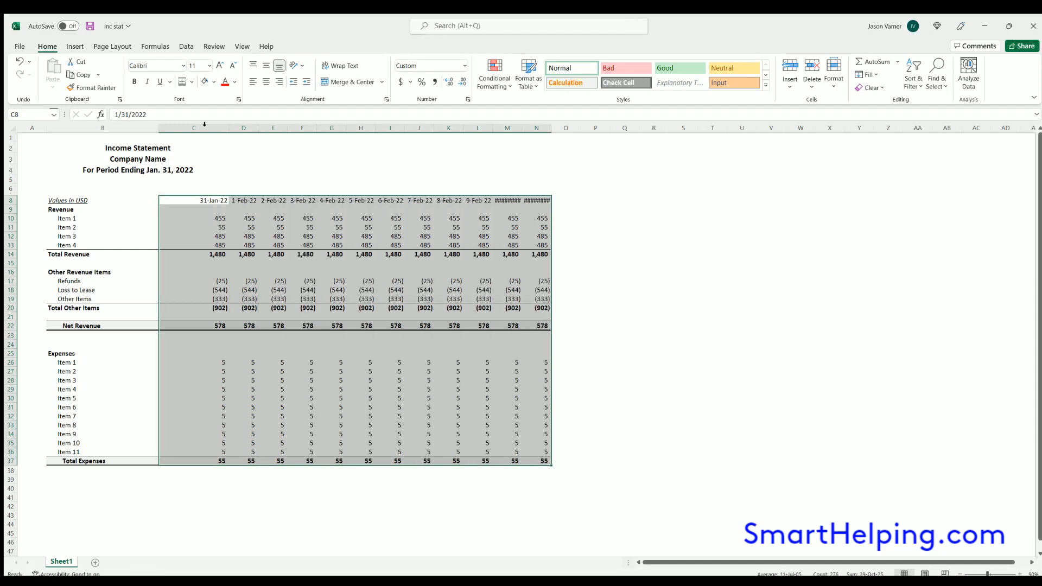
{"action": "left_click", "coordinate": [193, 128]}
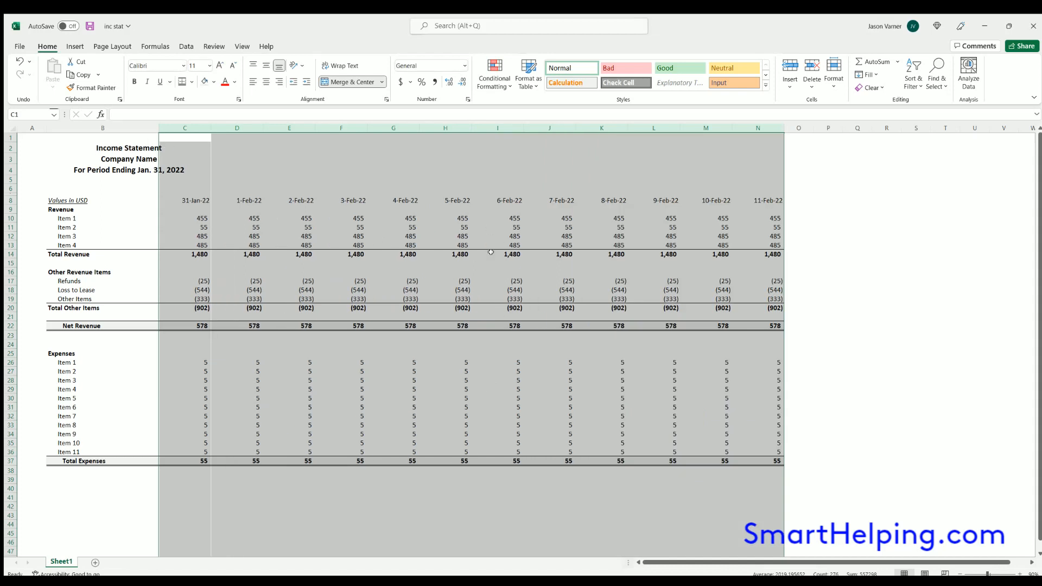
{"action": "left_click", "coordinate": [128, 159]}
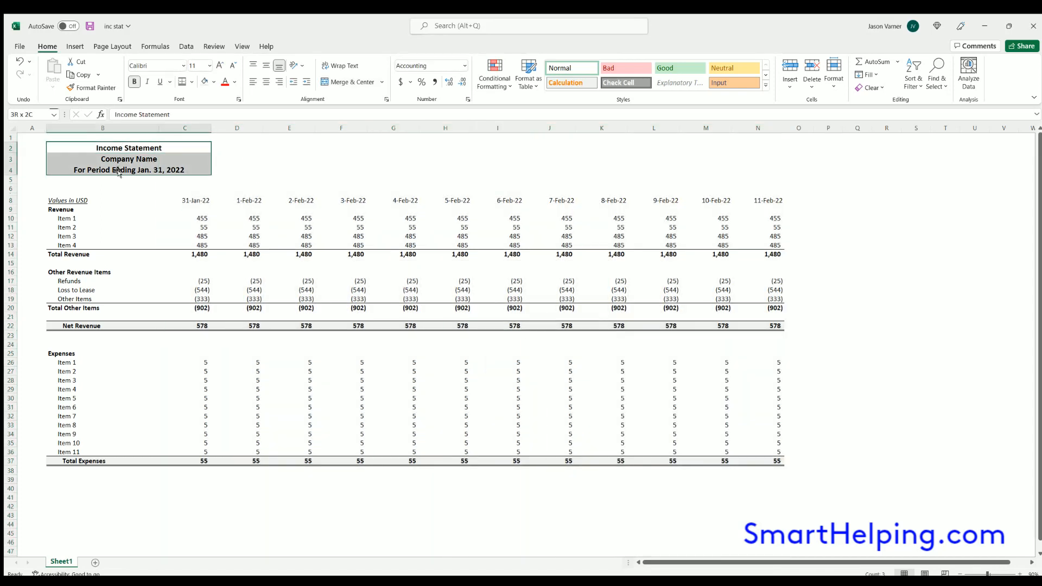
Unmerge the three title lines so they align at the left above the statement
{"action": "left_click", "coordinate": [32, 138]}
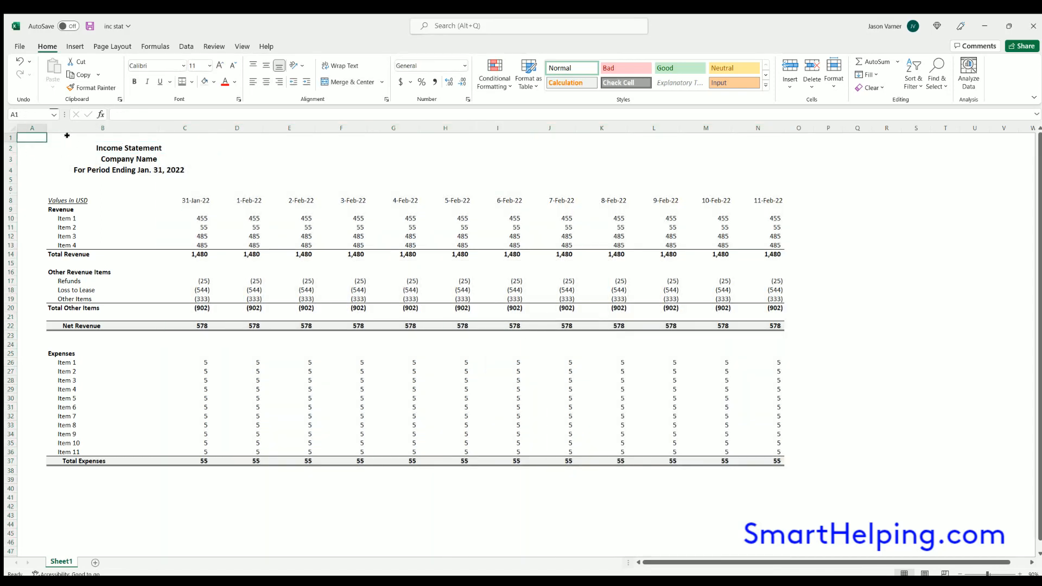
{"action": "left_click", "coordinate": [102, 138]}
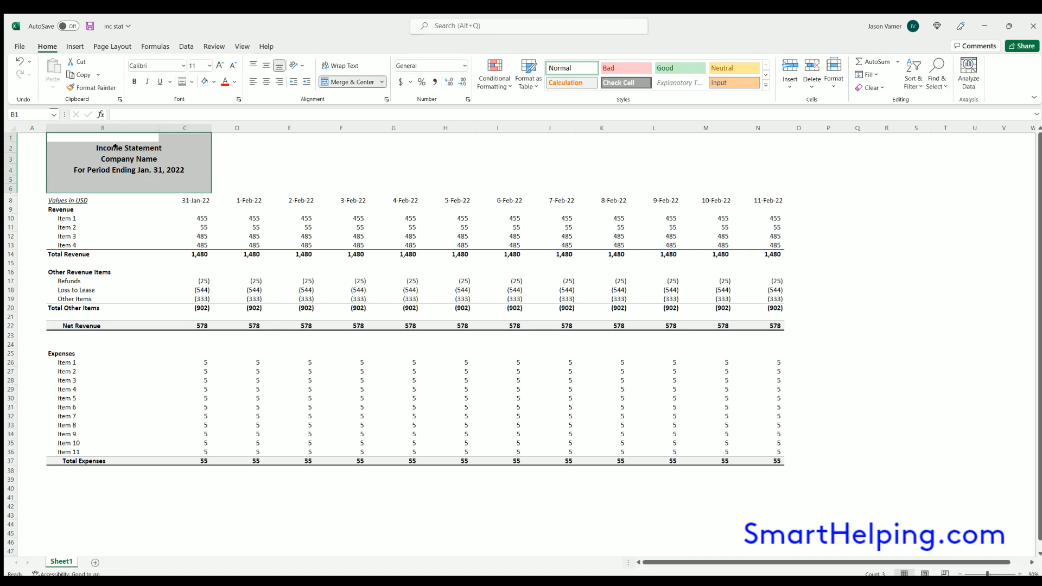
{"action": "left_click", "coordinate": [340, 128]}
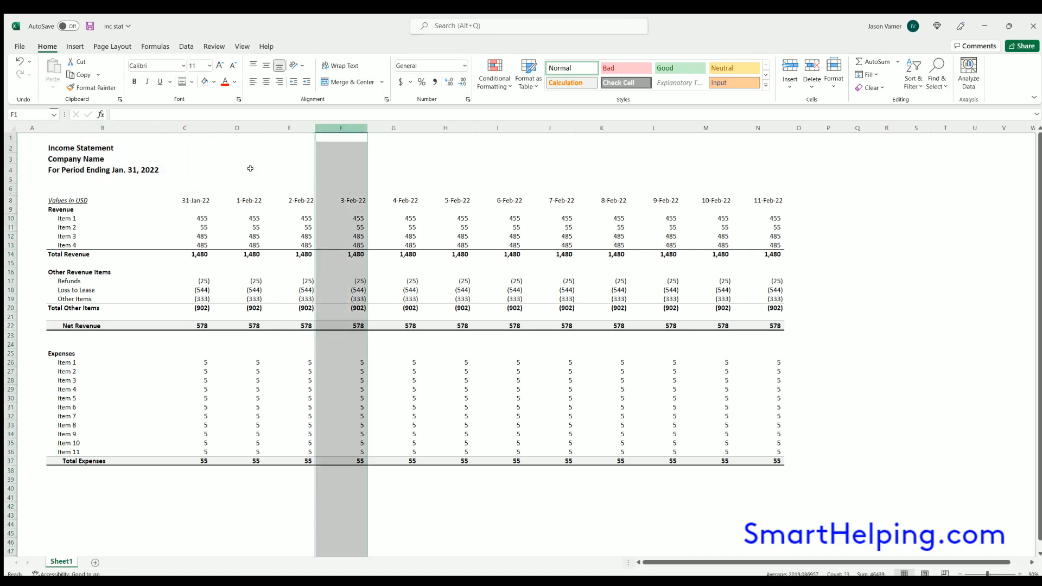
{"action": "left_click", "coordinate": [102, 179]}
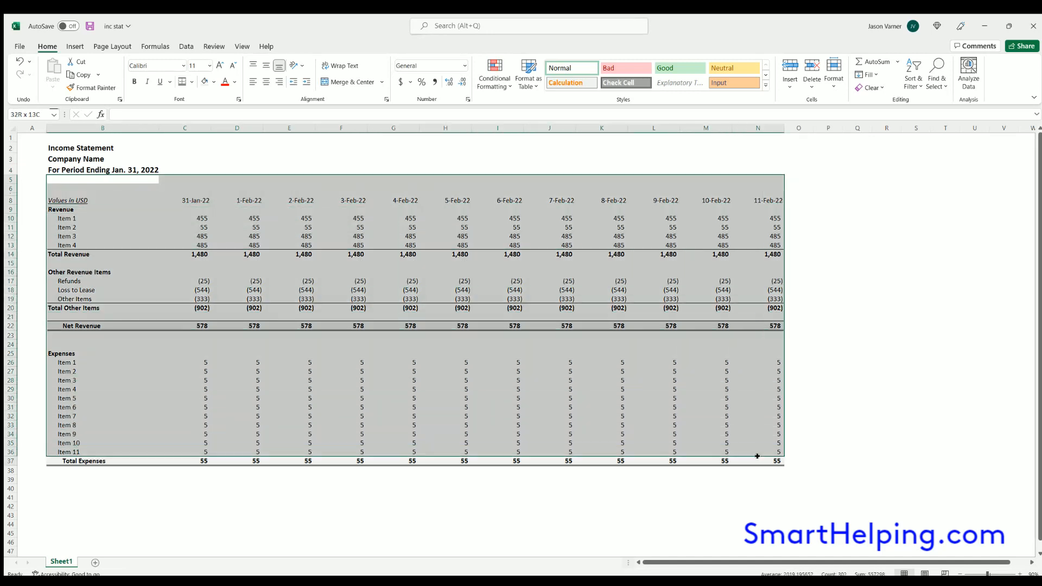
Try a date formula stepping the second period header and start retitling the period line 'to Dec'
{"action": "left_click", "coordinate": [885, 397]}
{"action": "type", "text": "=e"}
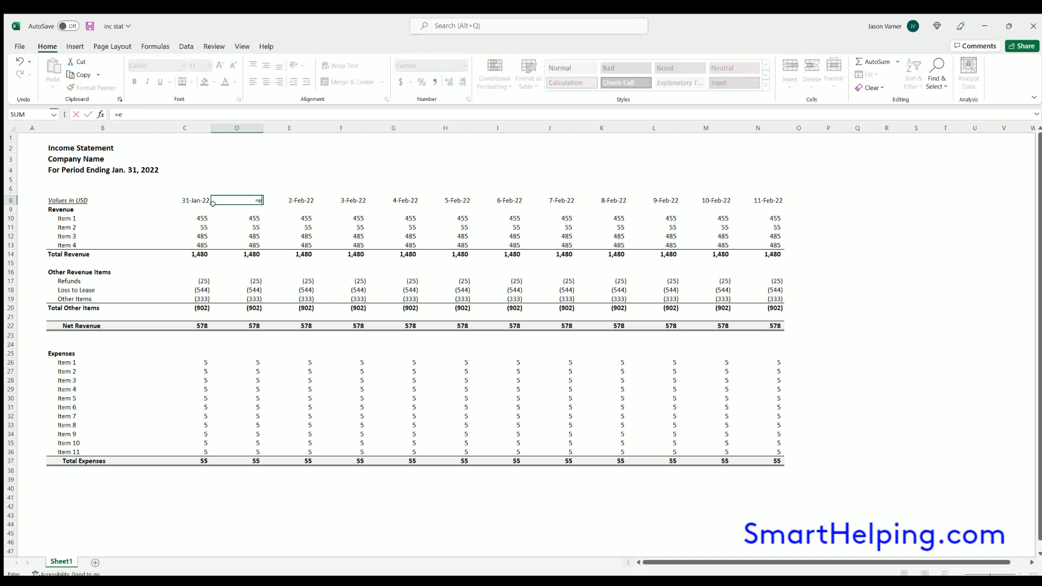
{"action": "type", "text": "date(C8"}
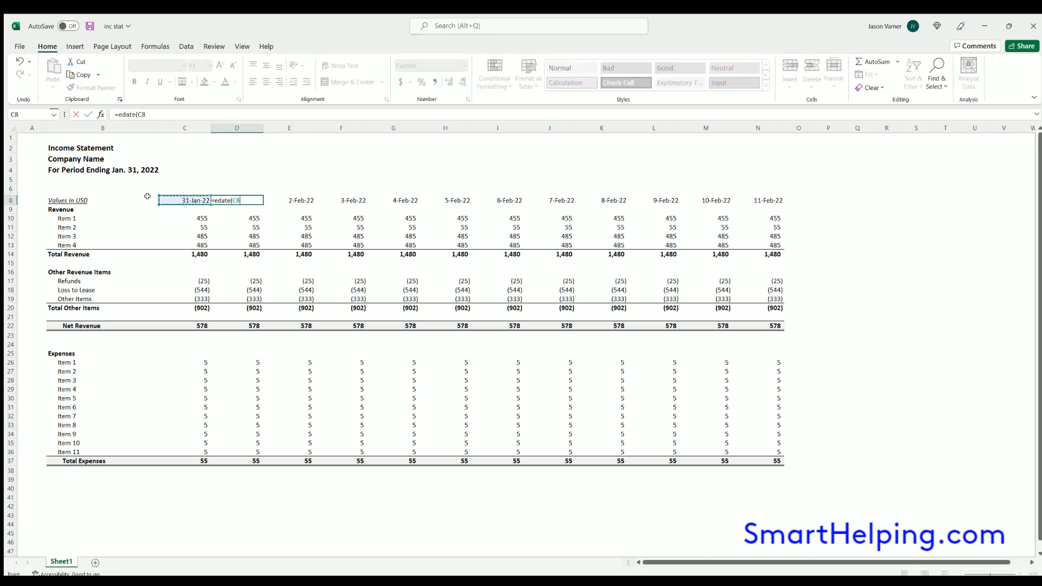
{"action": "key", "text": "Return"}
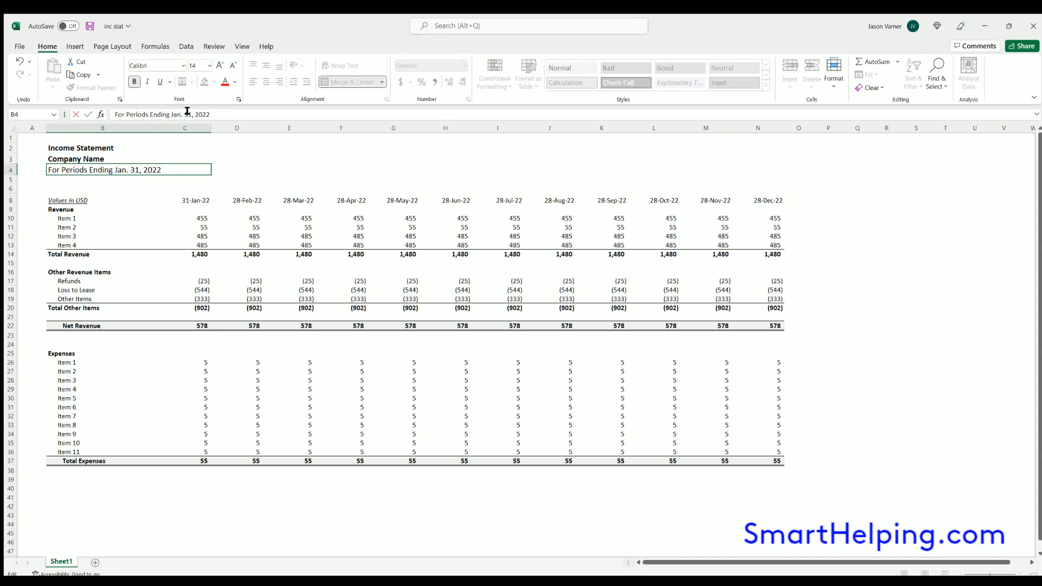
{"action": "mouse_move", "coordinate": [225, 164]}
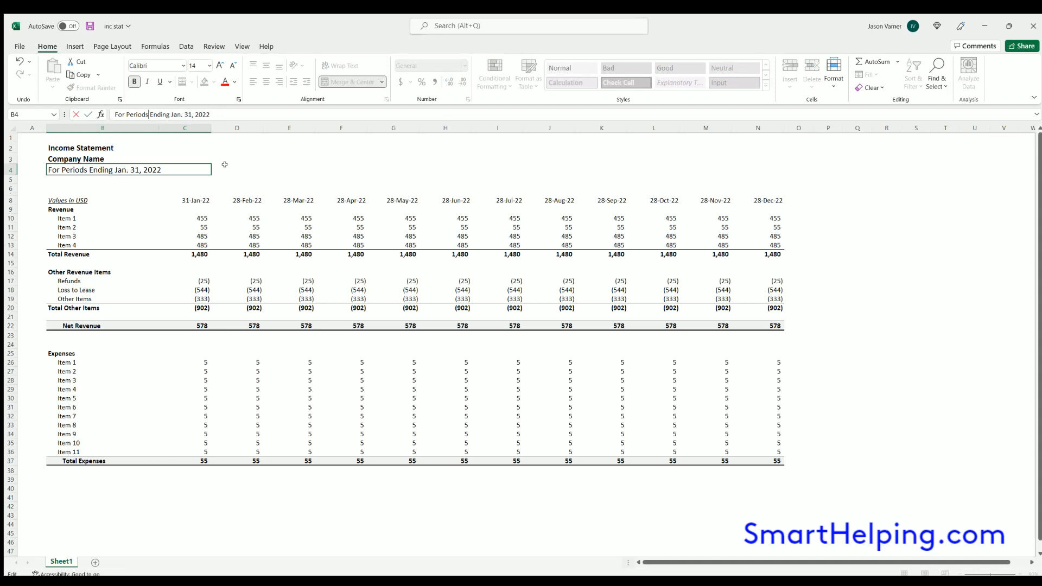
{"action": "double_click", "coordinate": [202, 114]}
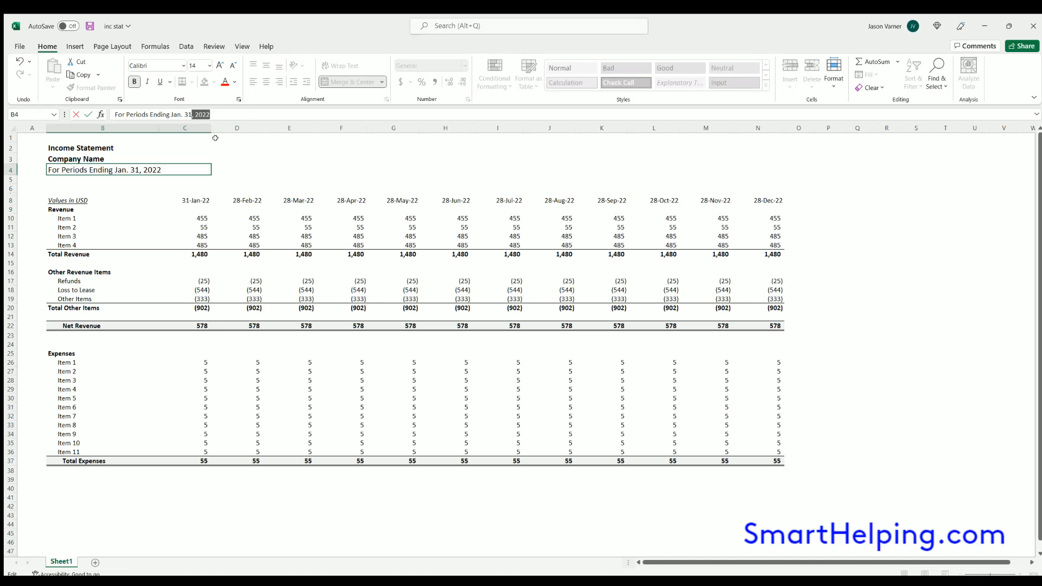
{"action": "type", "text": "to De"}
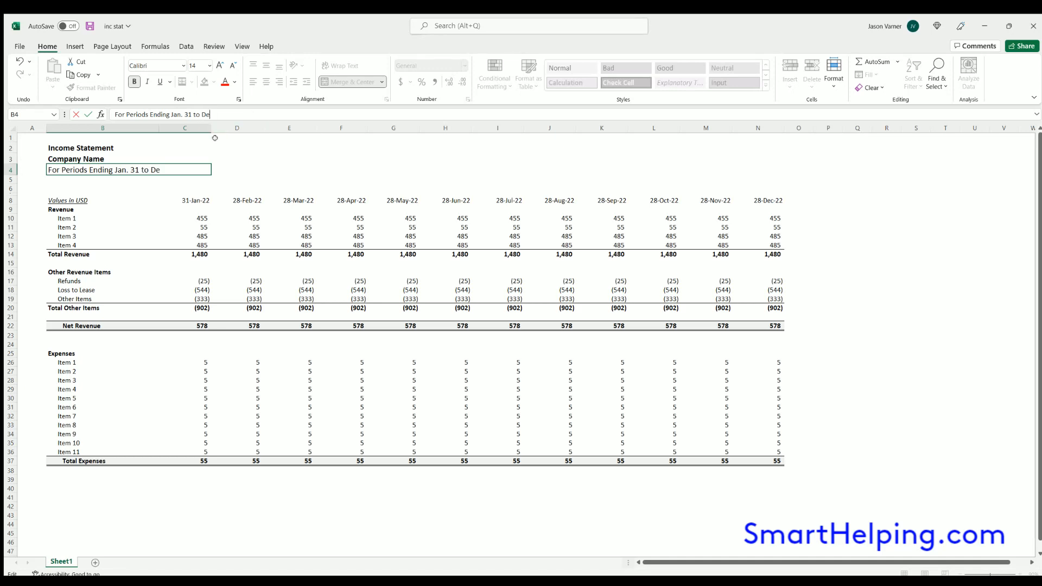
{"action": "type", "text": "c"}
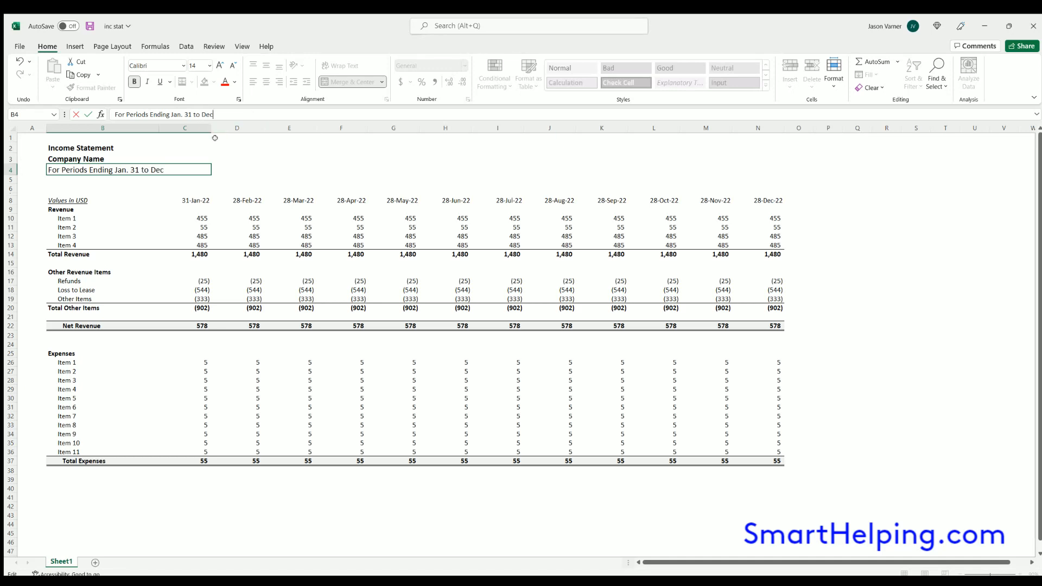
{"action": "key", "text": "Return"}
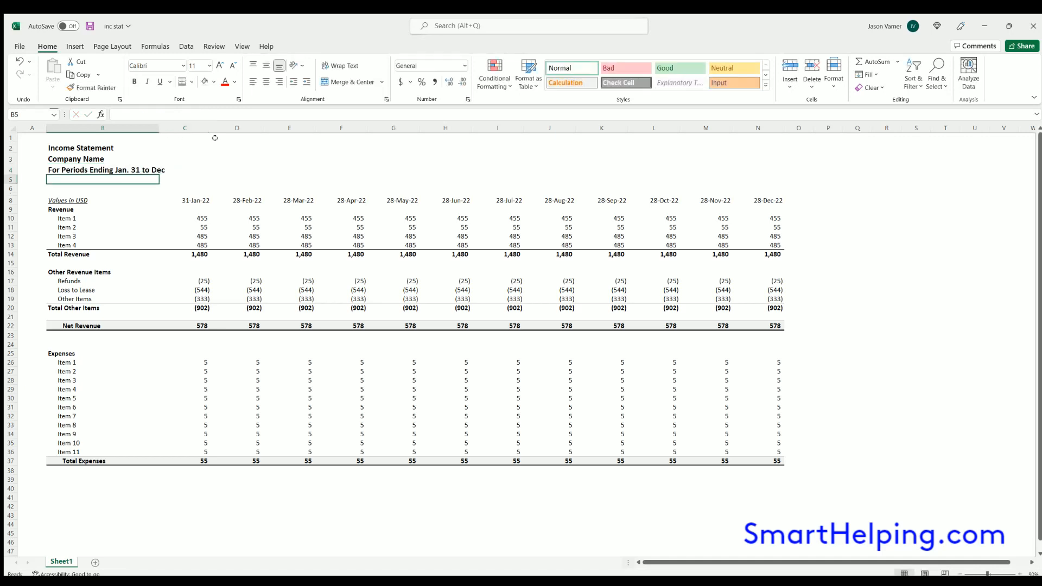
Make the headers month-end dates with =EOMONTH(C8,1) filled from 31-Jan-22 to 31-Dec-22
{"action": "left_click", "coordinate": [237, 200]}
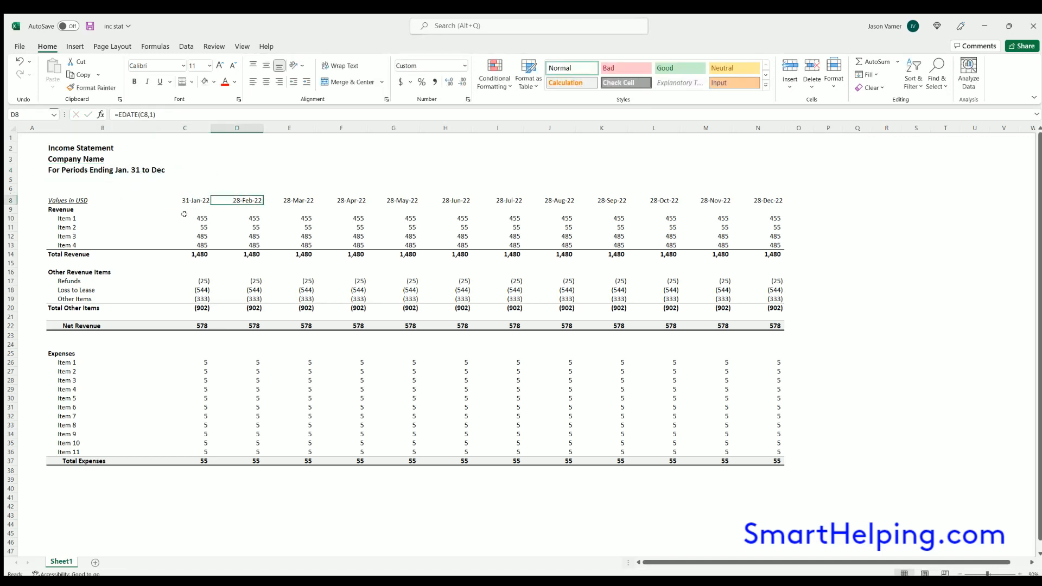
{"action": "type", "text": "=eomo"}
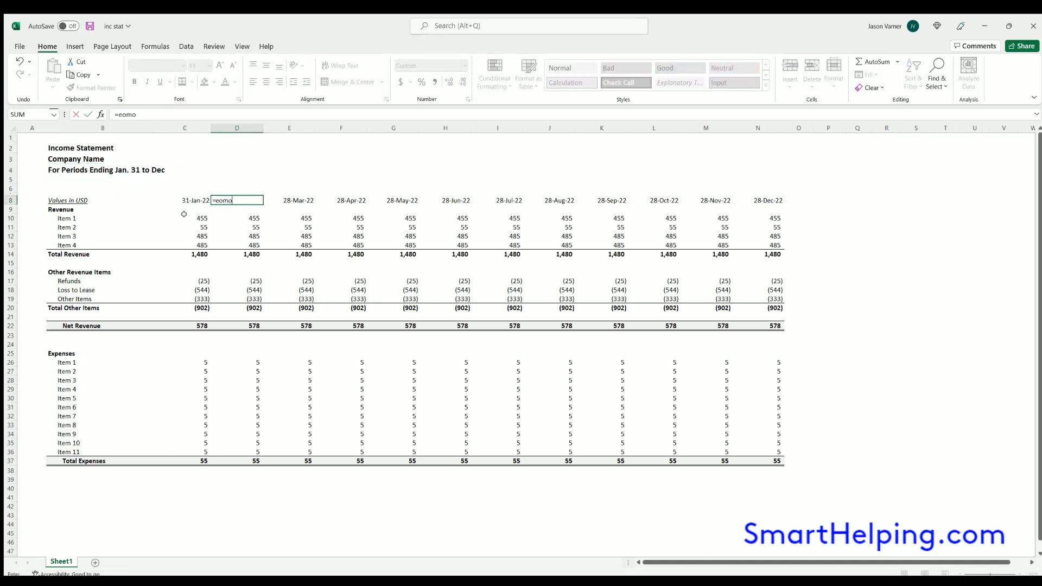
{"action": "type", "text": "nth(c"}
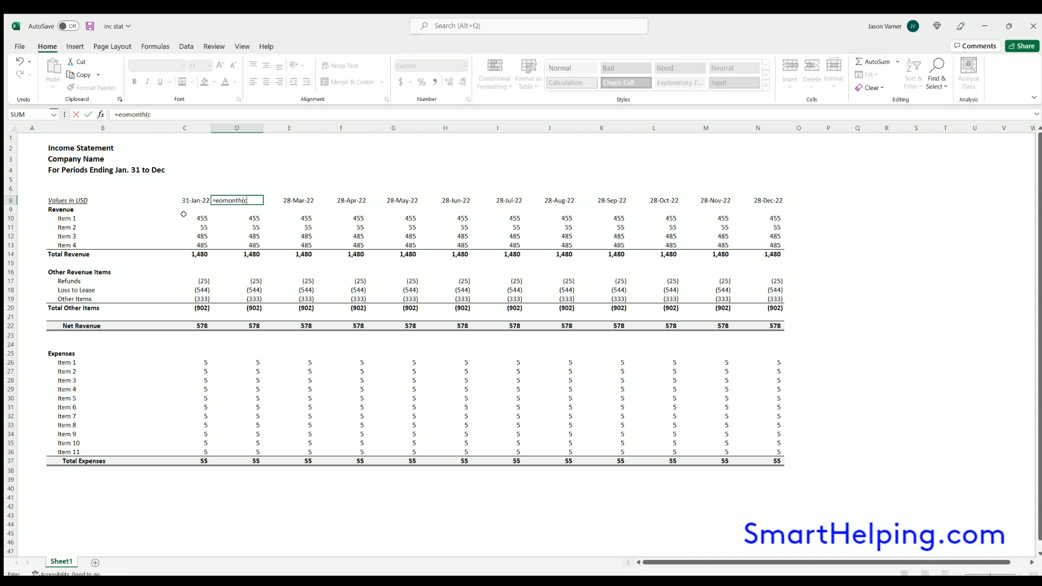
{"action": "key", "text": "Return"}
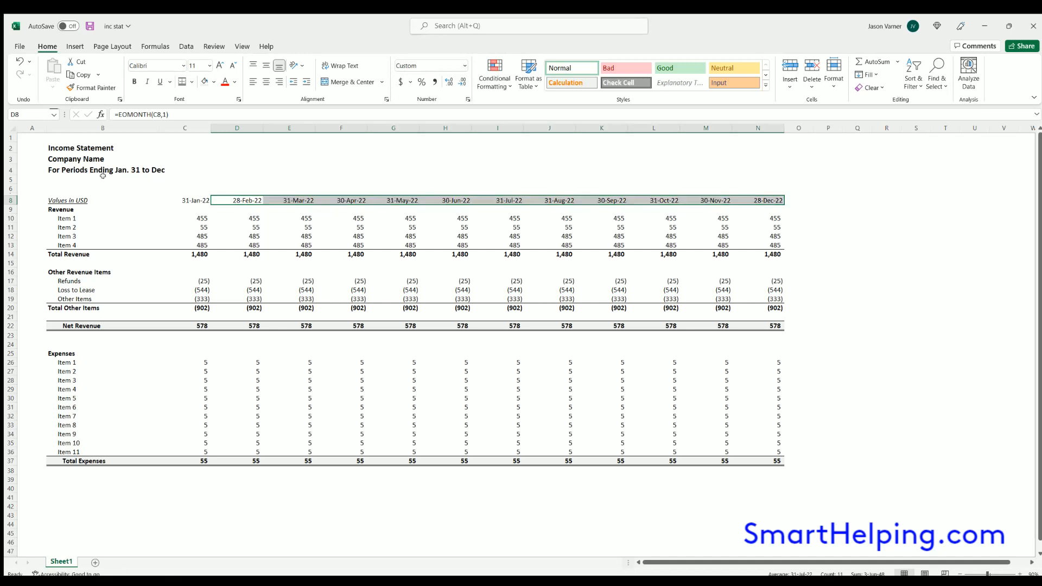
Finish the title as 'For Periods Ending Jan. 31 to Dec. 31, 2022'
{"action": "double_click", "coordinate": [102, 169]}
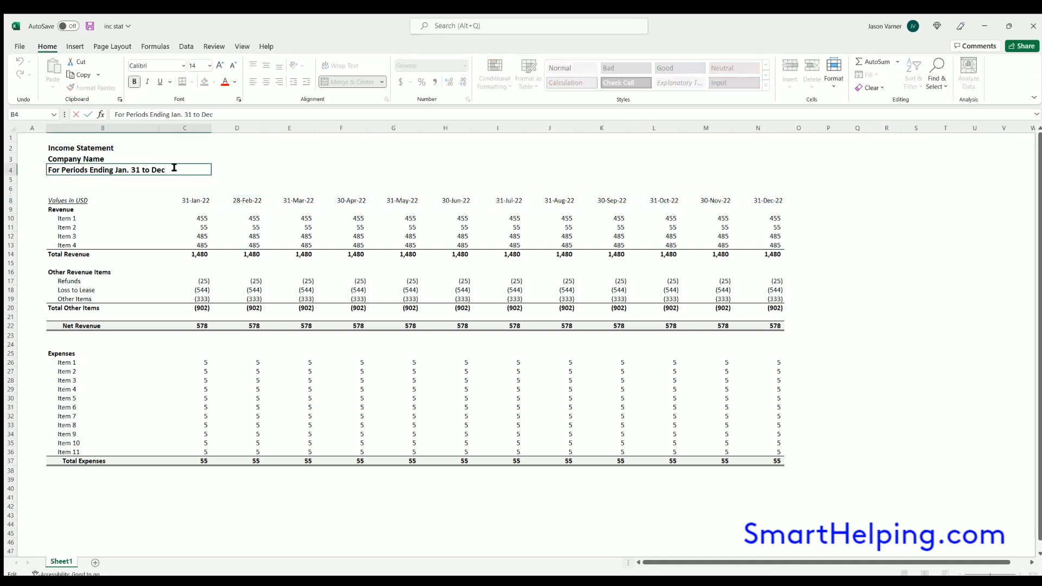
{"action": "type", "text": ". 4"}
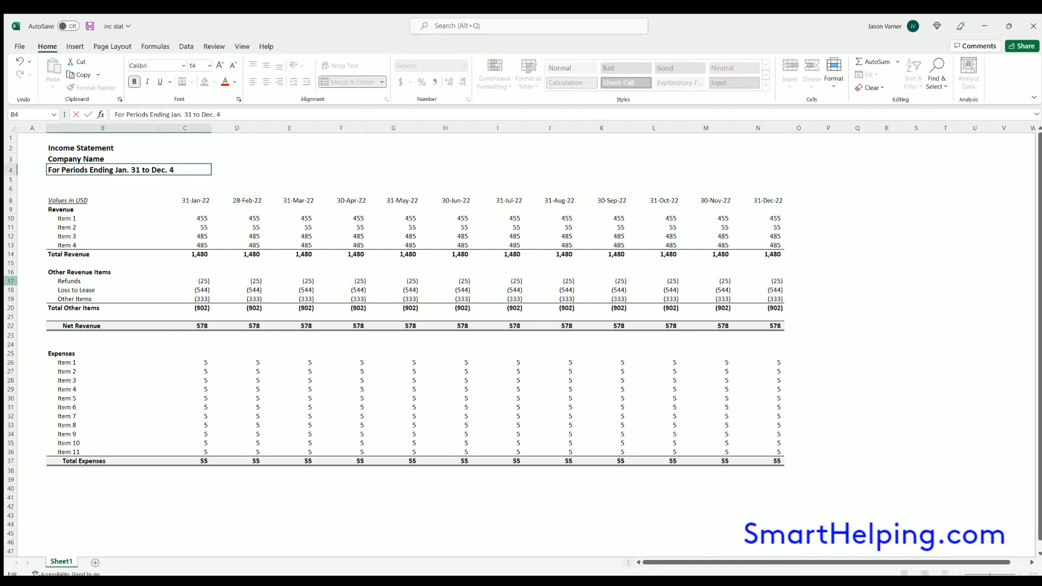
{"action": "type", "text": "1, 2022"}
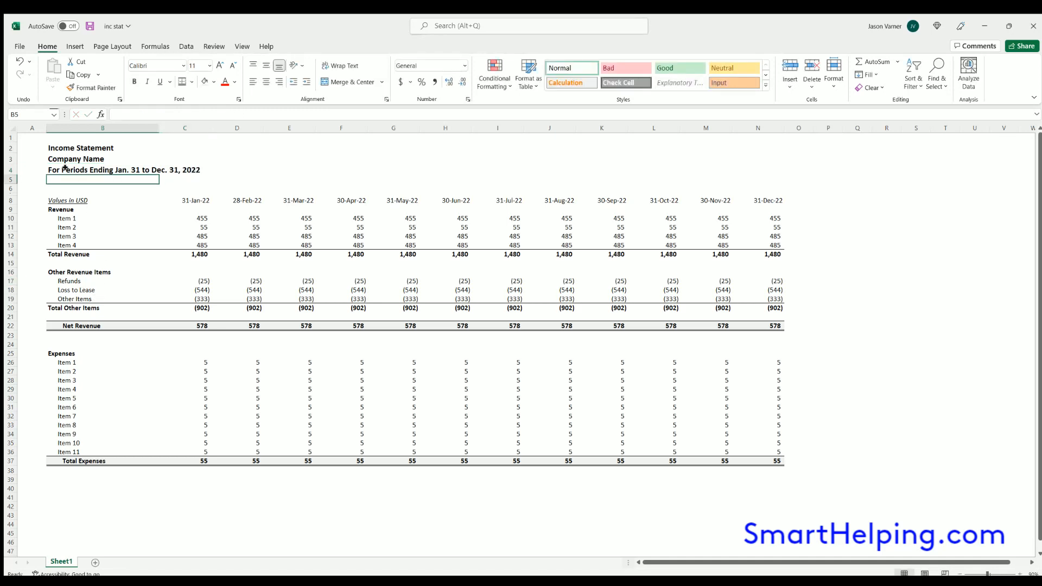
{"action": "left_click", "coordinate": [102, 169]}
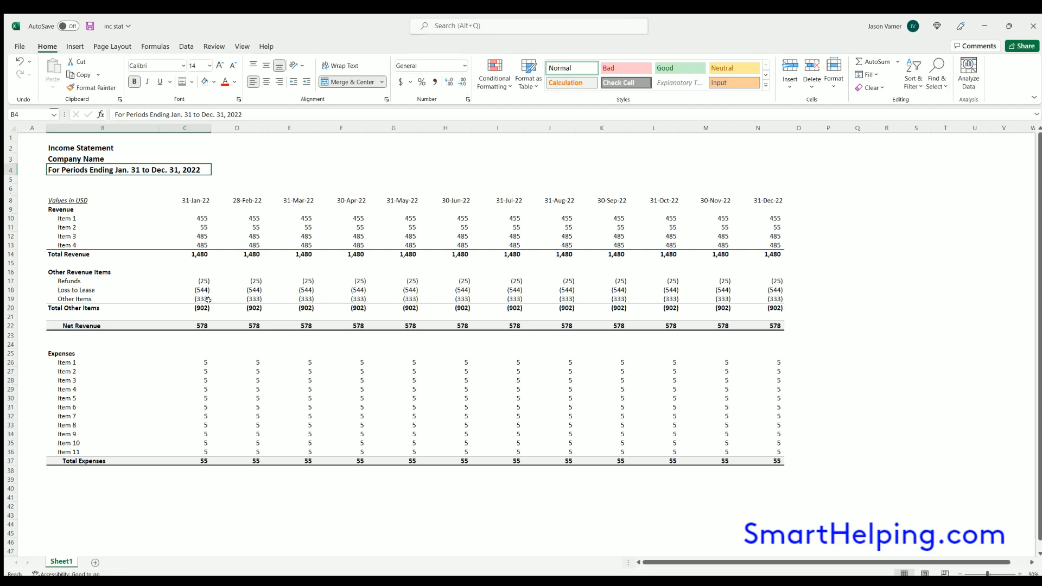
{"action": "left_click", "coordinate": [102, 208]}
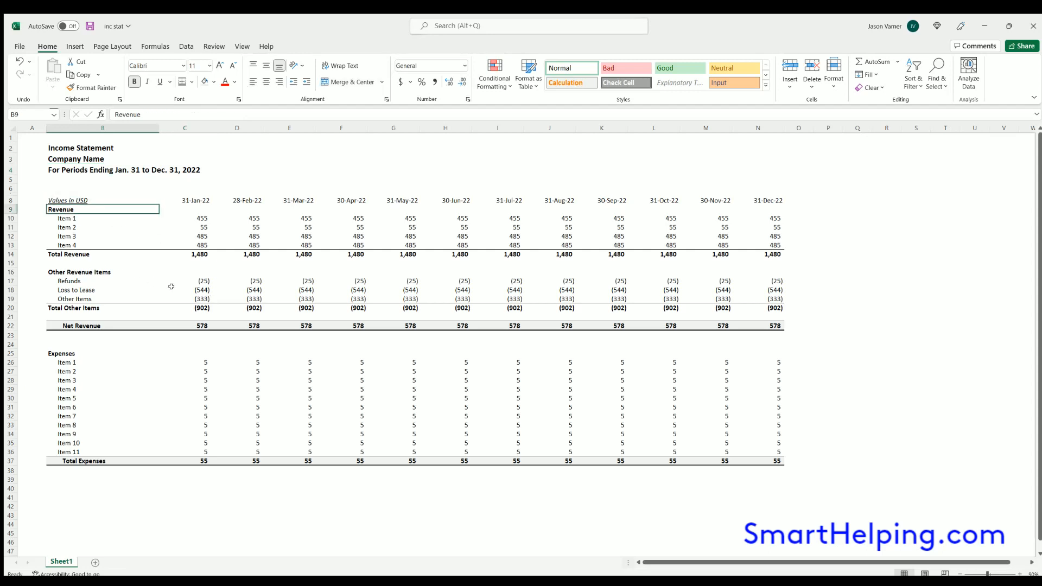
{"action": "left_click_drag", "start_coordinate": [102, 219], "coordinate": [102, 236]}
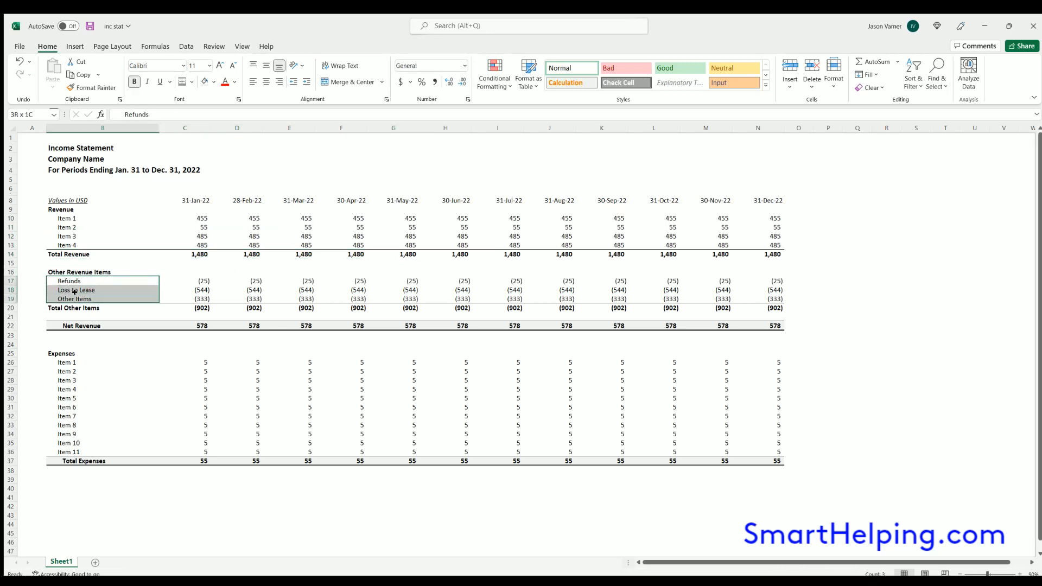
{"action": "left_click", "coordinate": [202, 280]}
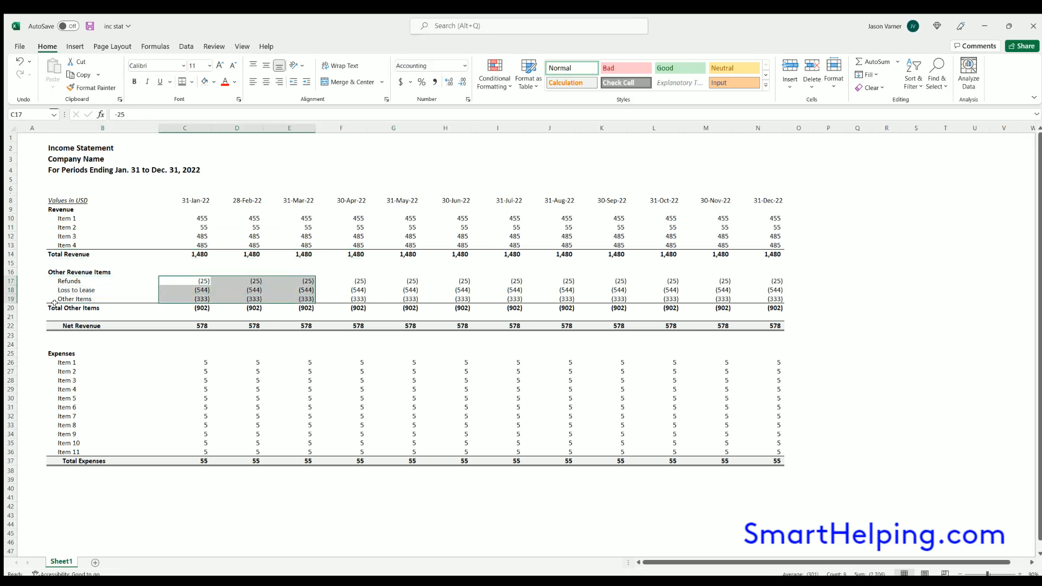
{"action": "left_click", "coordinate": [102, 324]}
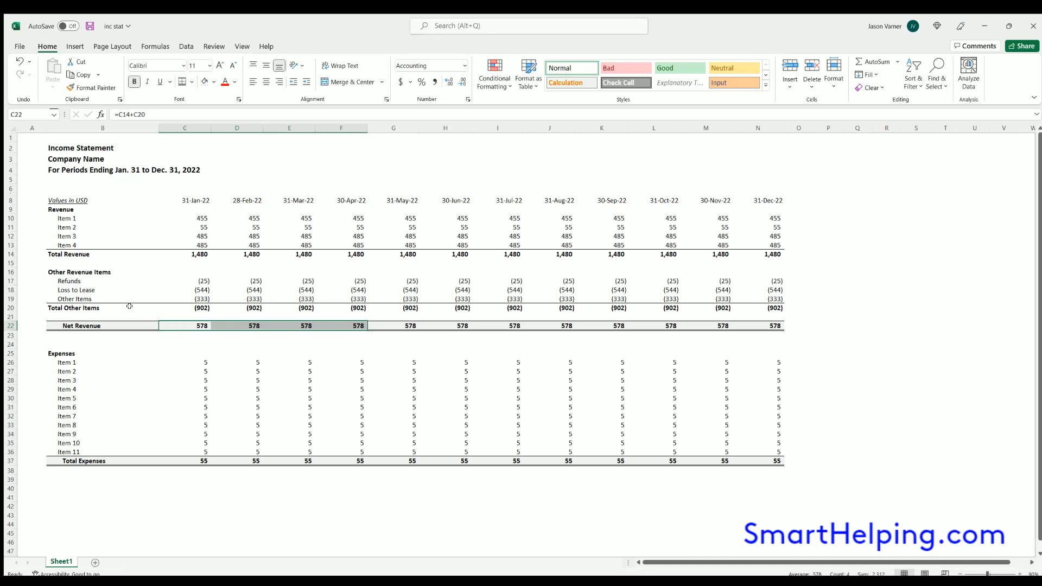
{"action": "mouse_move", "coordinate": [85, 280]}
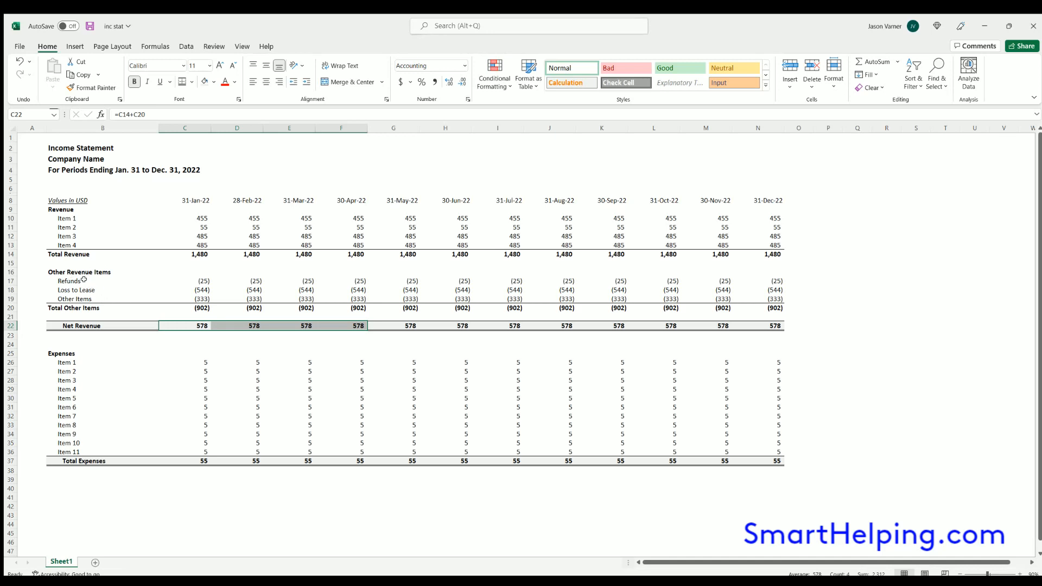
{"action": "mouse_move", "coordinate": [81, 312]}
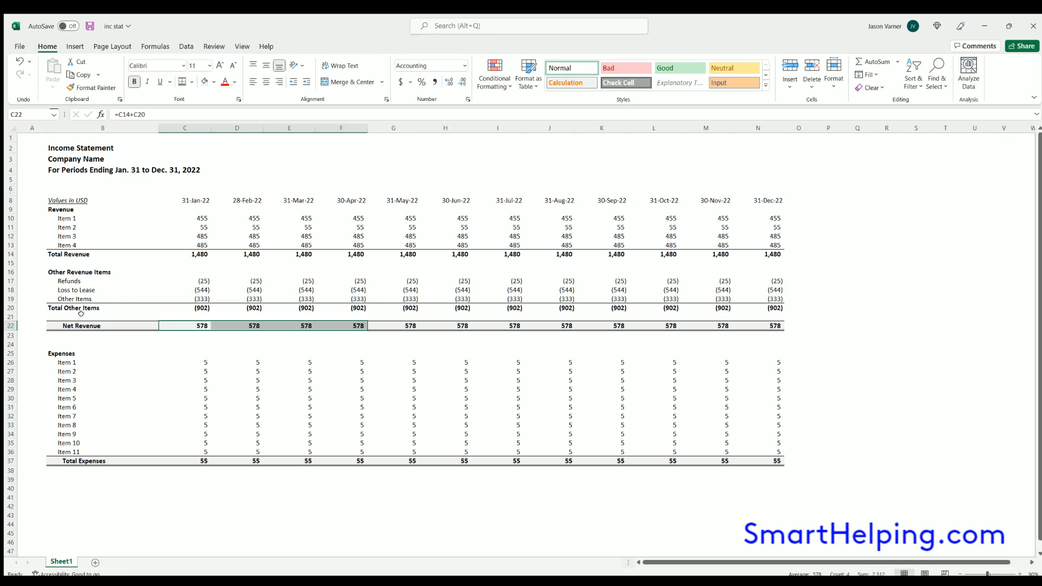
{"action": "left_click", "coordinate": [102, 325]}
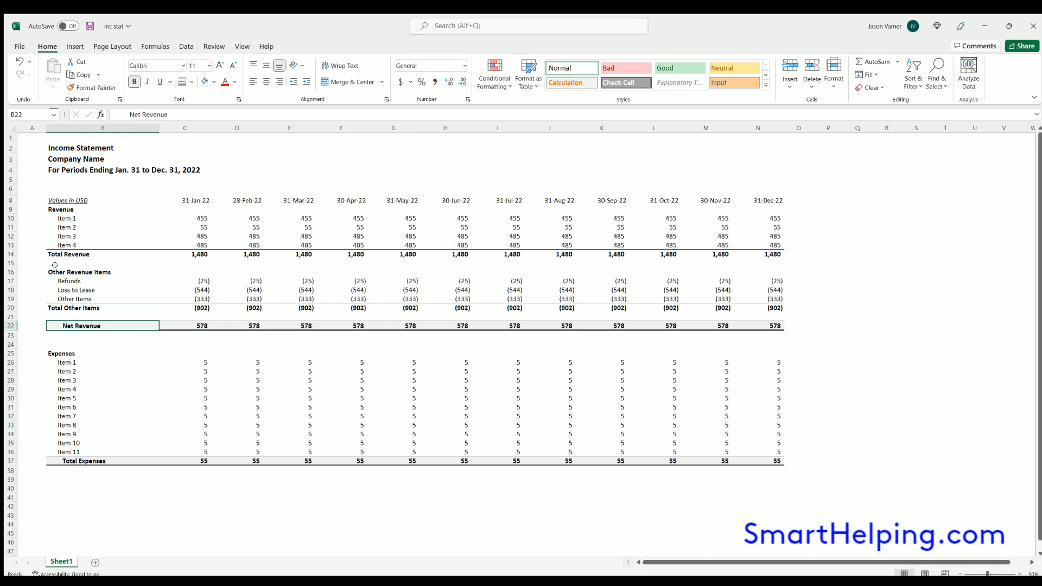
{"action": "left_click", "coordinate": [102, 254]}
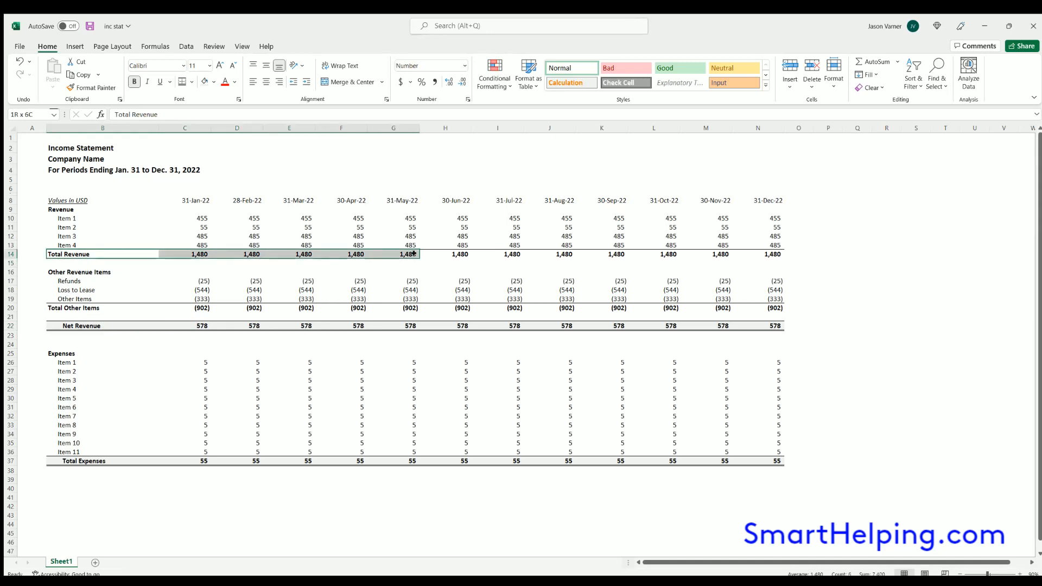
{"action": "left_click", "coordinate": [102, 254]}
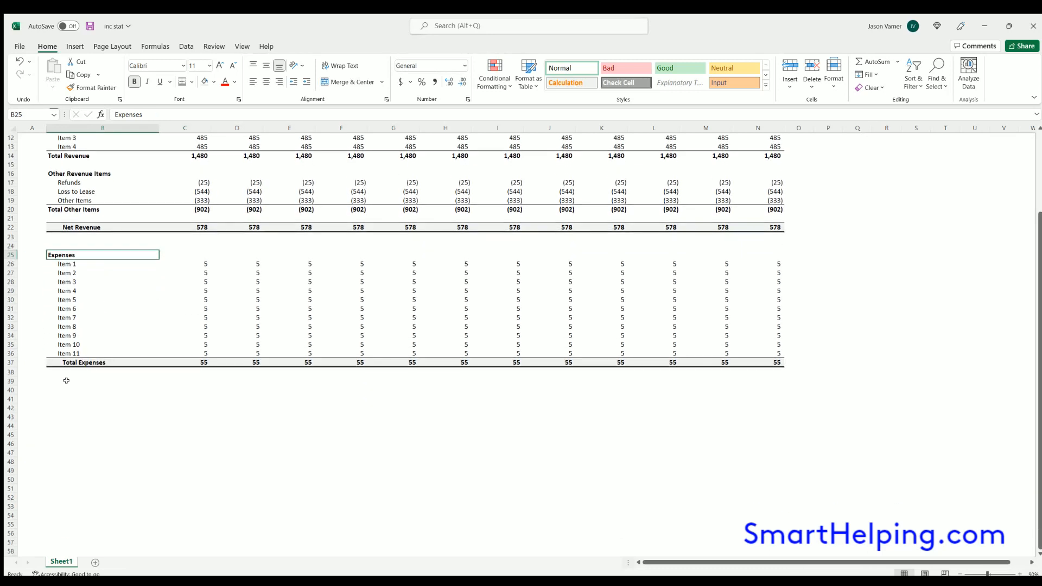
Add an EBITDA row below Total Expenses computing Net Revenue minus Total Expenses, 523, for every period
{"action": "left_click", "coordinate": [102, 416]}
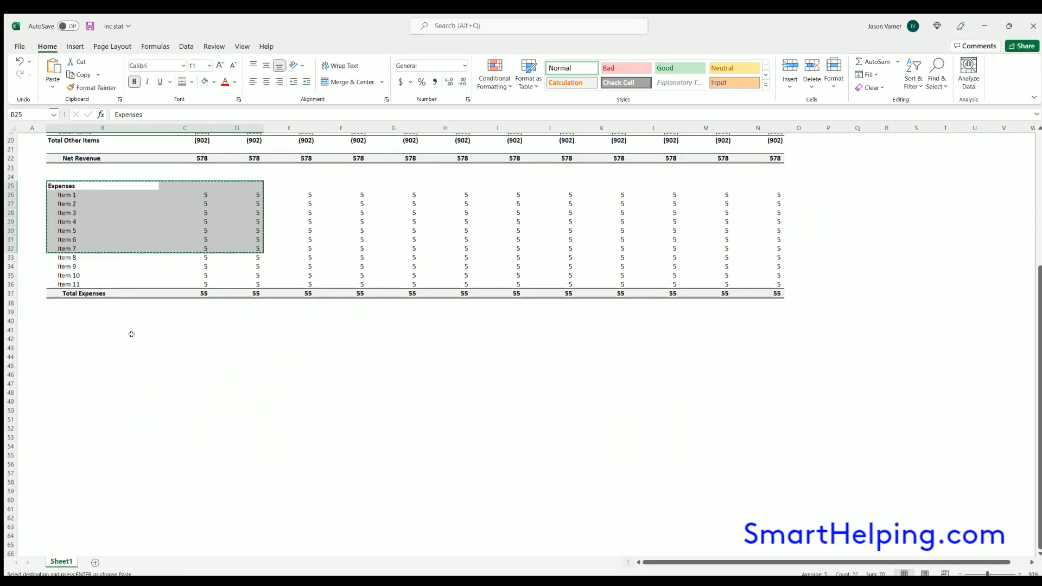
{"action": "scroll", "scroll_direction": "up", "scroll_amount": 3}
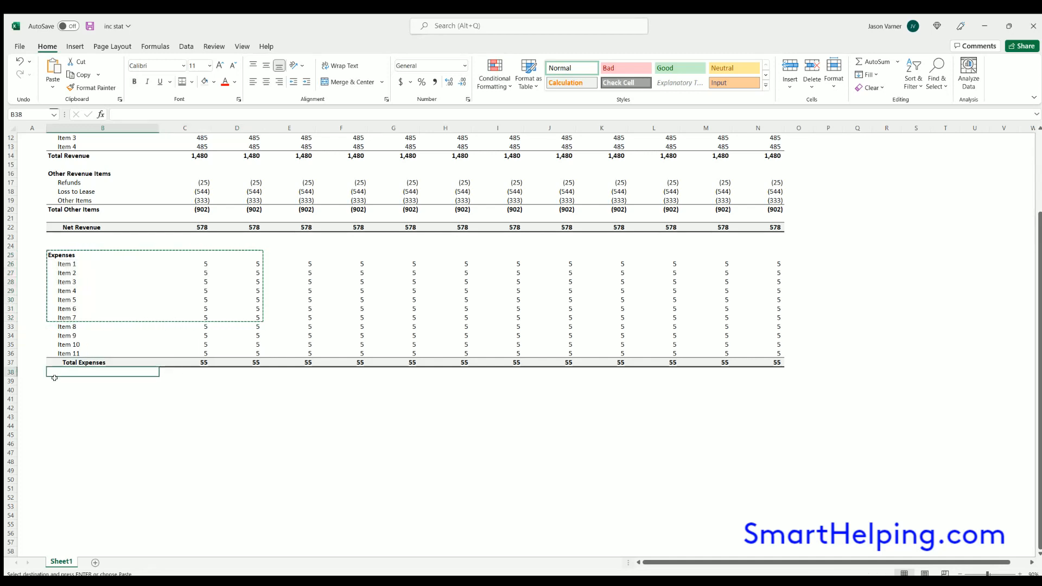
{"action": "key", "text": "enter"}
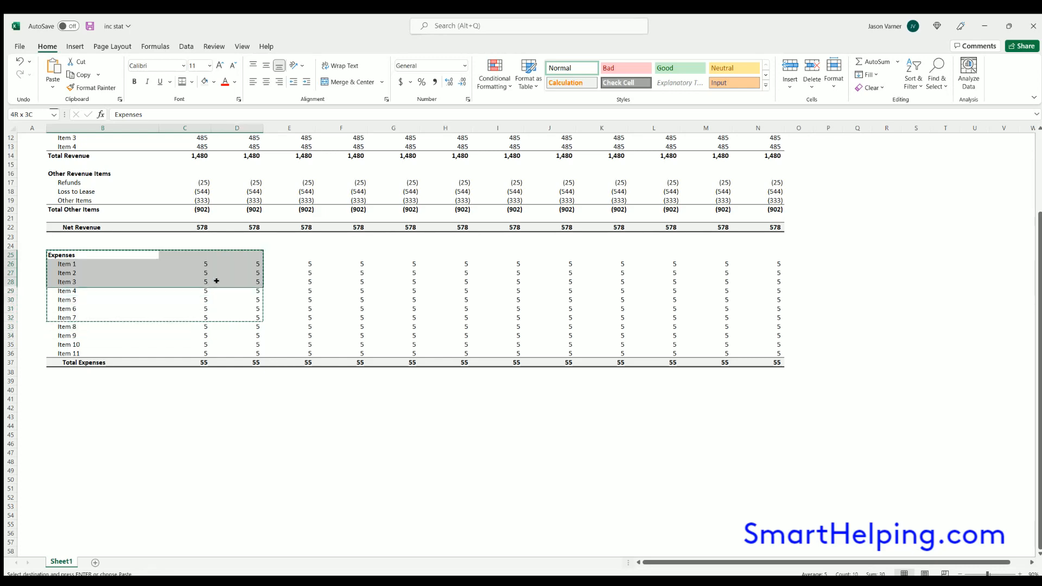
{"action": "scroll", "scroll_direction": "up", "scroll_amount": 3}
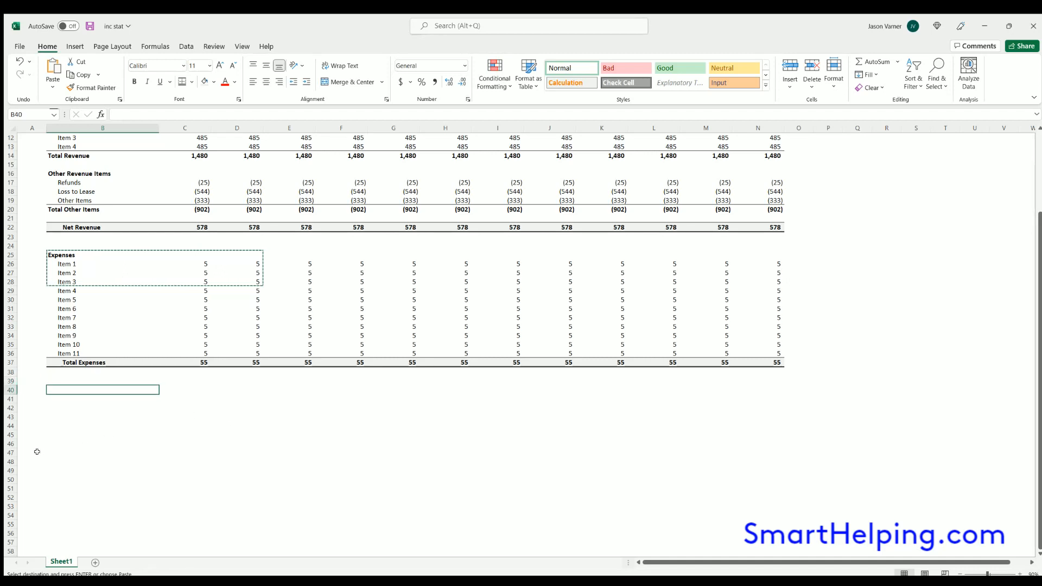
{"action": "type", "text": "EBITDA"}
{"action": "left_click", "coordinate": [184, 390]}
{"action": "type", "text": "=C22-C37"}
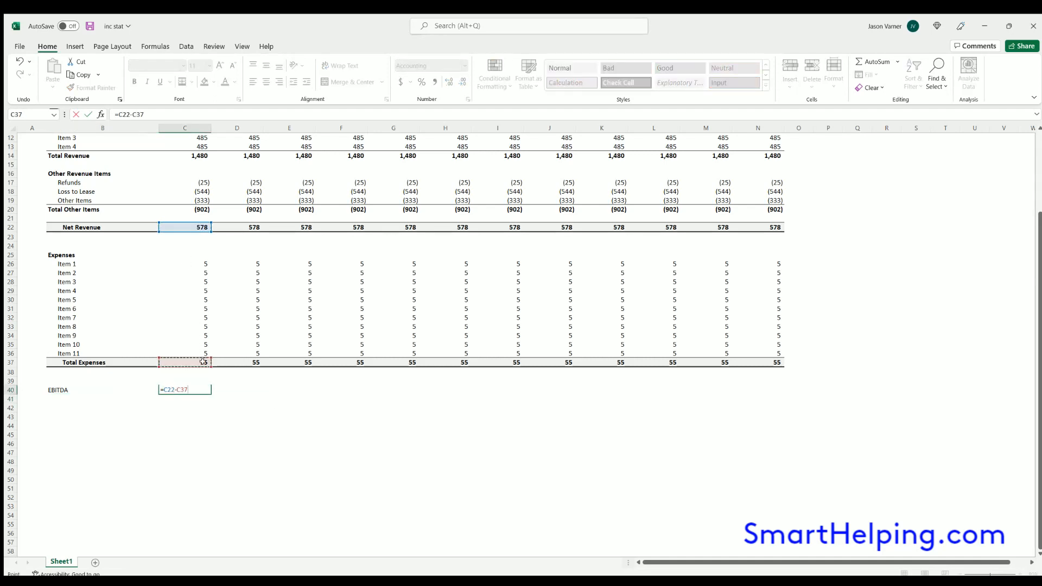
{"action": "key", "text": "Return"}
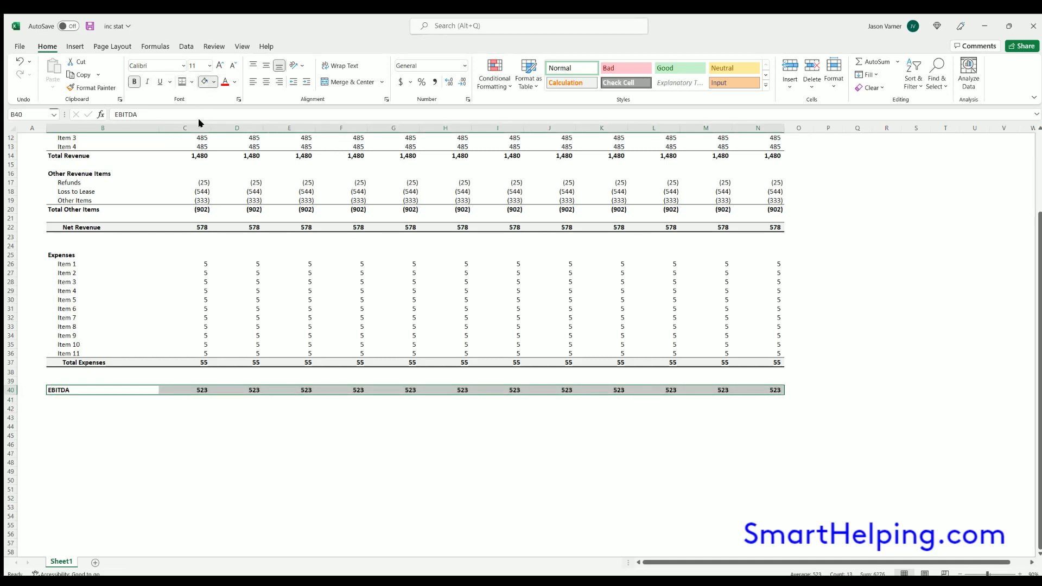
Finish the EBITDA row with bold, shading and top/bottom borders across all periods
{"action": "left_click", "coordinate": [185, 488]}
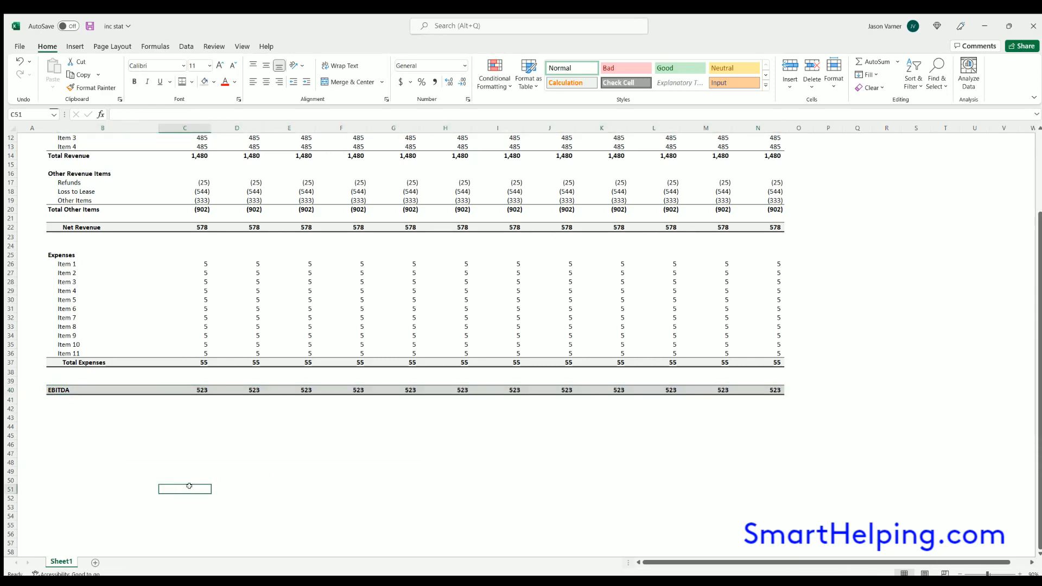
{"action": "scroll", "scroll_direction": "up", "scroll_amount": 3}
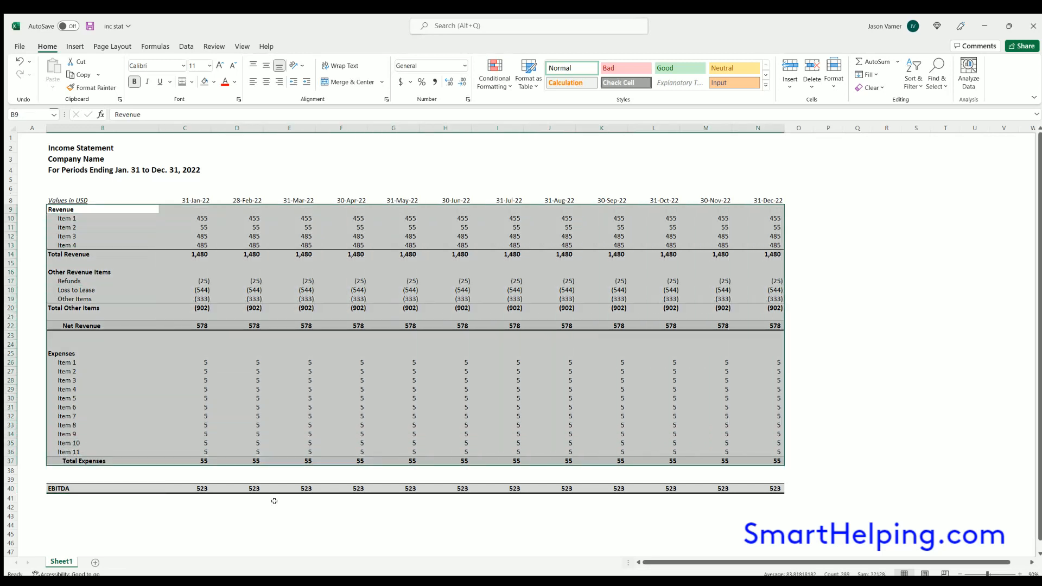
{"action": "left_click", "coordinate": [102, 525]}
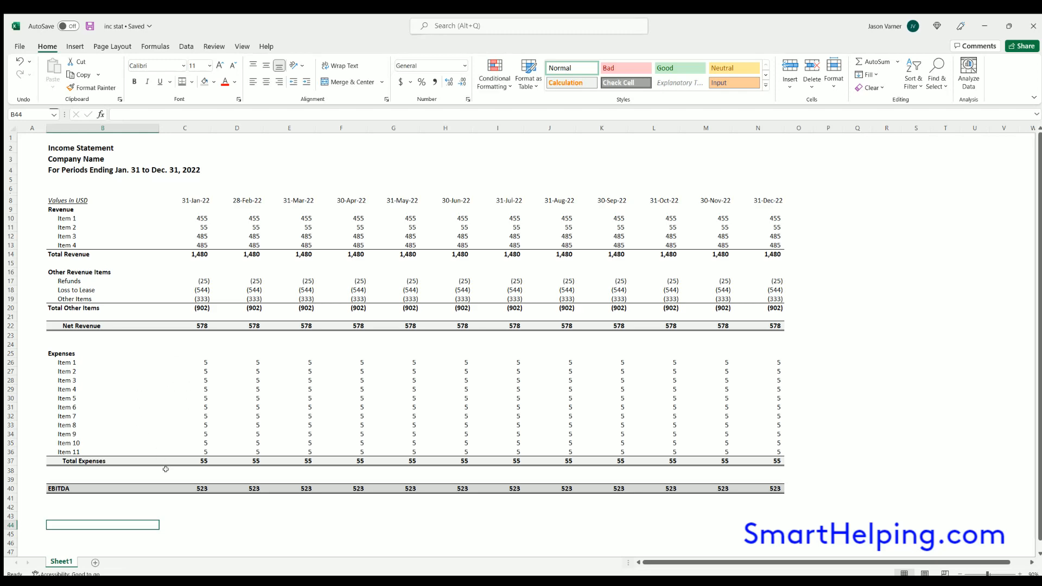
Paste the copied expense block at B43 and rename its heading Interest
{"action": "scroll", "scroll_direction": "down", "scroll_amount": 3}
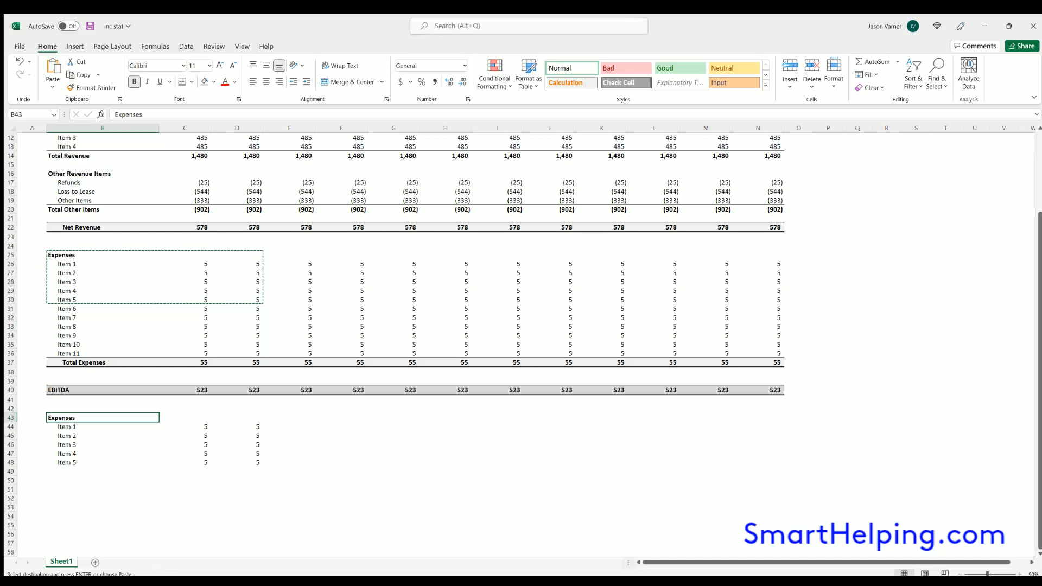
{"action": "type", "text": "Inte"}
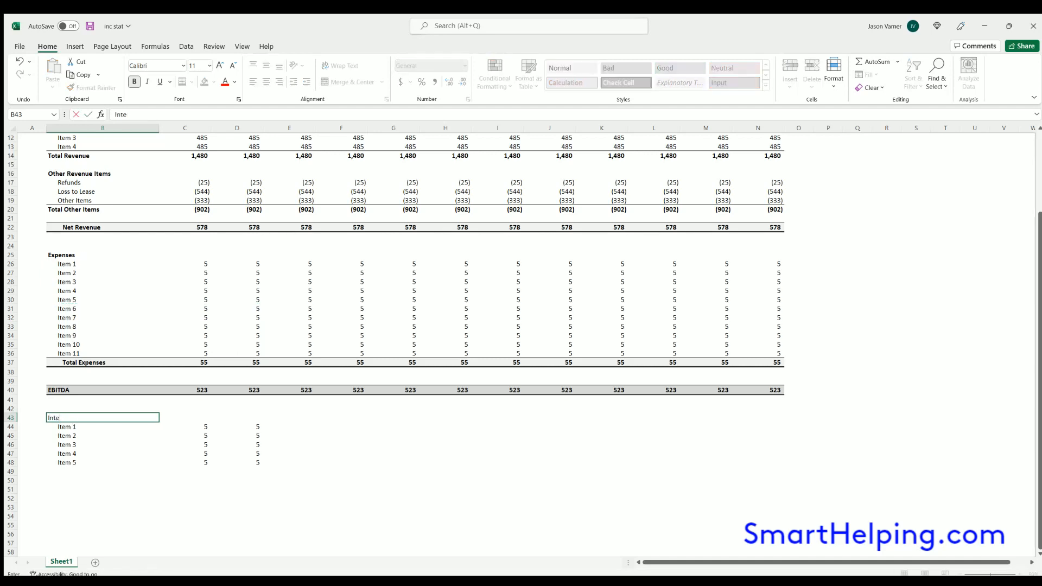
{"action": "type", "text": "rest"}
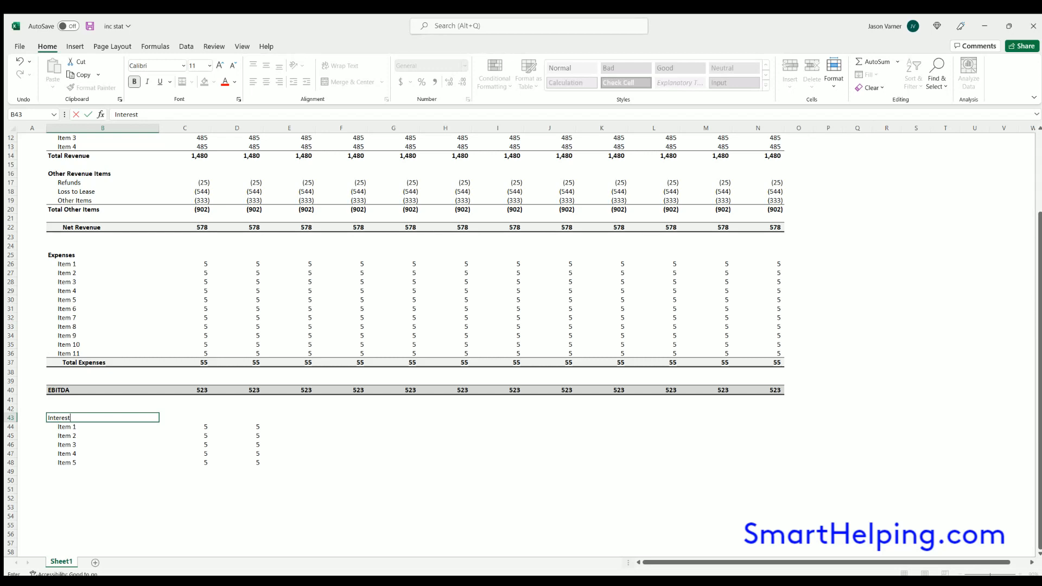
{"action": "key", "text": "Return"}
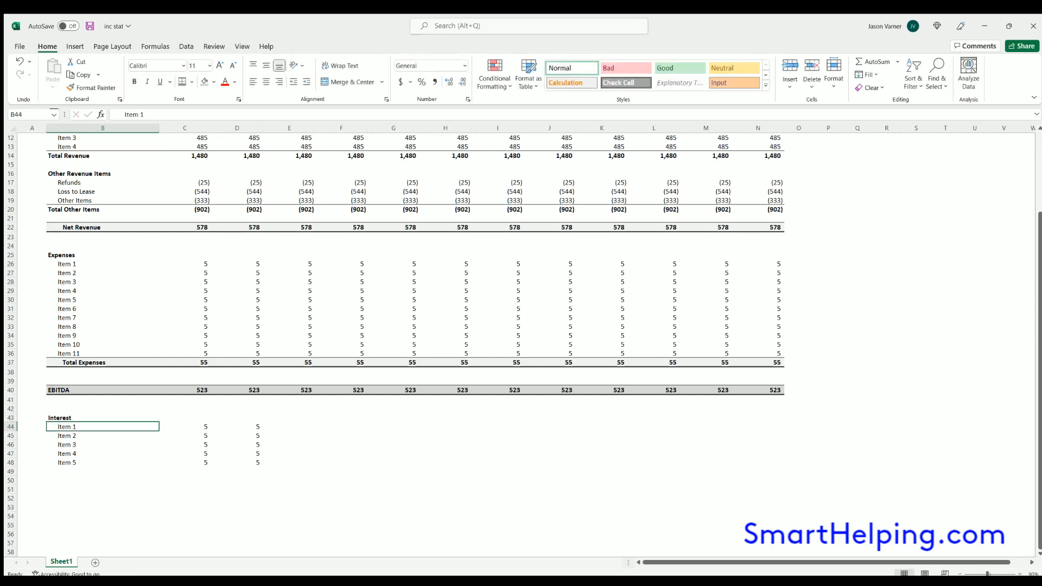
{"action": "left_click", "coordinate": [102, 417]}
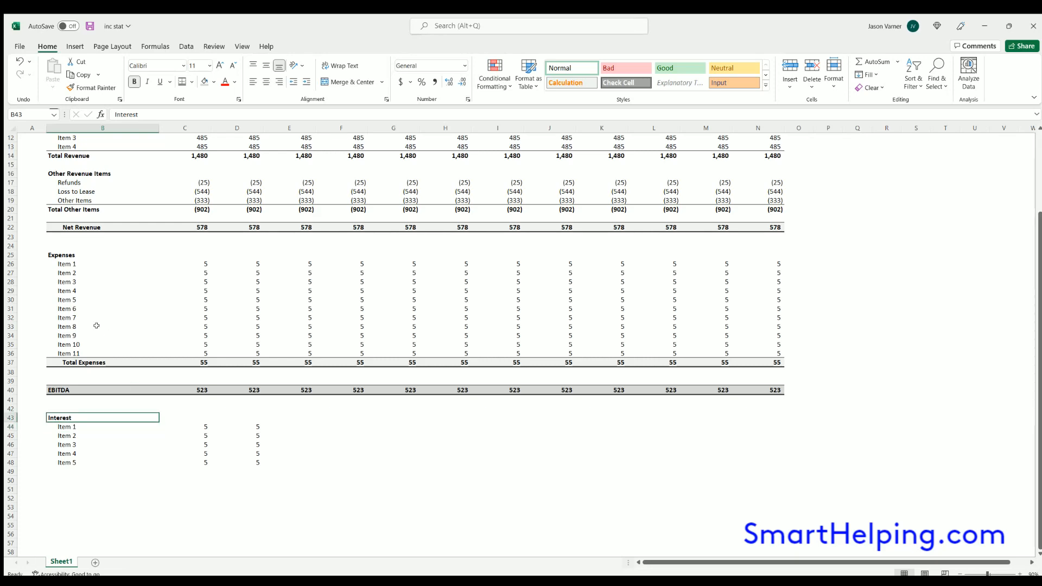
Freeze panes at C9 so title and date rows stay fixed, then relabel EBITDA as 'EBITDA or Net Operating Income'
{"action": "scroll", "scroll_direction": "up", "scroll_amount": 3}
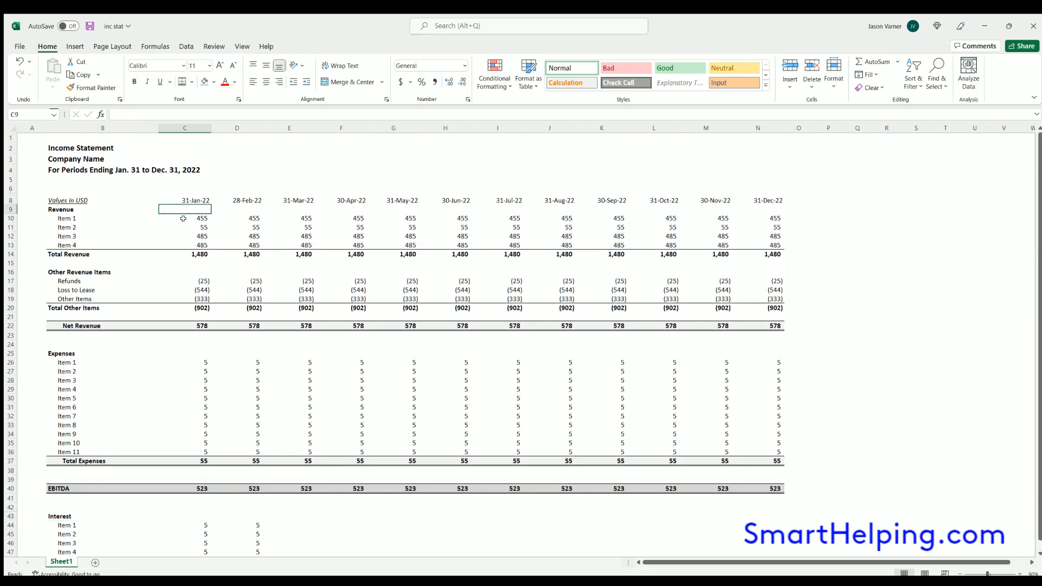
{"action": "left_click", "coordinate": [242, 46]}
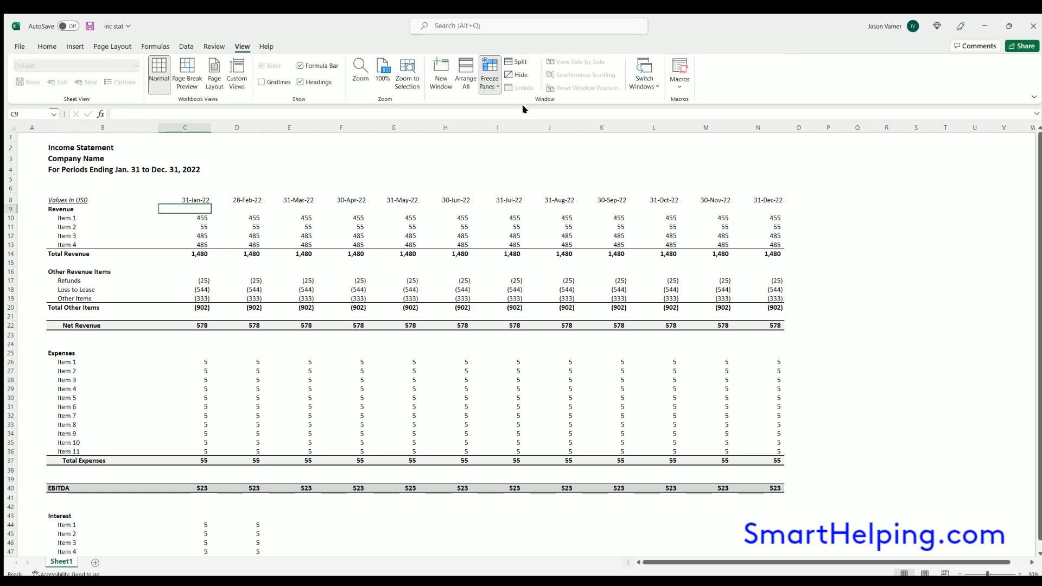
{"action": "scroll", "scroll_direction": "down", "scroll_amount": 3}
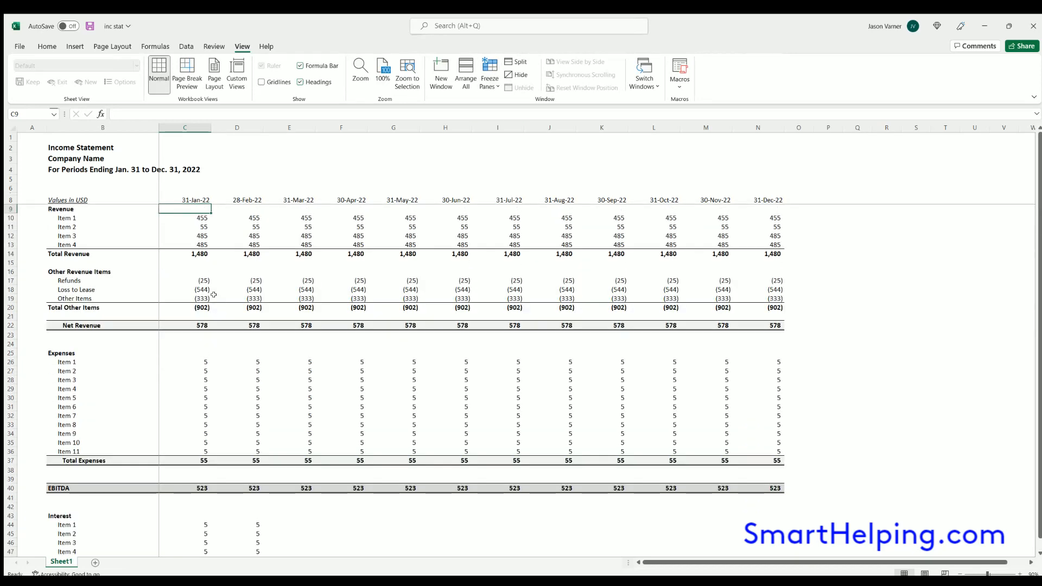
{"action": "scroll", "scroll_direction": "down", "scroll_amount": 3}
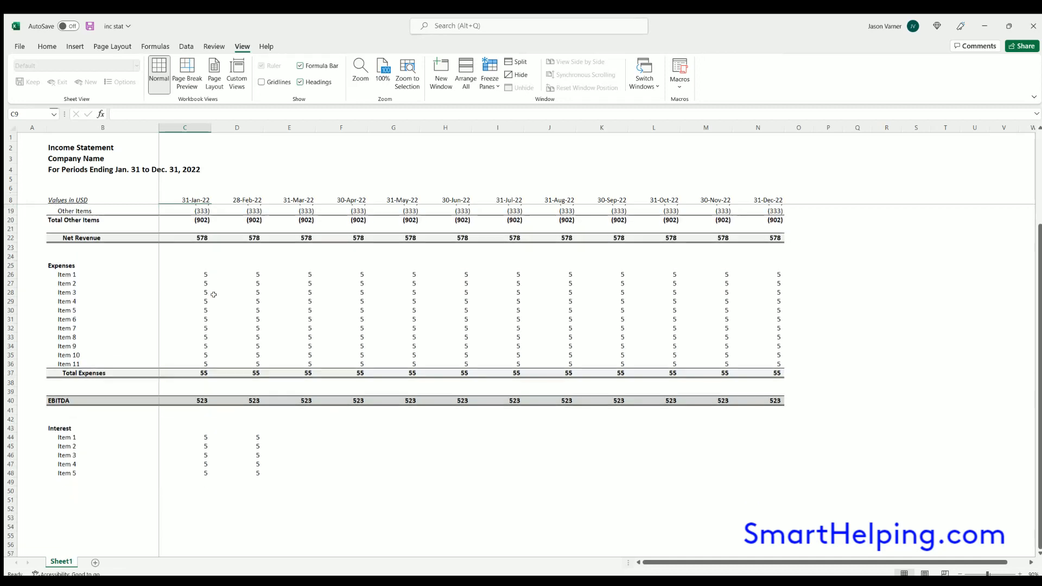
{"action": "scroll", "scroll_direction": "down", "scroll_amount": 3}
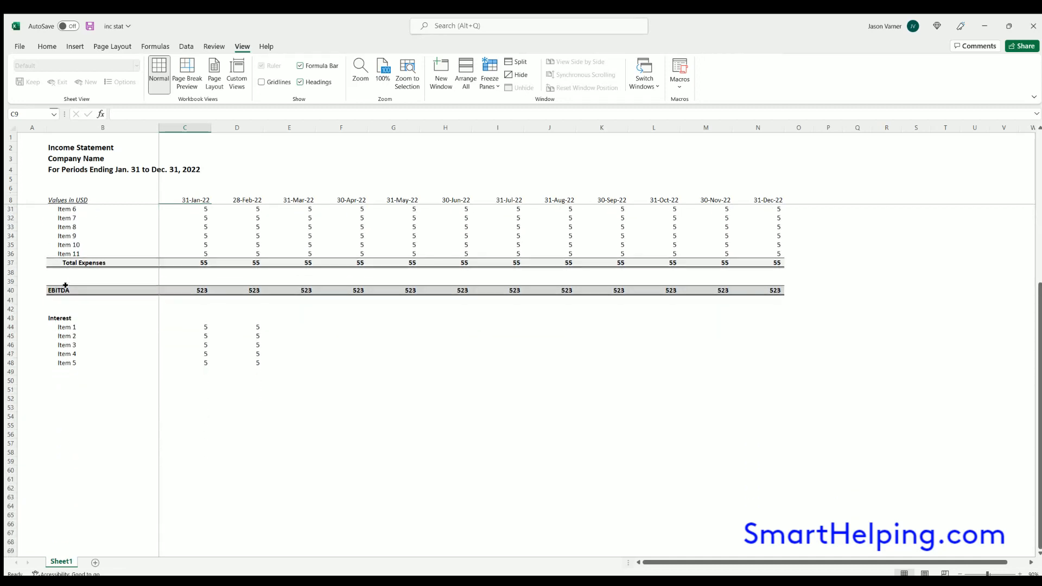
{"action": "double_click", "coordinate": [59, 291]}
{"action": "type", "text": " or Net Operating Income"}
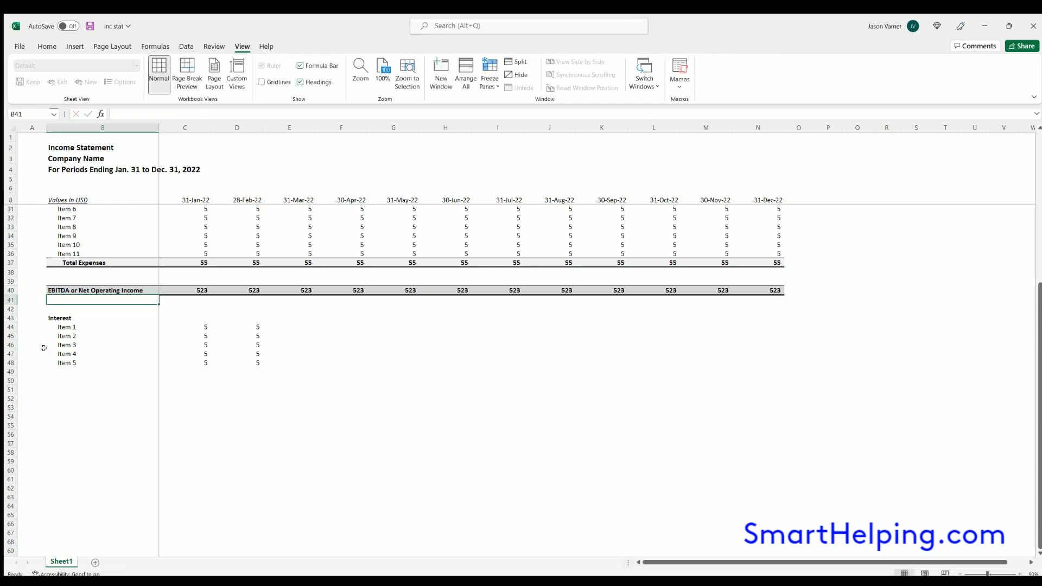
Rename the section heading in B43 to 'Depreciation / Amortization'
{"action": "left_click", "coordinate": [288, 452]}
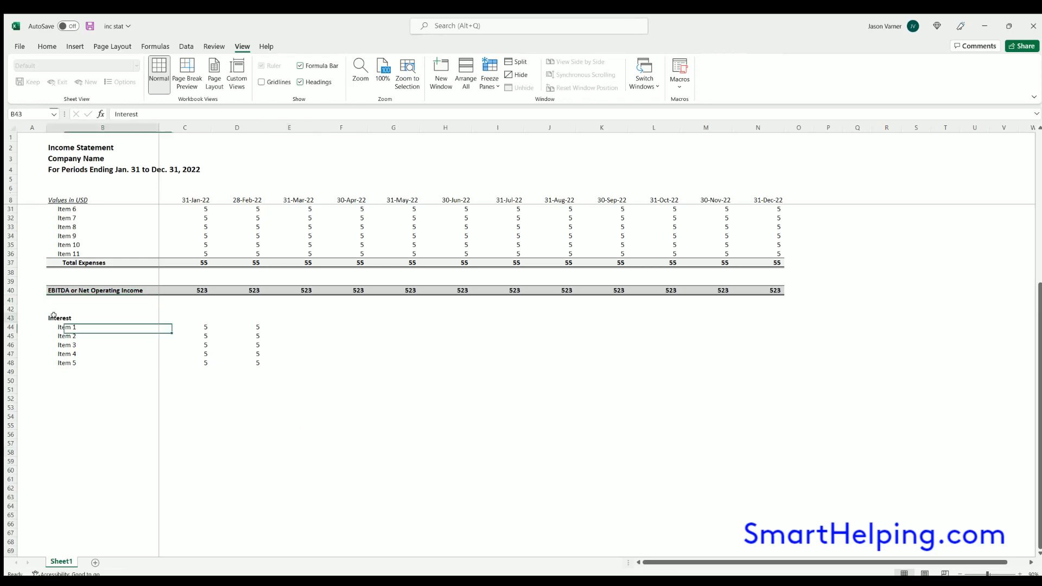
{"action": "left_click", "coordinate": [102, 318]}
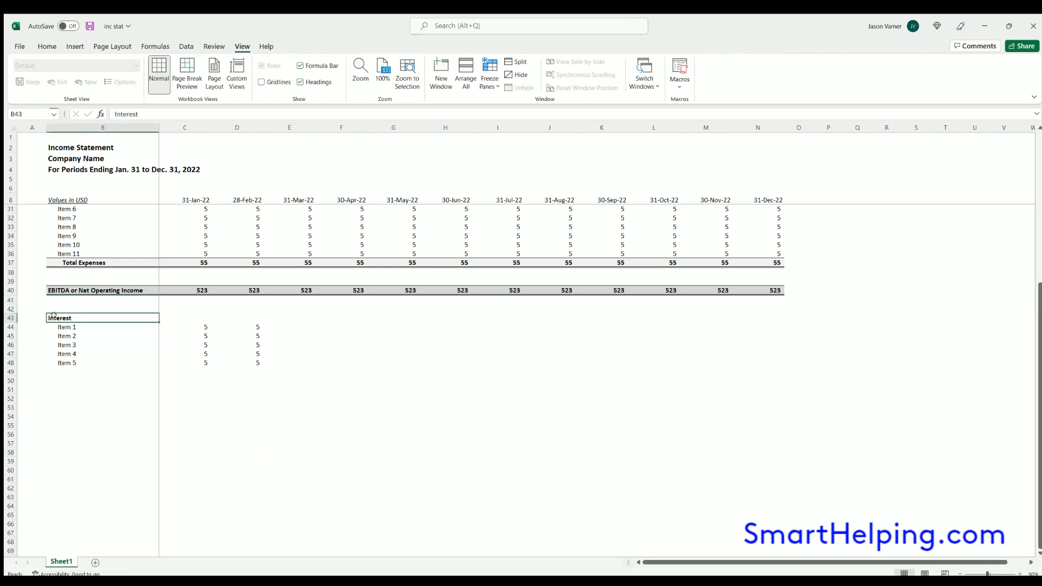
{"action": "left_click", "coordinate": [102, 380]}
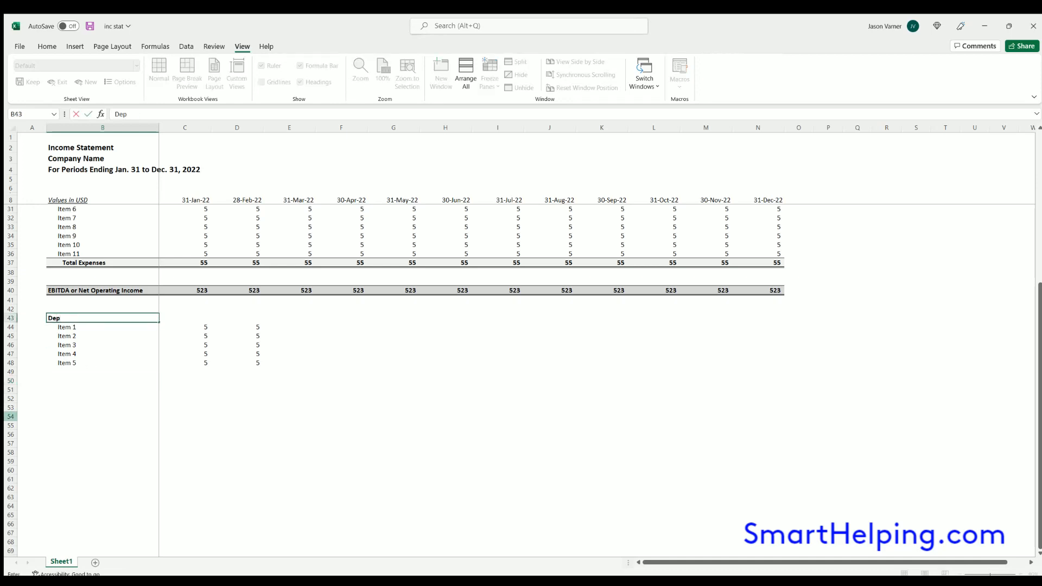
{"action": "type", "text": "Depreciation /"}
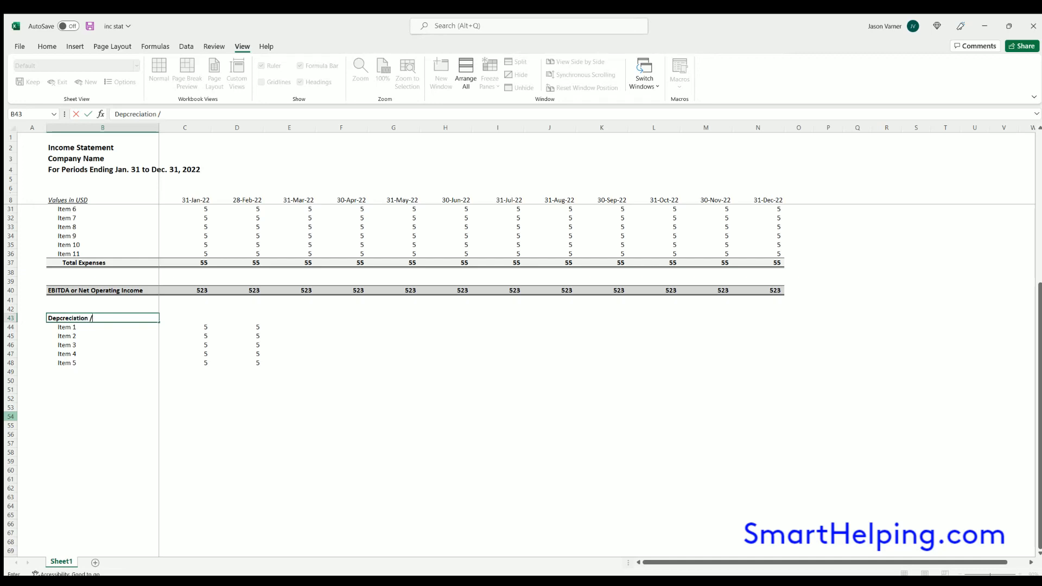
{"action": "type", "text": "Amortization"}
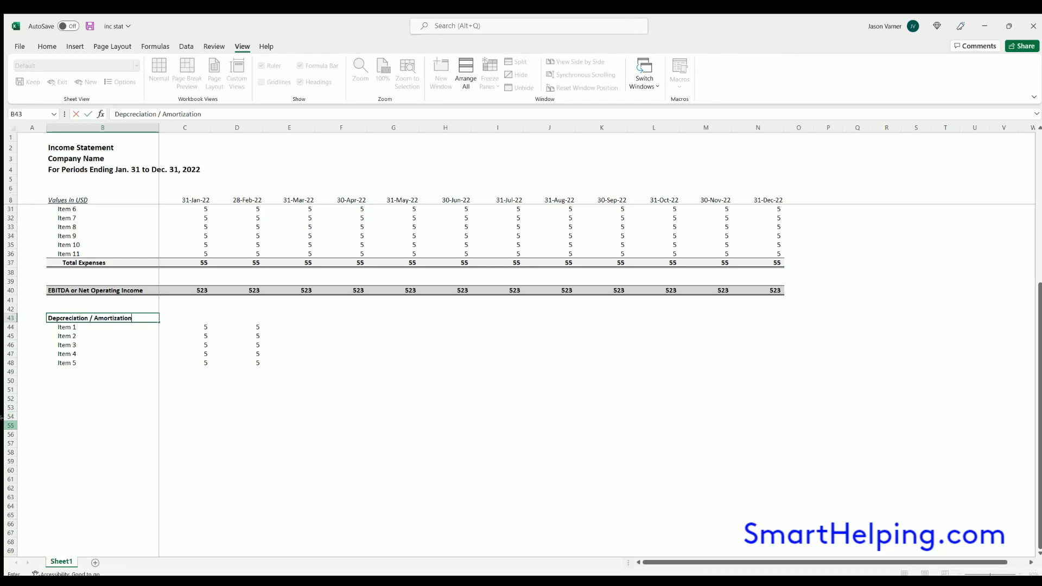
{"action": "left_click", "coordinate": [102, 344]}
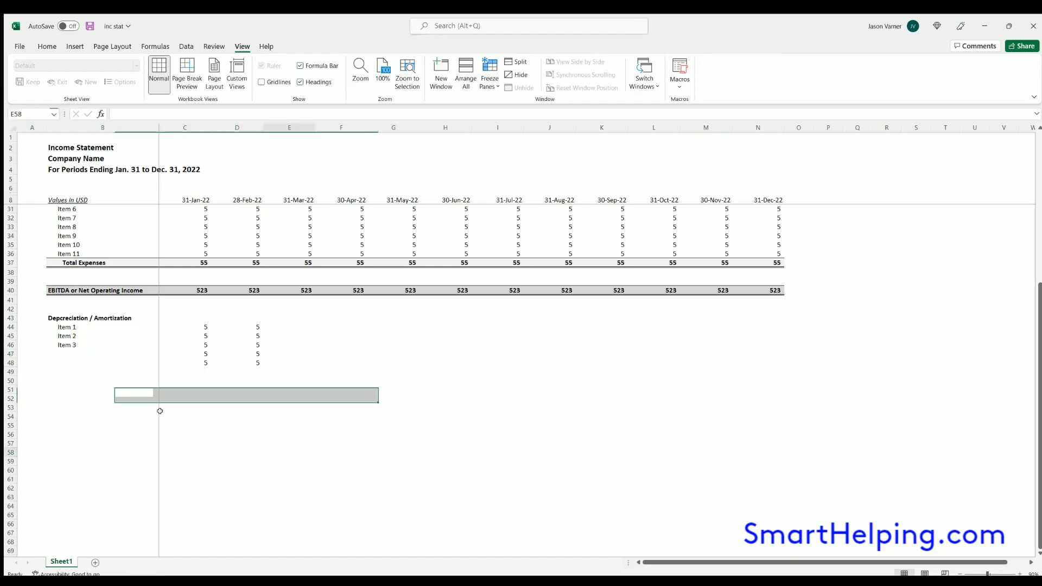
Label B47 'Total Depreciation / Amortization' with SUM totals of 15 across all periods and copy the block
{"action": "scroll", "scroll_direction": "up", "scroll_amount": 3}
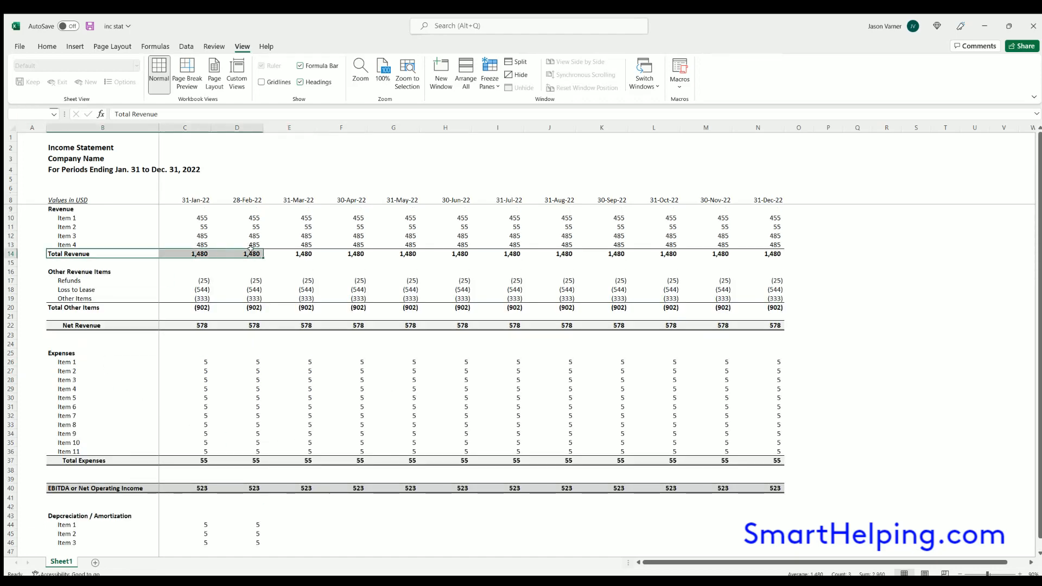
{"action": "scroll", "scroll_direction": "down", "scroll_amount": 3}
{"action": "type", "text": "Tota"}
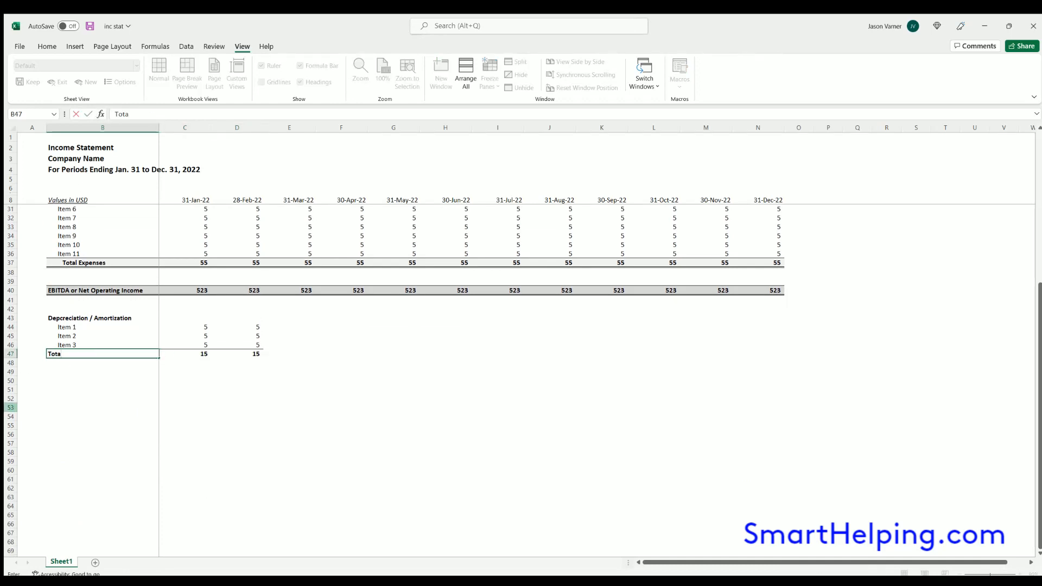
{"action": "type", "text": "l Depreci"}
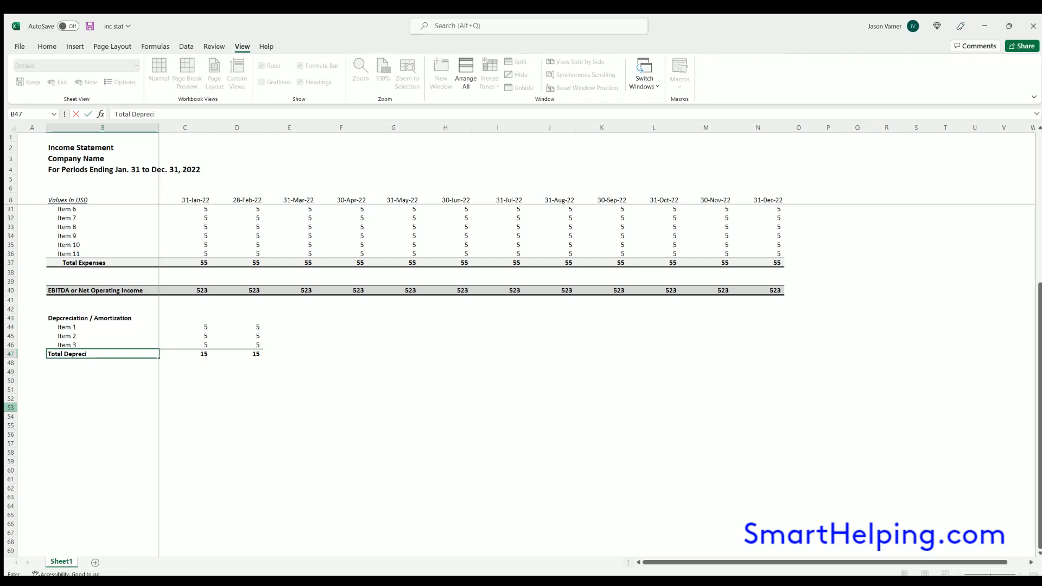
{"action": "type", "text": "ation /"}
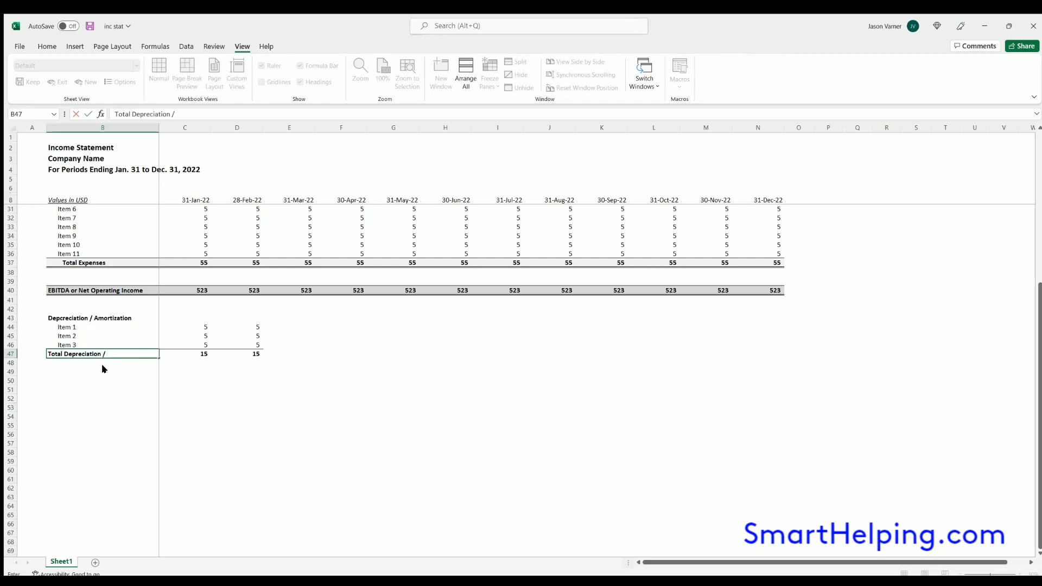
{"action": "type", "text": "Amortization"}
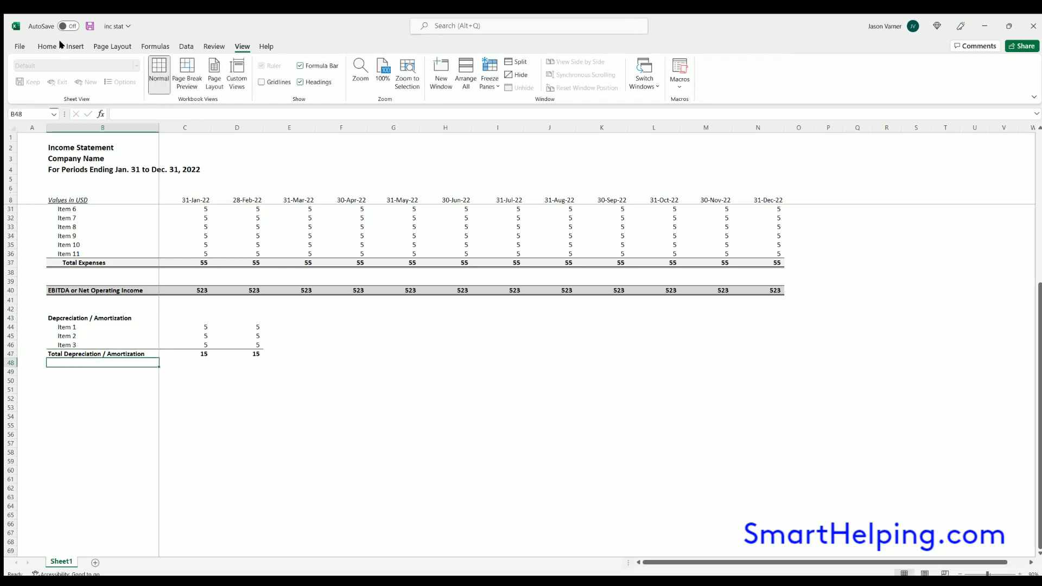
{"action": "left_click", "coordinate": [46, 45]}
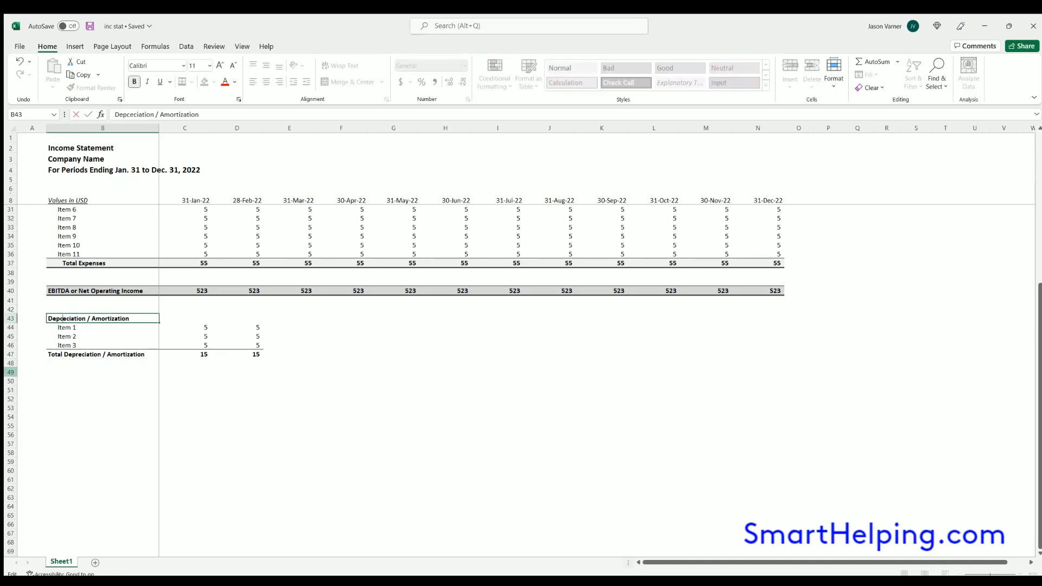
{"action": "left_click", "coordinate": [102, 425]}
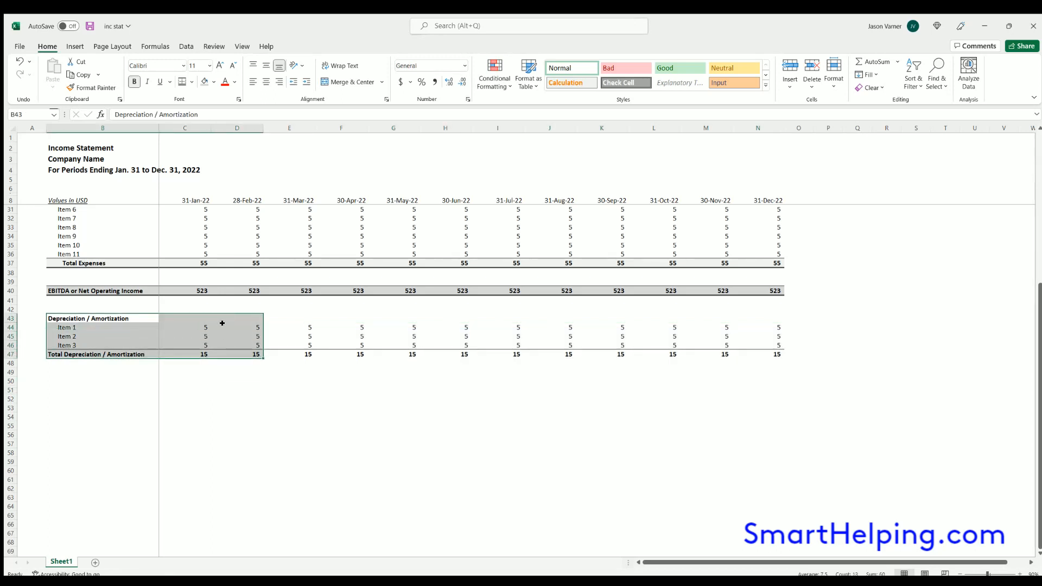
{"action": "key", "text": "ctrl+c"}
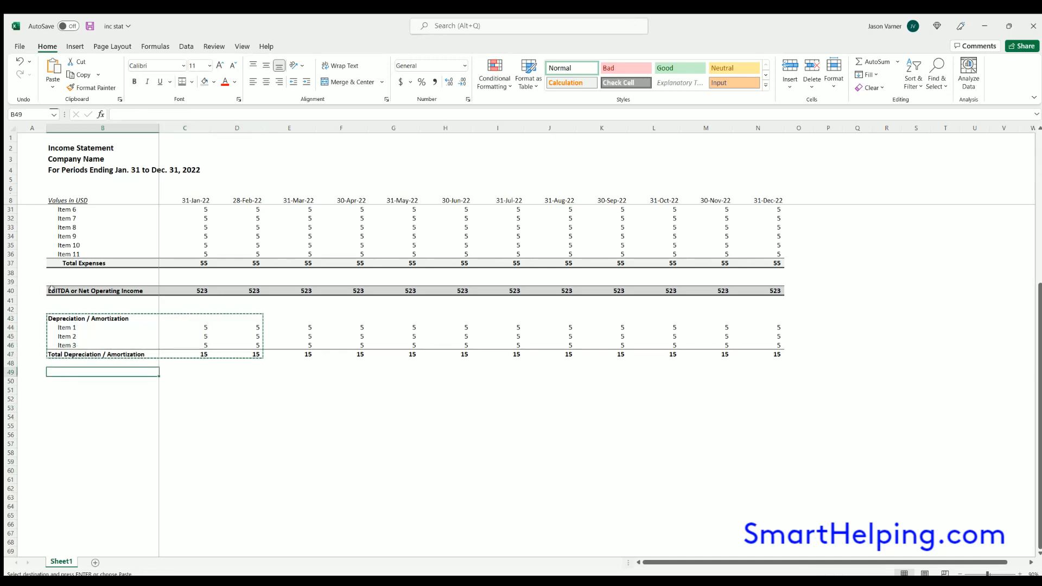
Add an EBIT row in row 50 as EBITDA minus total depreciation, showing 508 every period
{"action": "left_click", "coordinate": [104, 290]}
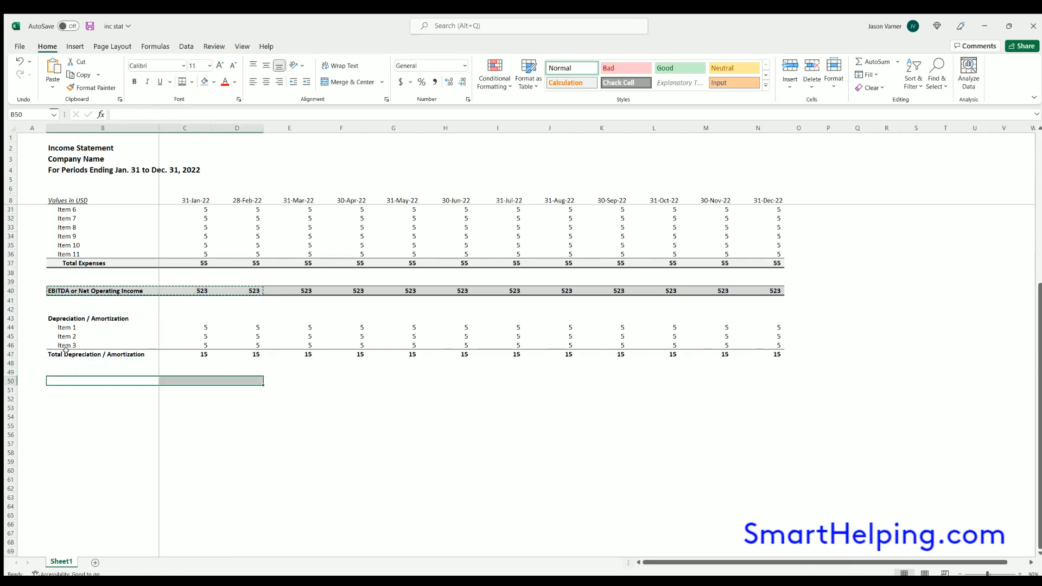
{"action": "type", "text": "E"}
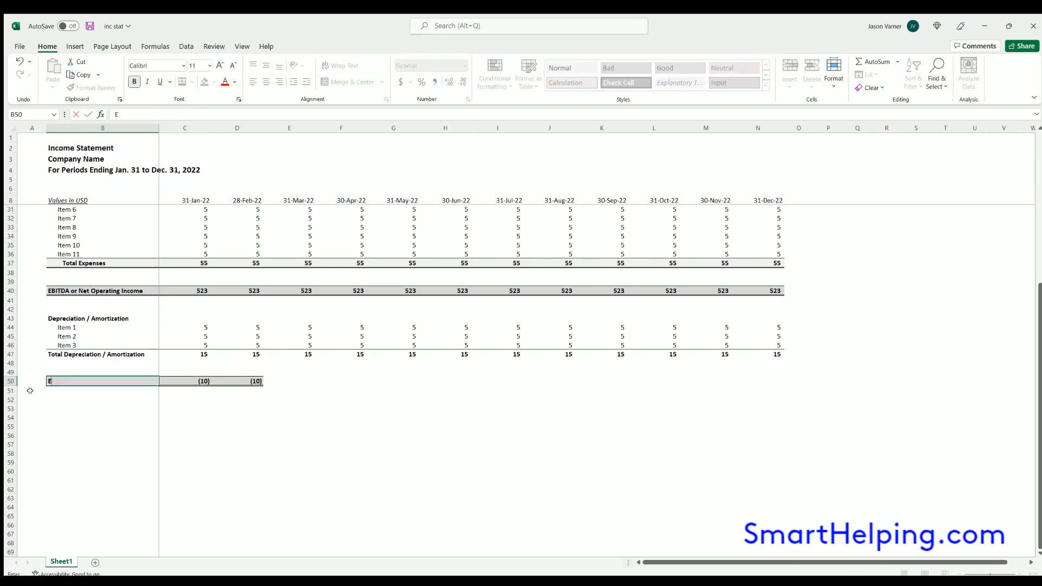
{"action": "type", "text": "BIT"}
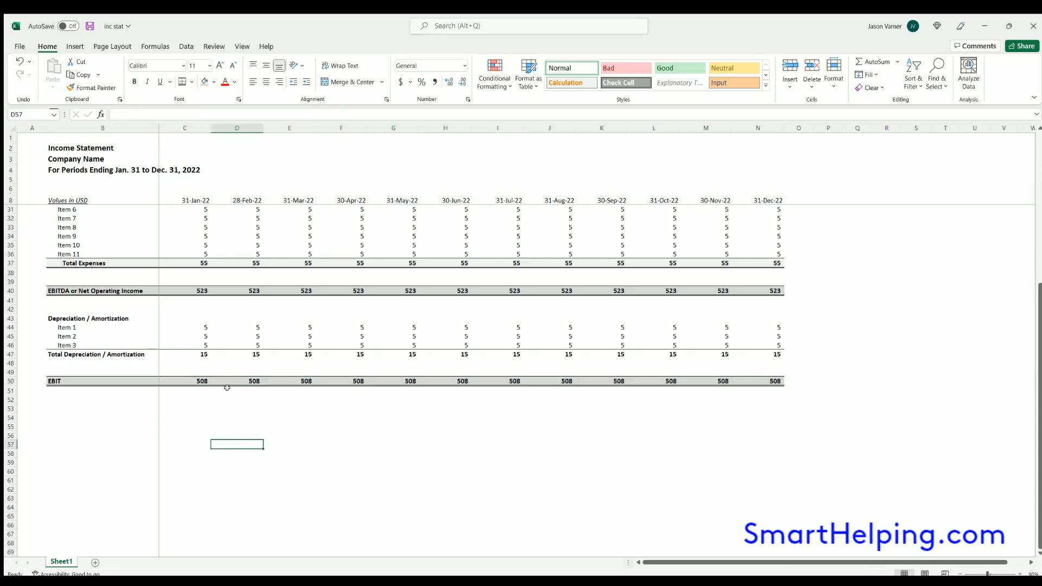
{"action": "mouse_move", "coordinate": [208, 412]}
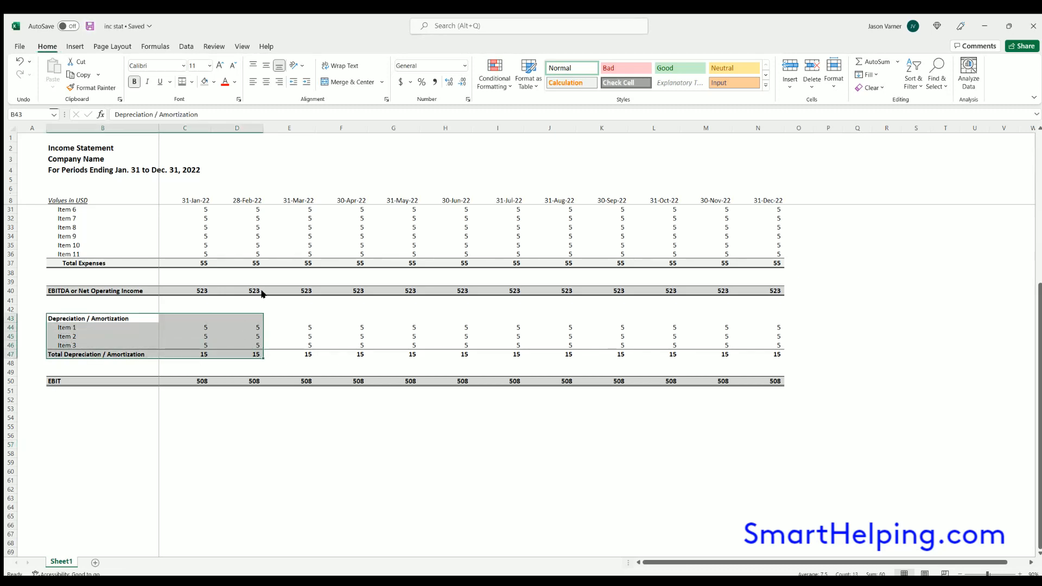
{"action": "mouse_move", "coordinate": [28, 425]}
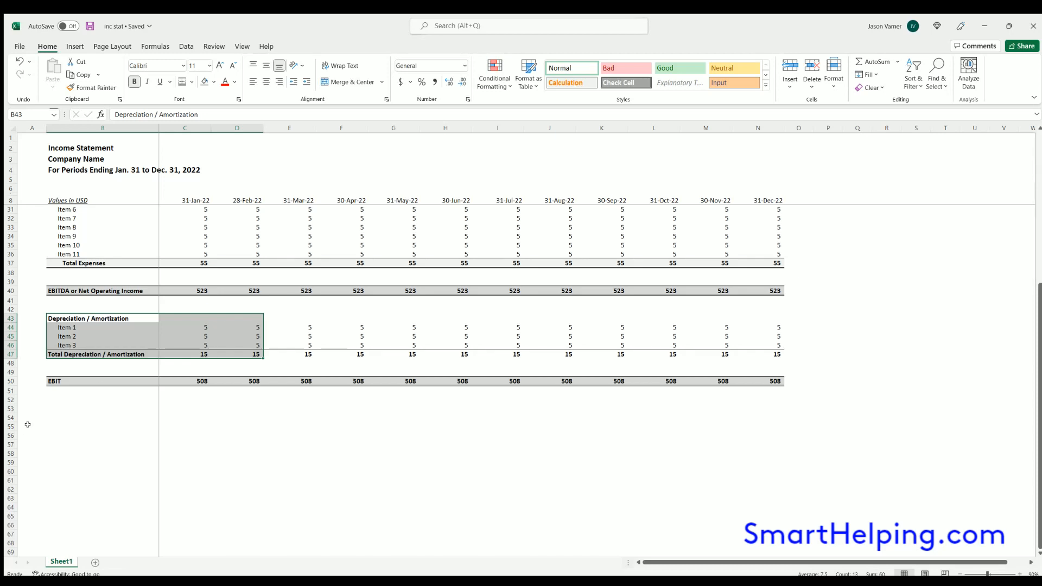
Paste the depreciation block at row 53, rename it Interest and remove the extra item rows
{"action": "left_click", "coordinate": [102, 398]}
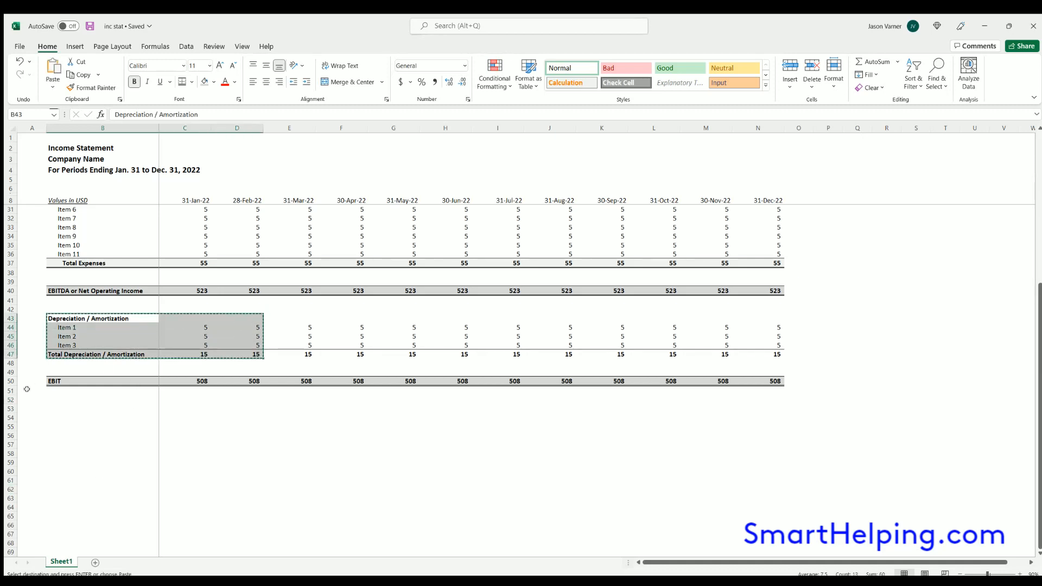
{"action": "left_click", "coordinate": [102, 399]}
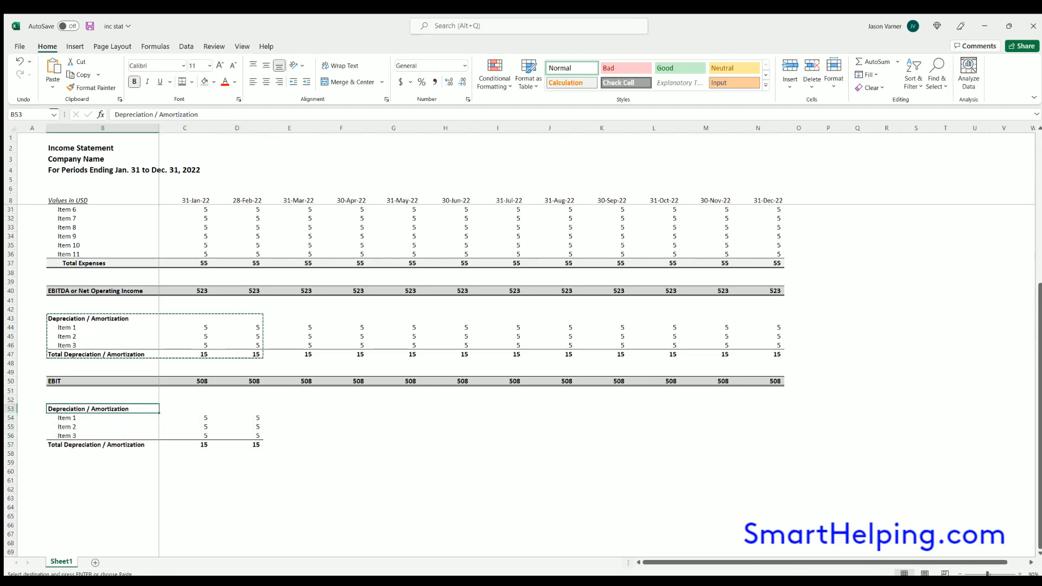
{"action": "type", "text": "Interest"}
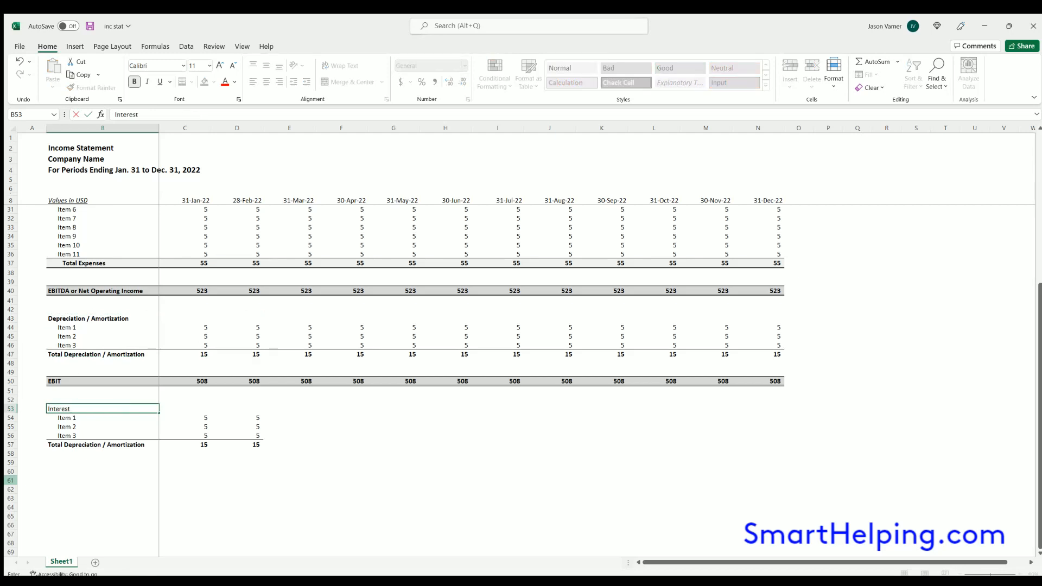
{"action": "left_click", "coordinate": [9, 427]}
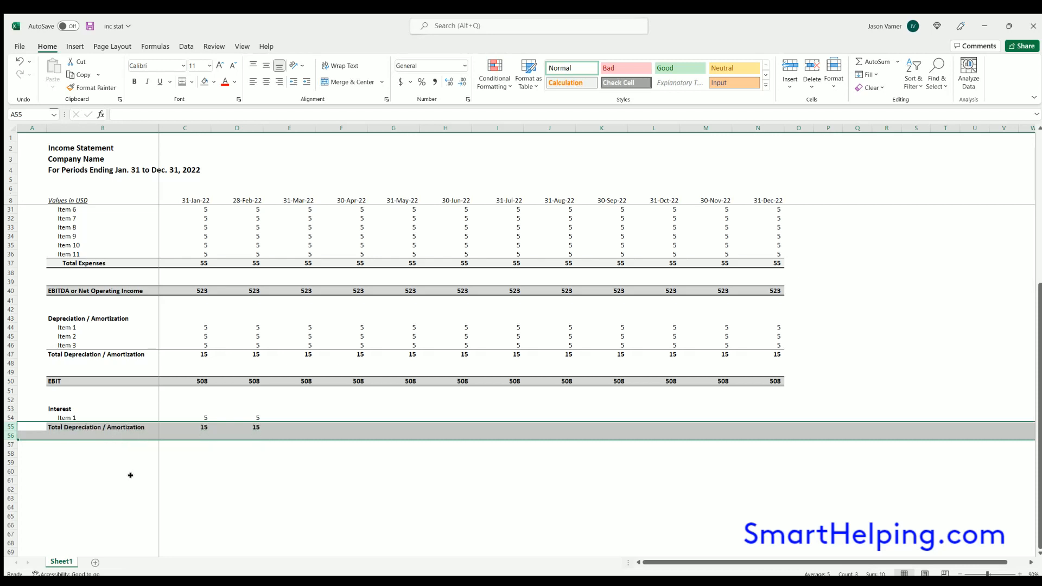
Fix the Total Interest SUM to one item so it runs 5 to 16 across the periods
{"action": "left_click", "coordinate": [185, 427]}
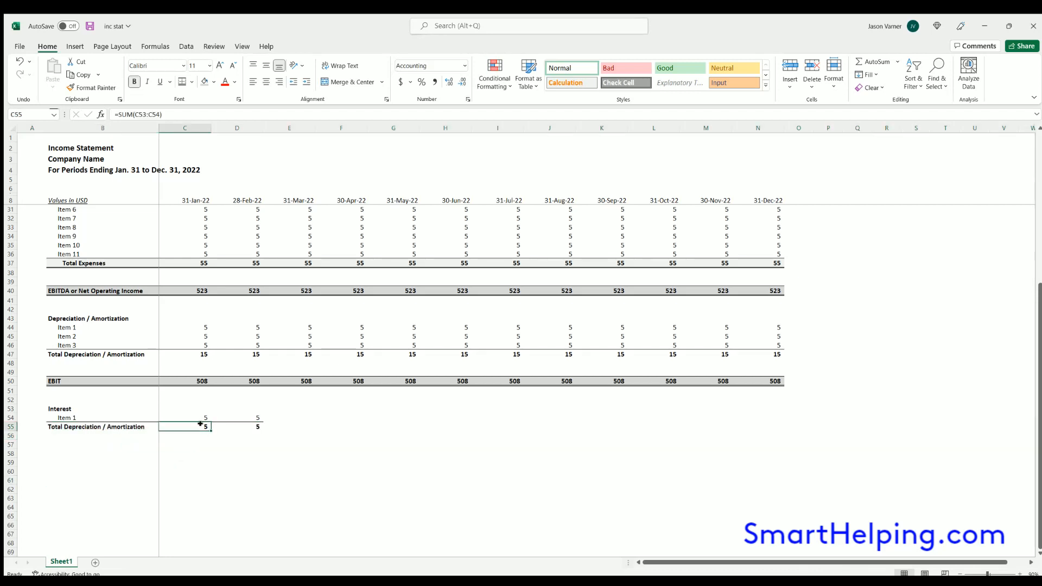
{"action": "double_click", "coordinate": [184, 426]}
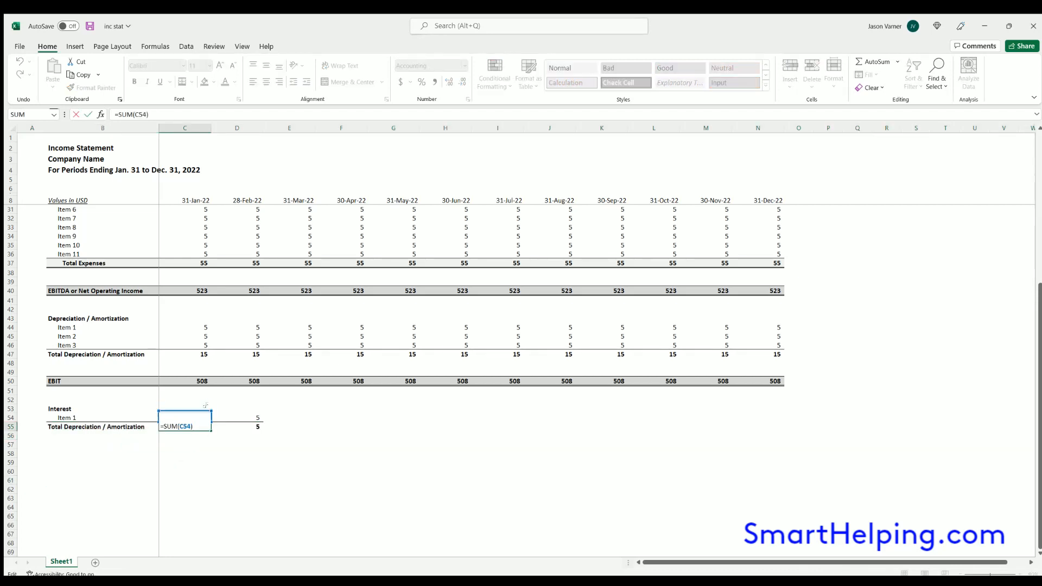
{"action": "key", "text": "Return"}
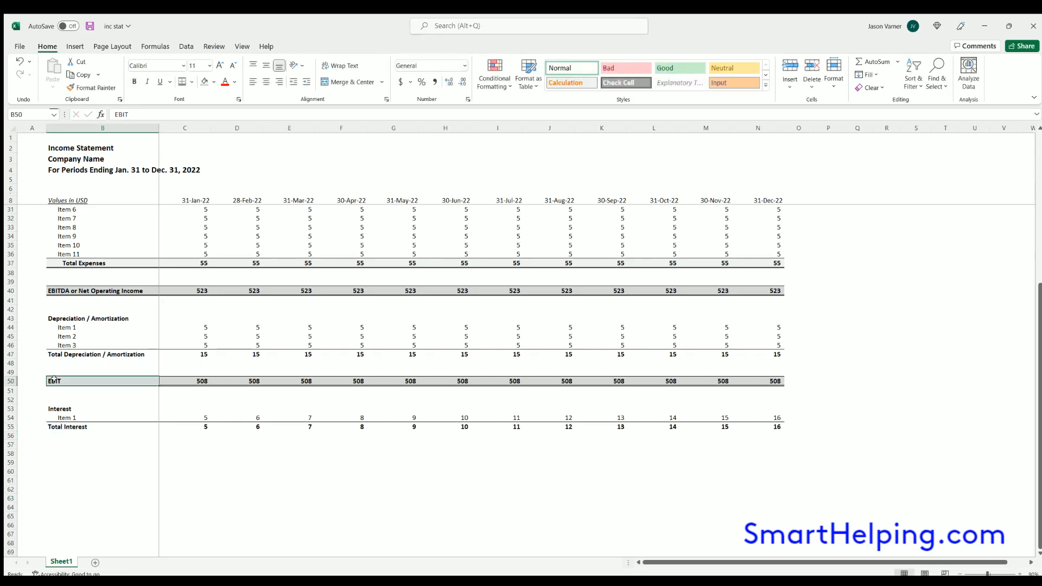
{"action": "left_click", "coordinate": [135, 81]}
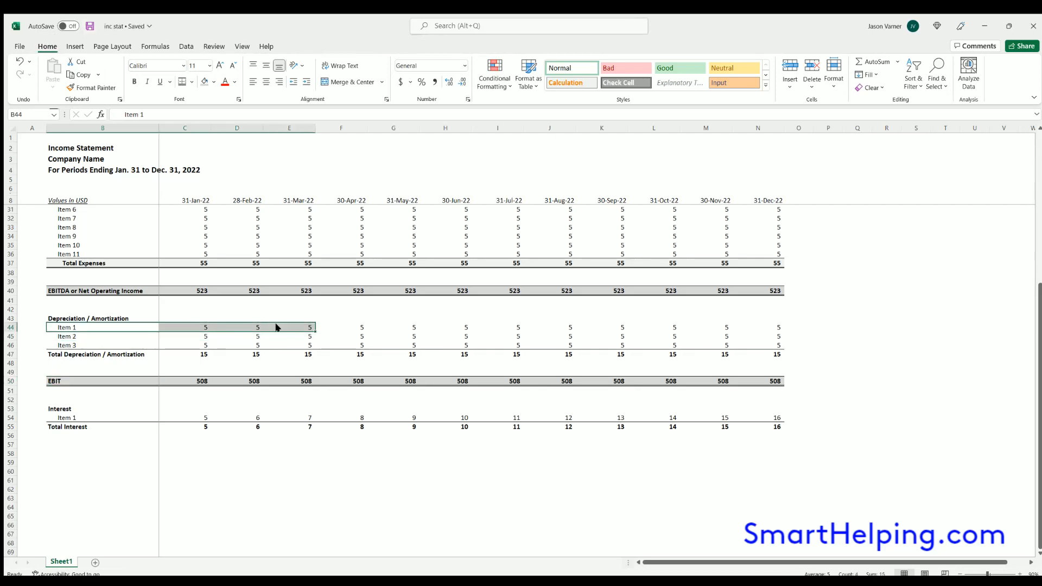
{"action": "key", "text": "ctrl+c"}
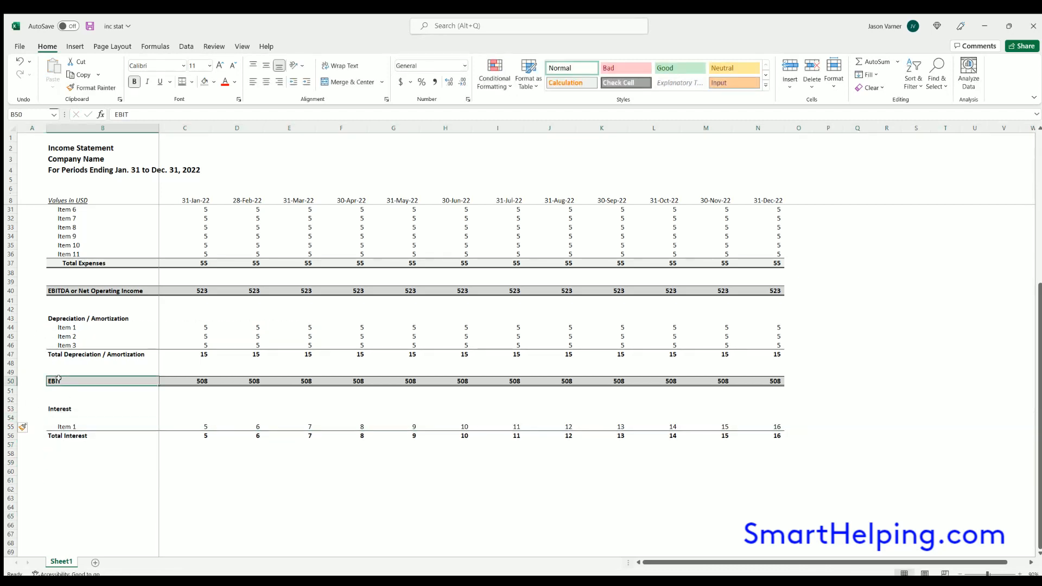
Rename the heading 'Taxes / Interest', add a Taxes row of 5 and indent the Interest label
{"action": "left_click", "coordinate": [102, 409]}
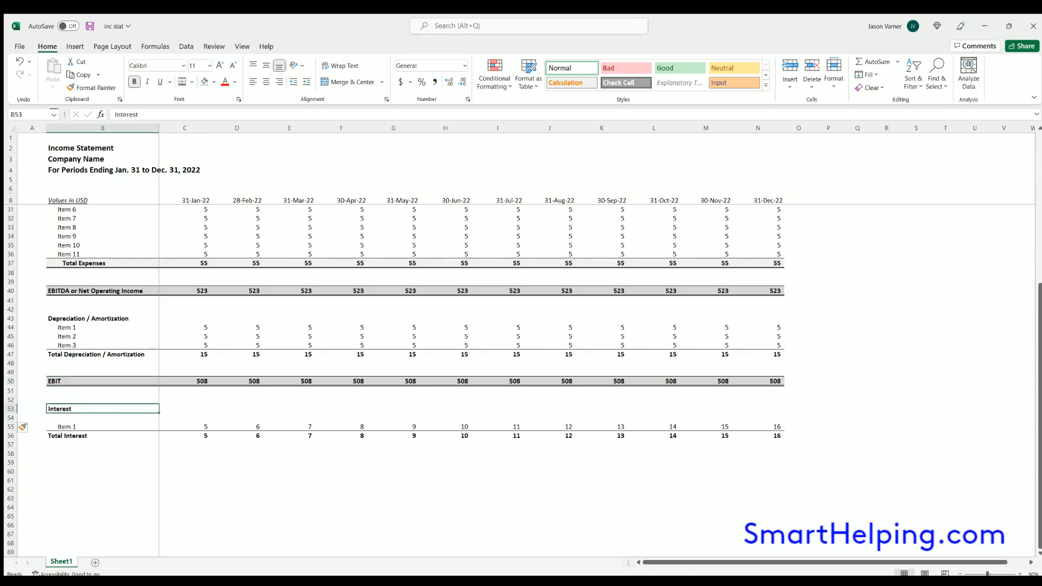
{"action": "type", "text": "Taxes /"}
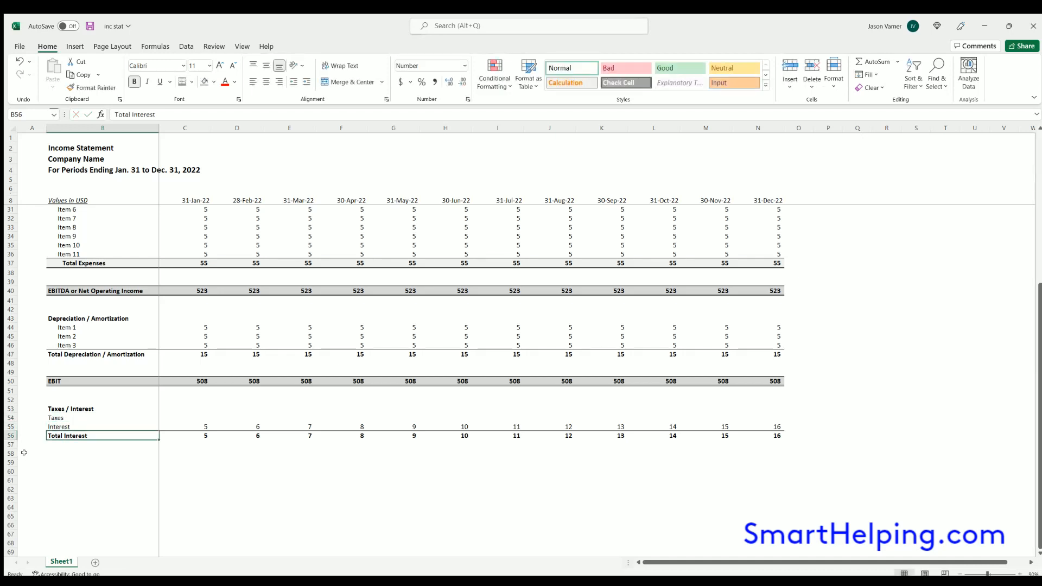
{"action": "left_click", "coordinate": [102, 417]}
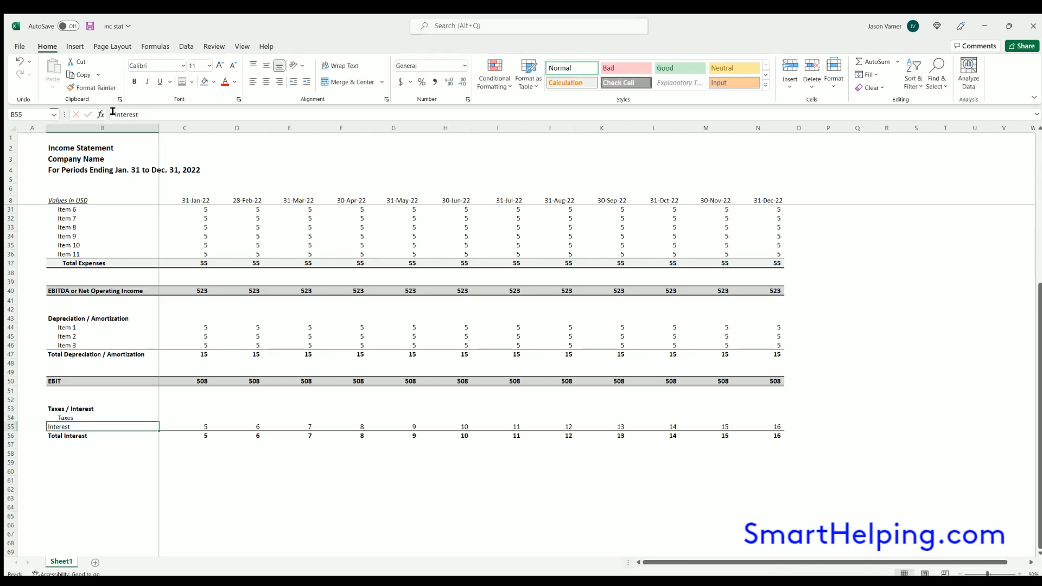
{"action": "double_click", "coordinate": [102, 425]}
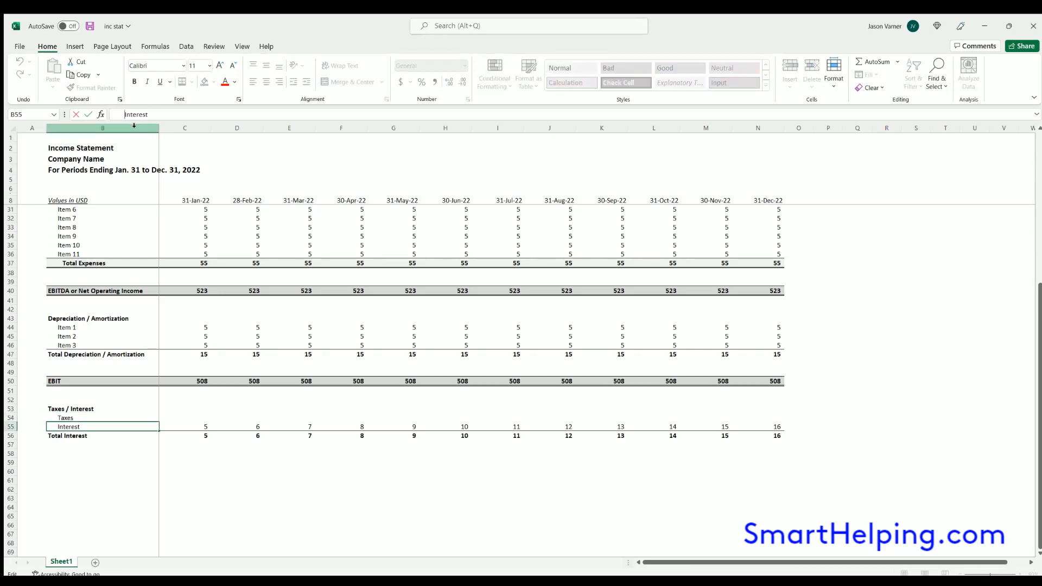
{"action": "left_click", "coordinate": [184, 425]}
{"action": "type", "text": "Net Income"}
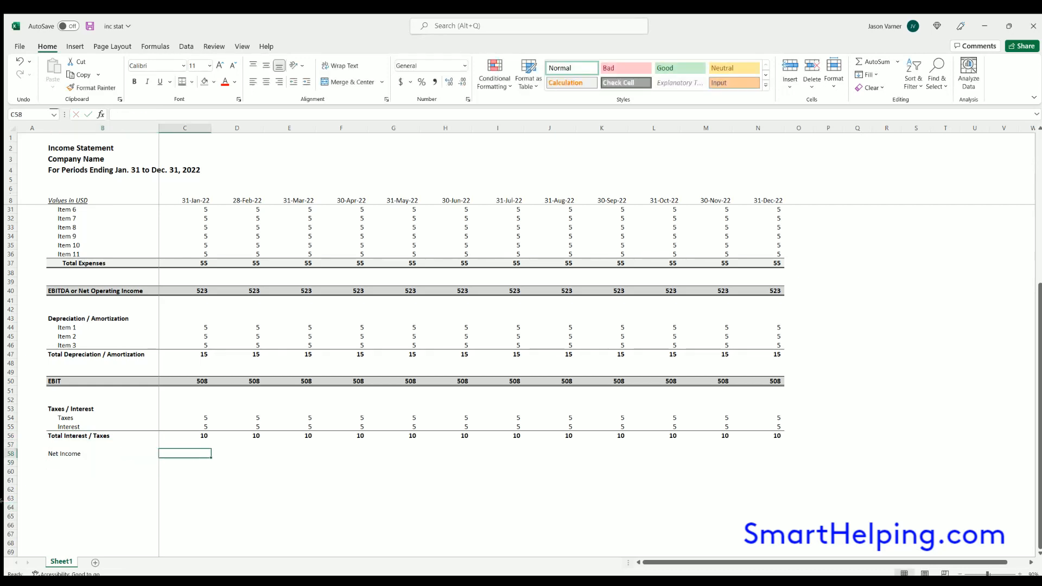
{"action": "mouse_move", "coordinate": [285, 463]}
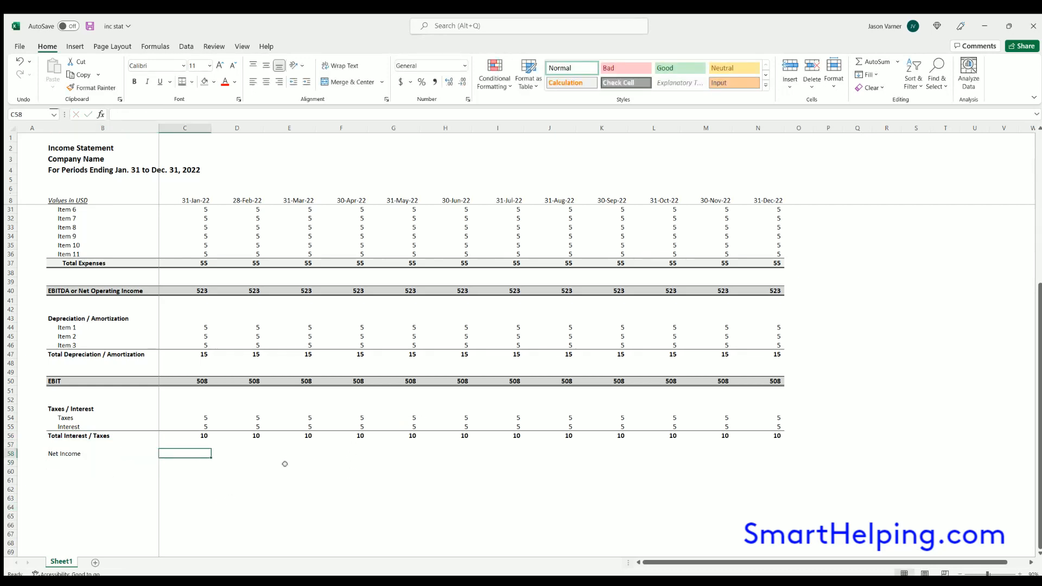
{"action": "mouse_move", "coordinate": [263, 452]}
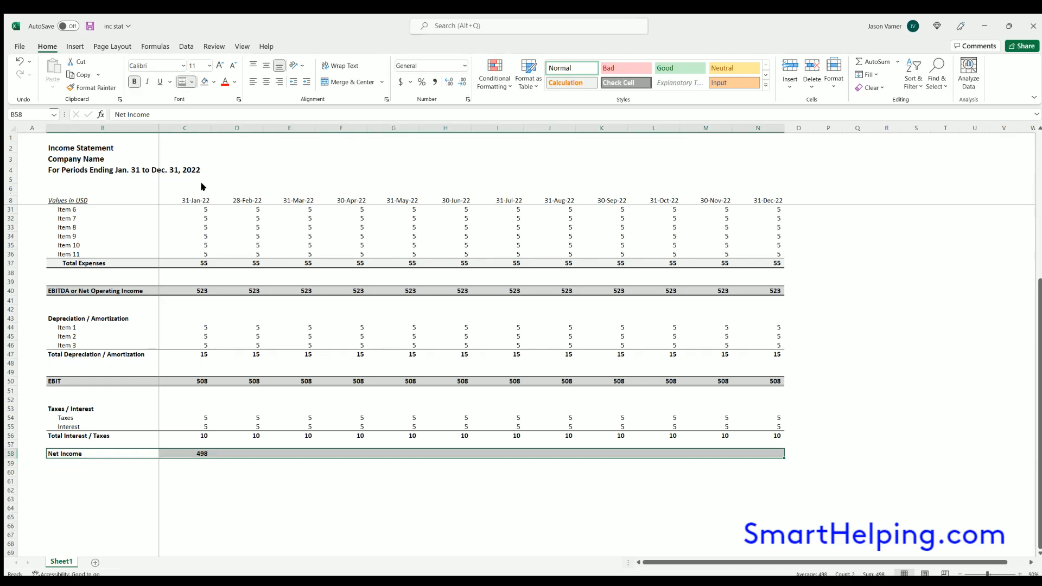
{"action": "mouse_move", "coordinate": [78, 460]}
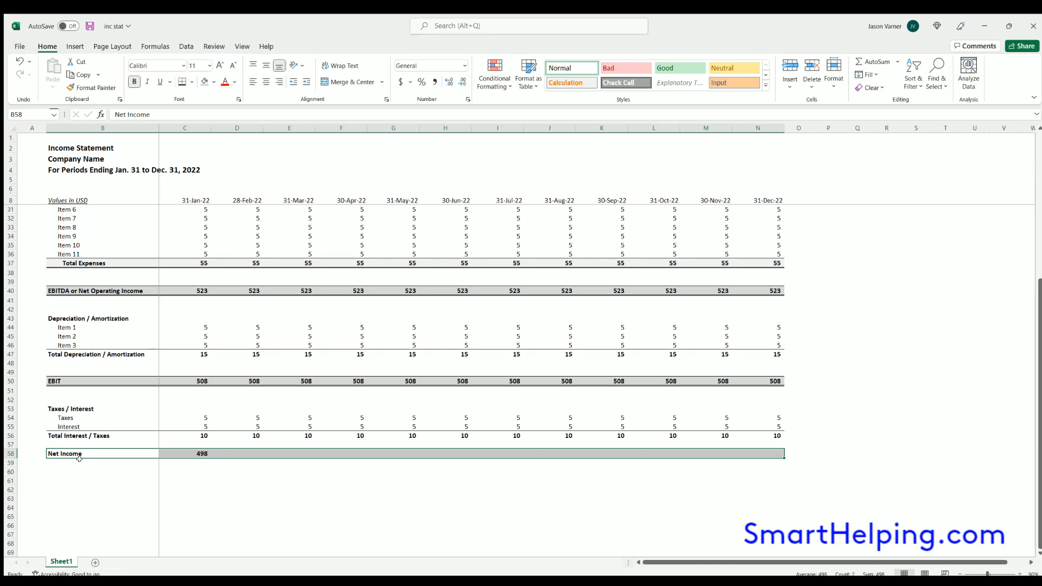
{"action": "left_click", "coordinate": [237, 481]}
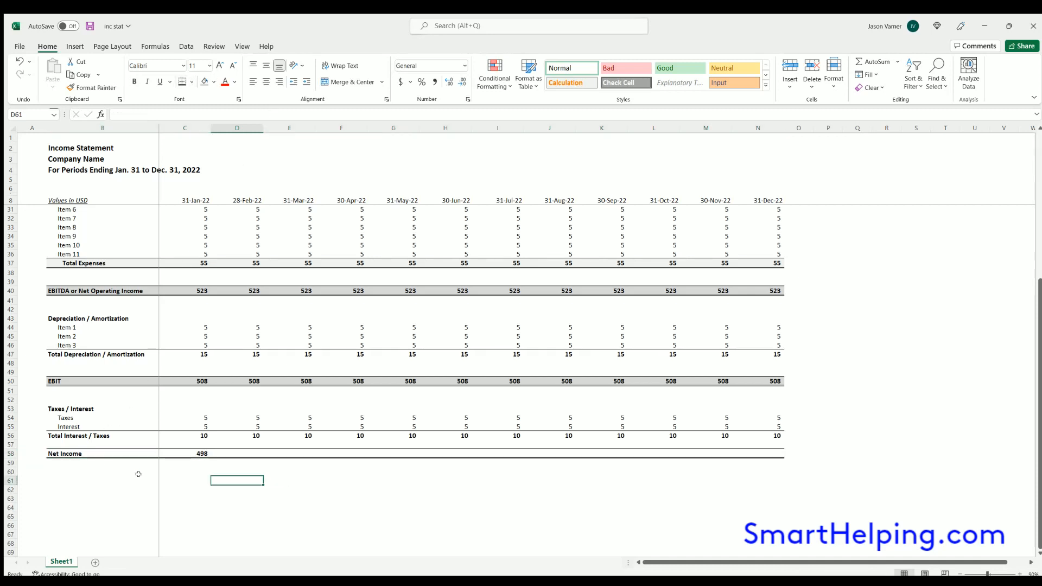
{"action": "left_click", "coordinate": [102, 453]}
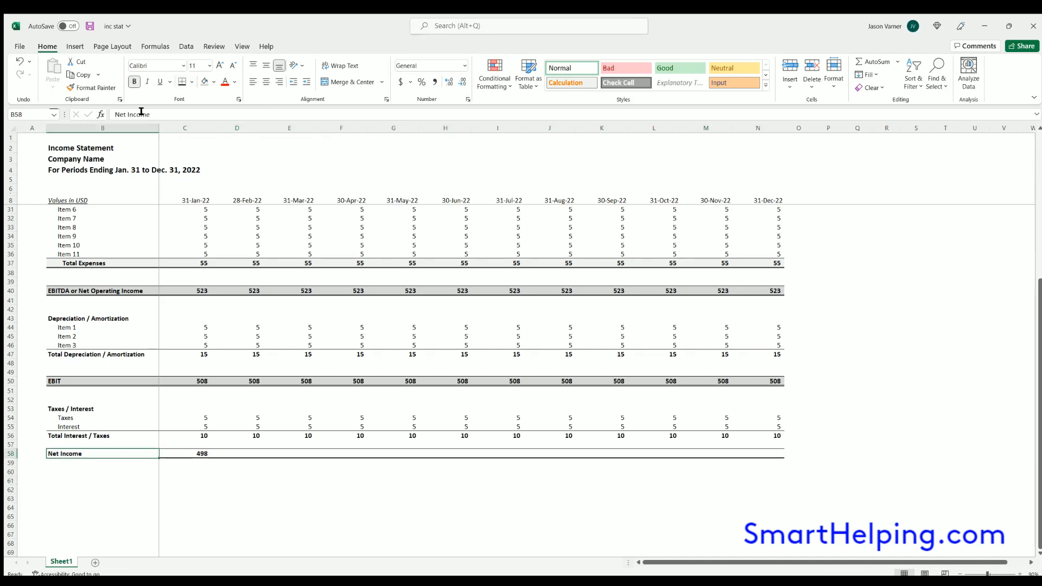
{"action": "left_click", "coordinate": [102, 498]}
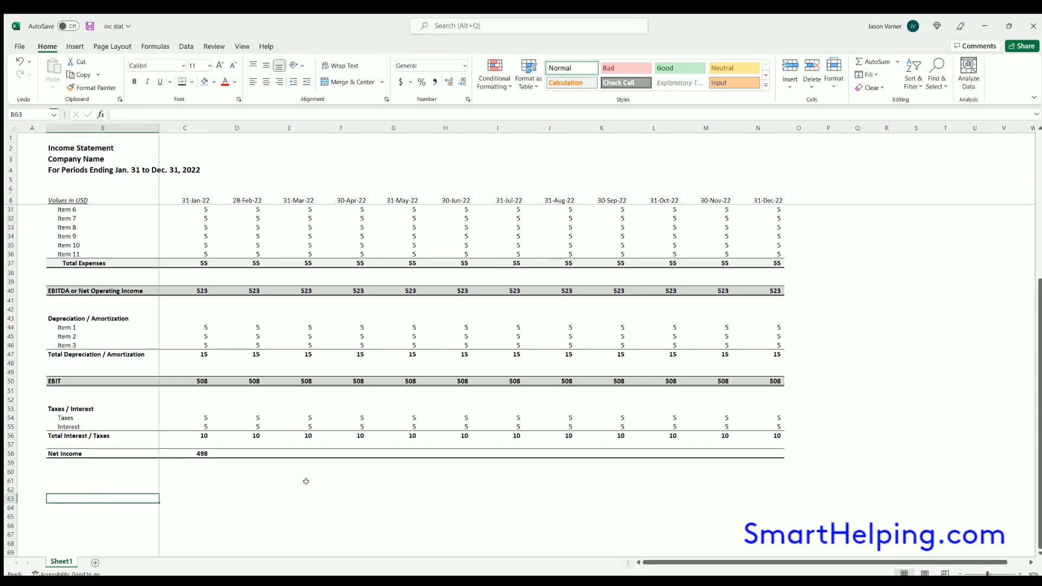
{"action": "scroll", "scroll_direction": "up", "scroll_amount": 3}
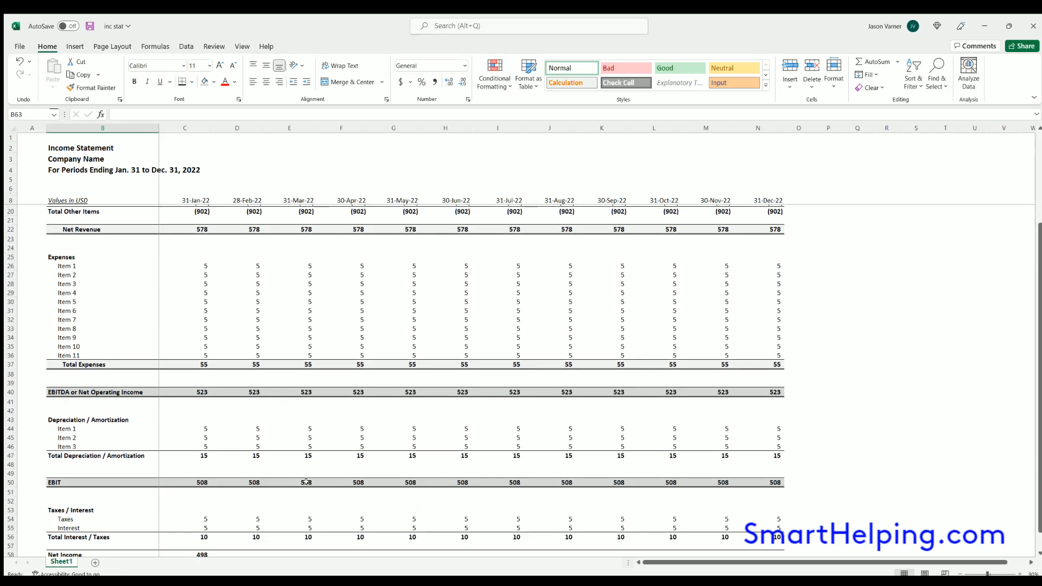
{"action": "scroll", "scroll_direction": "down", "scroll_amount": 3}
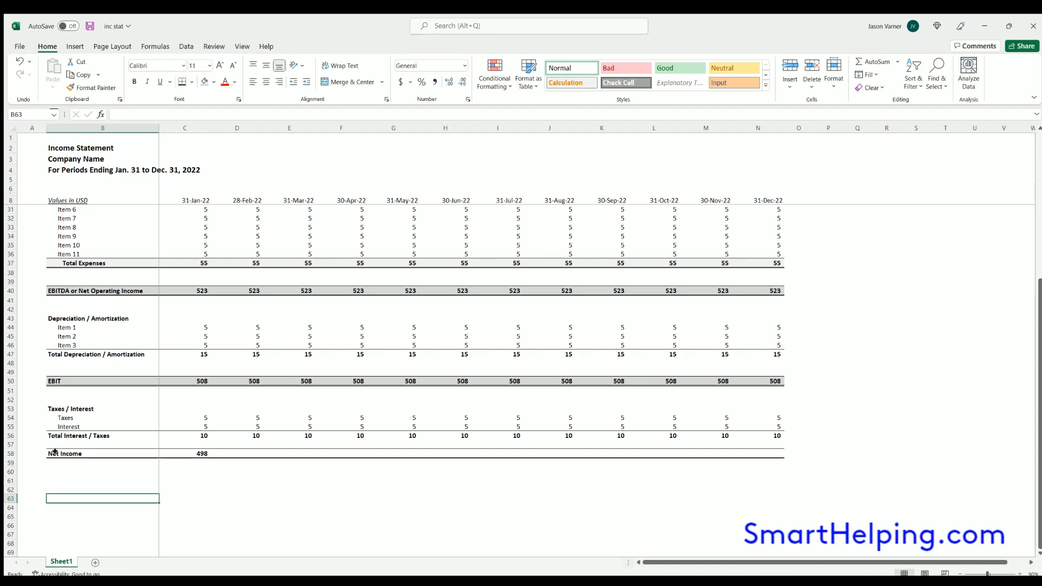
{"action": "left_click", "coordinate": [64, 454]}
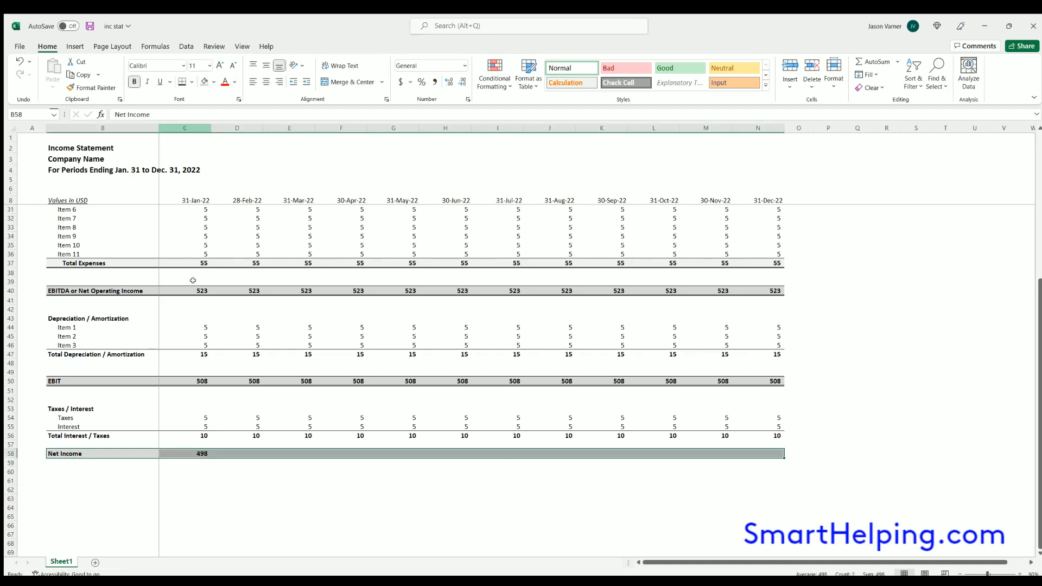
Fill the Net Income formula (EBIT minus Total Interest/Taxes) right through column N, 513 each month
{"action": "left_click", "coordinate": [185, 454]}
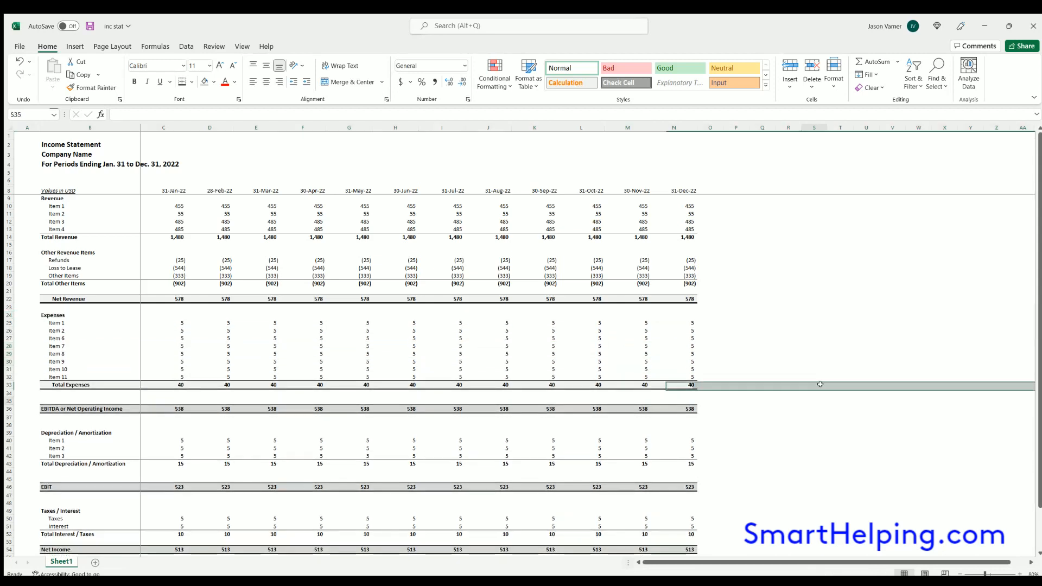
{"action": "left_click", "coordinate": [814, 401]}
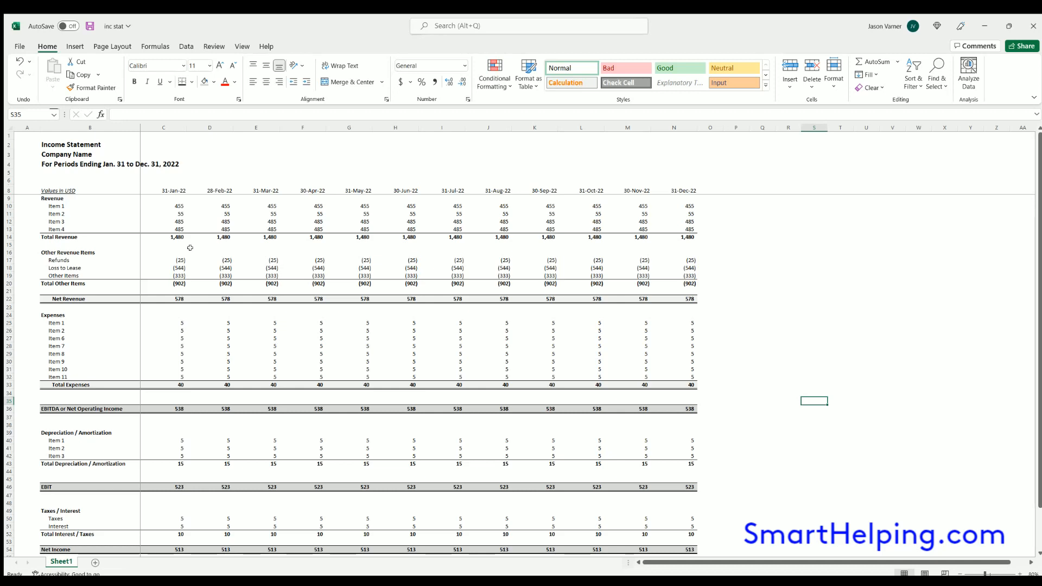
{"action": "mouse_move", "coordinate": [206, 237]}
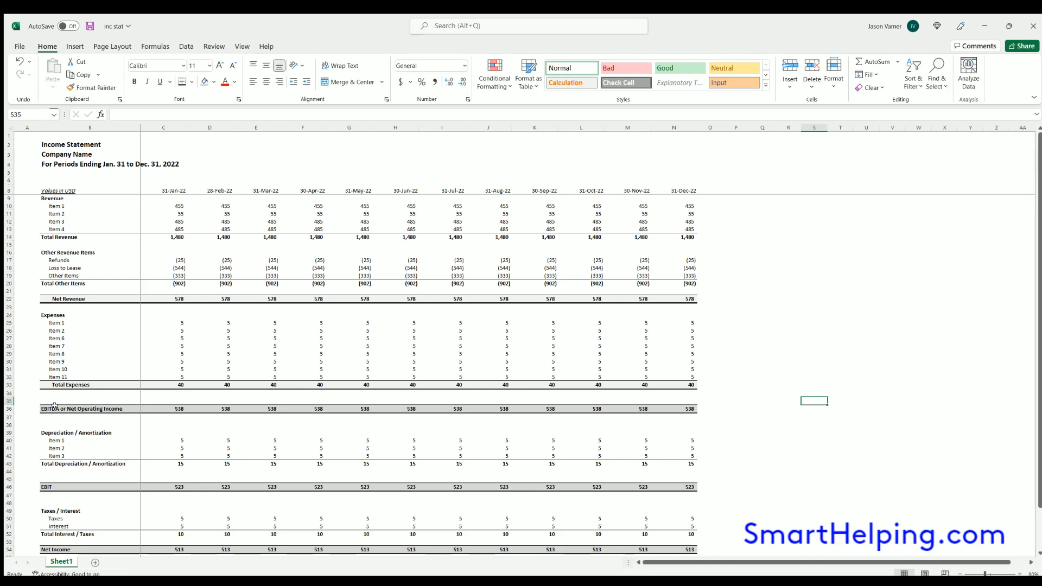
{"action": "left_click", "coordinate": [81, 409]}
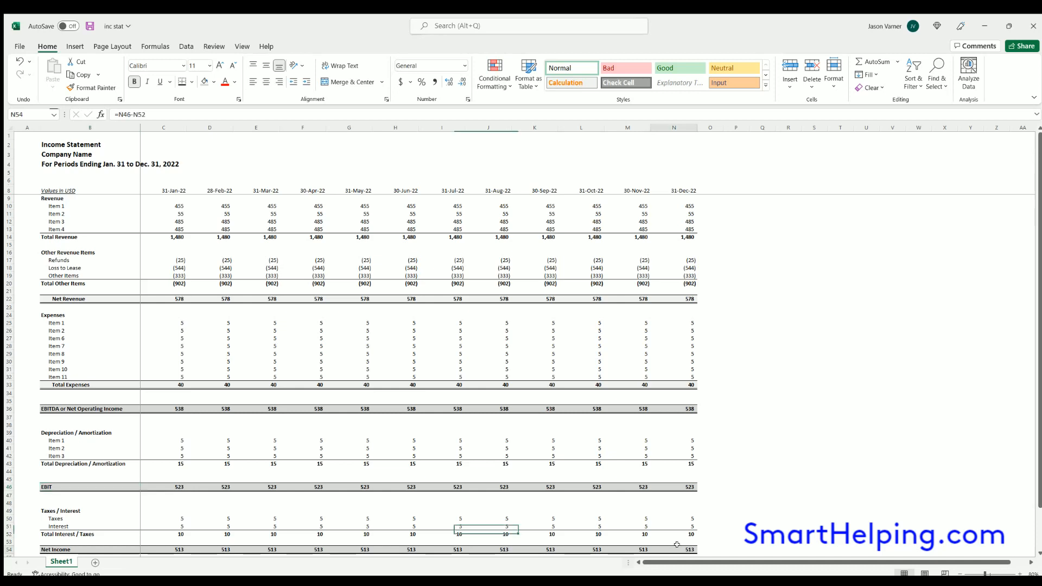
{"action": "left_click", "coordinate": [673, 549]}
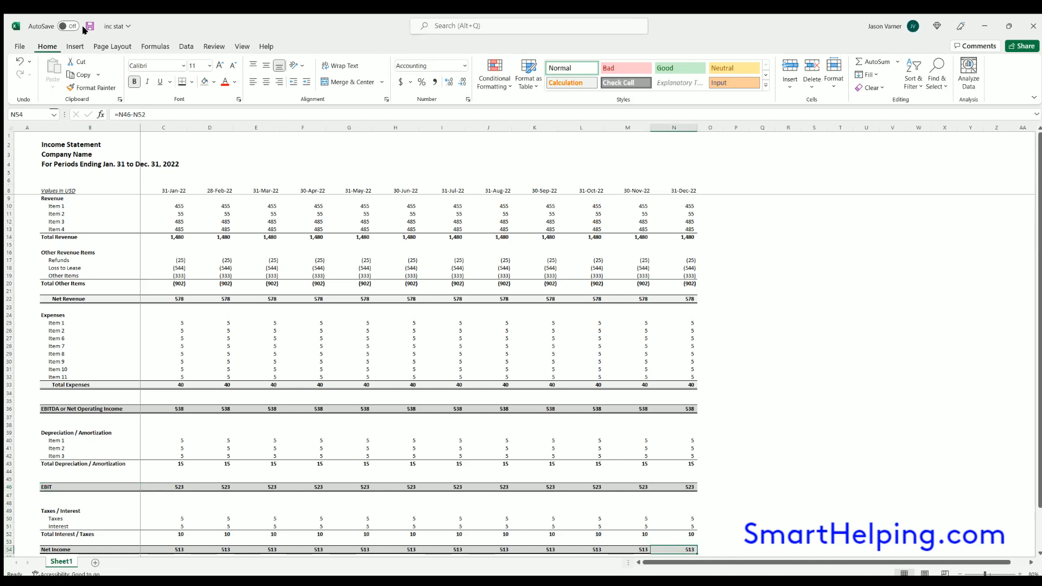
Save the workbook as 'inc stat' and review the revenue and date heading cells
{"action": "left_click", "coordinate": [89, 26]}
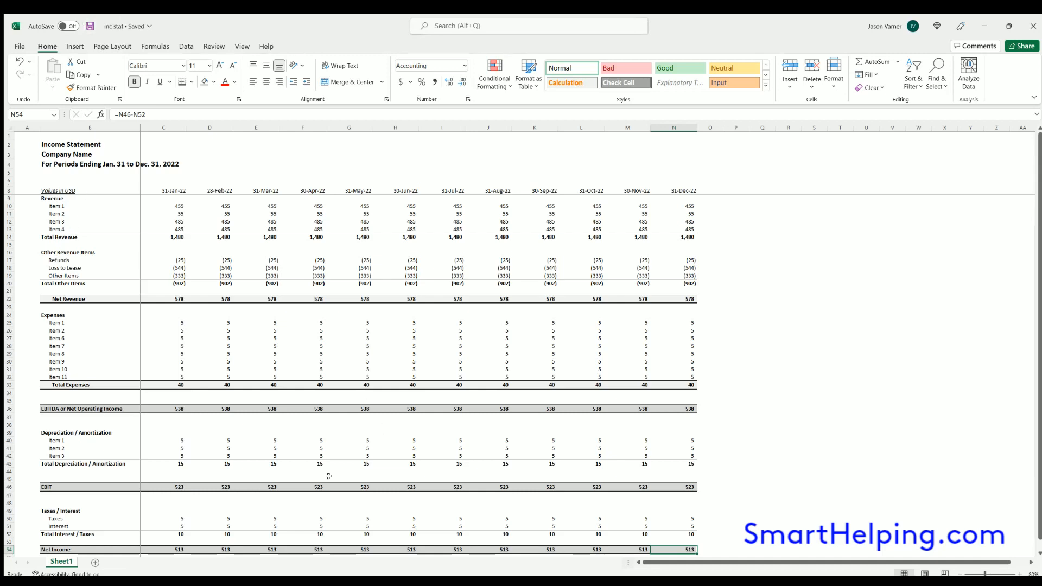
{"action": "left_click", "coordinate": [163, 206]}
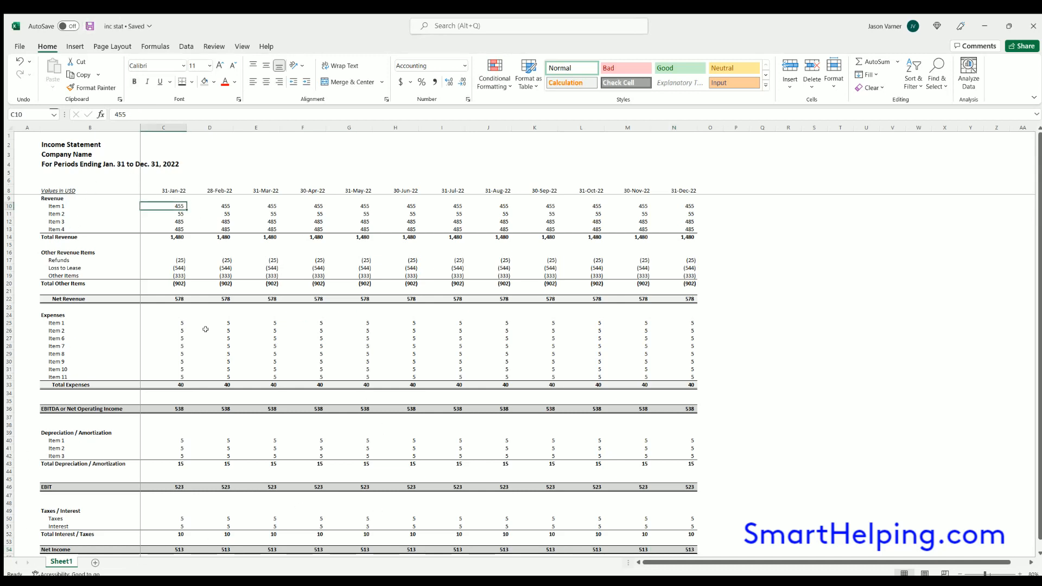
{"action": "mouse_move", "coordinate": [194, 188]}
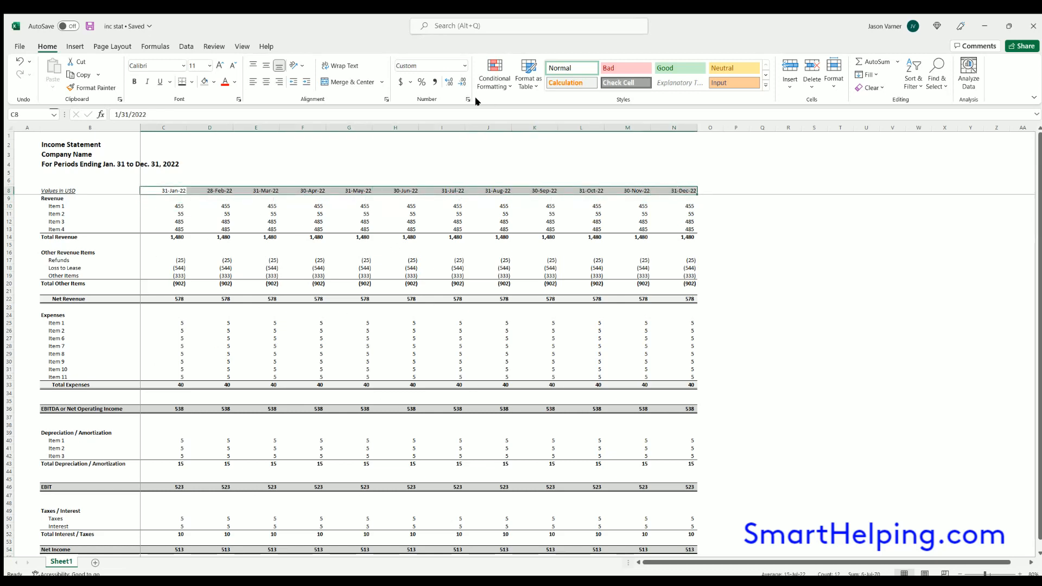
{"action": "left_click", "coordinate": [813, 225]}
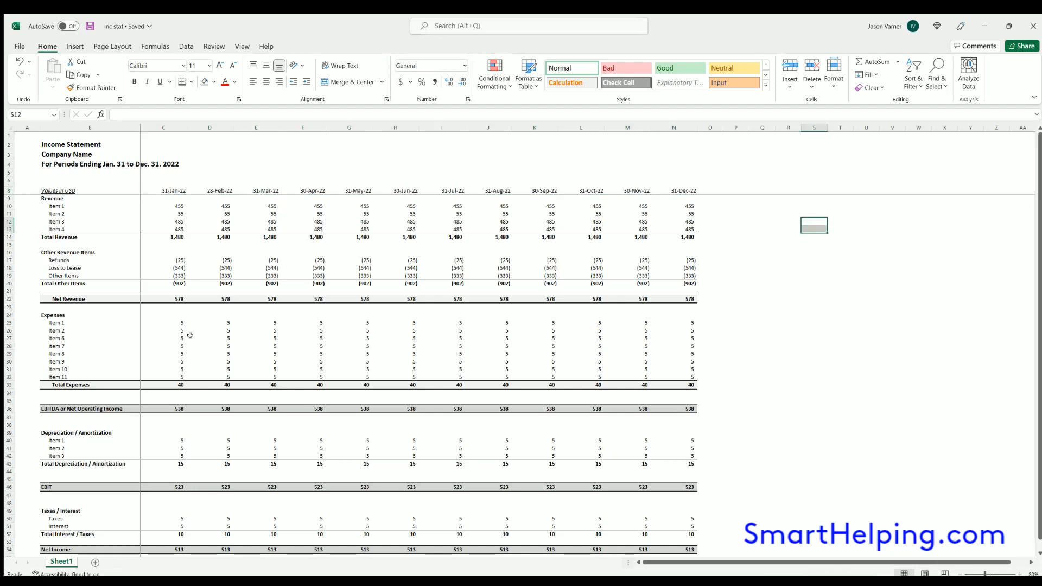
Review the Net Revenue, Total Expenses, EBITDA and Net Income labels in column B
{"action": "left_click", "coordinate": [90, 299]}
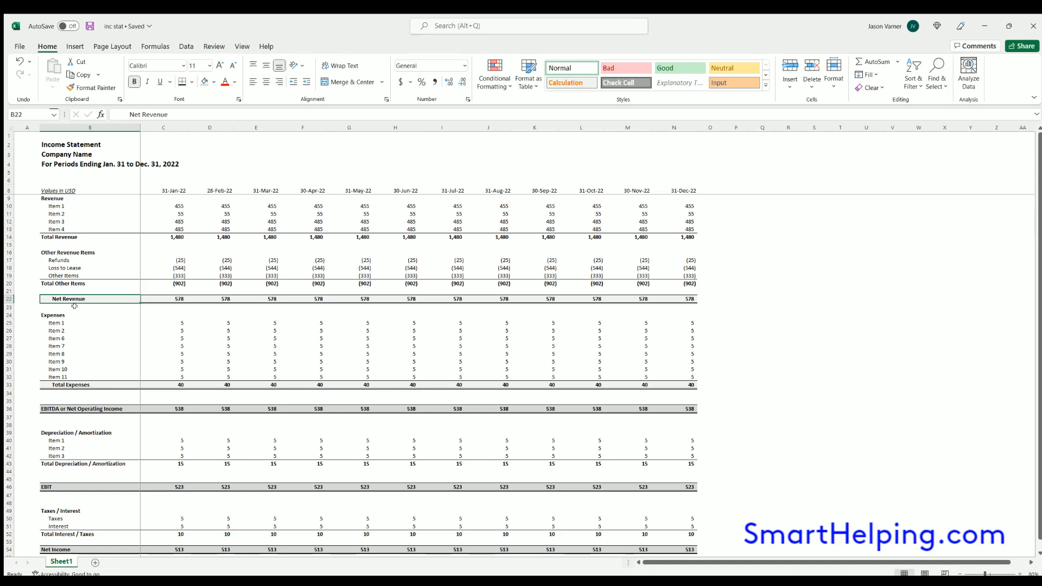
{"action": "left_click", "coordinate": [69, 384]}
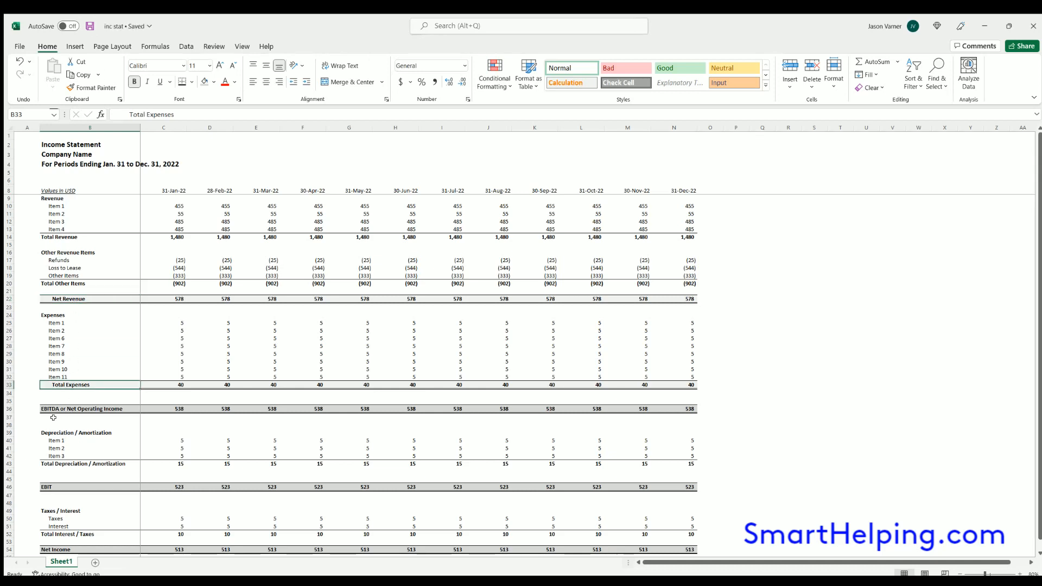
{"action": "left_click", "coordinate": [90, 409]}
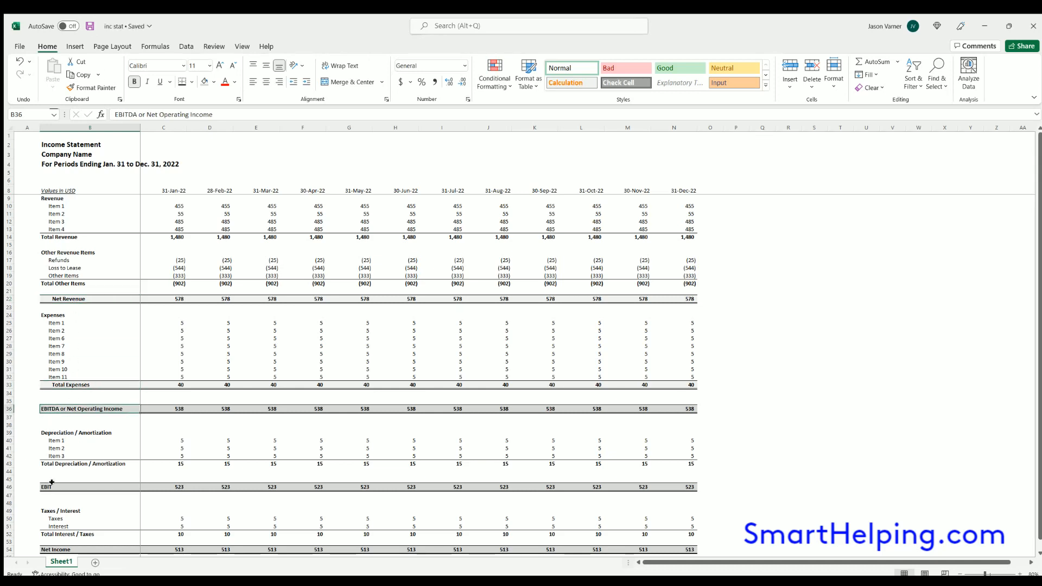
{"action": "left_click", "coordinate": [55, 549]}
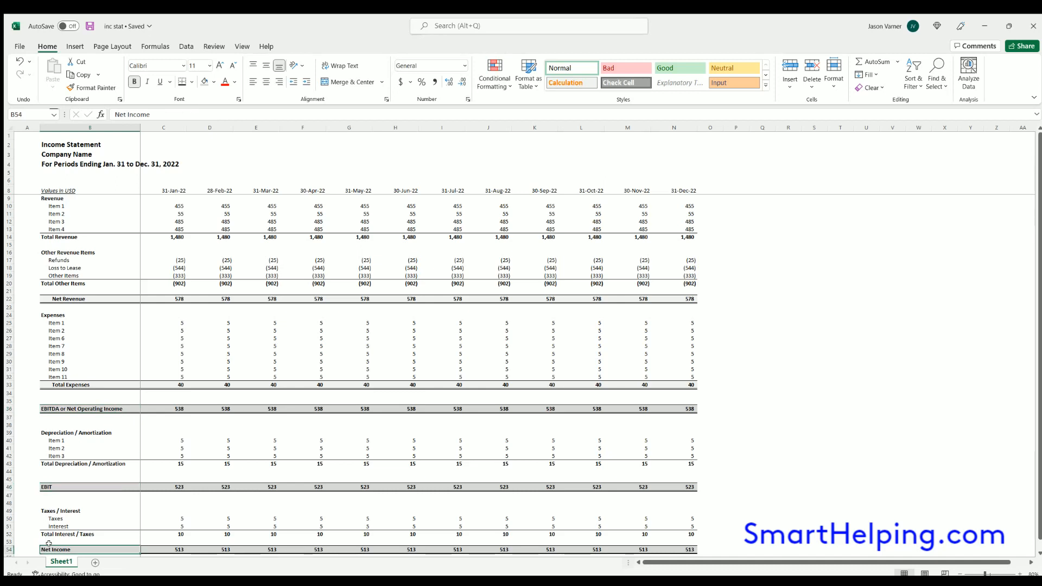
{"action": "mouse_move", "coordinate": [68, 322]}
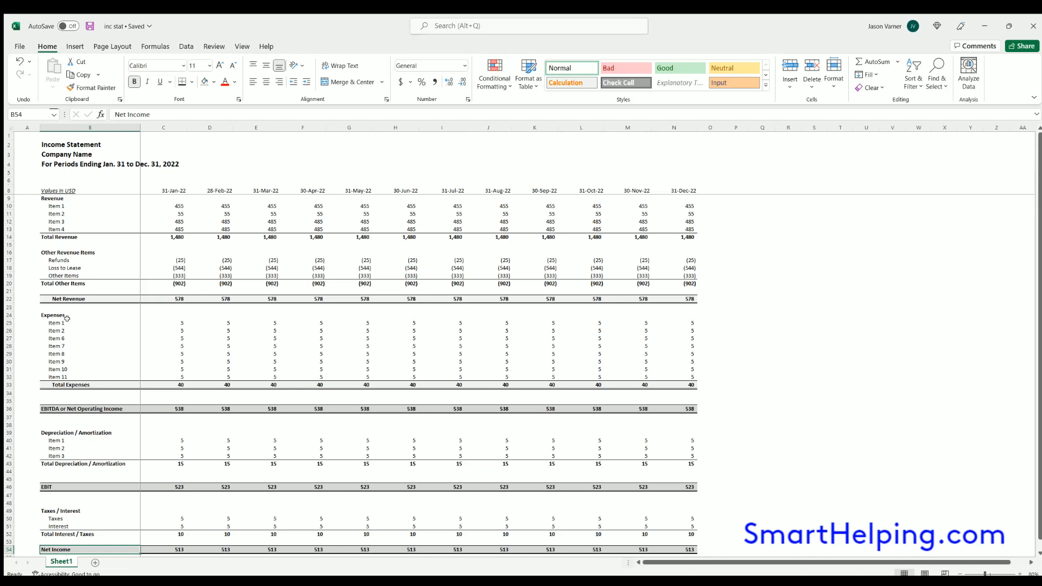
Set Net Revenue and Total Expenses flush left and indent EBITDA, widening the label column
{"action": "left_click", "coordinate": [90, 298]}
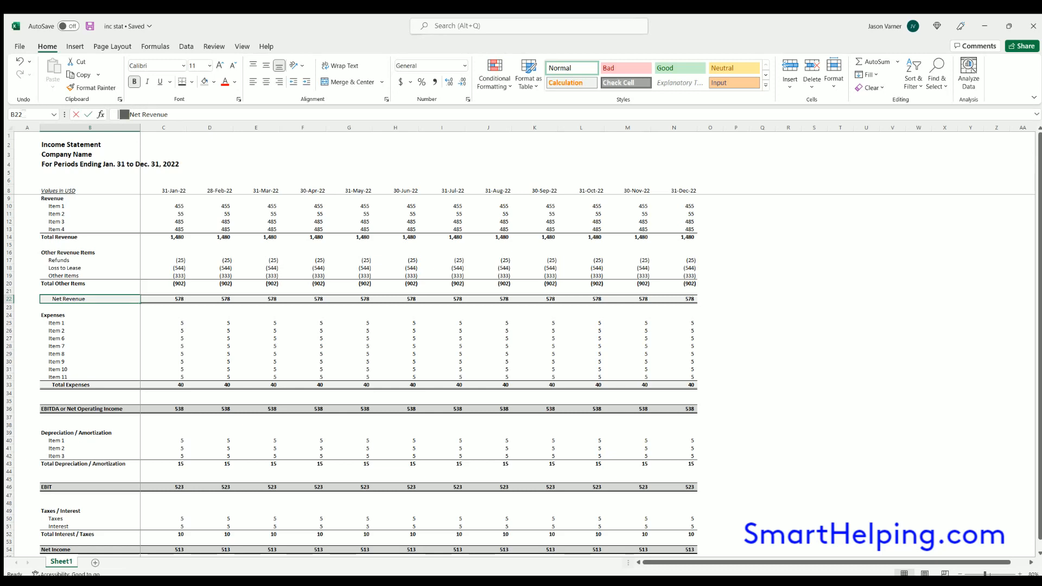
{"action": "left_click", "coordinate": [71, 384]}
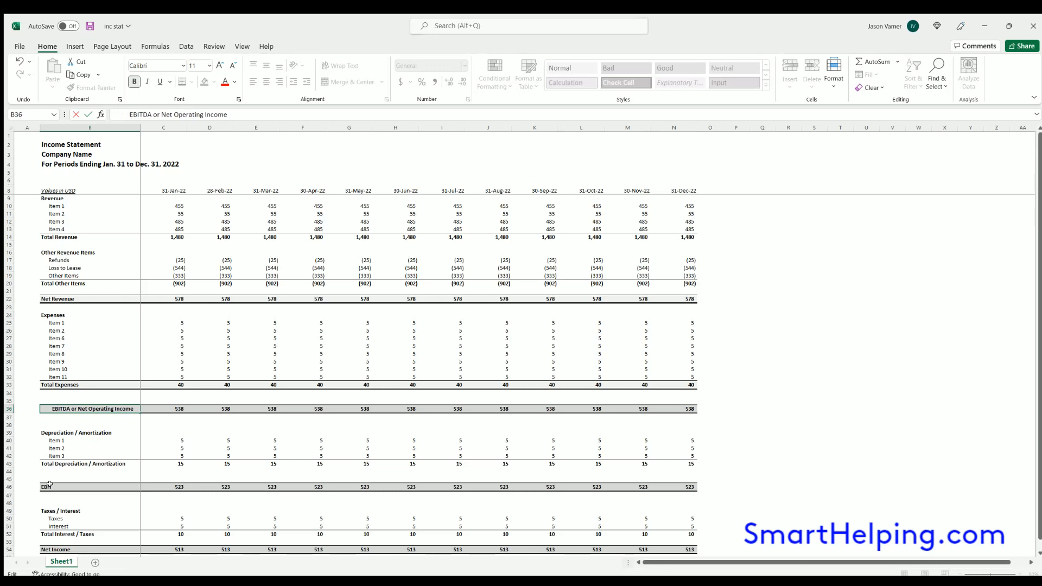
{"action": "left_click", "coordinate": [50, 487]}
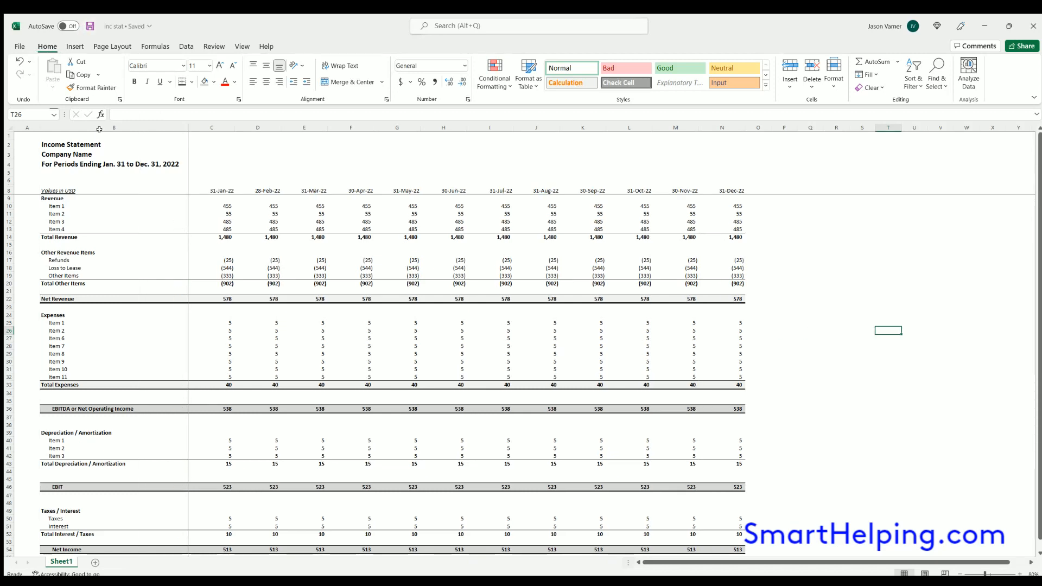
{"action": "left_click", "coordinate": [113, 237]}
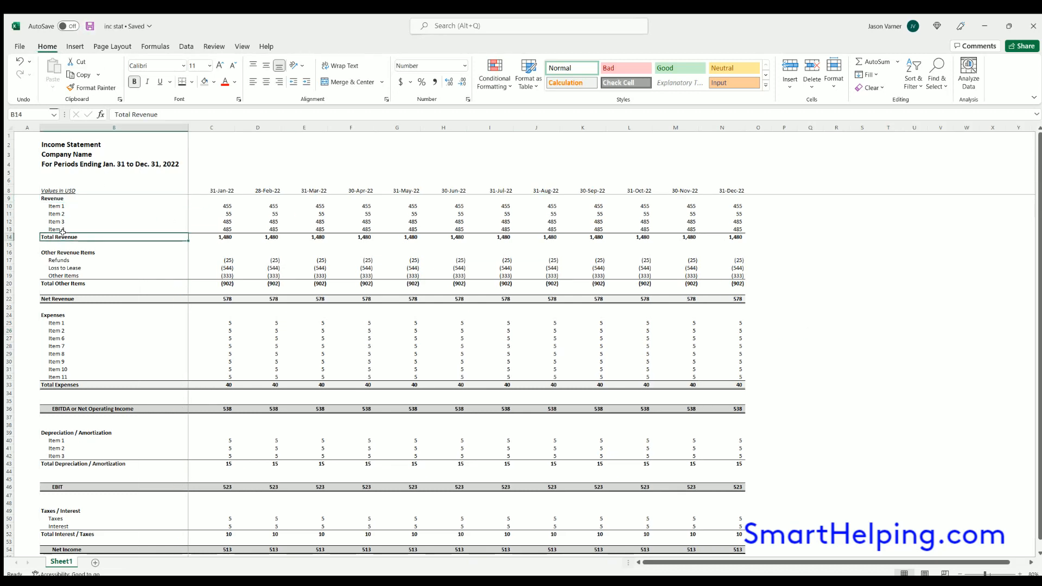
{"action": "left_click", "coordinate": [64, 268]}
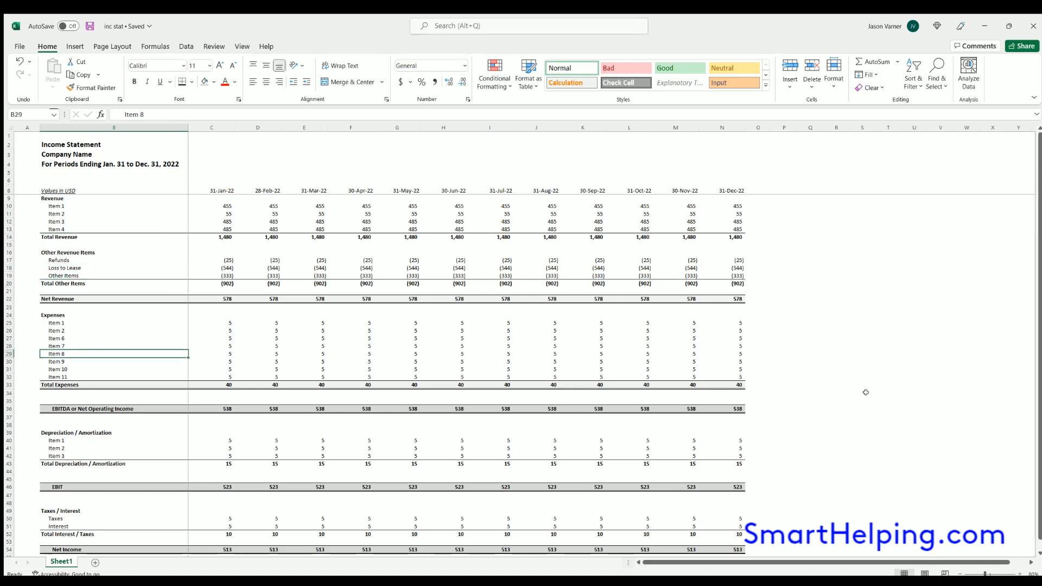
{"action": "left_click", "coordinate": [862, 392]}
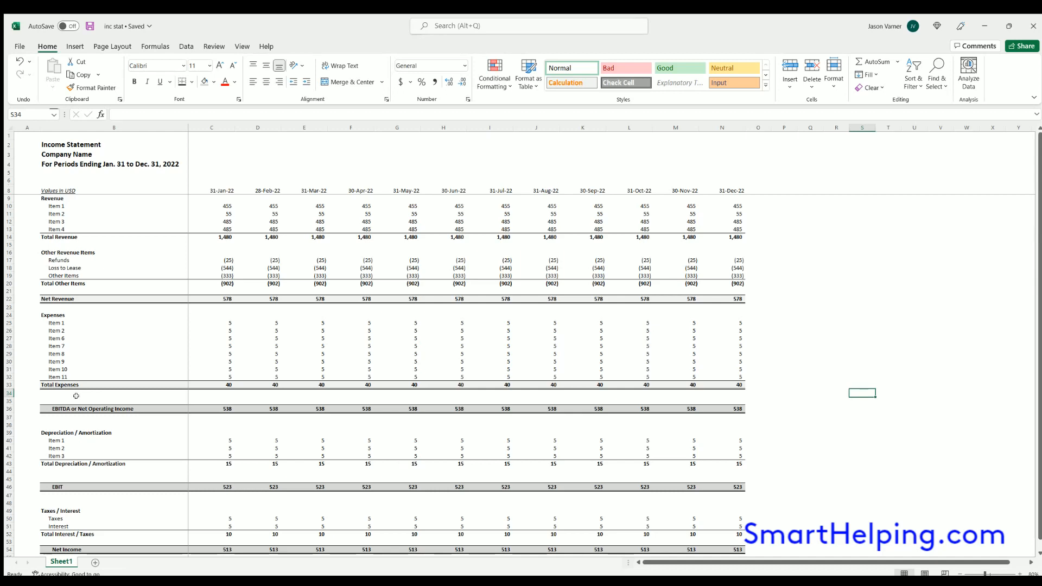
{"action": "mouse_move", "coordinate": [61, 422]}
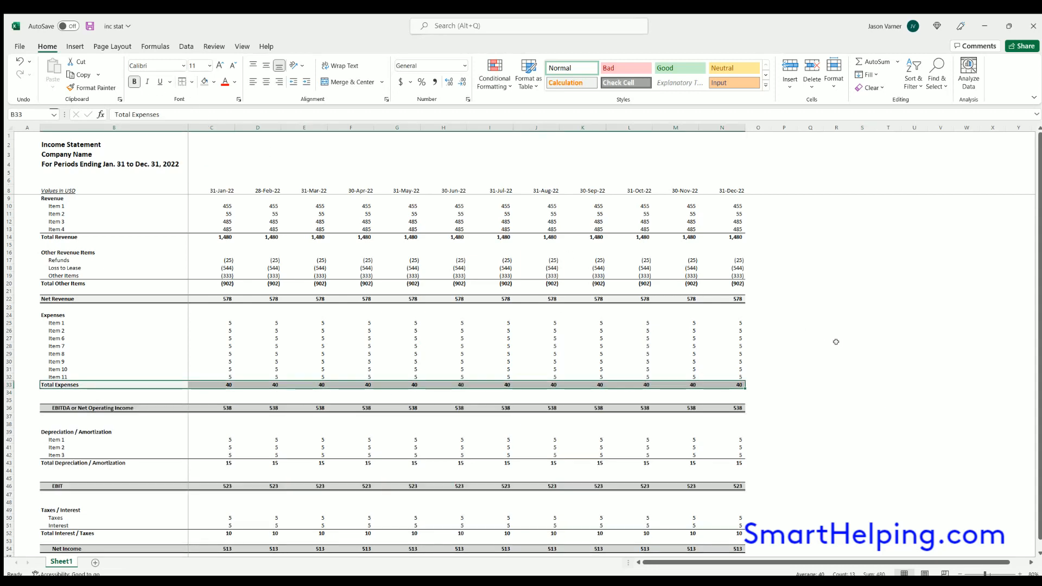
{"action": "left_click", "coordinate": [835, 346]}
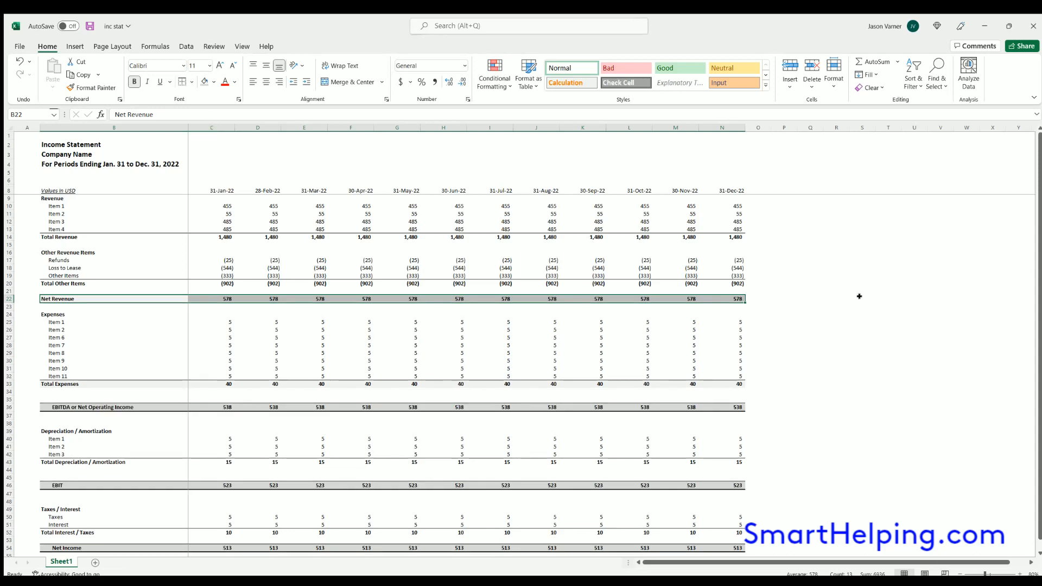
{"action": "left_click", "coordinate": [862, 298]}
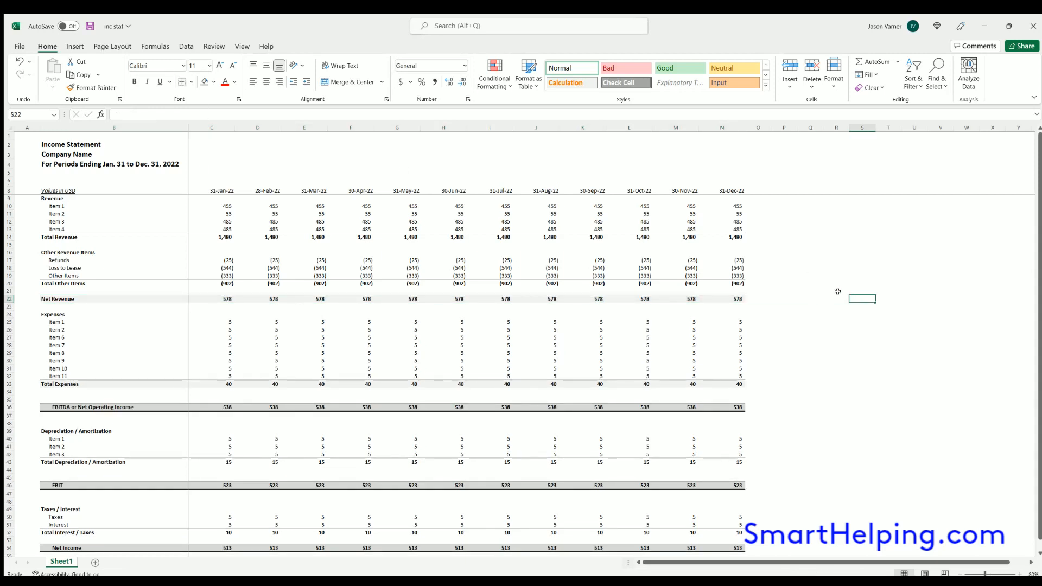
{"action": "left_click", "coordinate": [93, 407]}
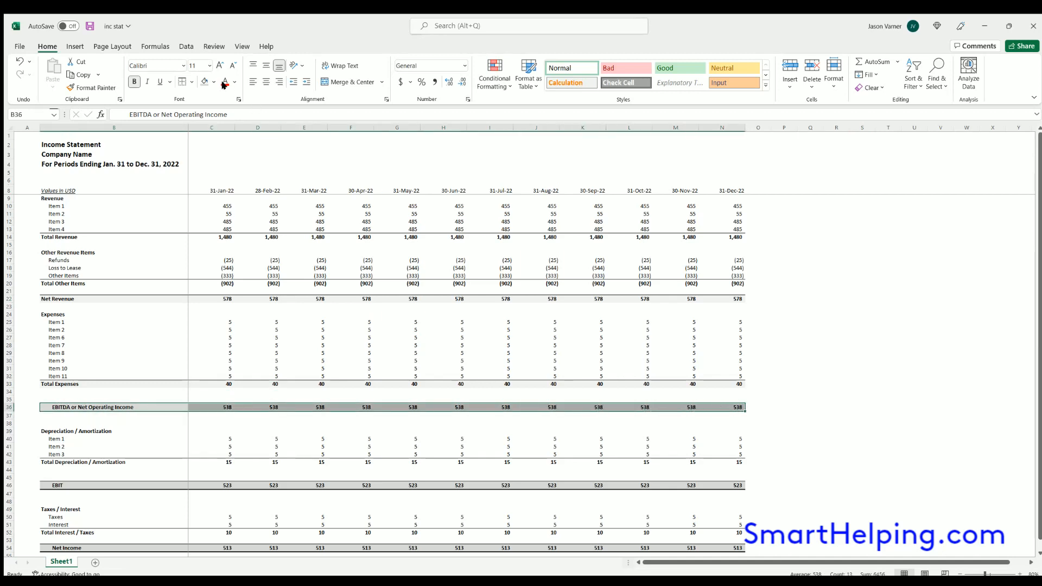
{"action": "mouse_move", "coordinate": [41, 484]}
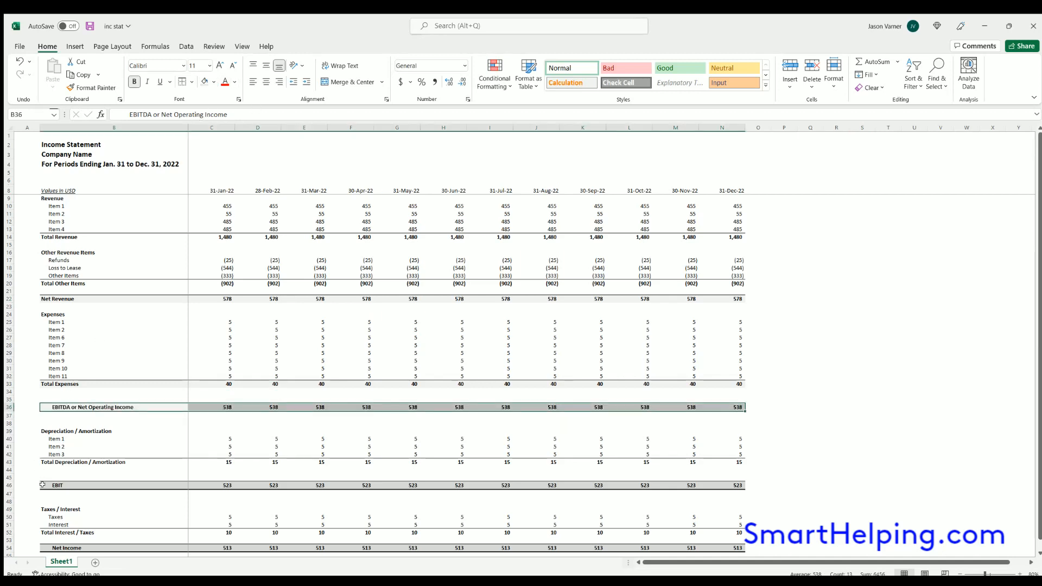
{"action": "left_click", "coordinate": [57, 485]}
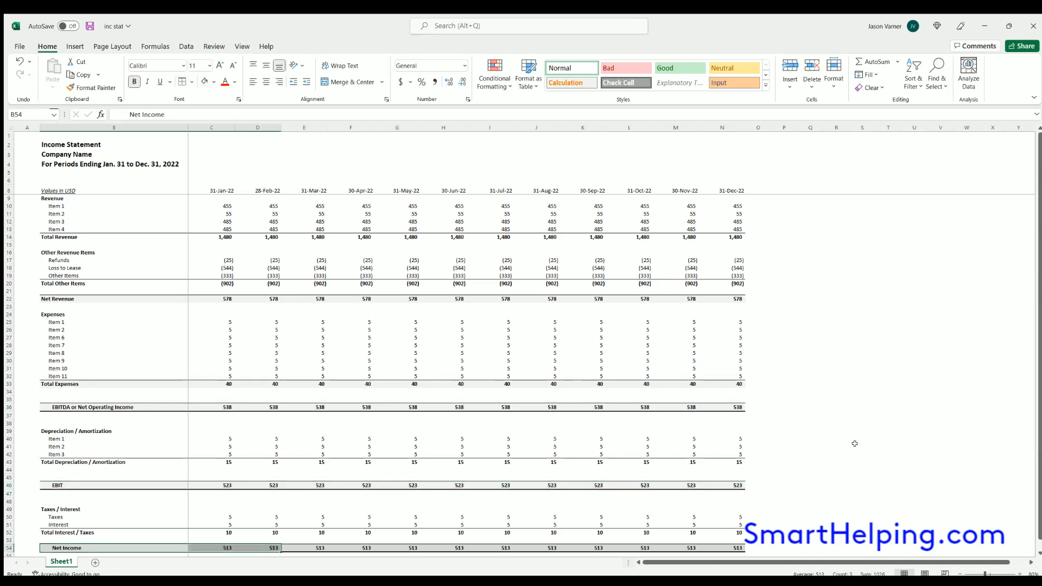
{"action": "left_click", "coordinate": [836, 313]}
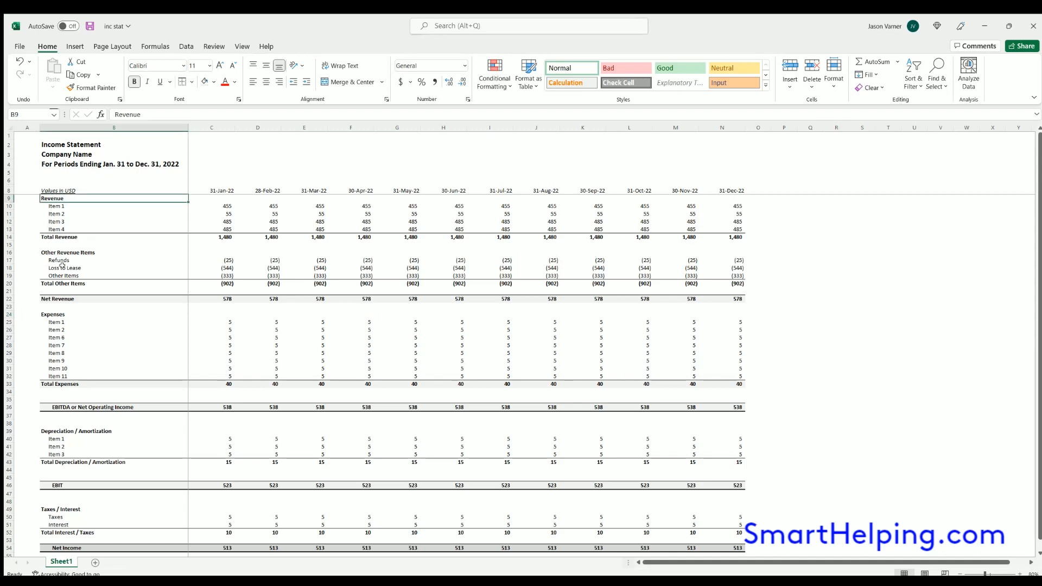
{"action": "left_click", "coordinate": [57, 298]}
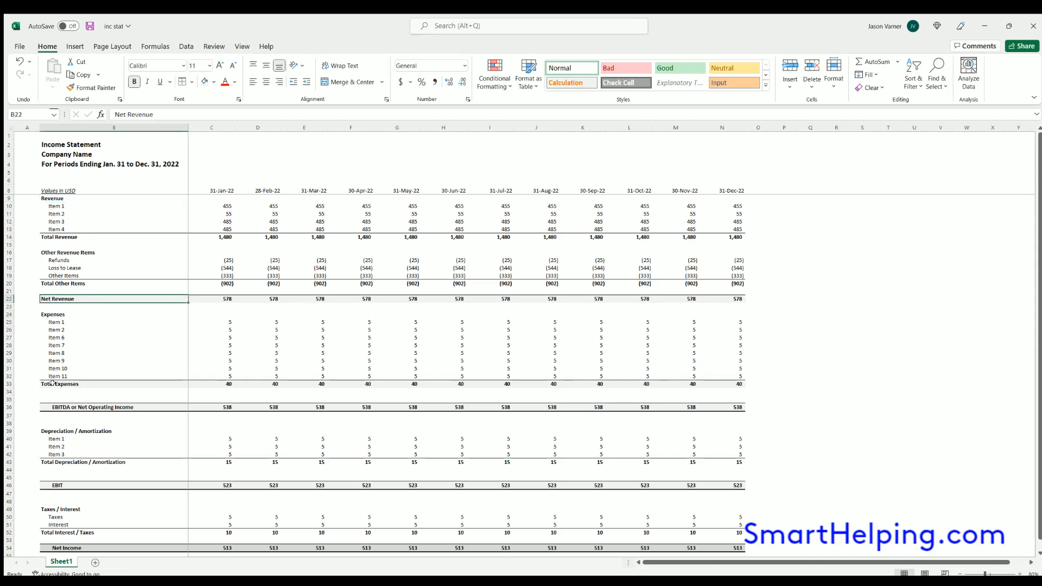
{"action": "left_click", "coordinate": [92, 407]}
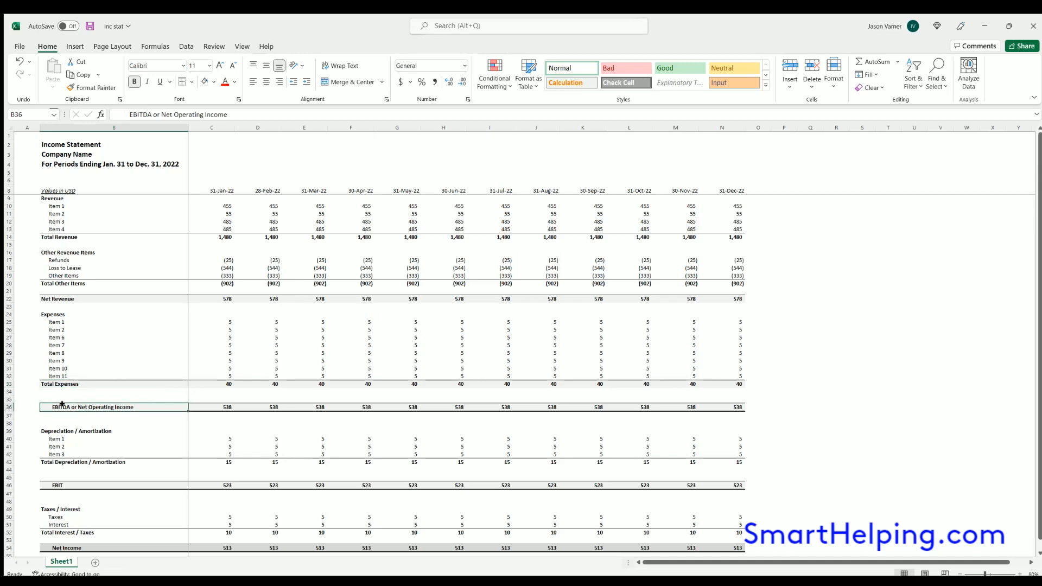
{"action": "mouse_move", "coordinate": [74, 440]}
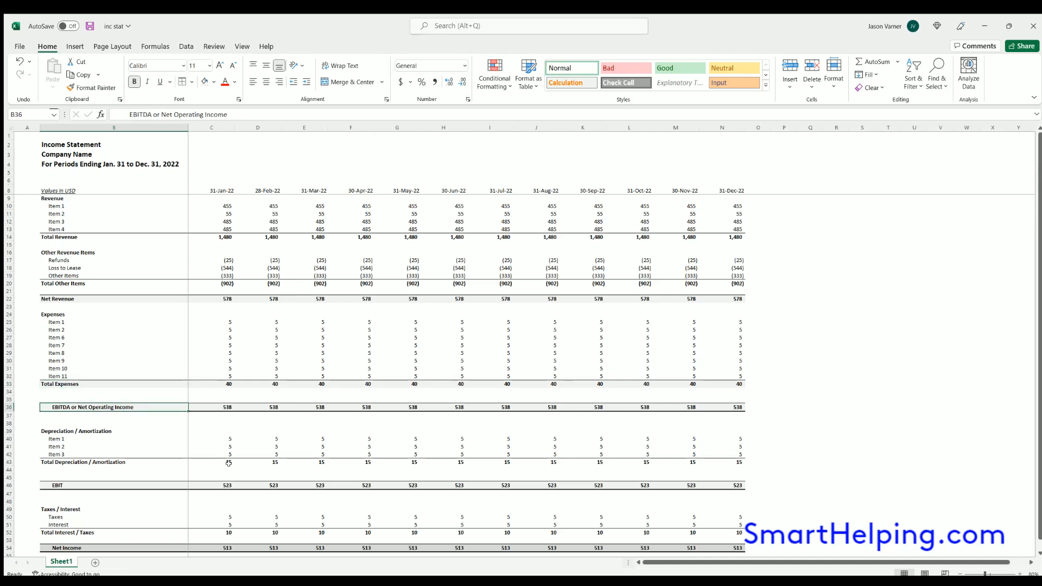
{"action": "left_click", "coordinate": [59, 384]}
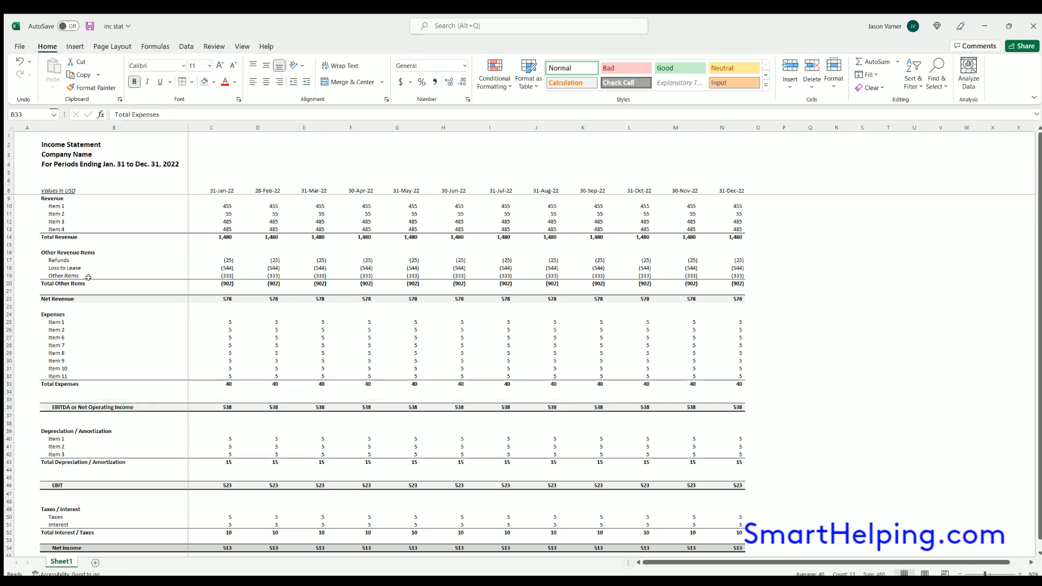
{"action": "left_click", "coordinate": [57, 298]}
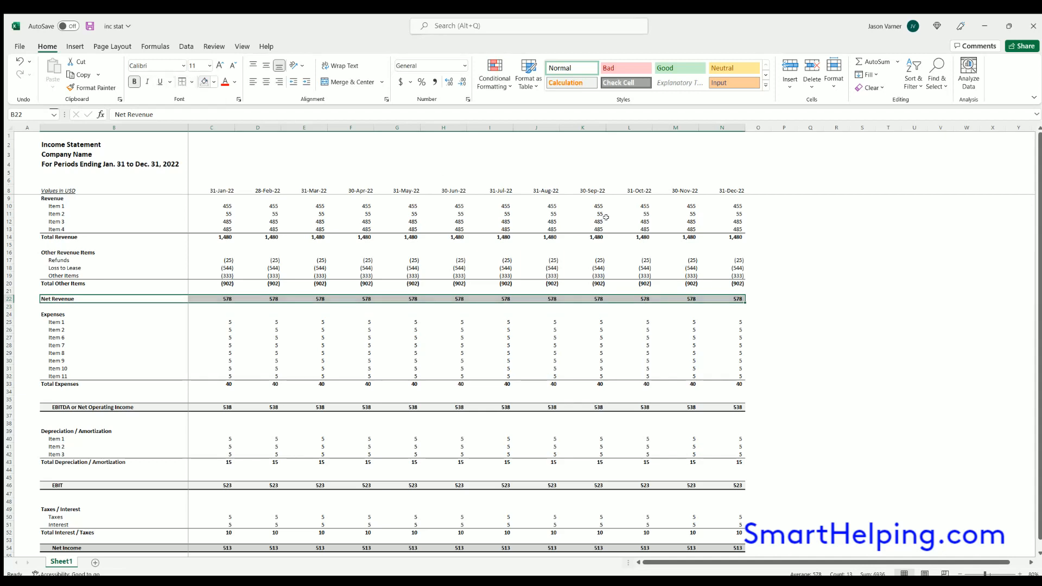
{"action": "left_click", "coordinate": [757, 268]}
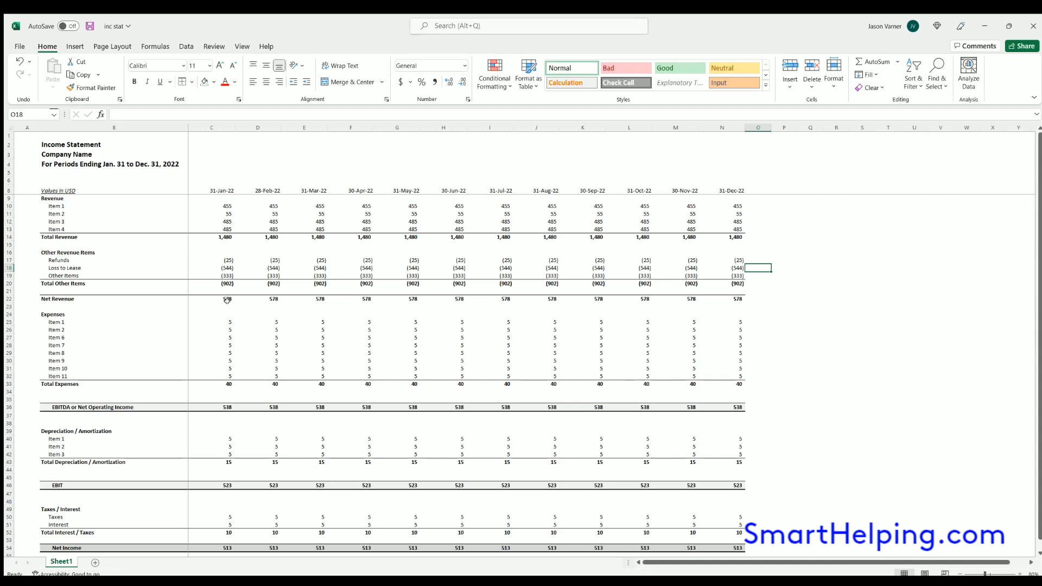
{"action": "left_click", "coordinate": [226, 407]}
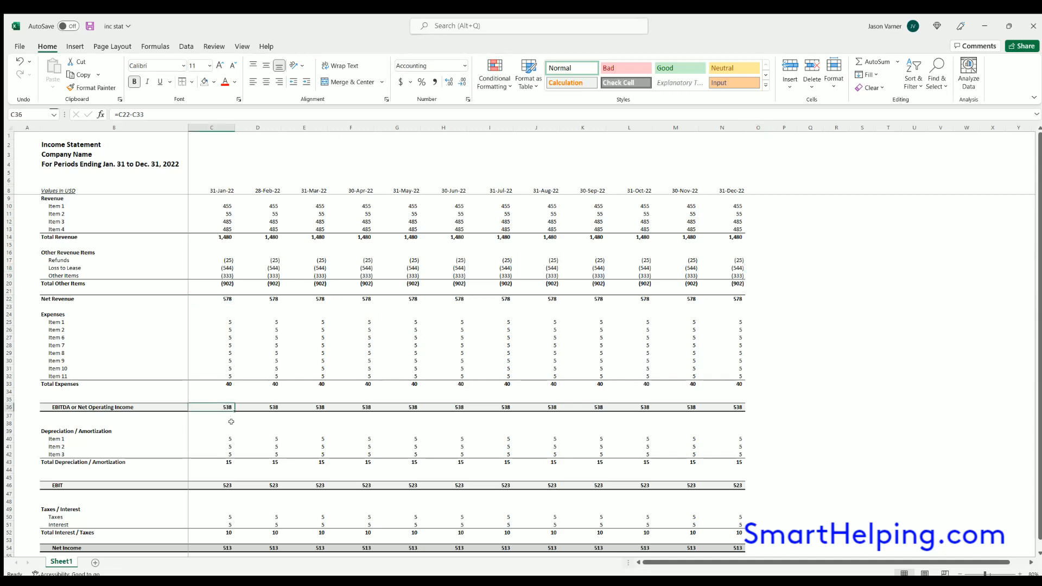
{"action": "left_click", "coordinate": [836, 377]}
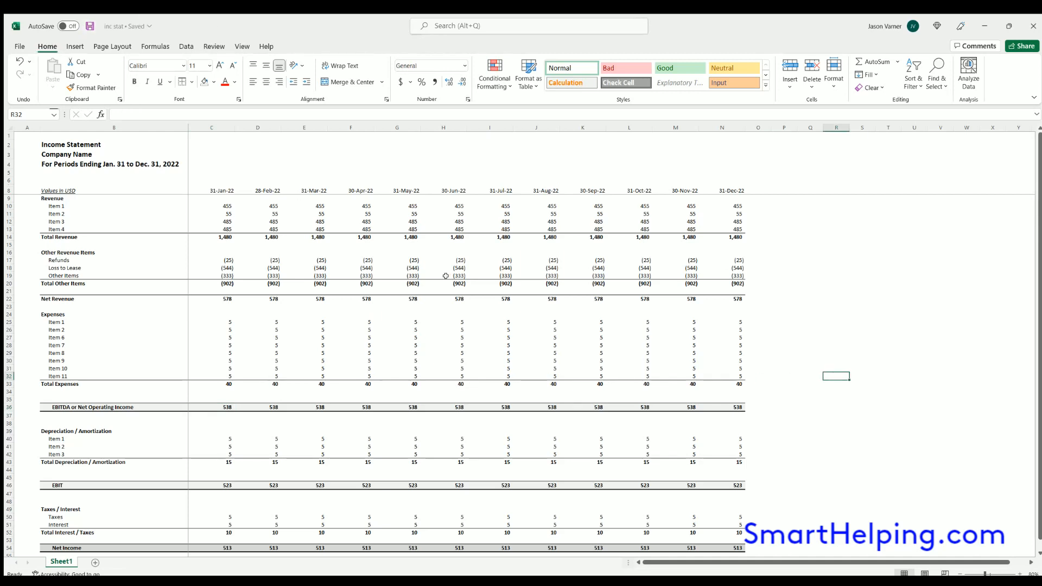
{"action": "mouse_move", "coordinate": [369, 242]}
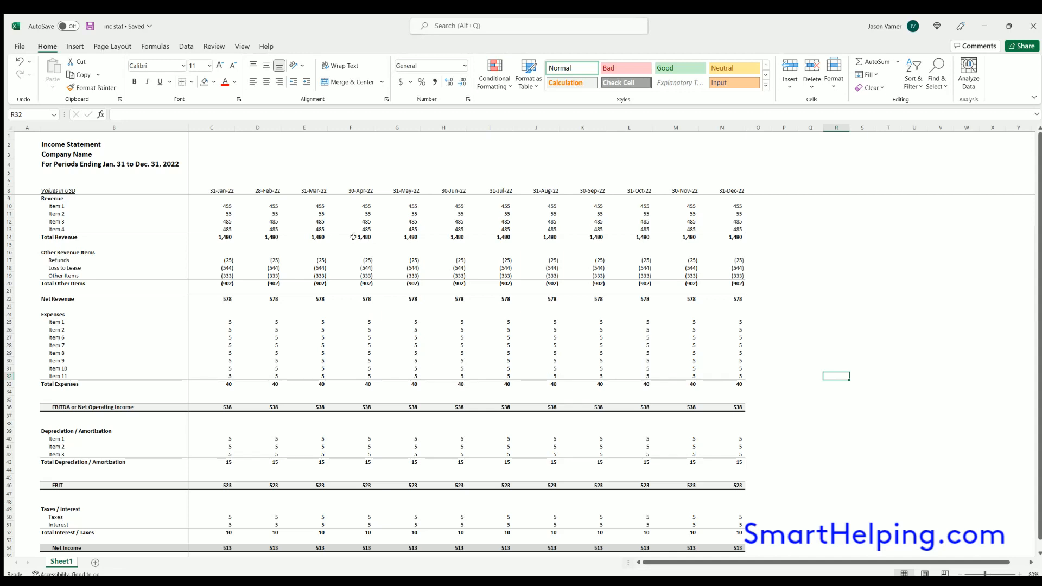
{"action": "mouse_move", "coordinate": [447, 306]}
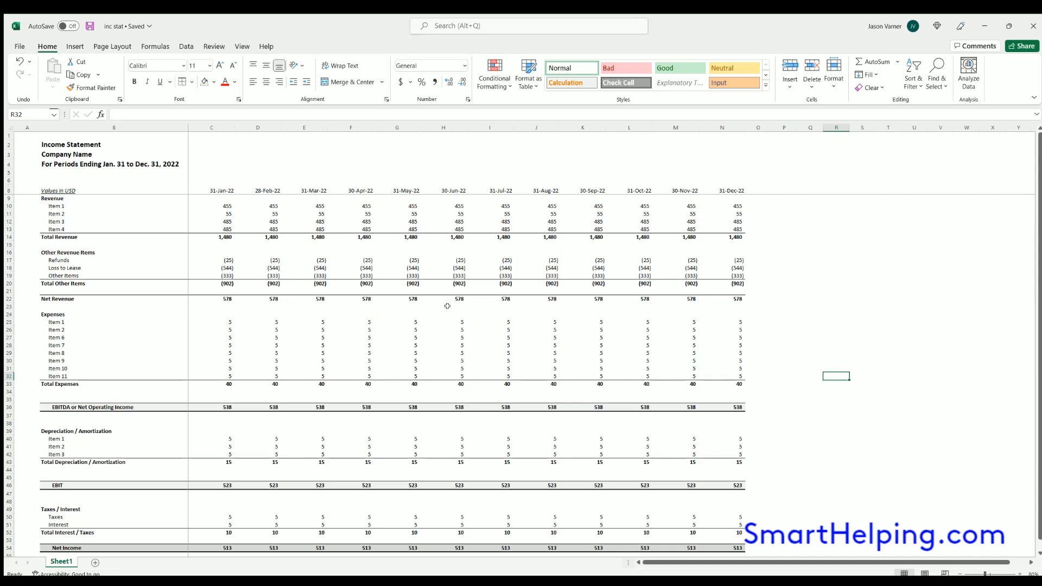
{"action": "mouse_move", "coordinate": [247, 267]}
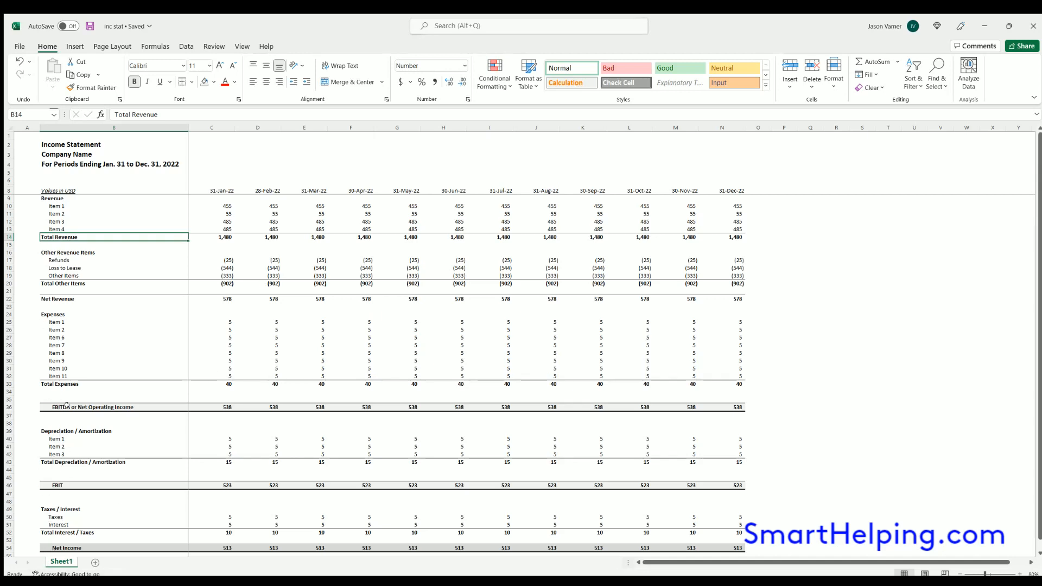
{"action": "mouse_move", "coordinate": [887, 398]}
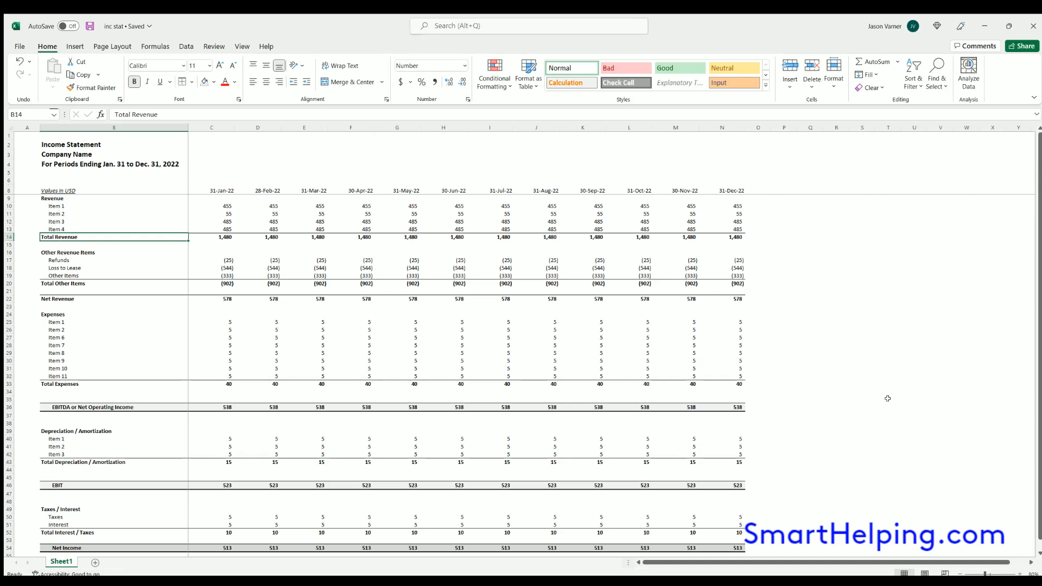
Save the completed income statement with Ctrl+S
{"action": "left_click", "coordinate": [887, 398]}
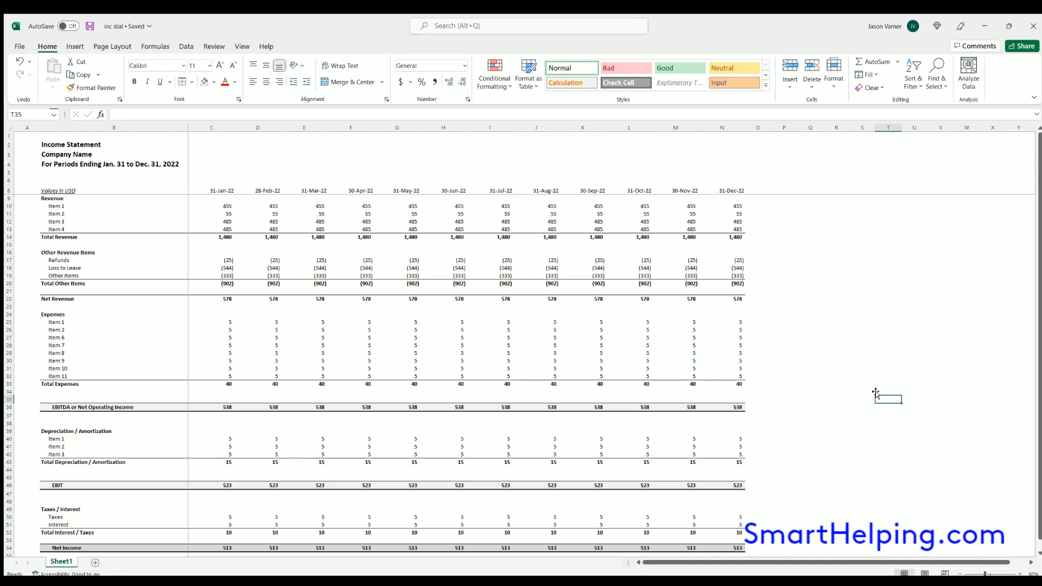
{"action": "mouse_move", "coordinate": [865, 387]}
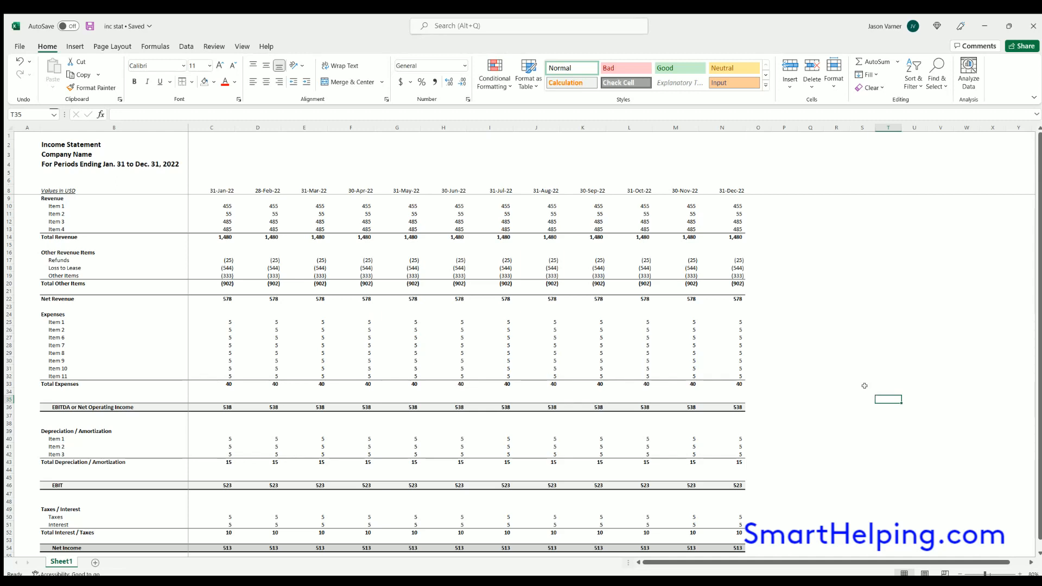
{"action": "mouse_move", "coordinate": [816, 346]}
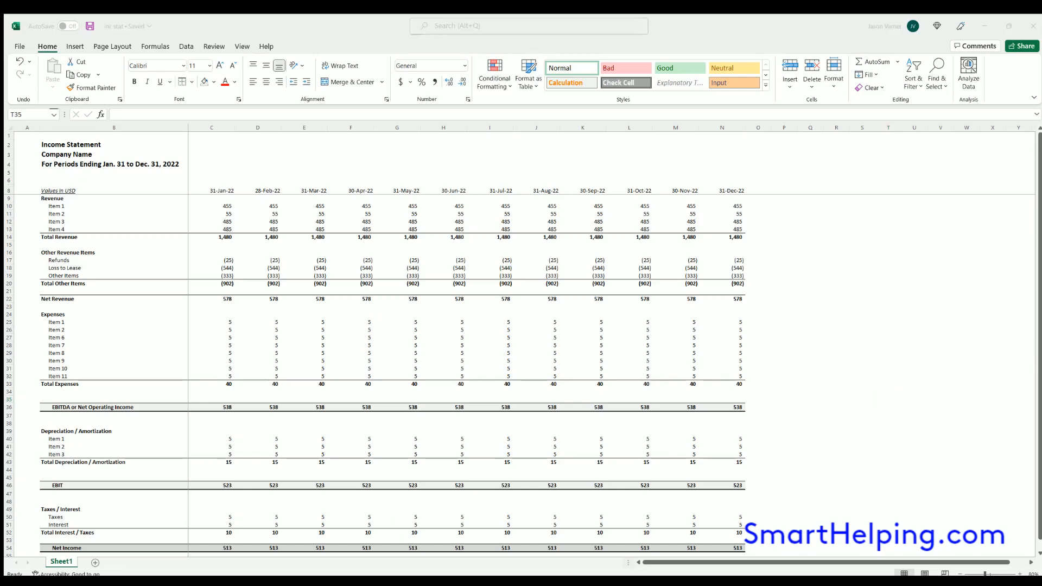
Switch to the Opera window showing the smarthelping.com Financial Models page
{"action": "left_click", "coordinate": [389, 19]}
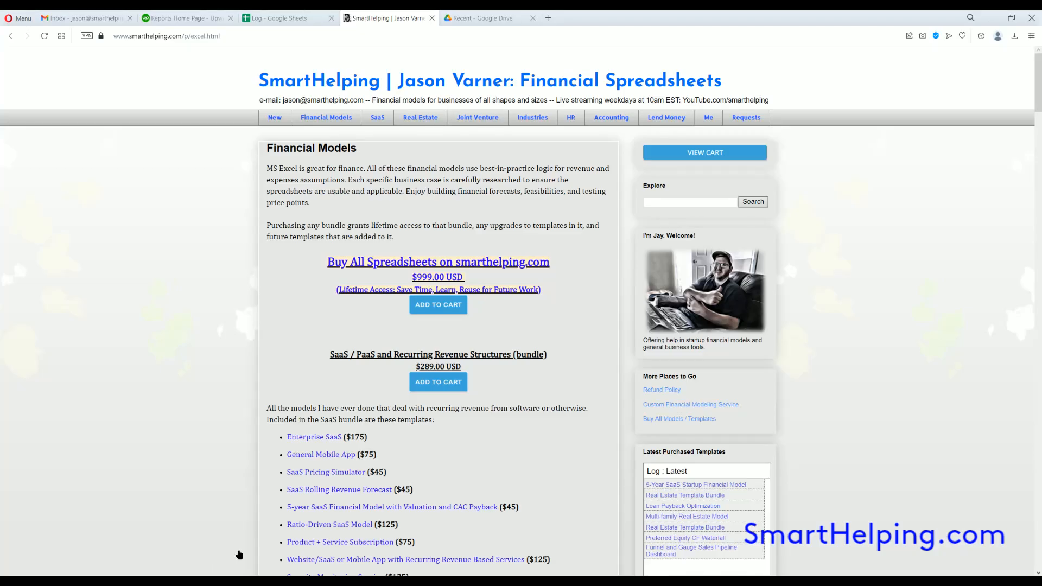
{"action": "mouse_move", "coordinate": [300, 570]}
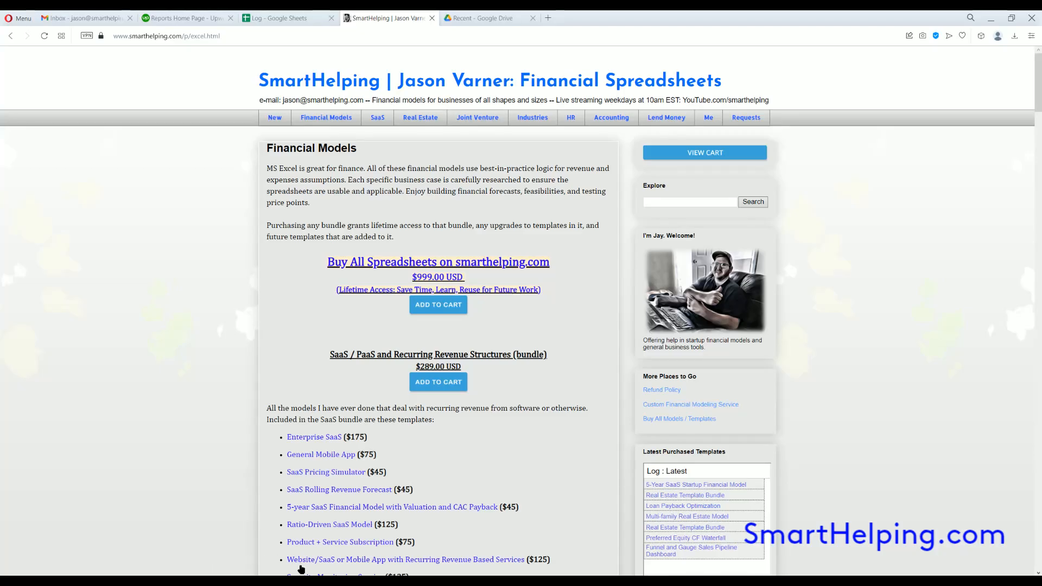
{"action": "mouse_move", "coordinate": [417, 573]}
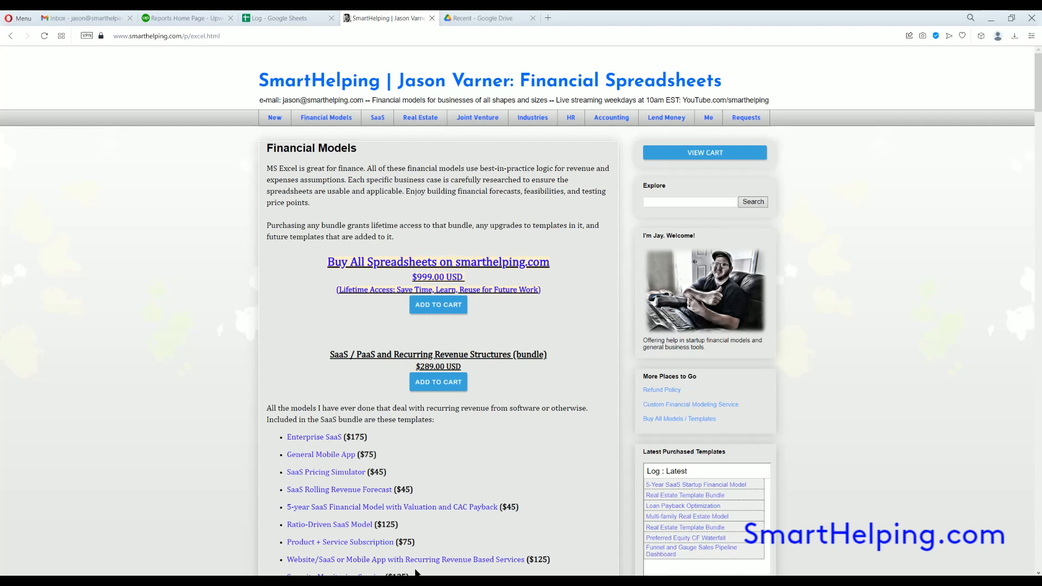
{"action": "mouse_move", "coordinate": [417, 564]}
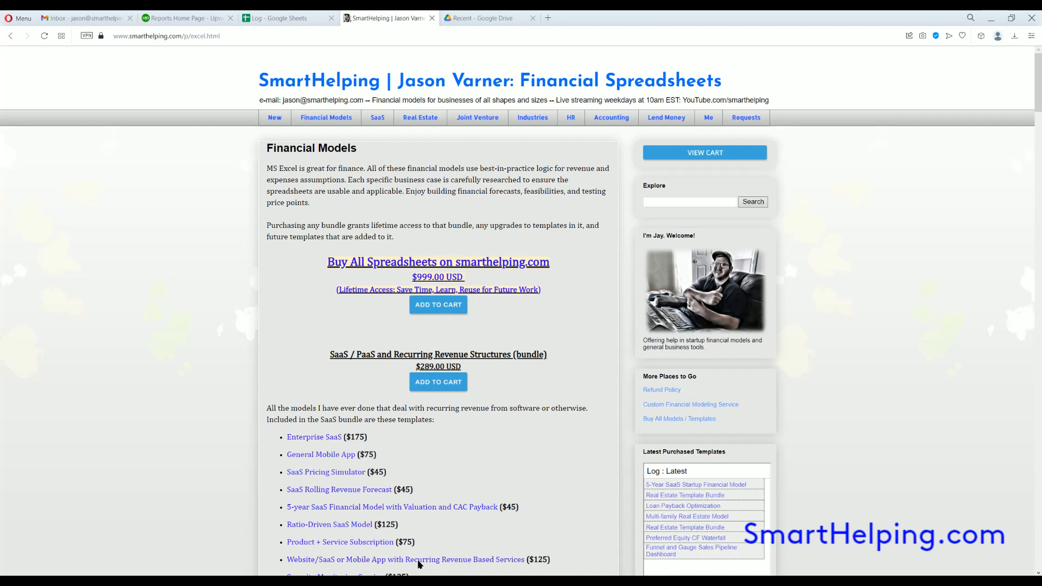
{"action": "mouse_move", "coordinate": [415, 555]}
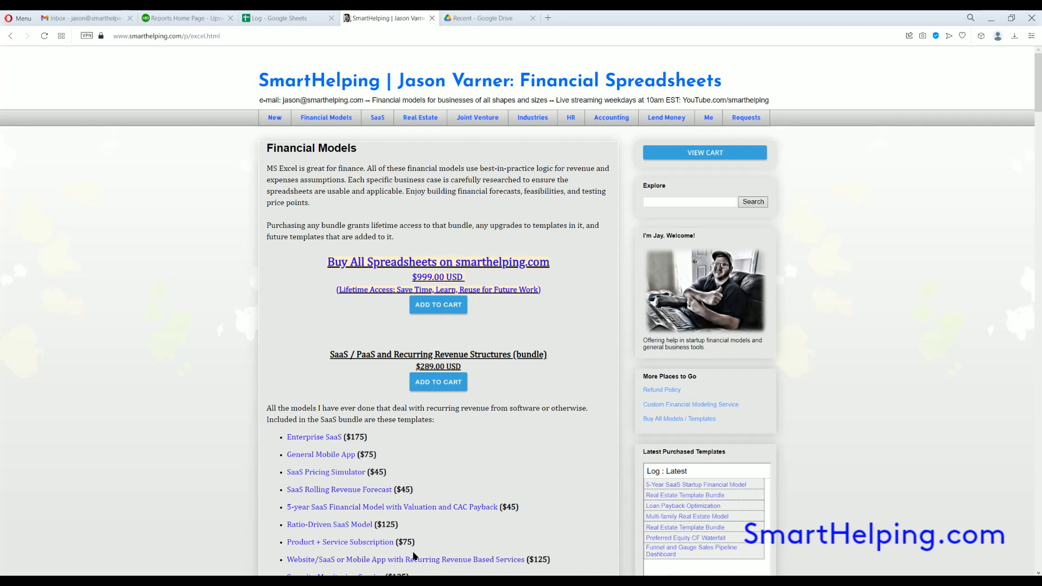